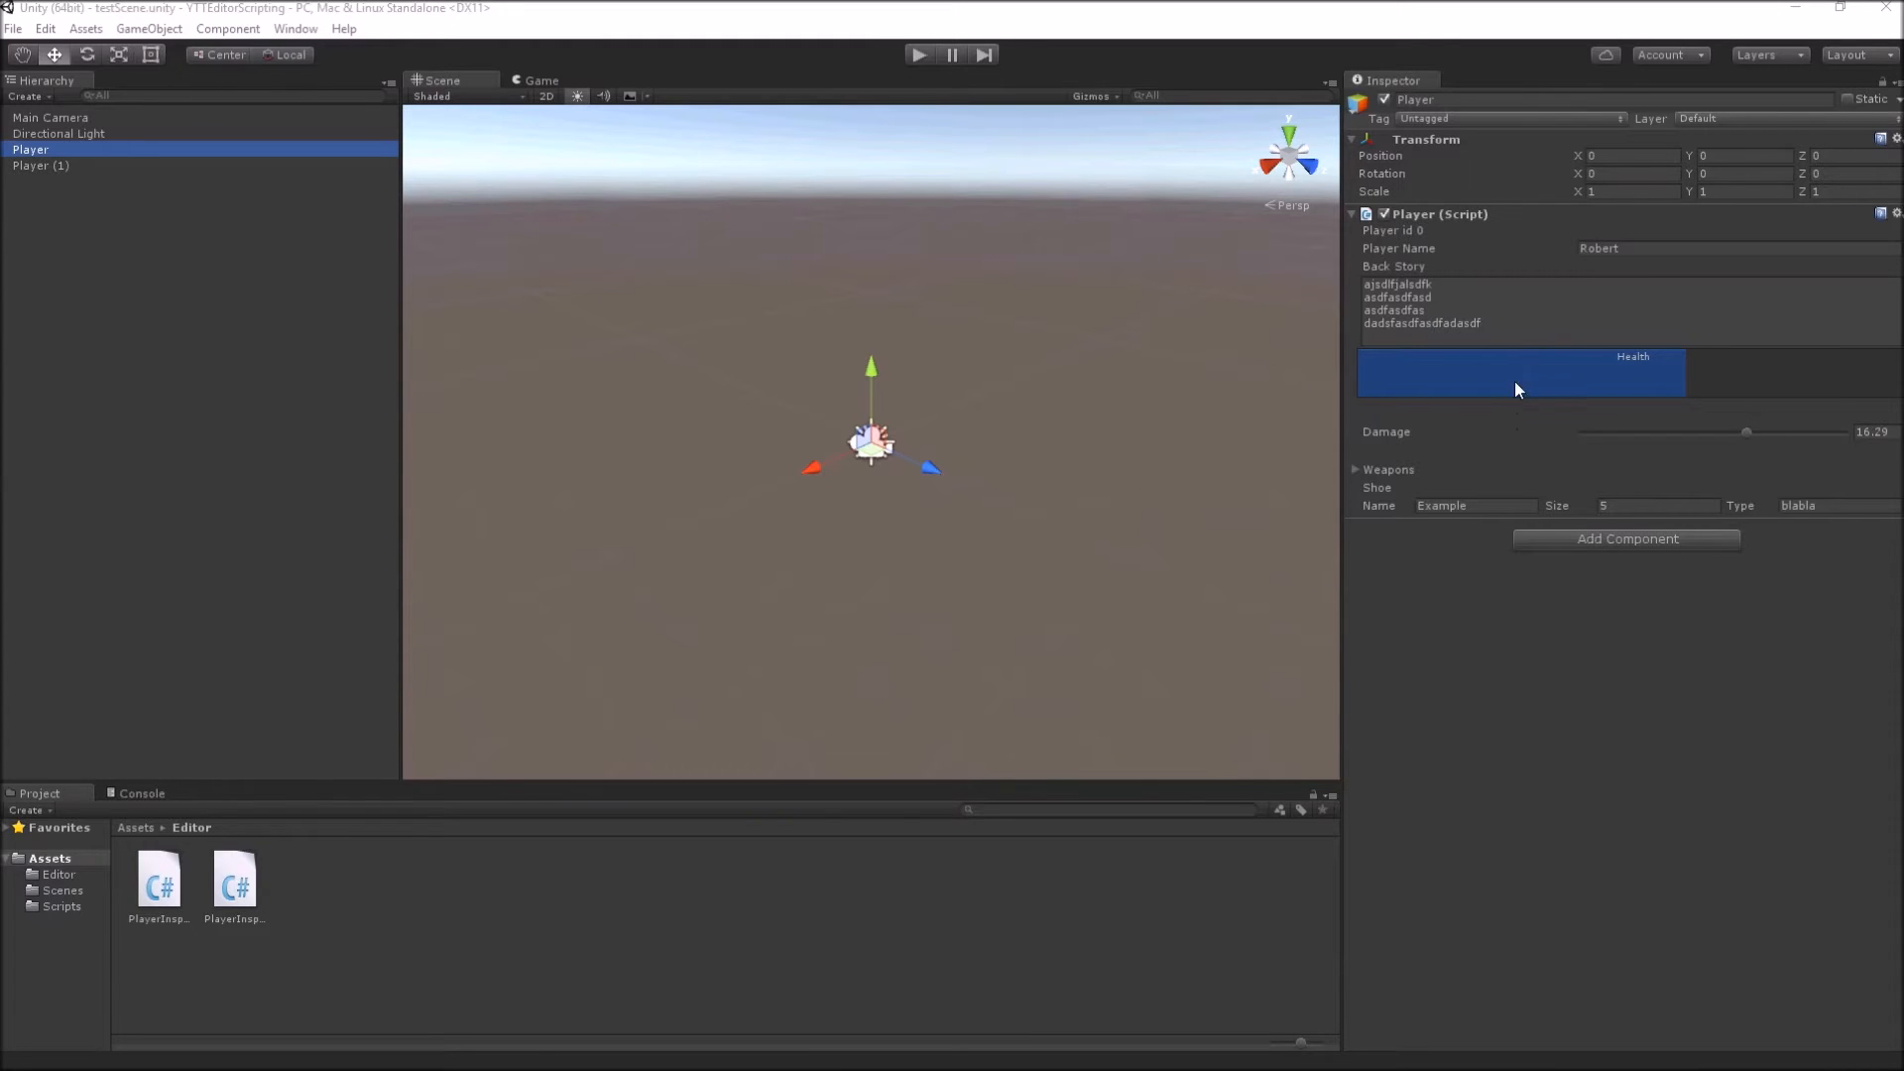
mouse_move(1487, 484)
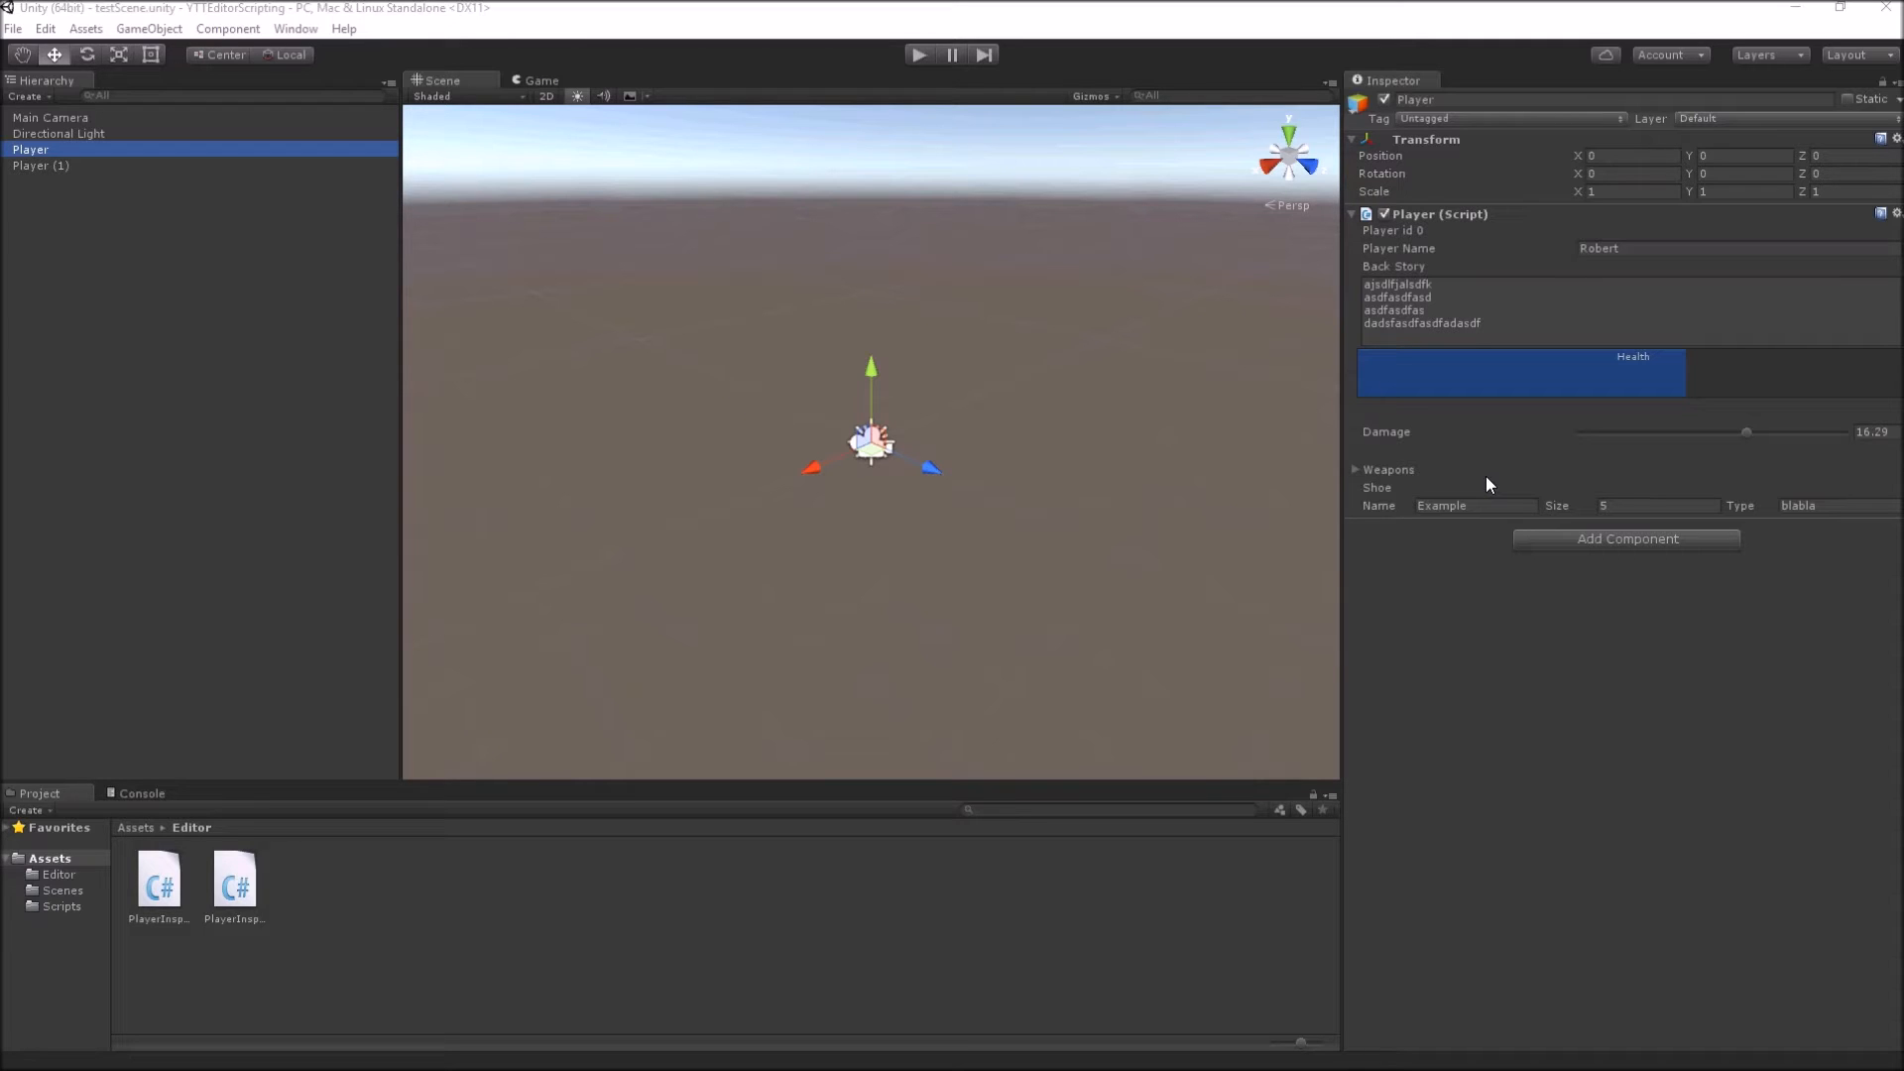
mouse_move(1821, 654)
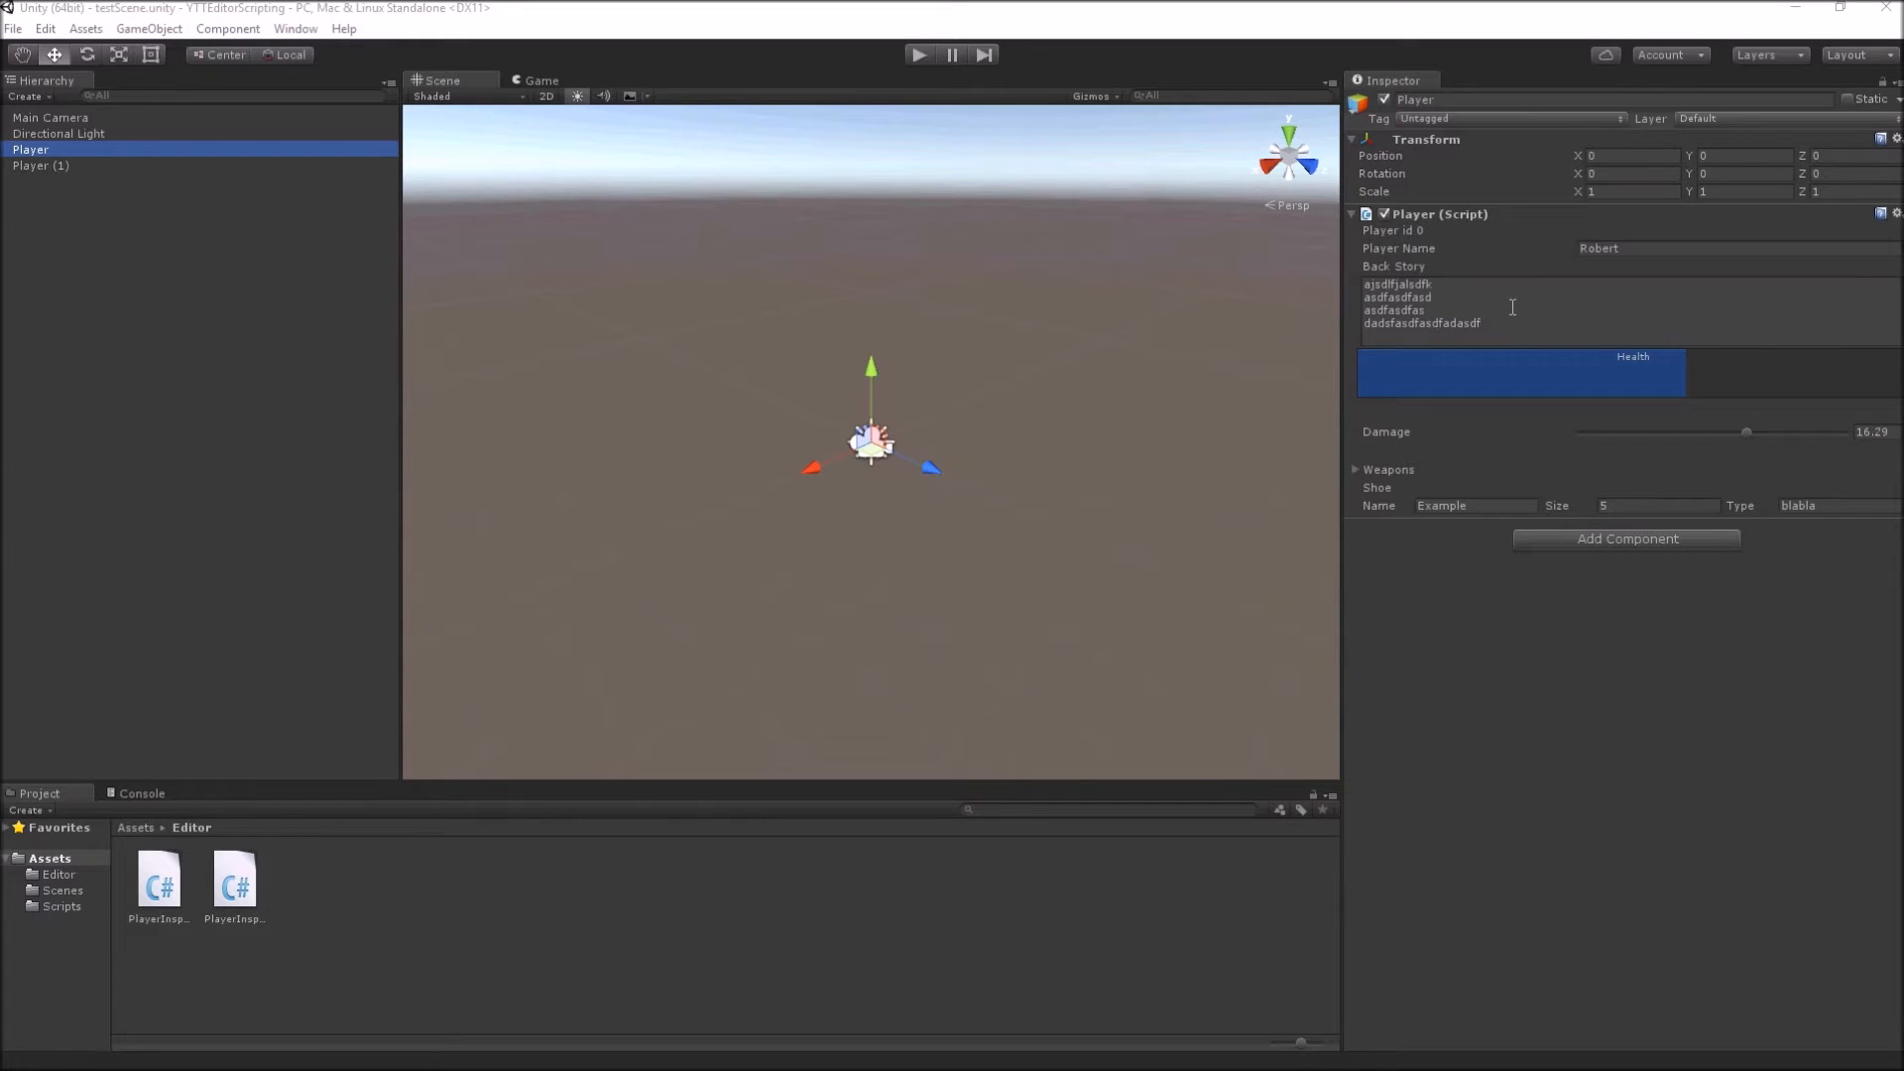
mouse_move(1624, 408)
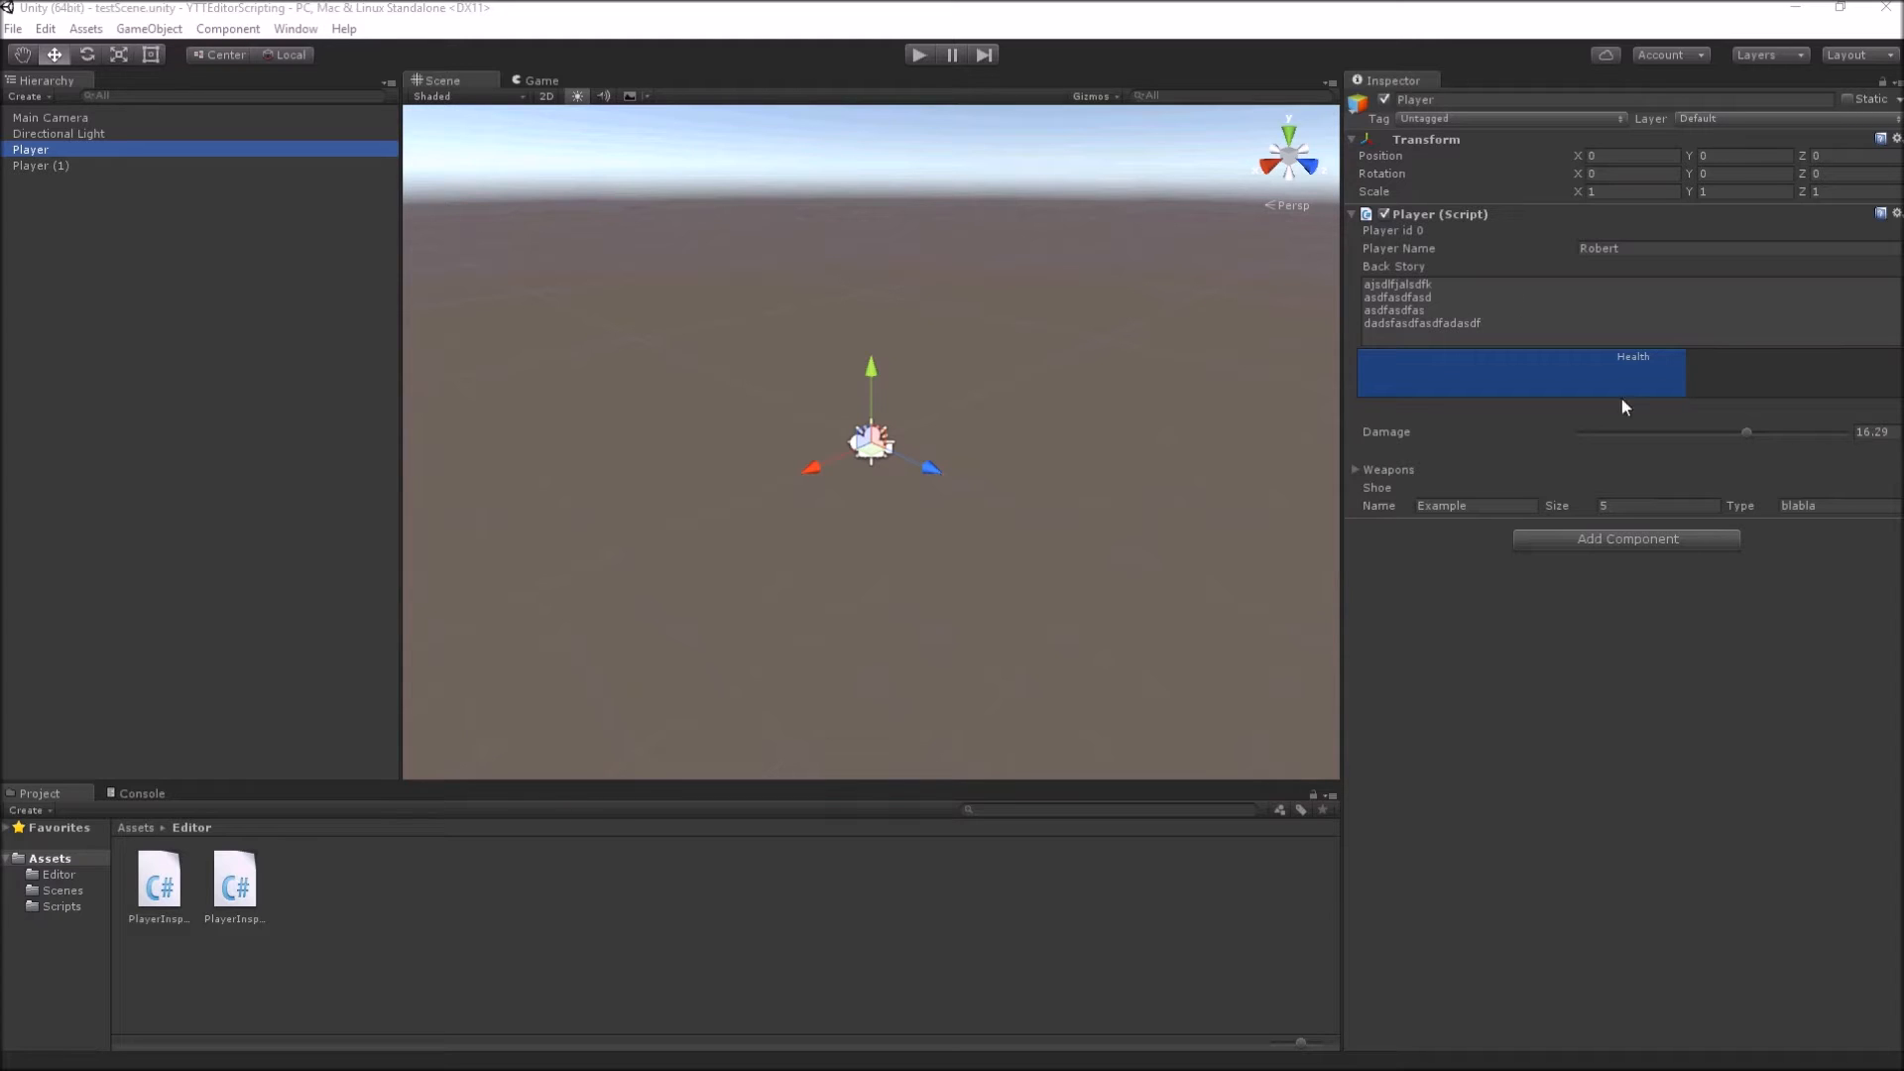
mouse_move(819, 97)
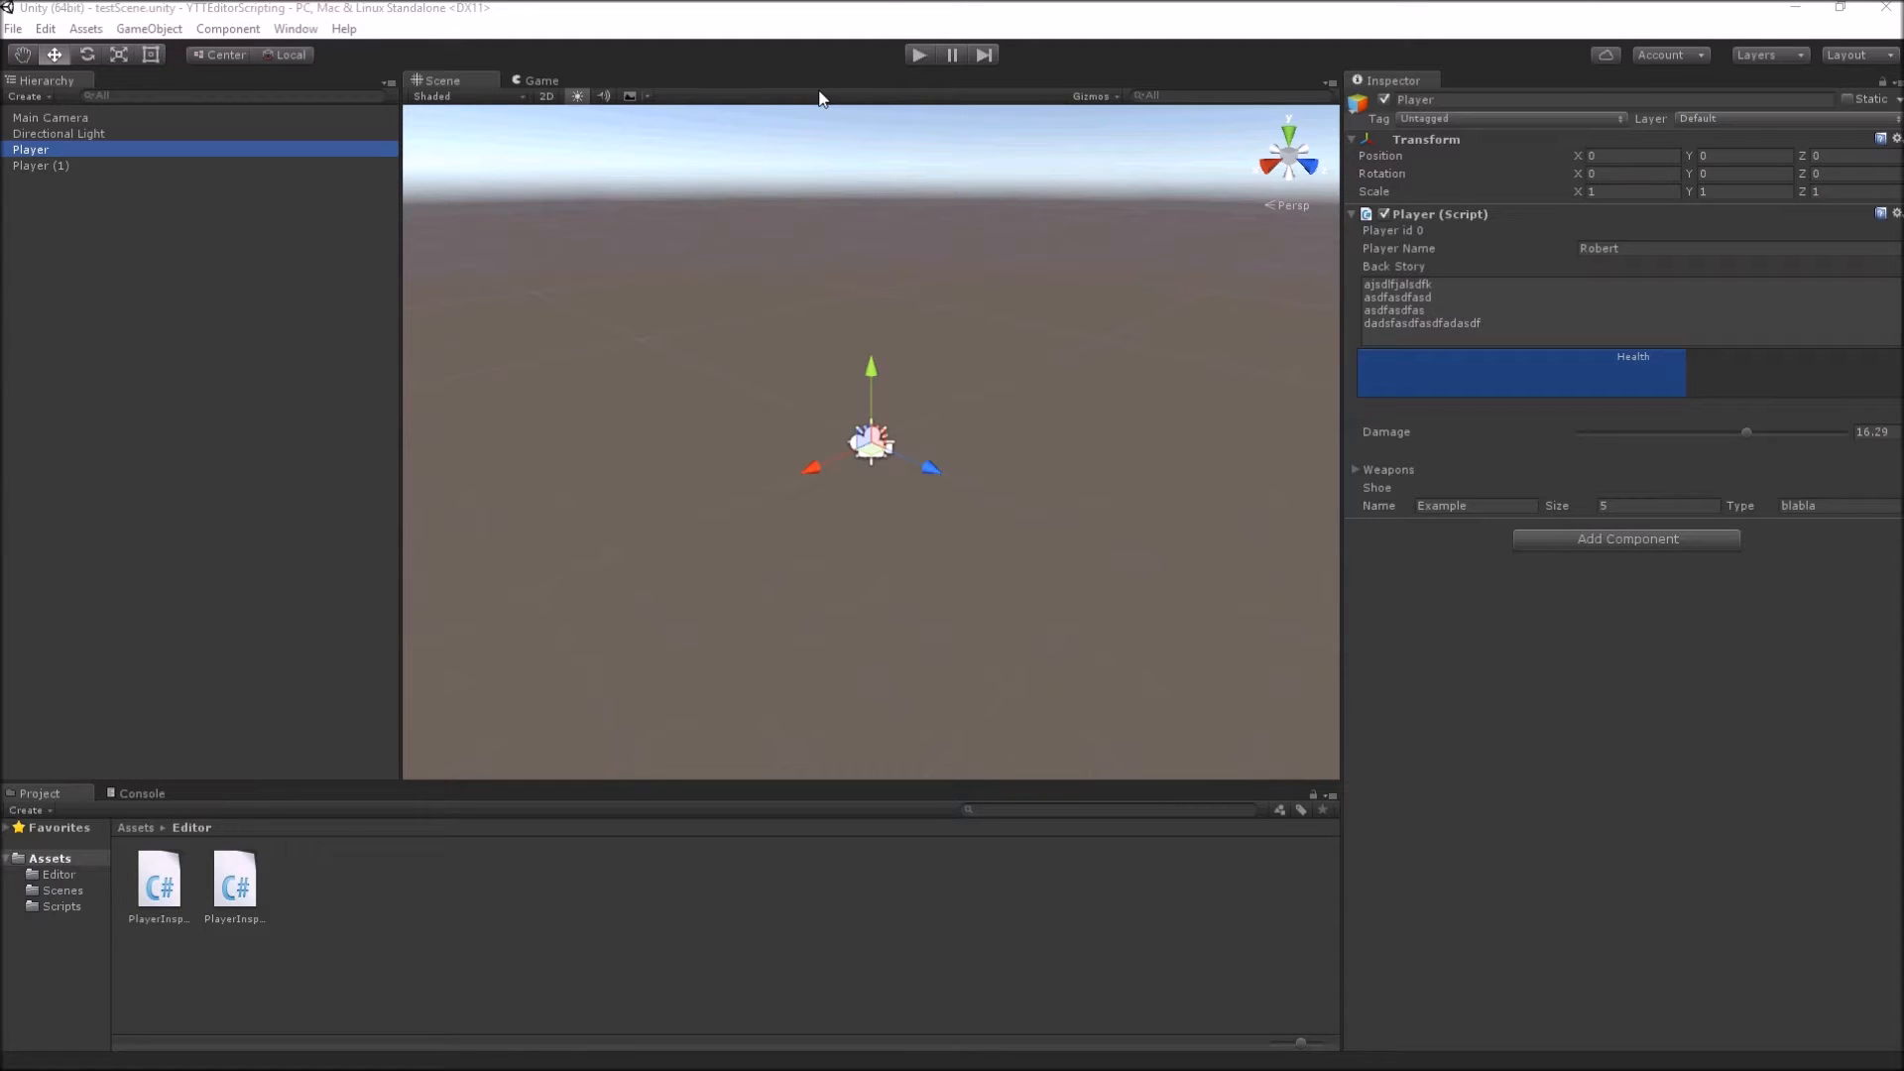
mouse_move(1856, 761)
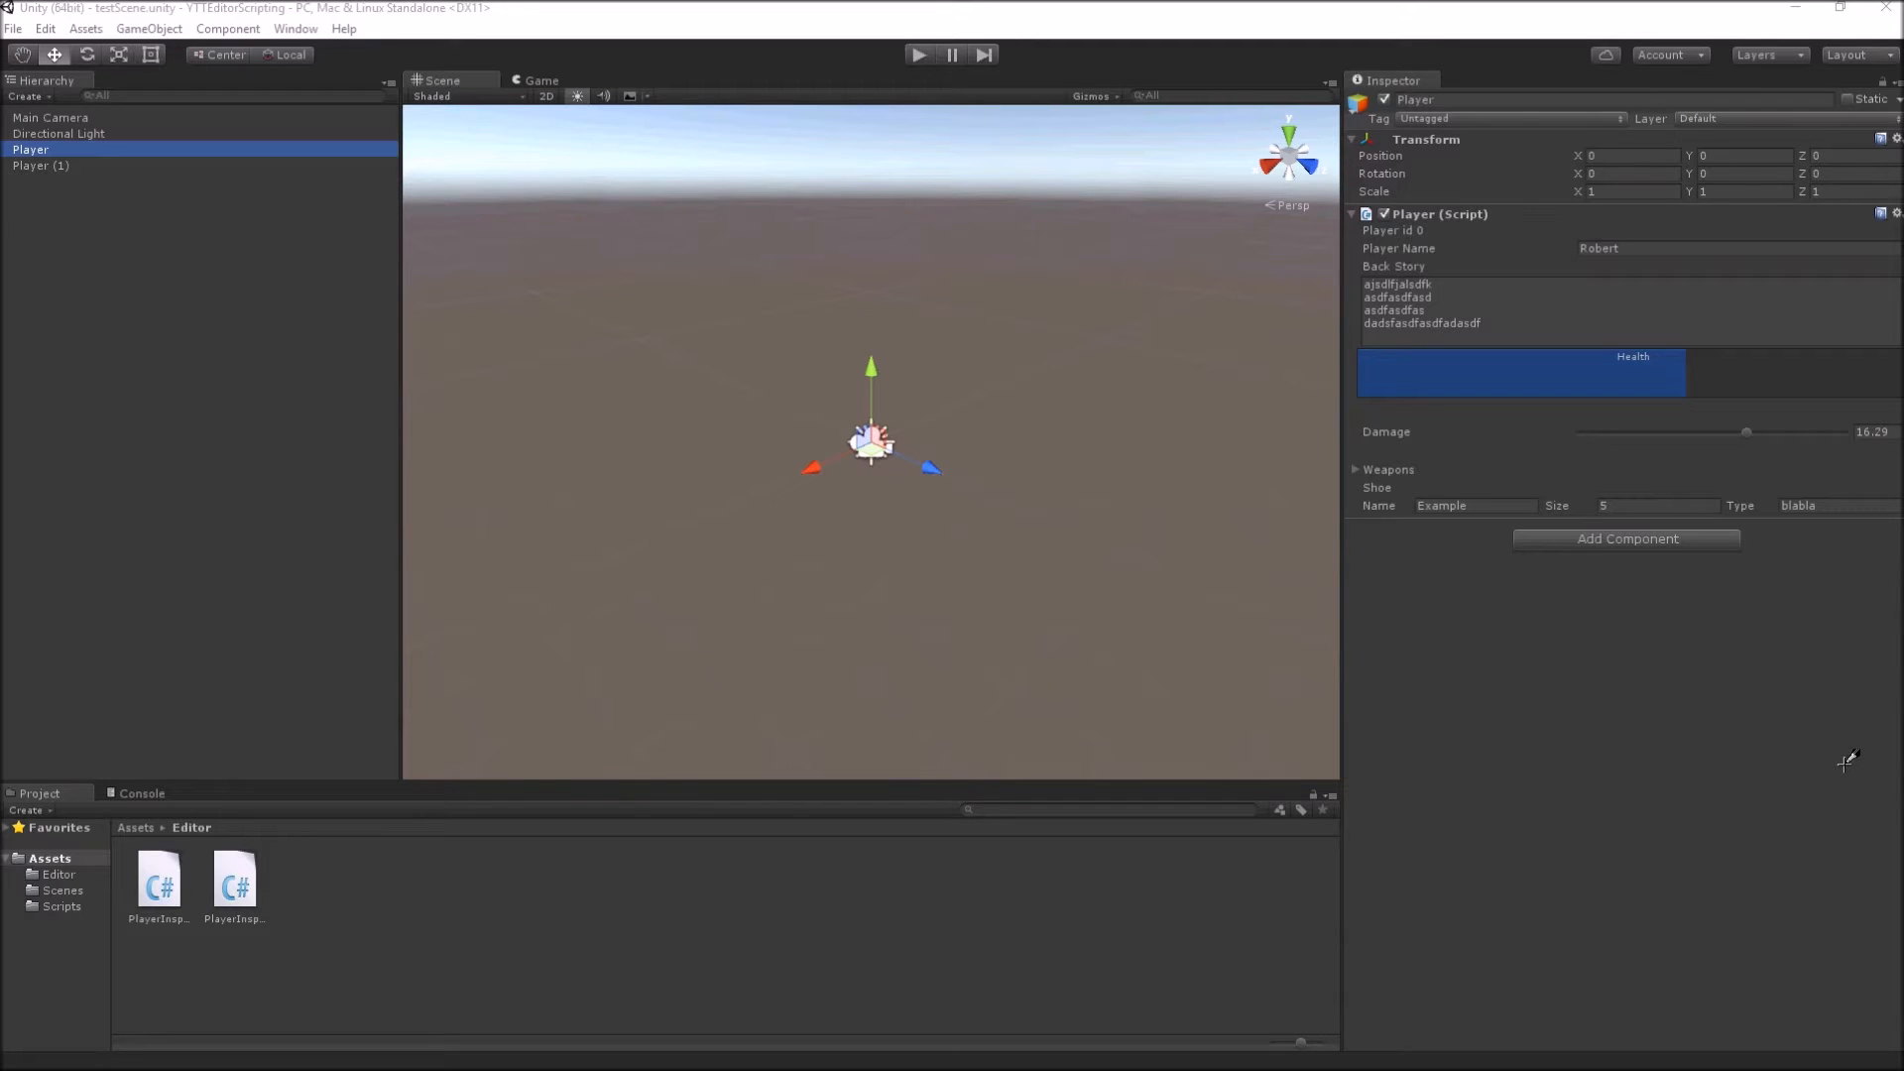
mouse_move(1505, 563)
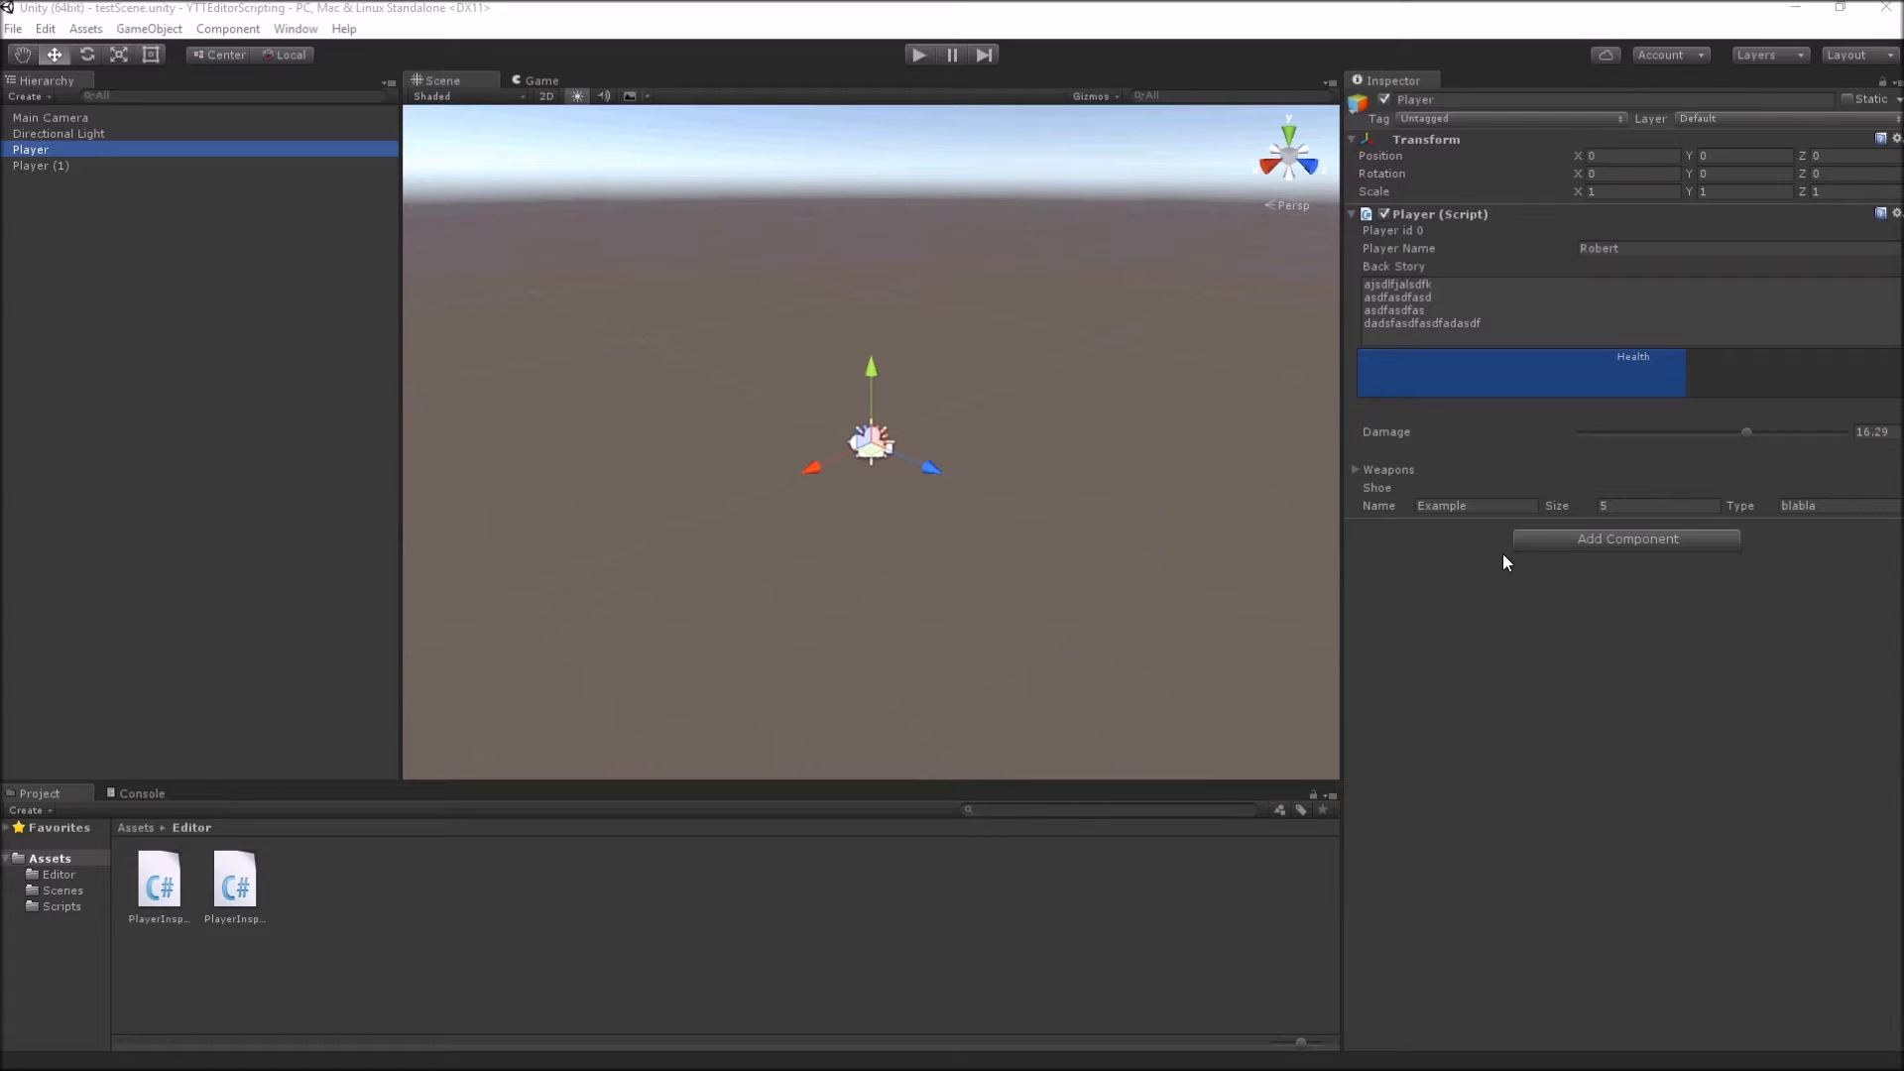
mouse_move(1454, 615)
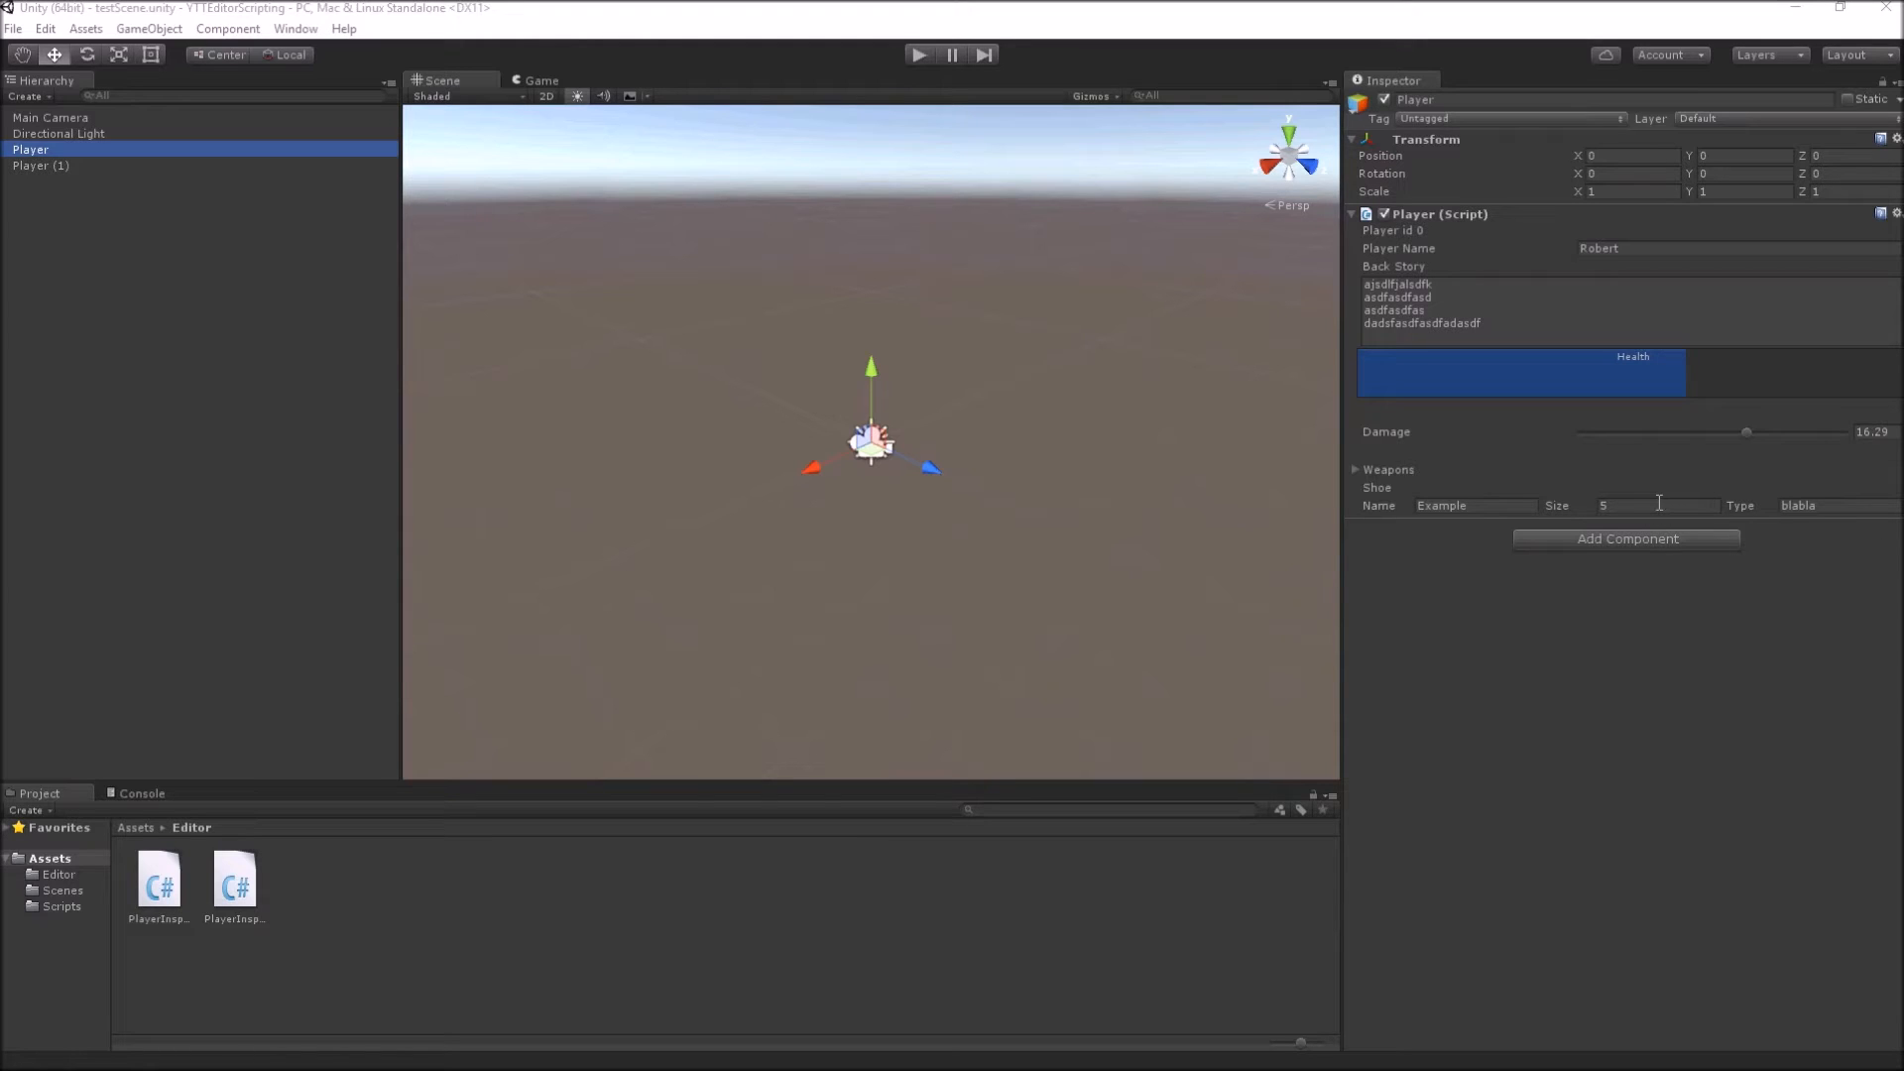
mouse_move(1616, 575)
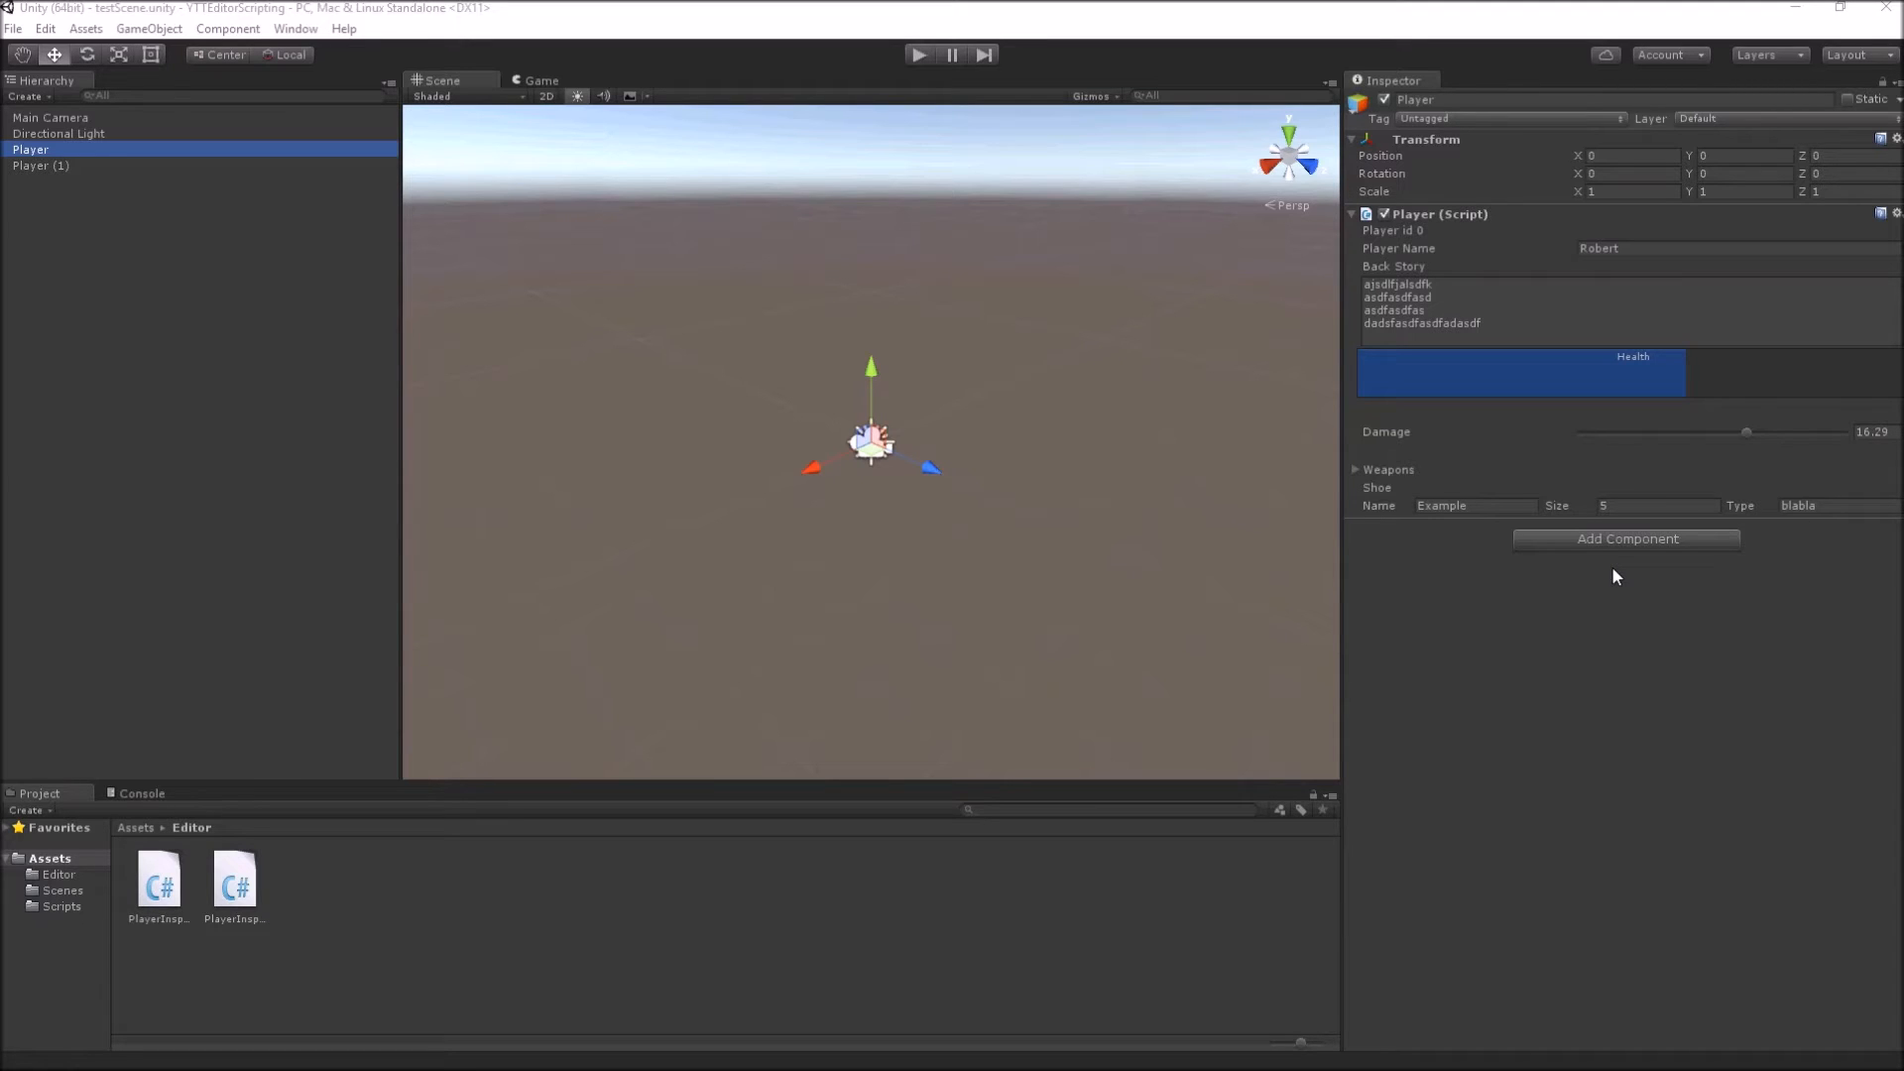
Step: Select Player (1) in the Hierarchy to view its custom inspector
left_click(39, 167)
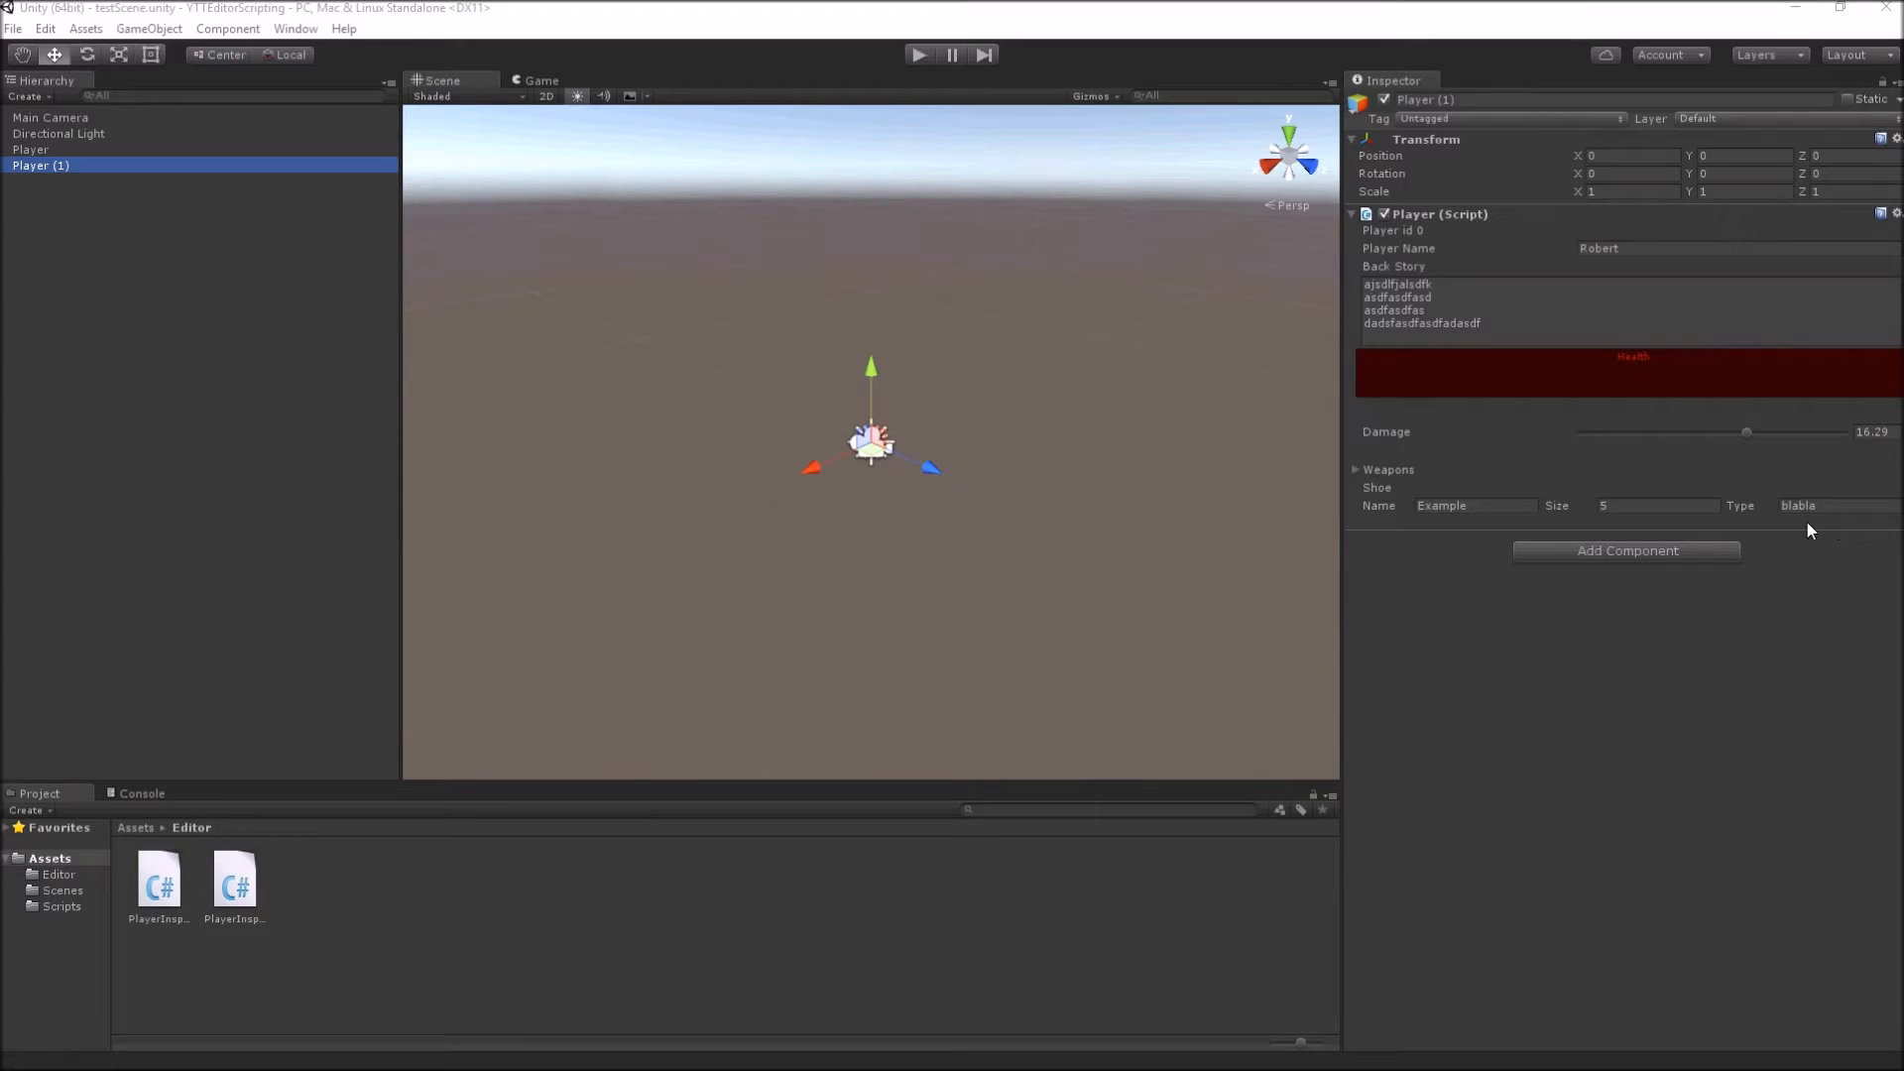
mouse_move(1565, 405)
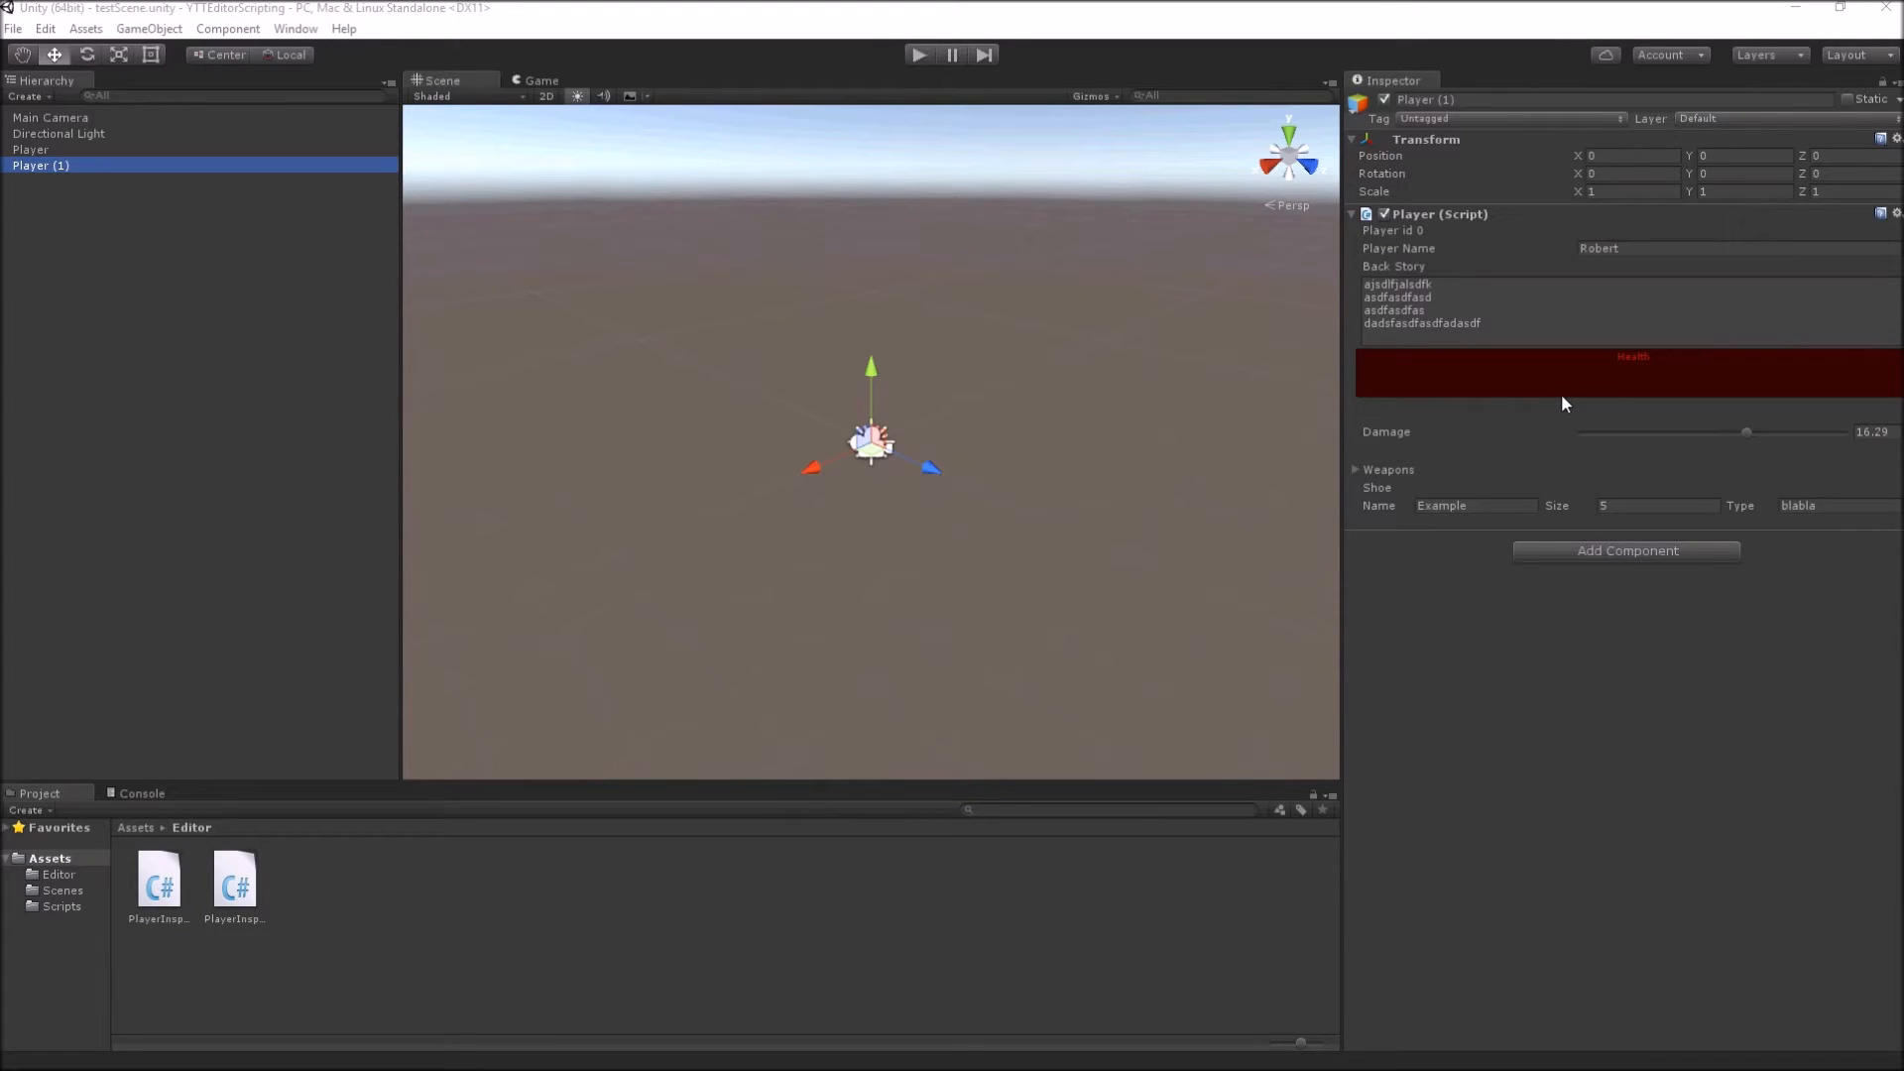
mouse_move(1356, 258)
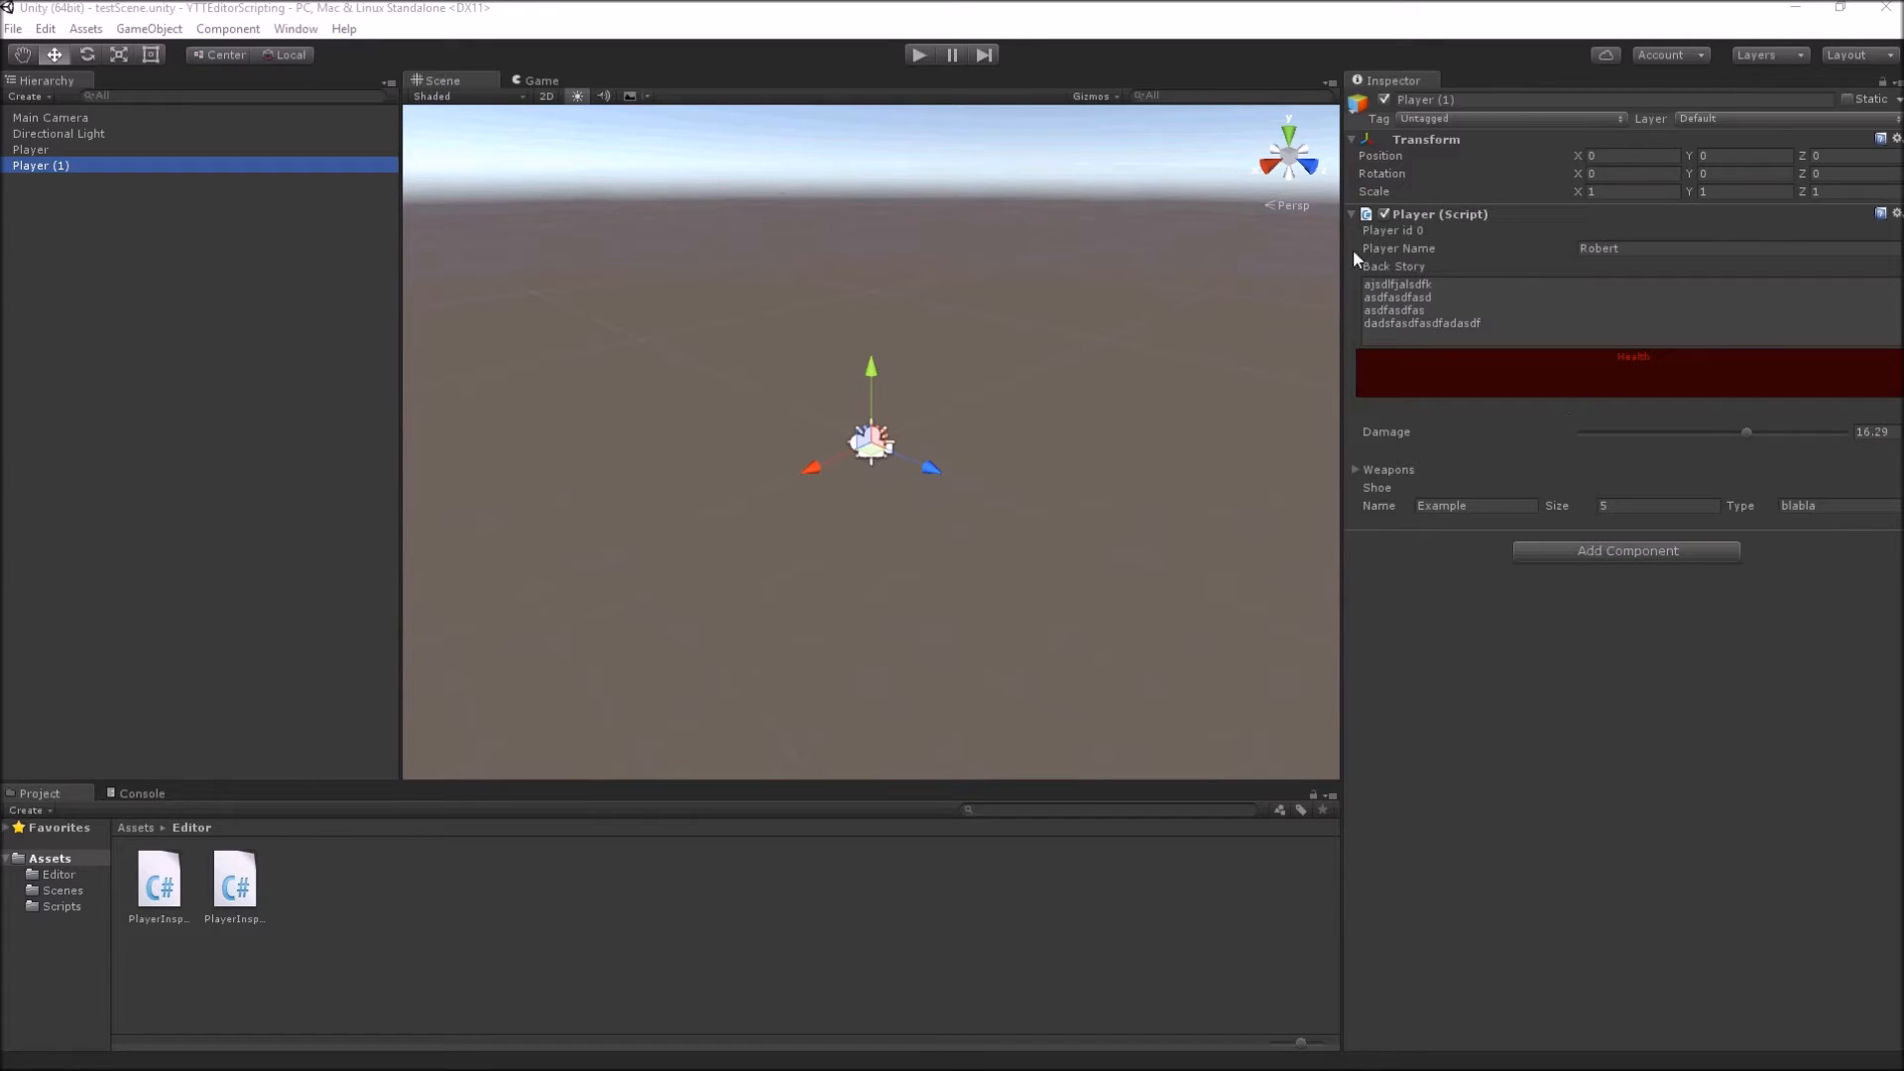
mouse_move(958, 500)
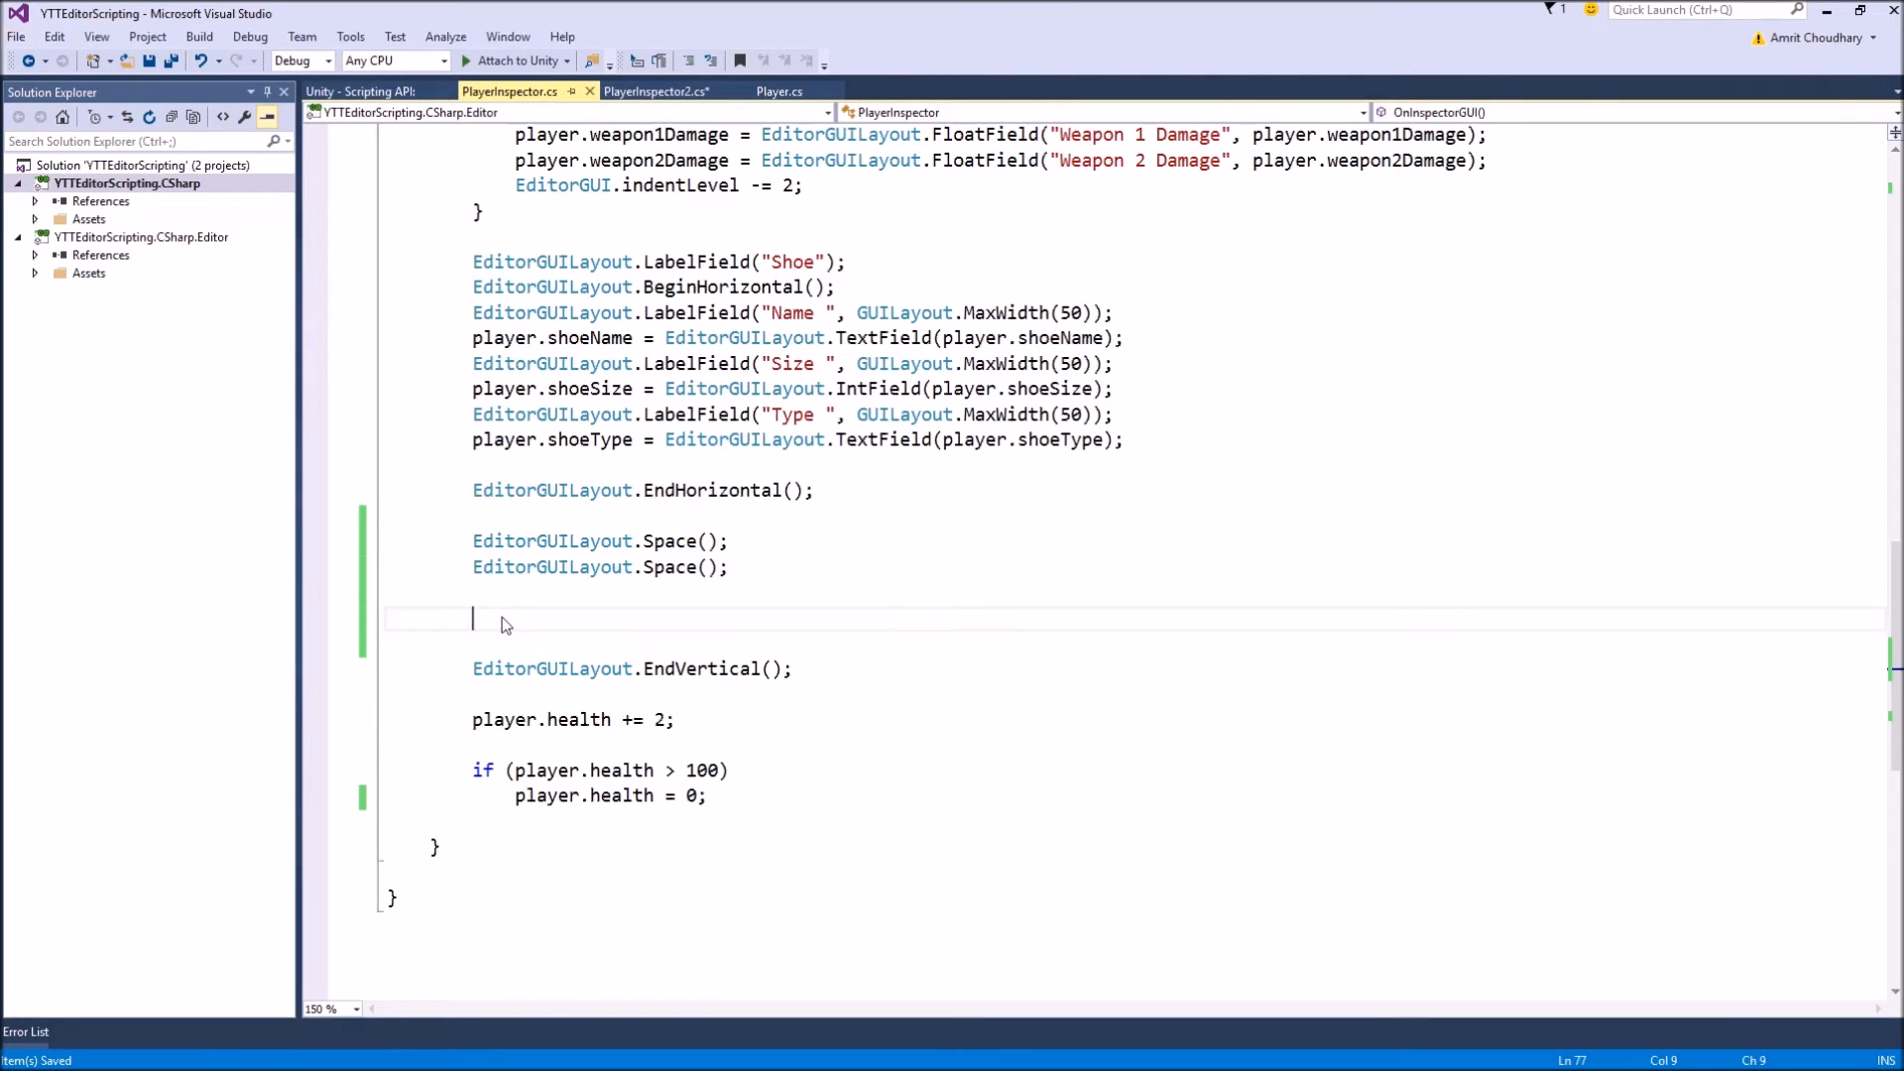
Step: Add an if block for a GUILayout.Button labelled "Do Something" in PlayerInspector.cs
type("if")
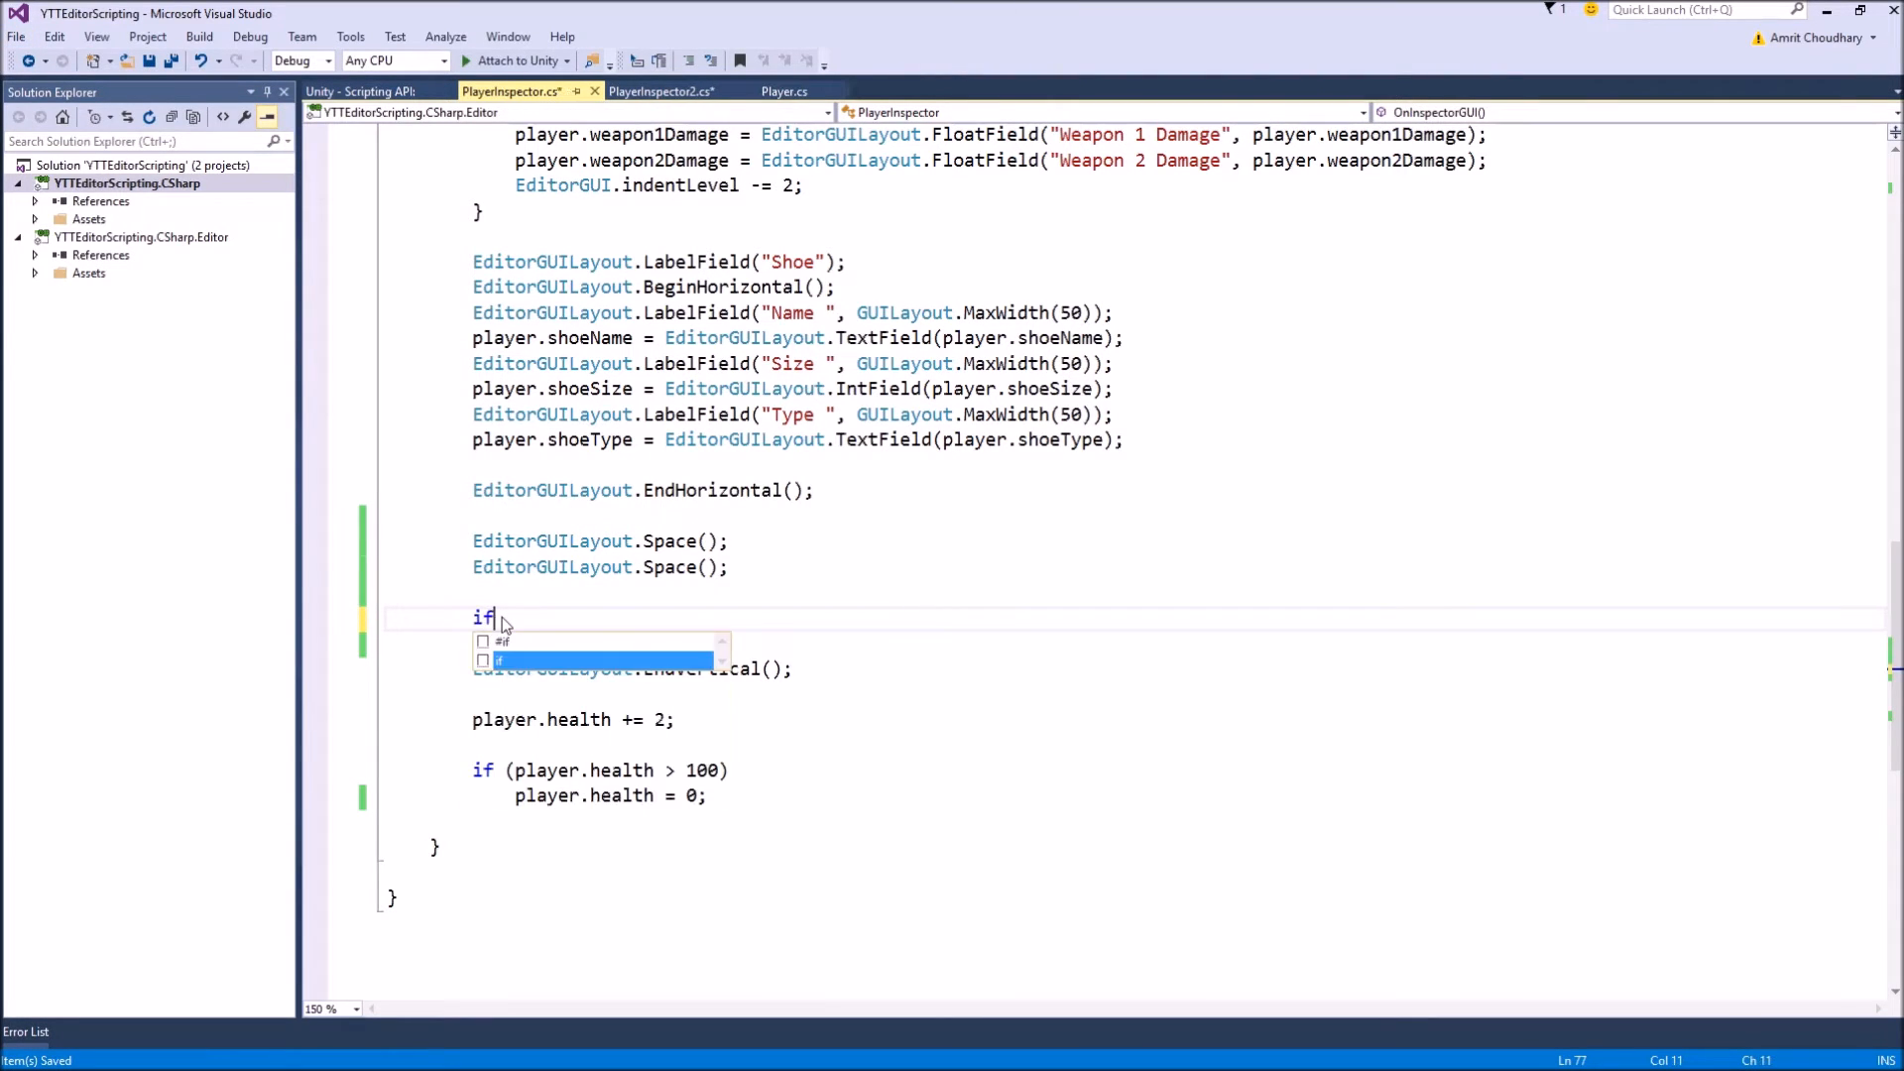
type("(GUI")
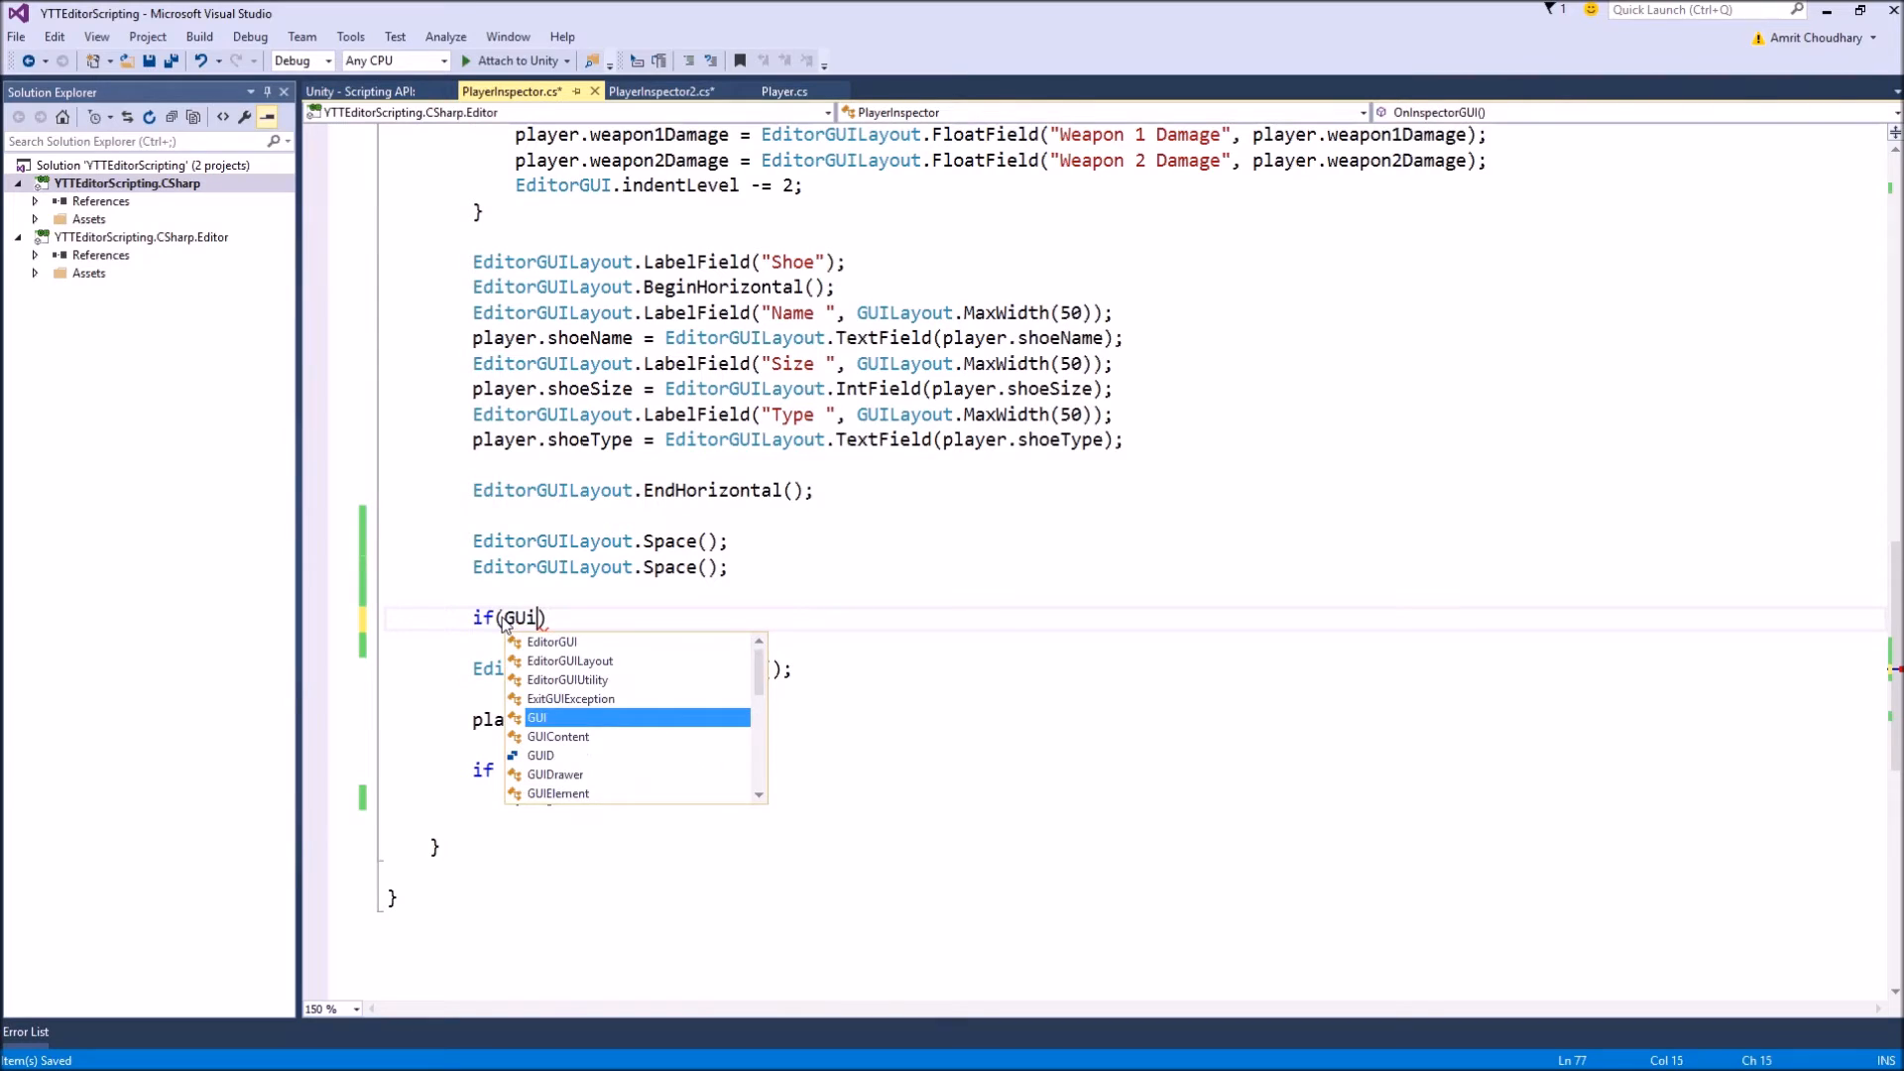
type("L")
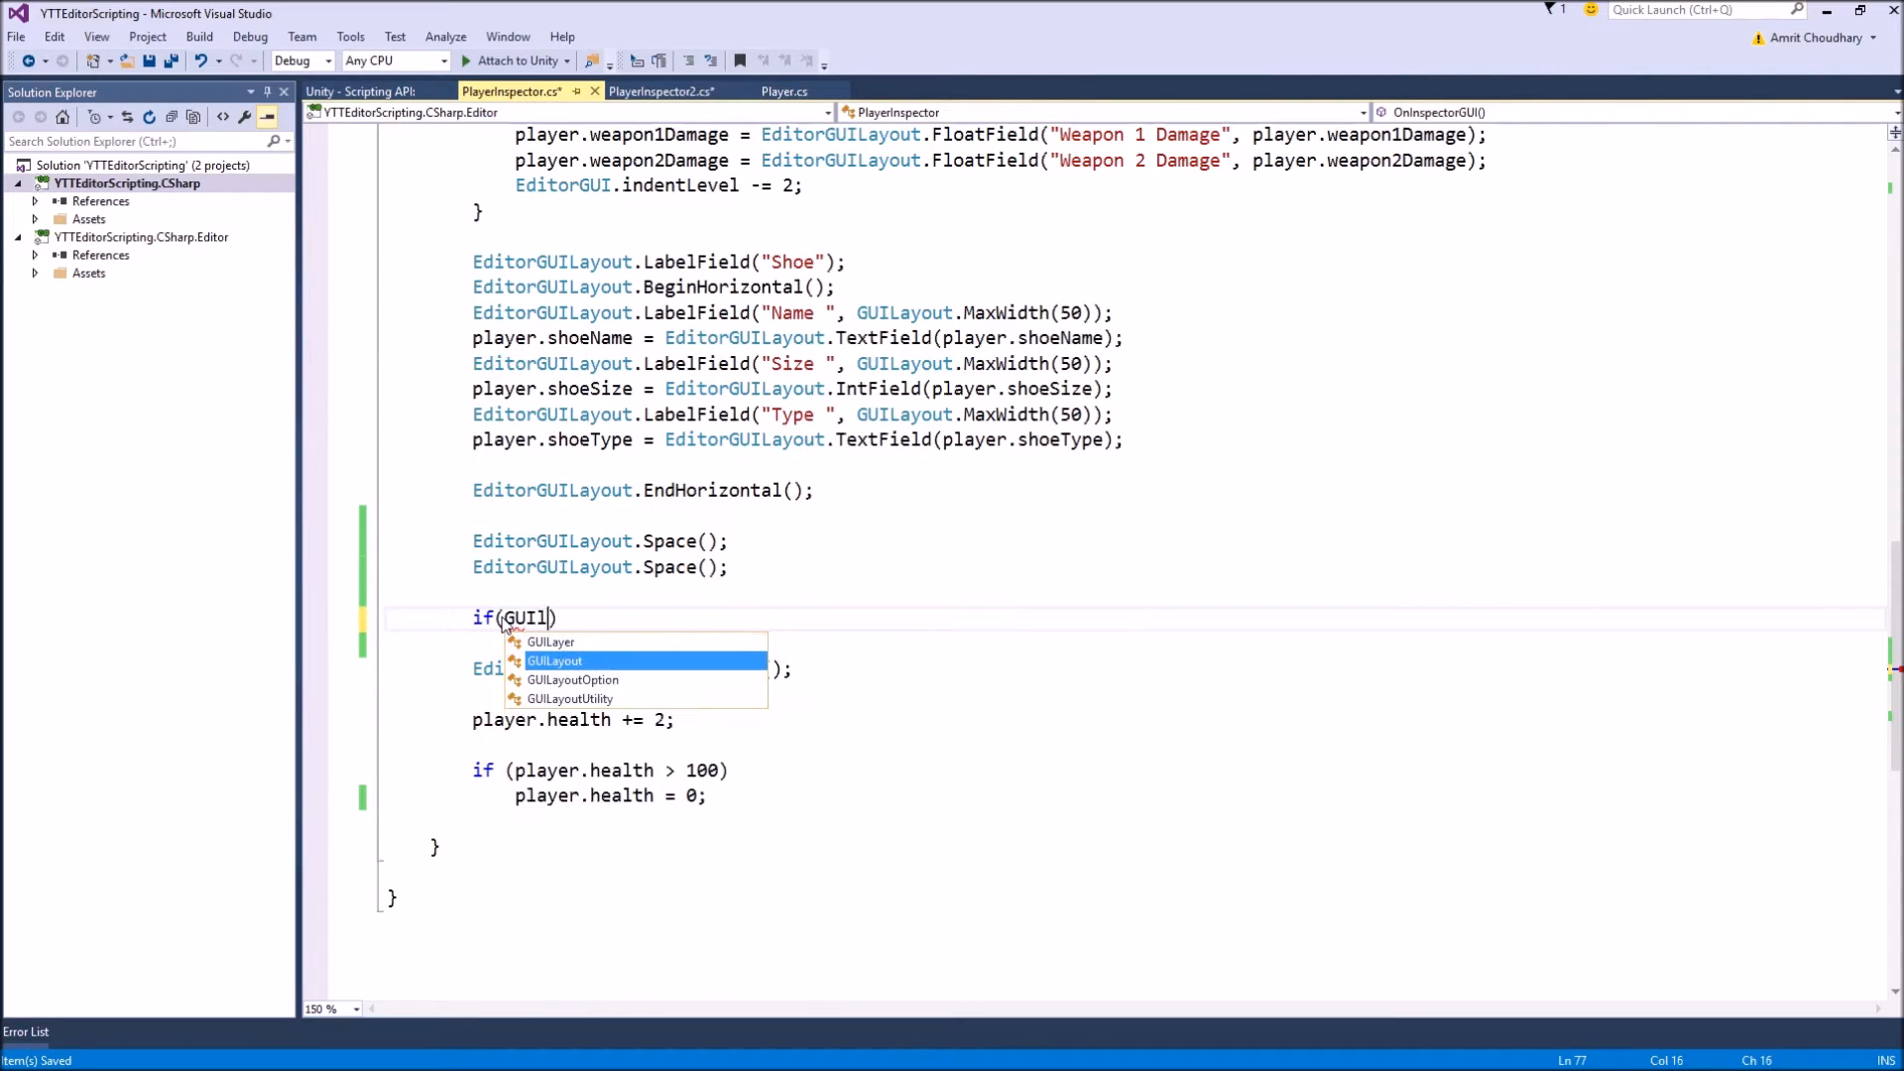
type("Layout.but")
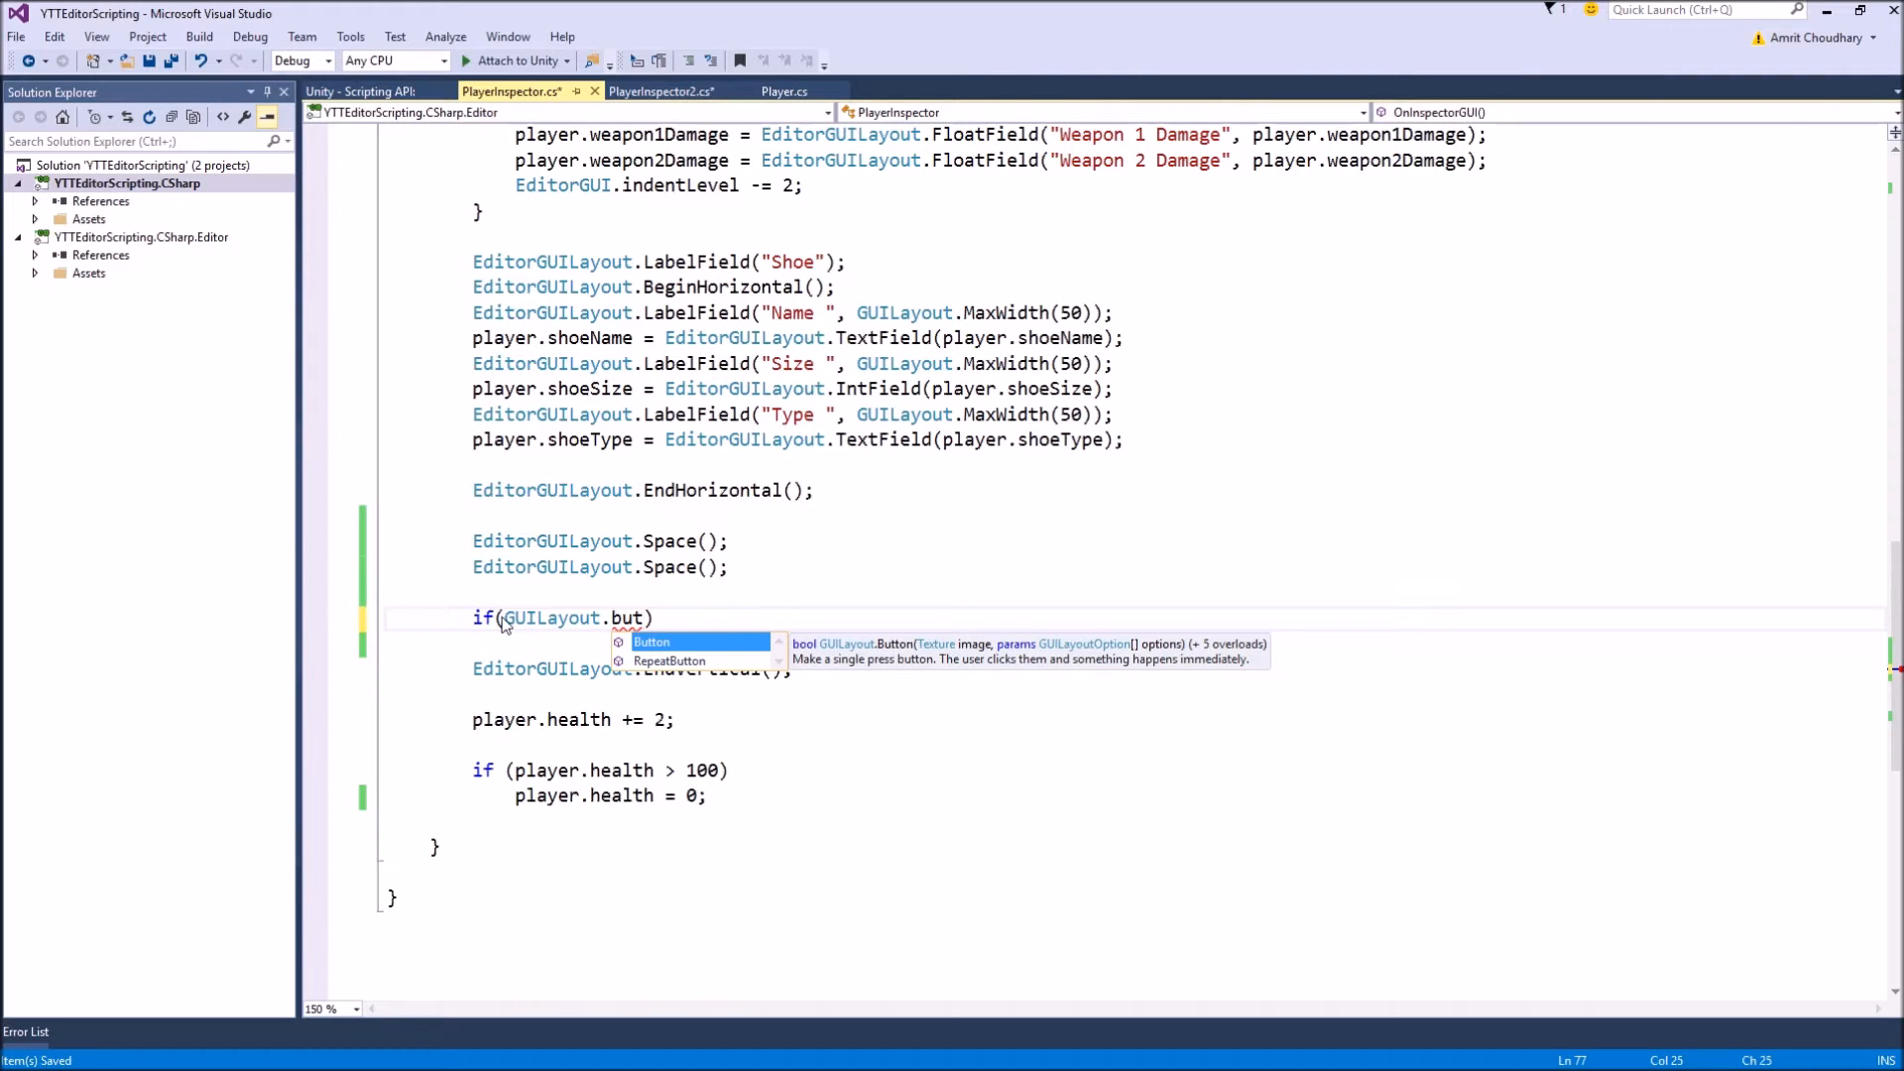
key("Tab")
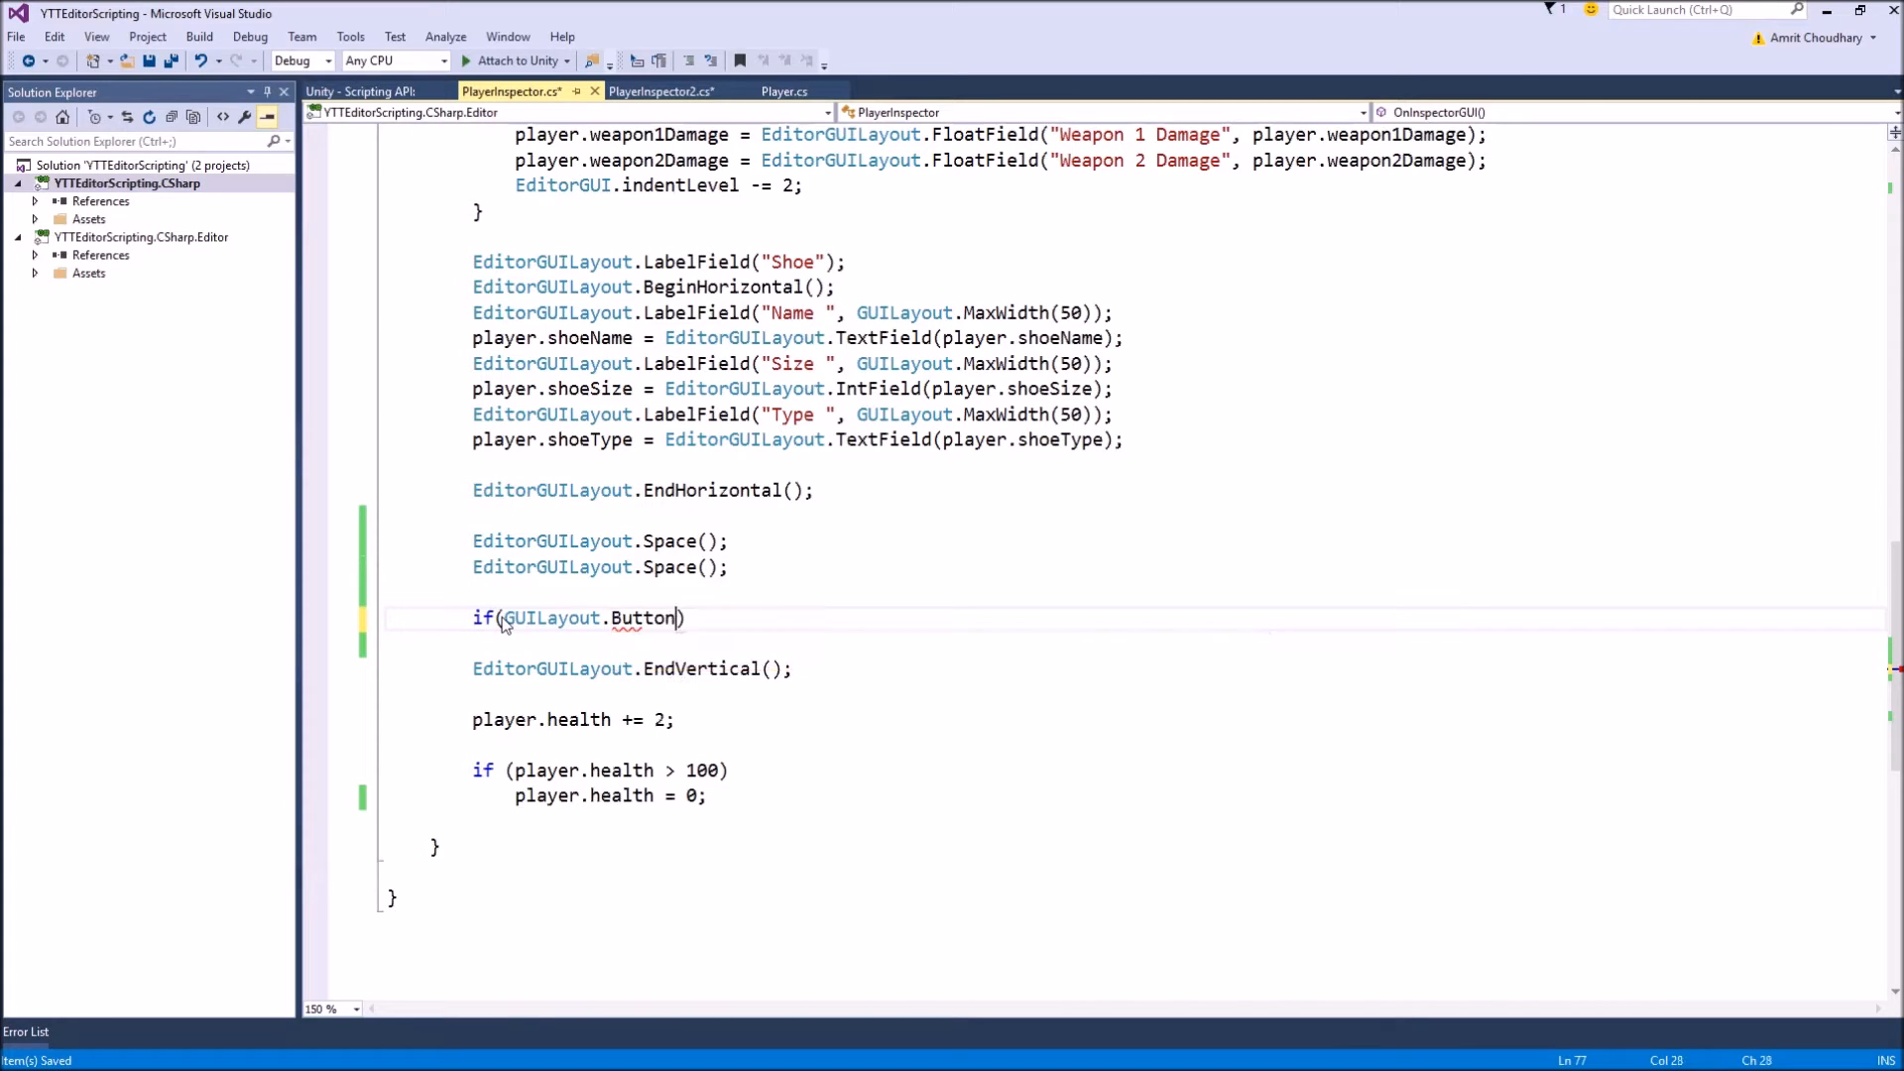
type("(")
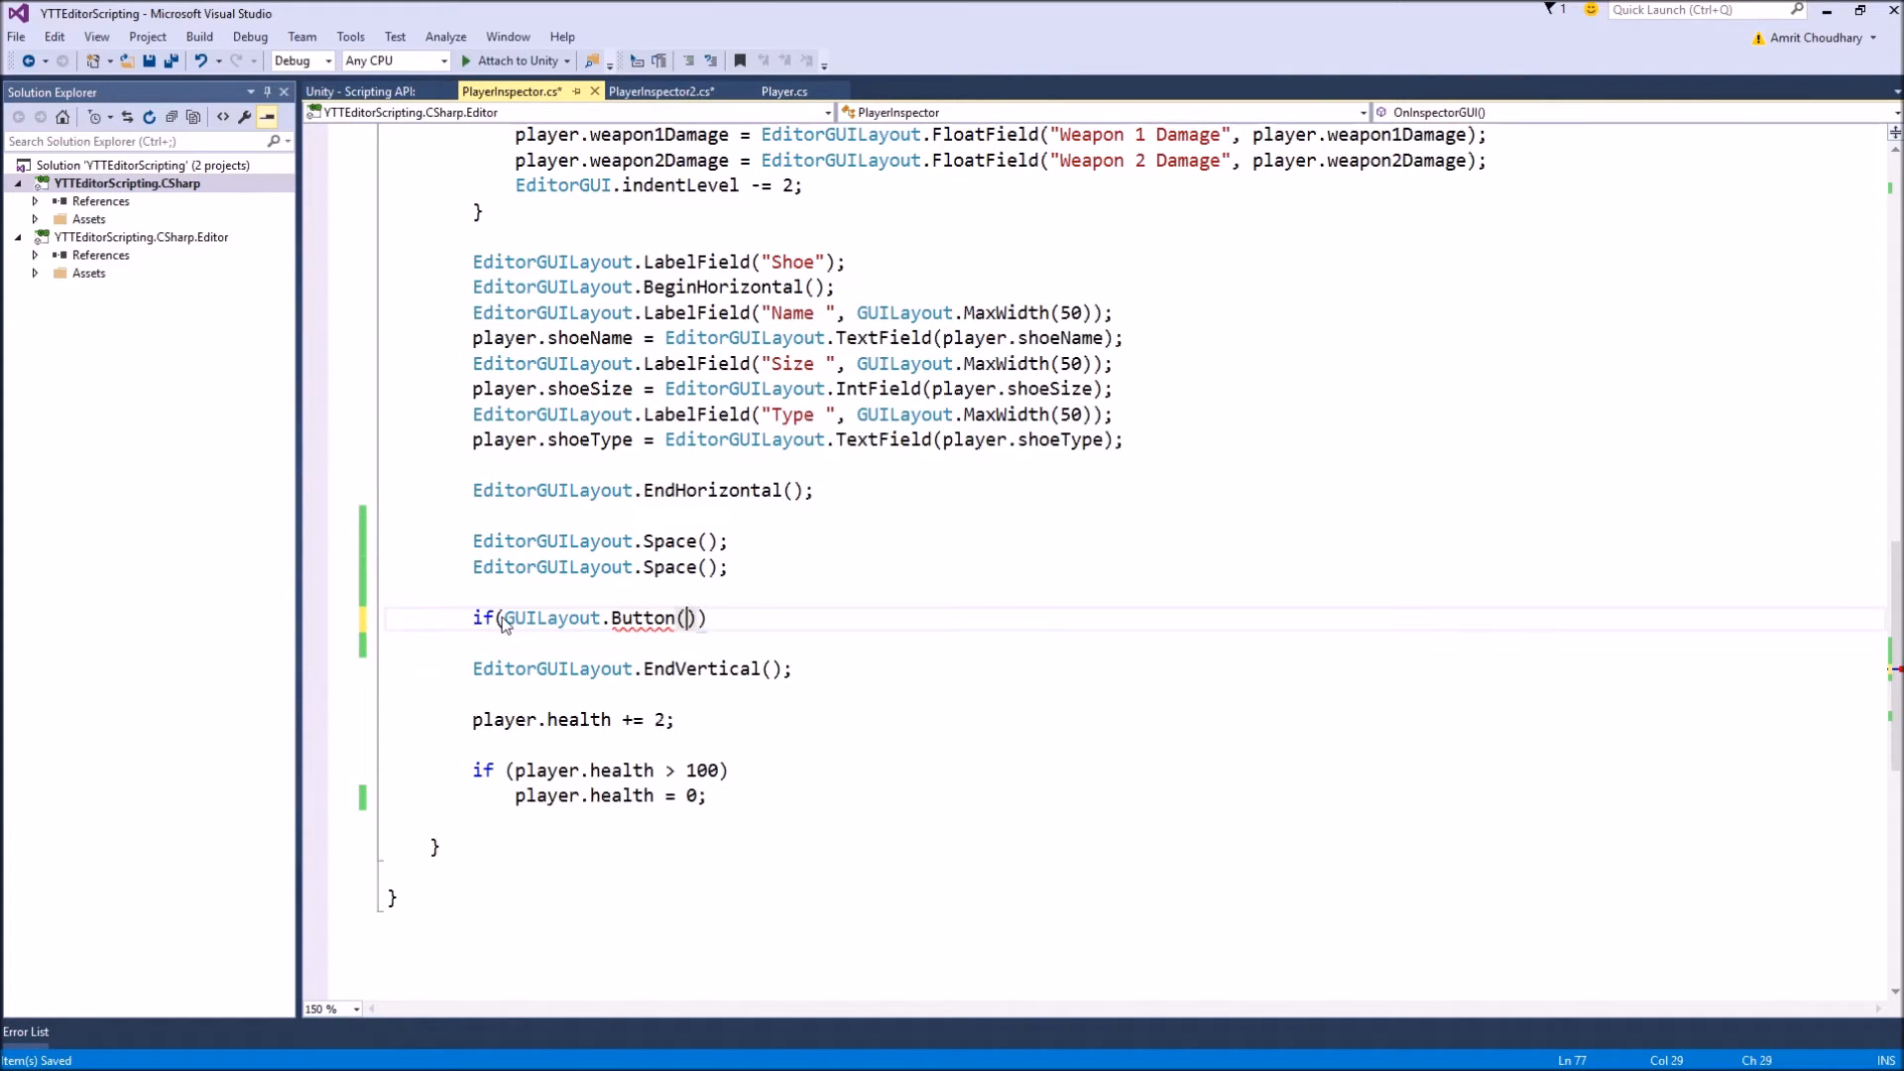
type("\"\"")
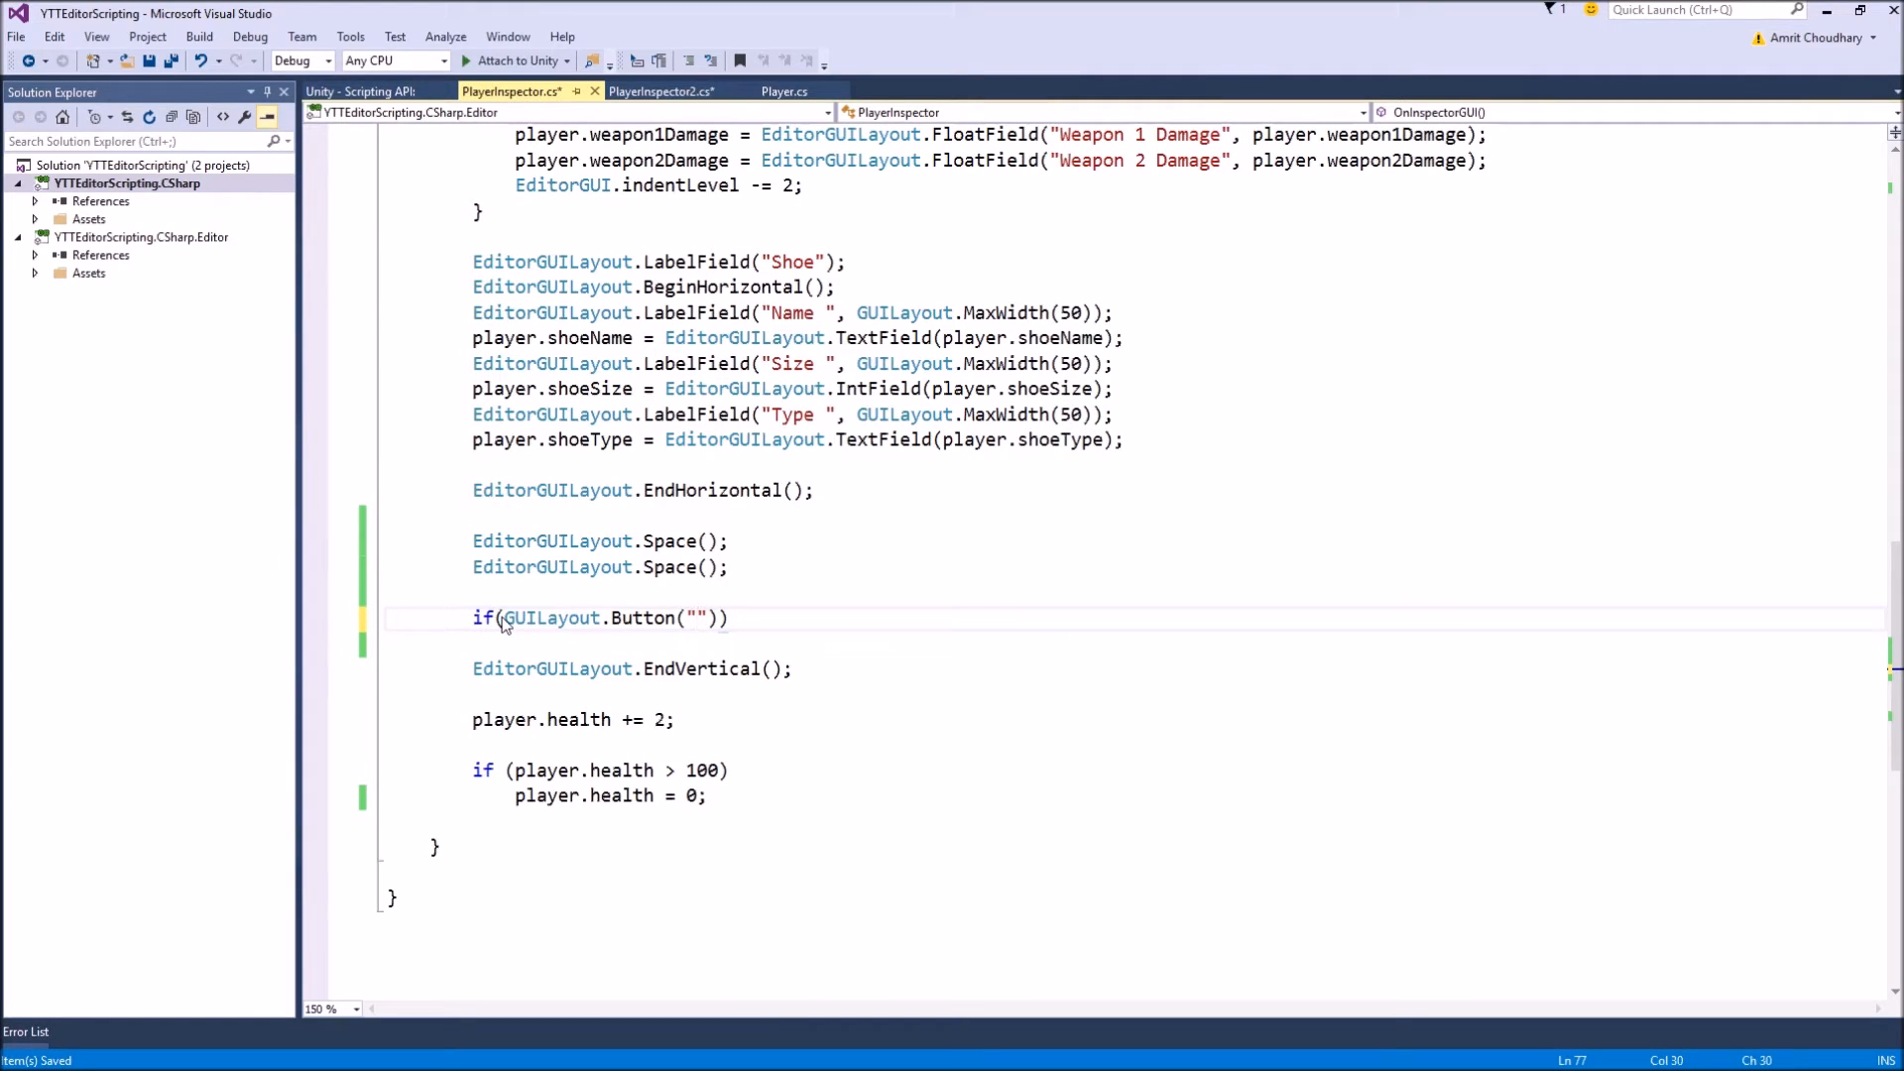
left_click(702, 618)
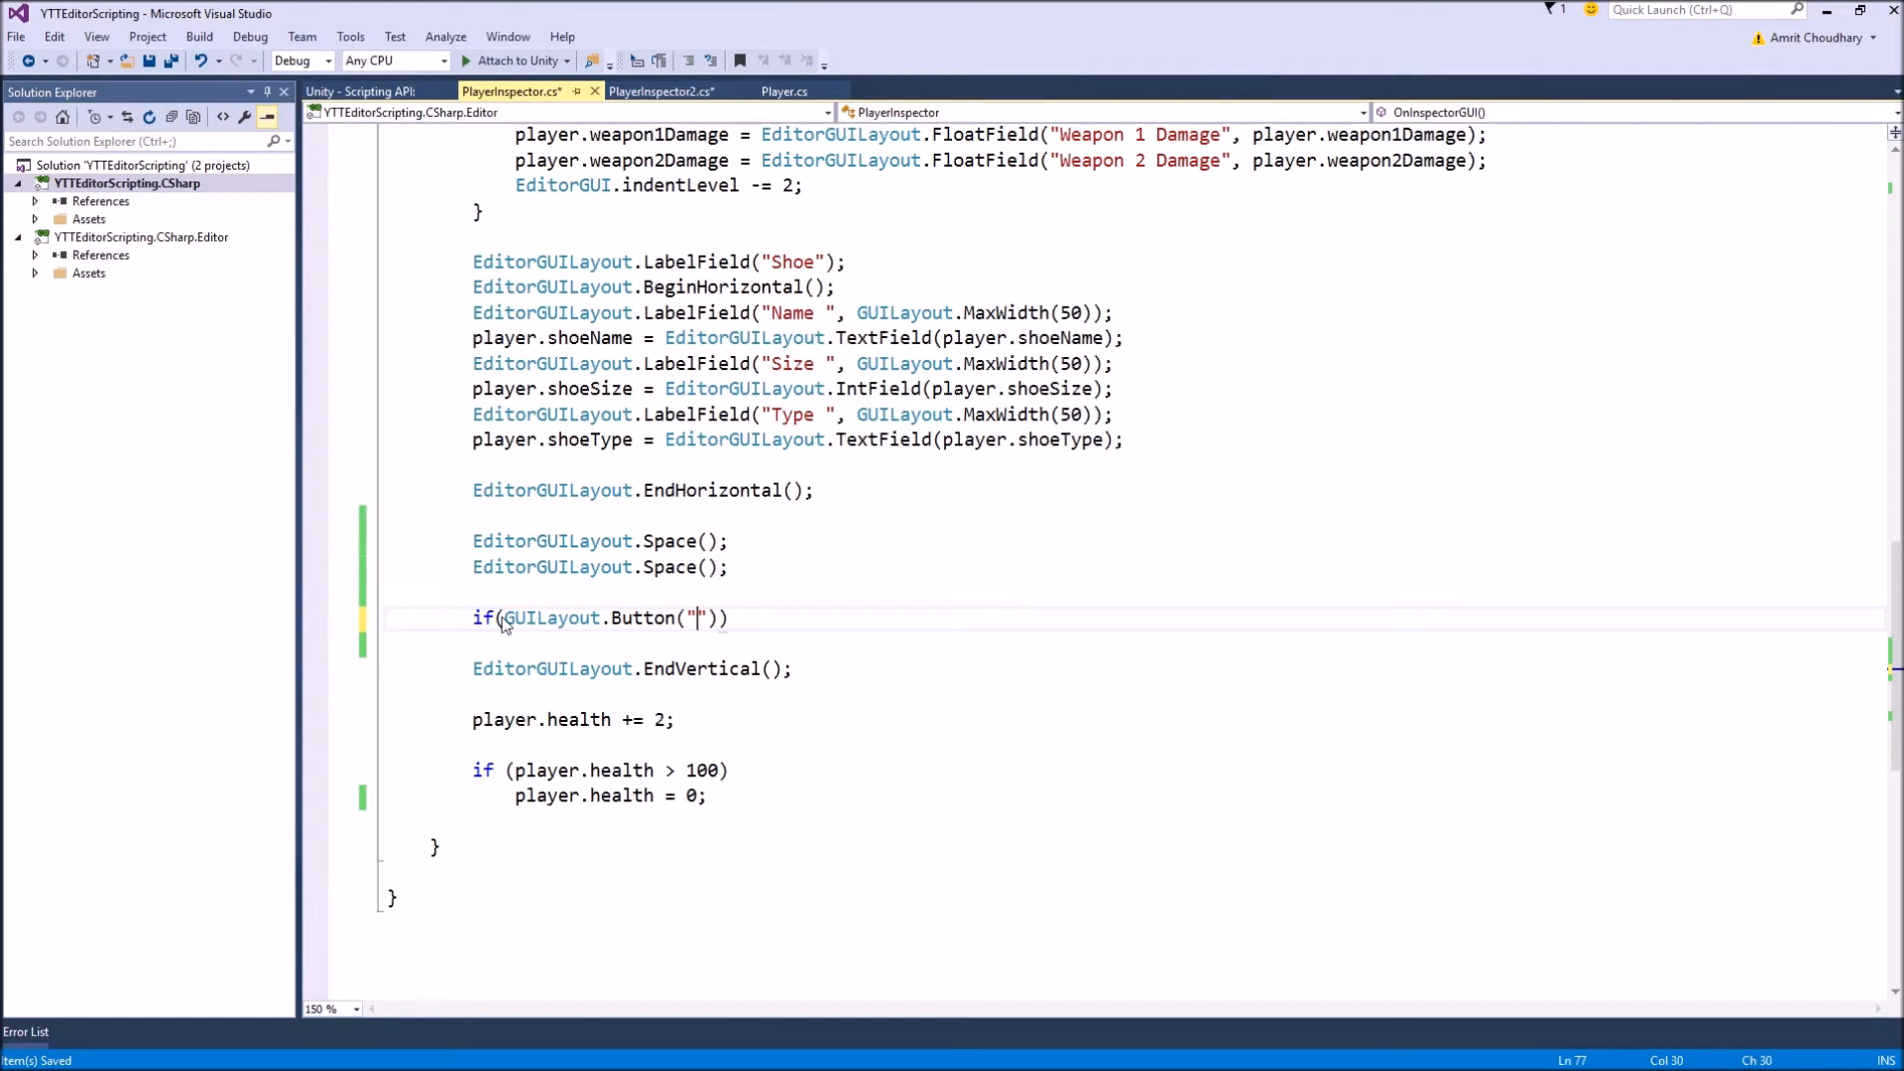
type("Do So")
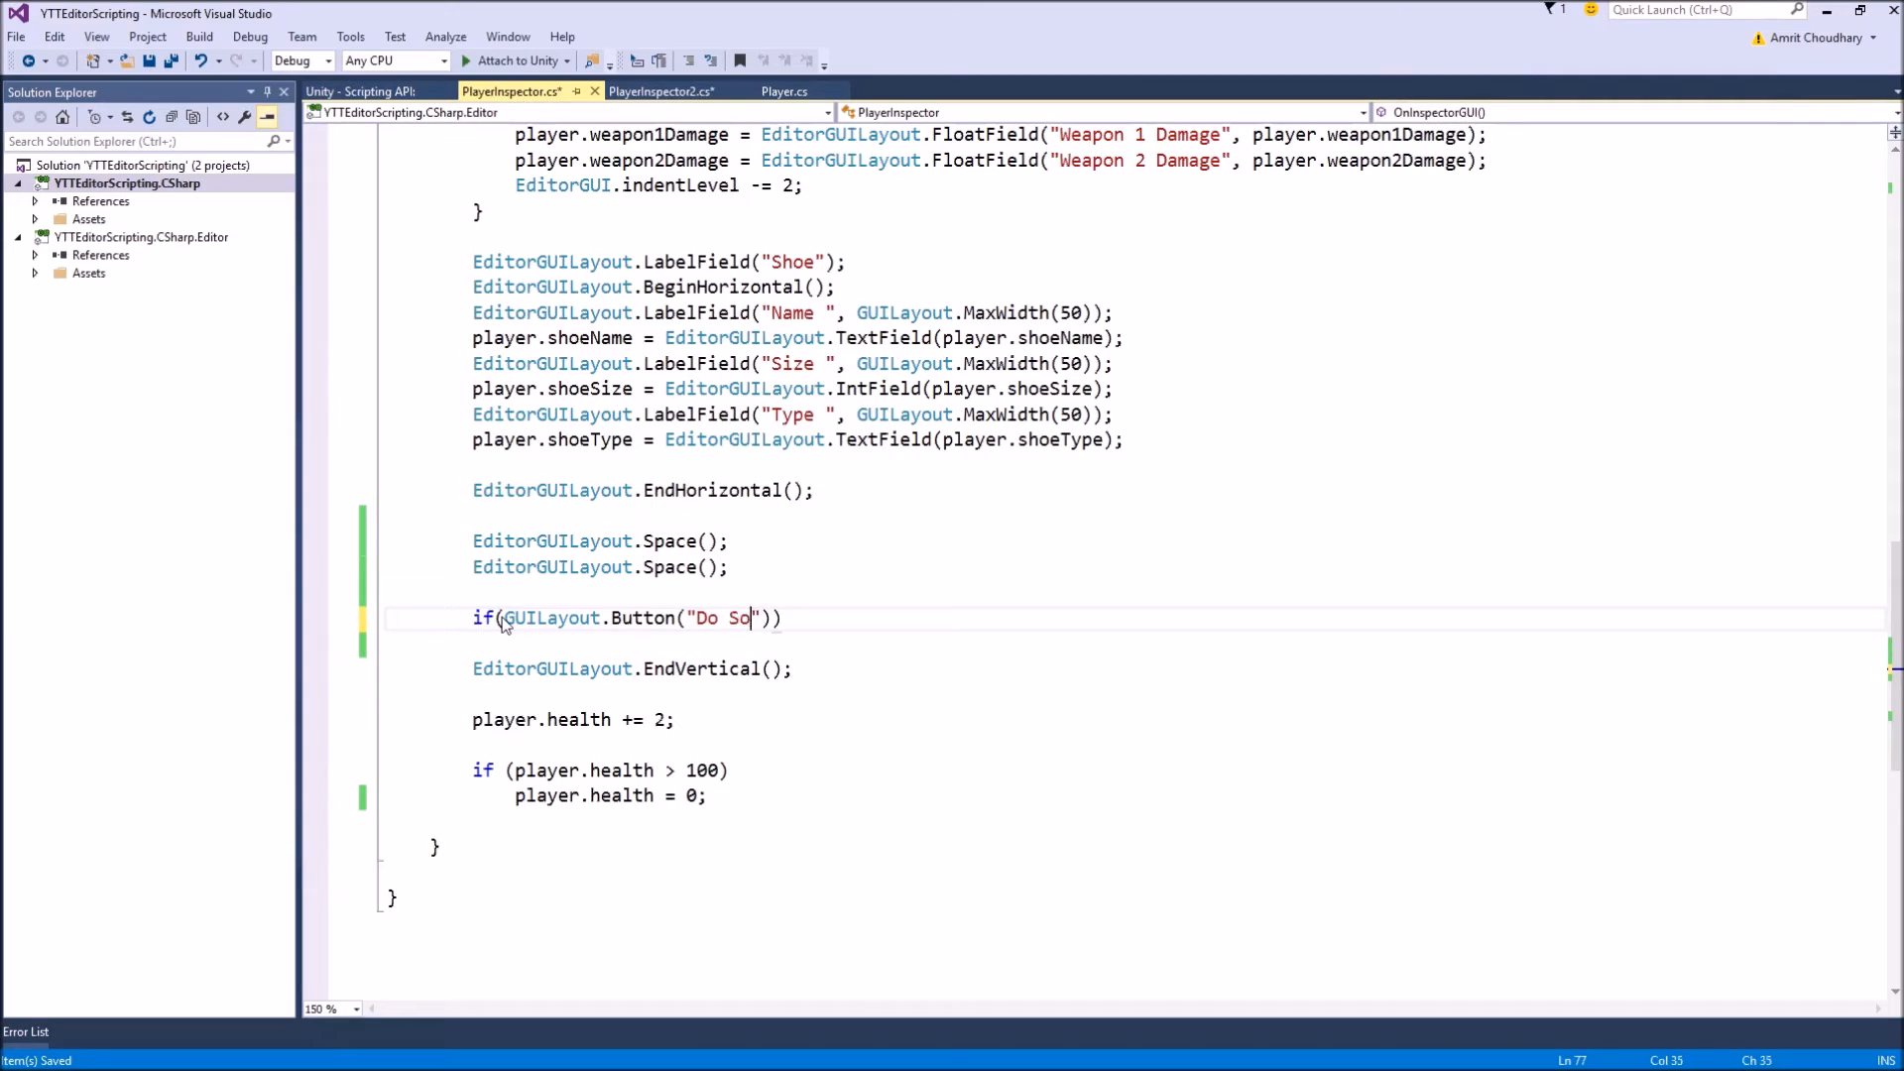
type("mething")
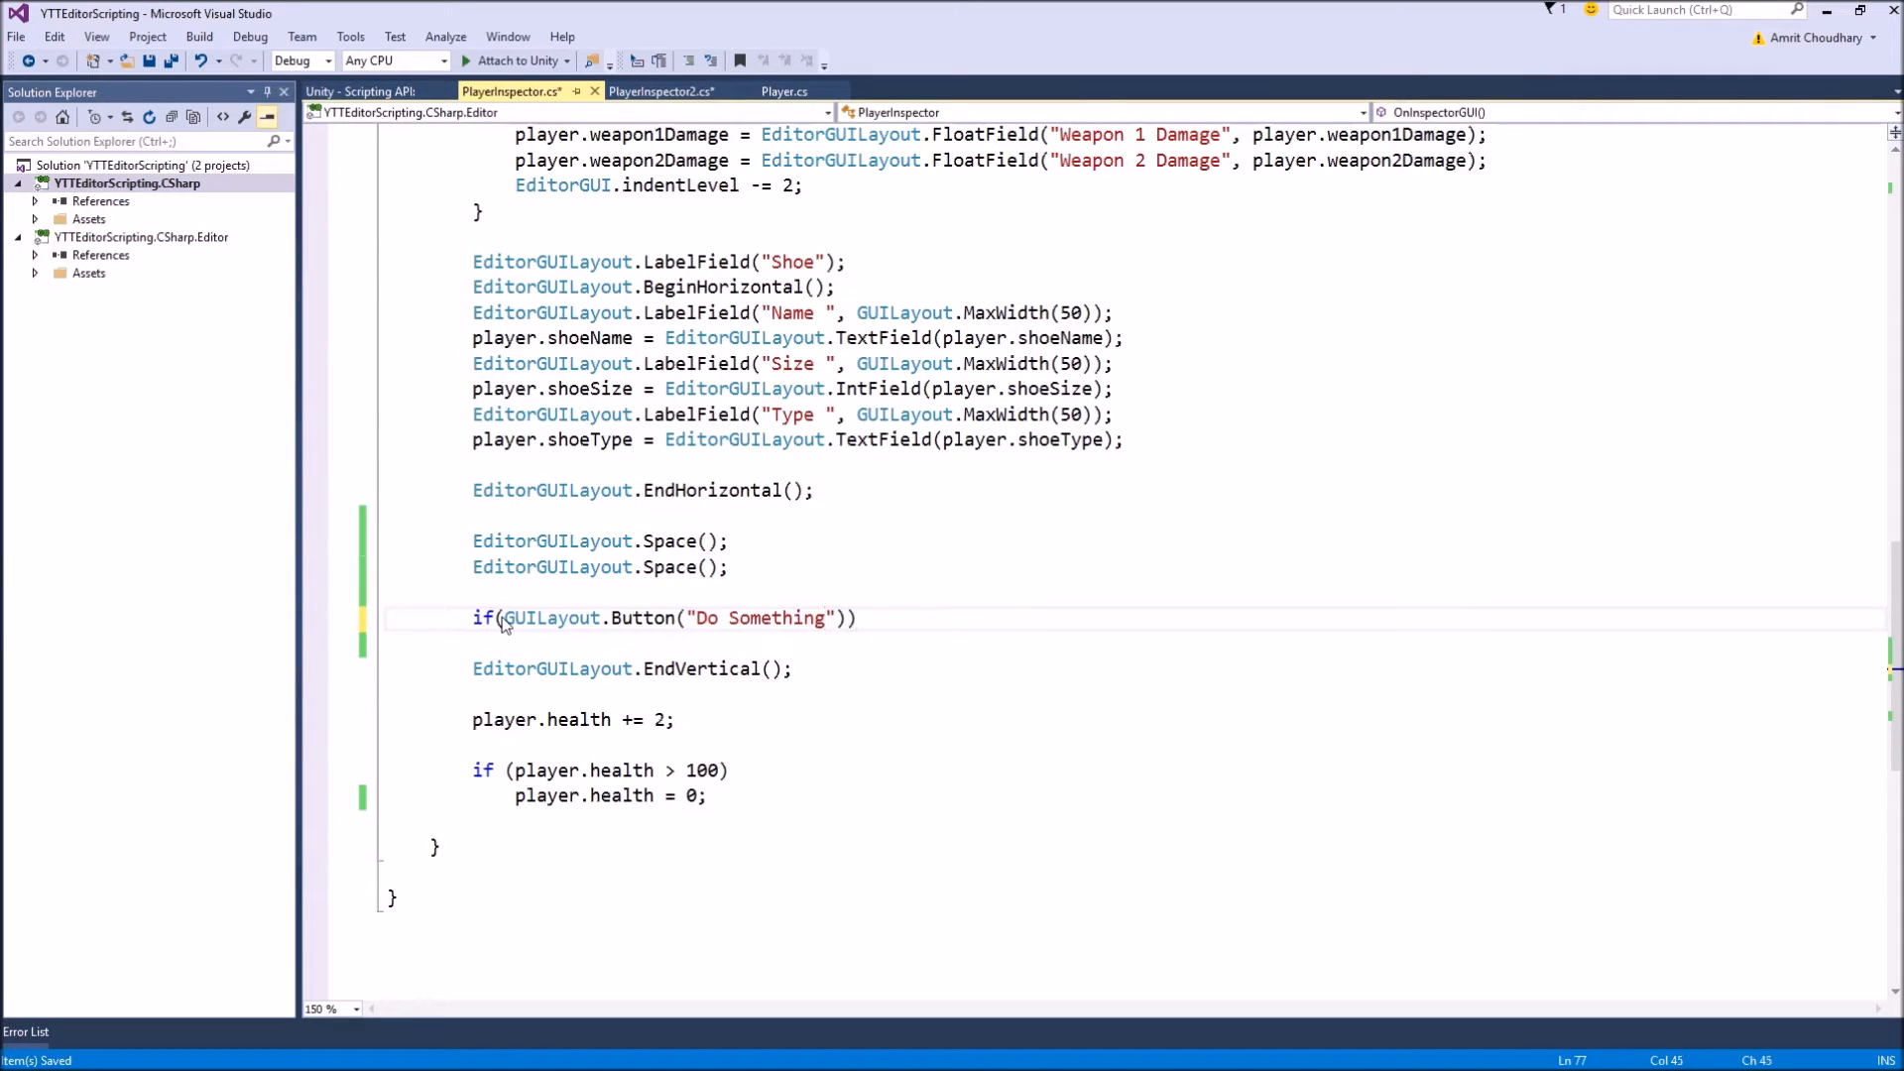
type("{")
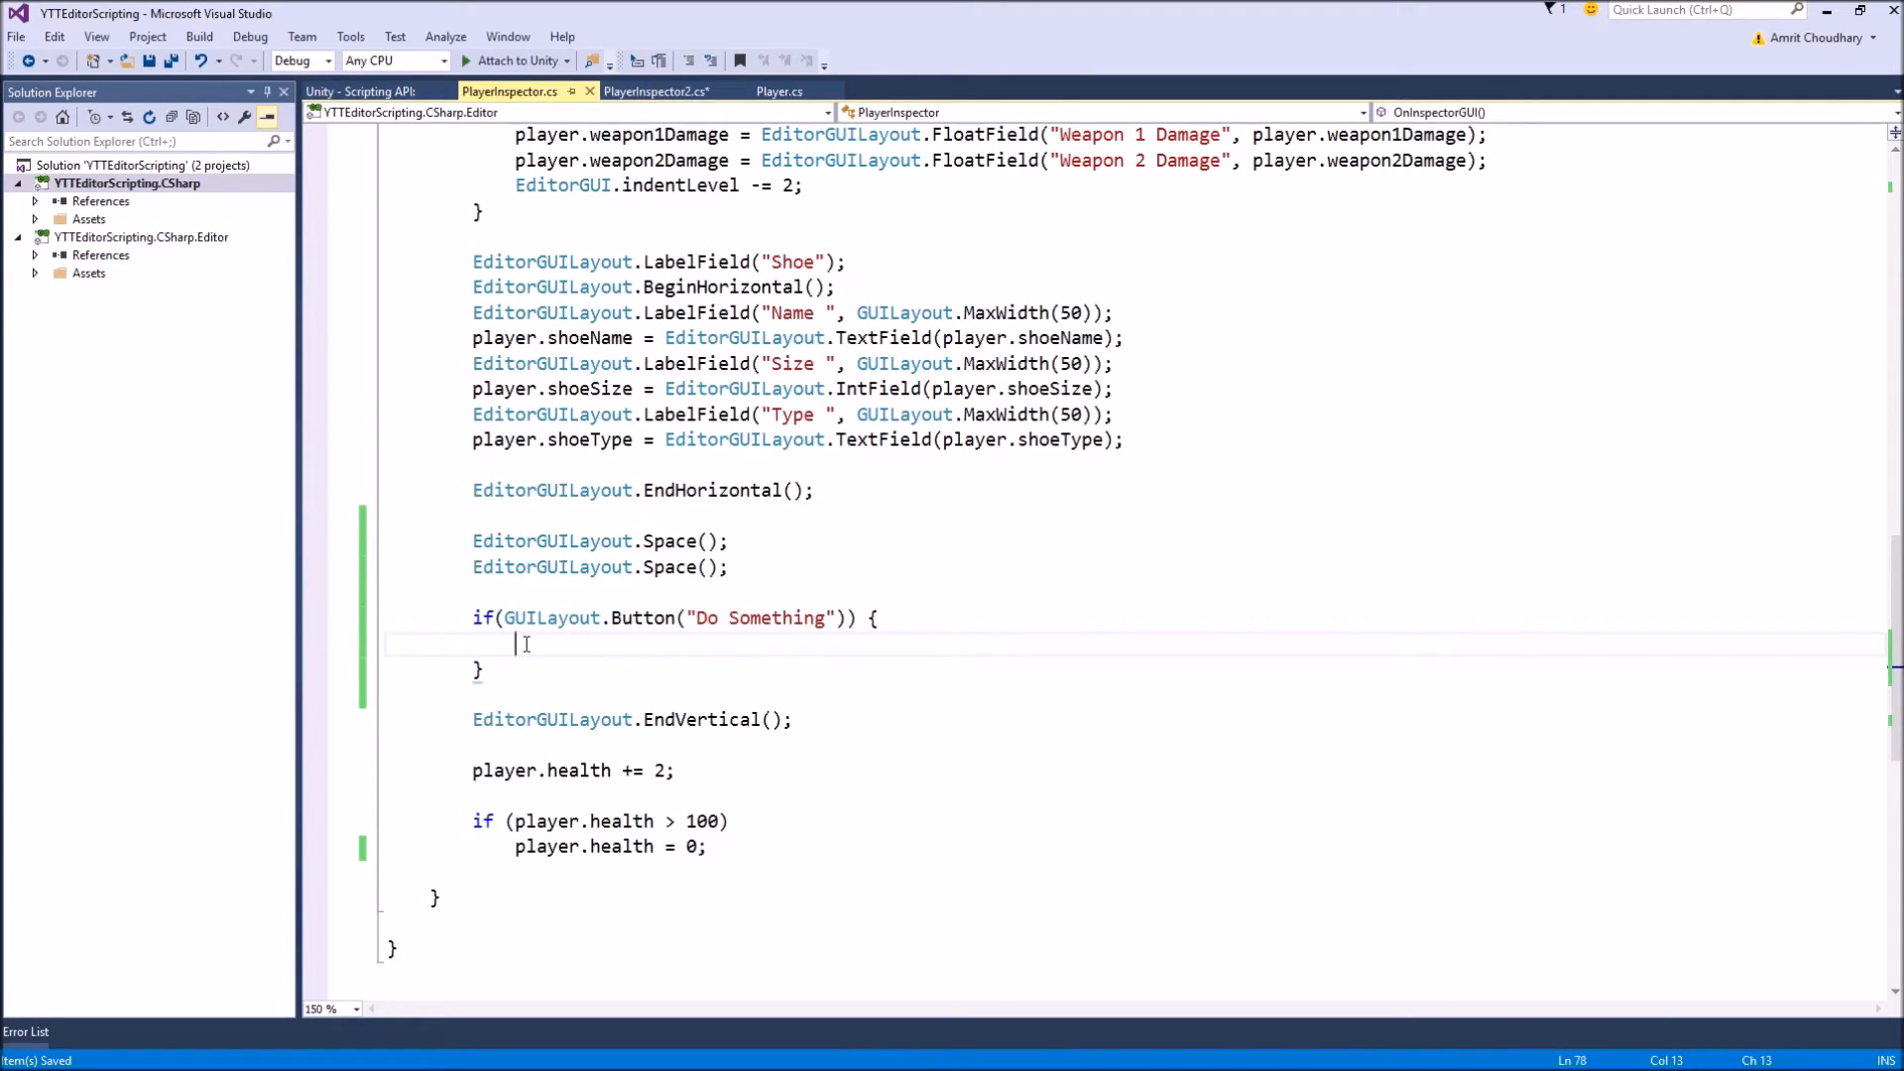
Step: Inside the Do Something block, log the message "bla" with Debug.Log
type("Debug")
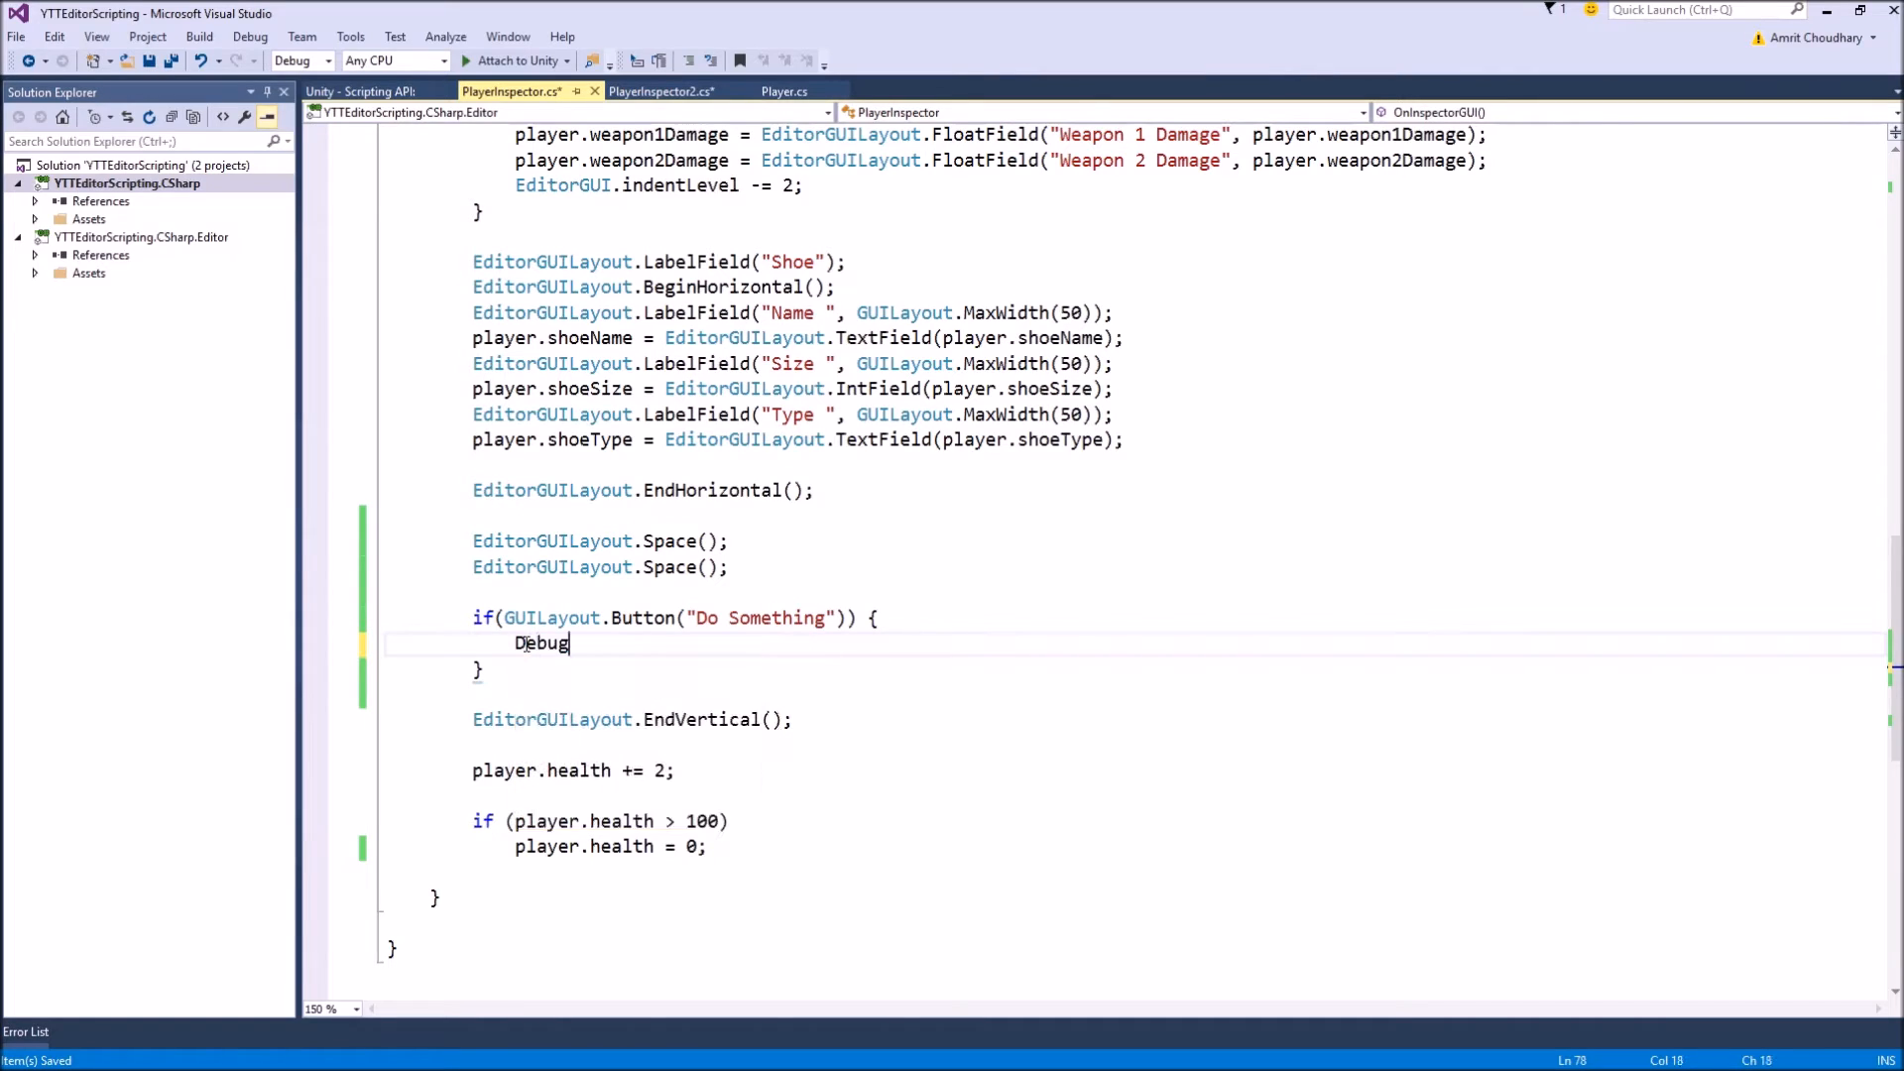
type(".Log()")
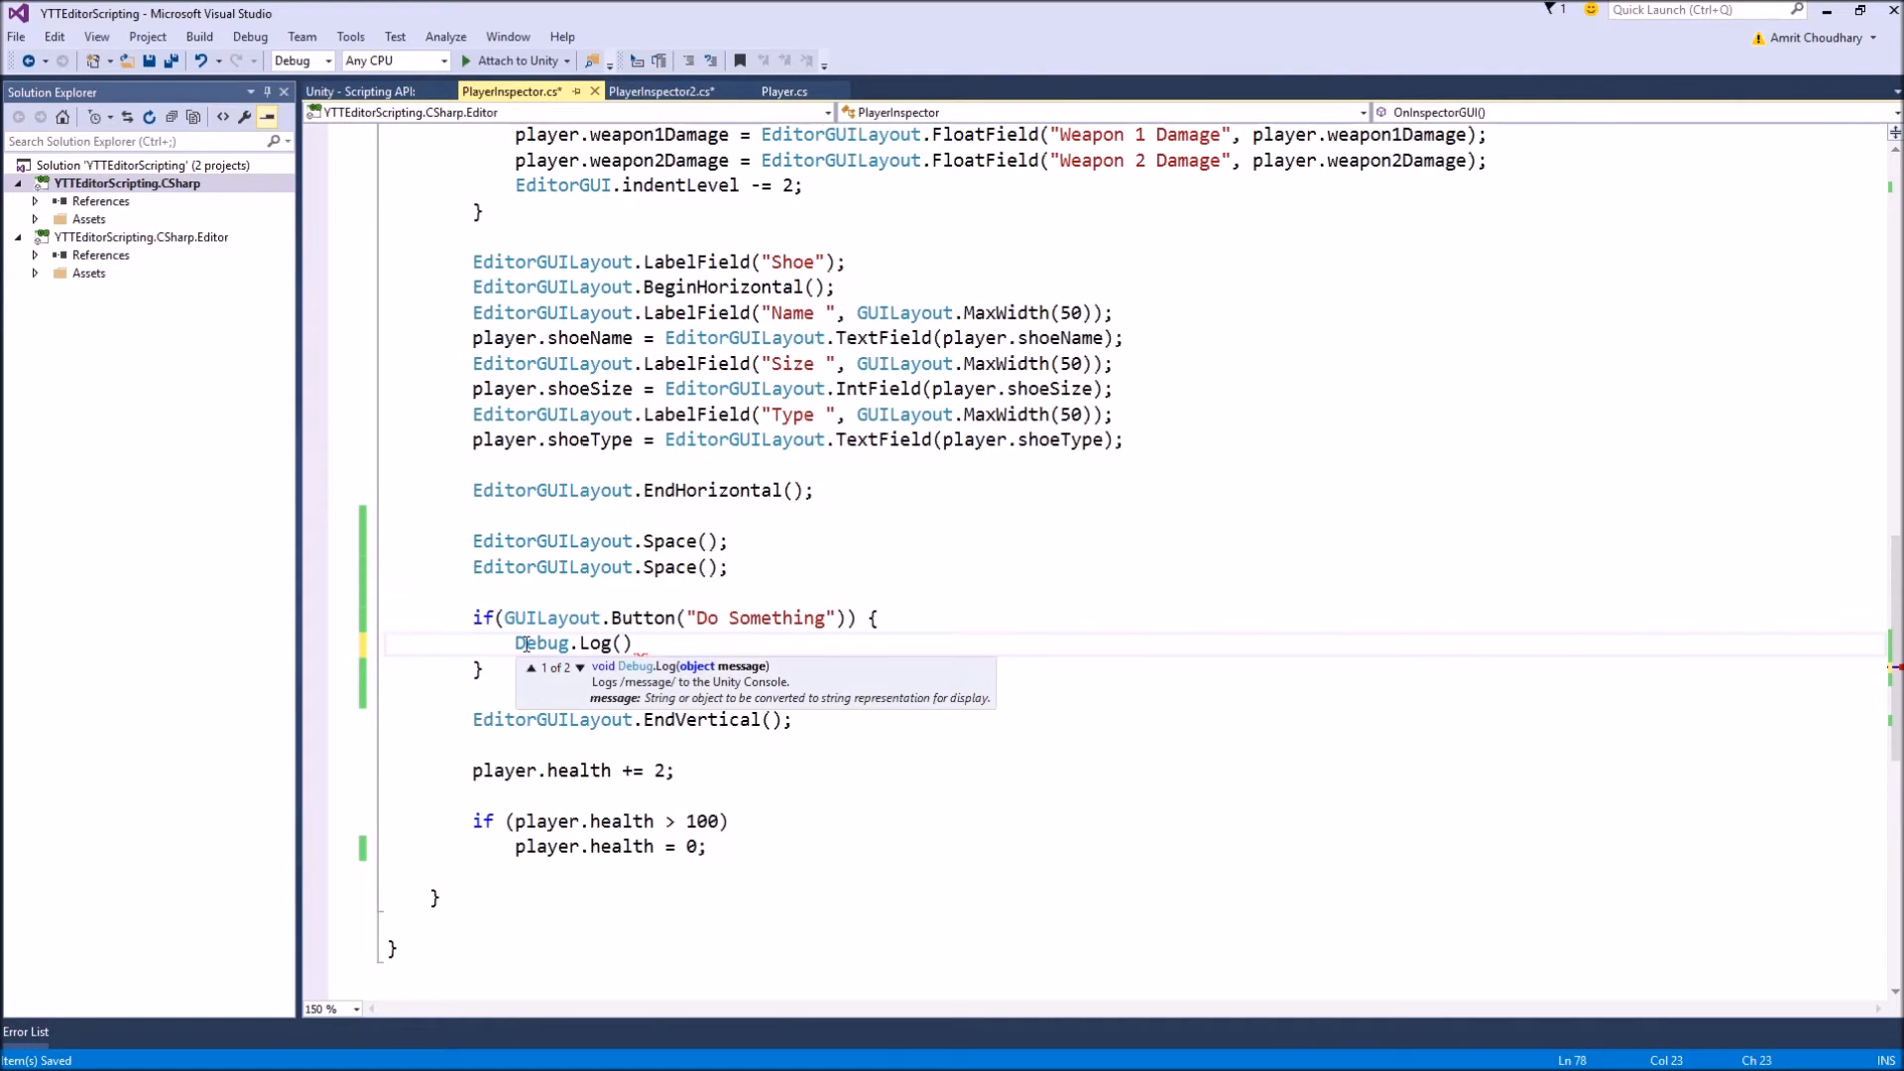
type("\"\"")
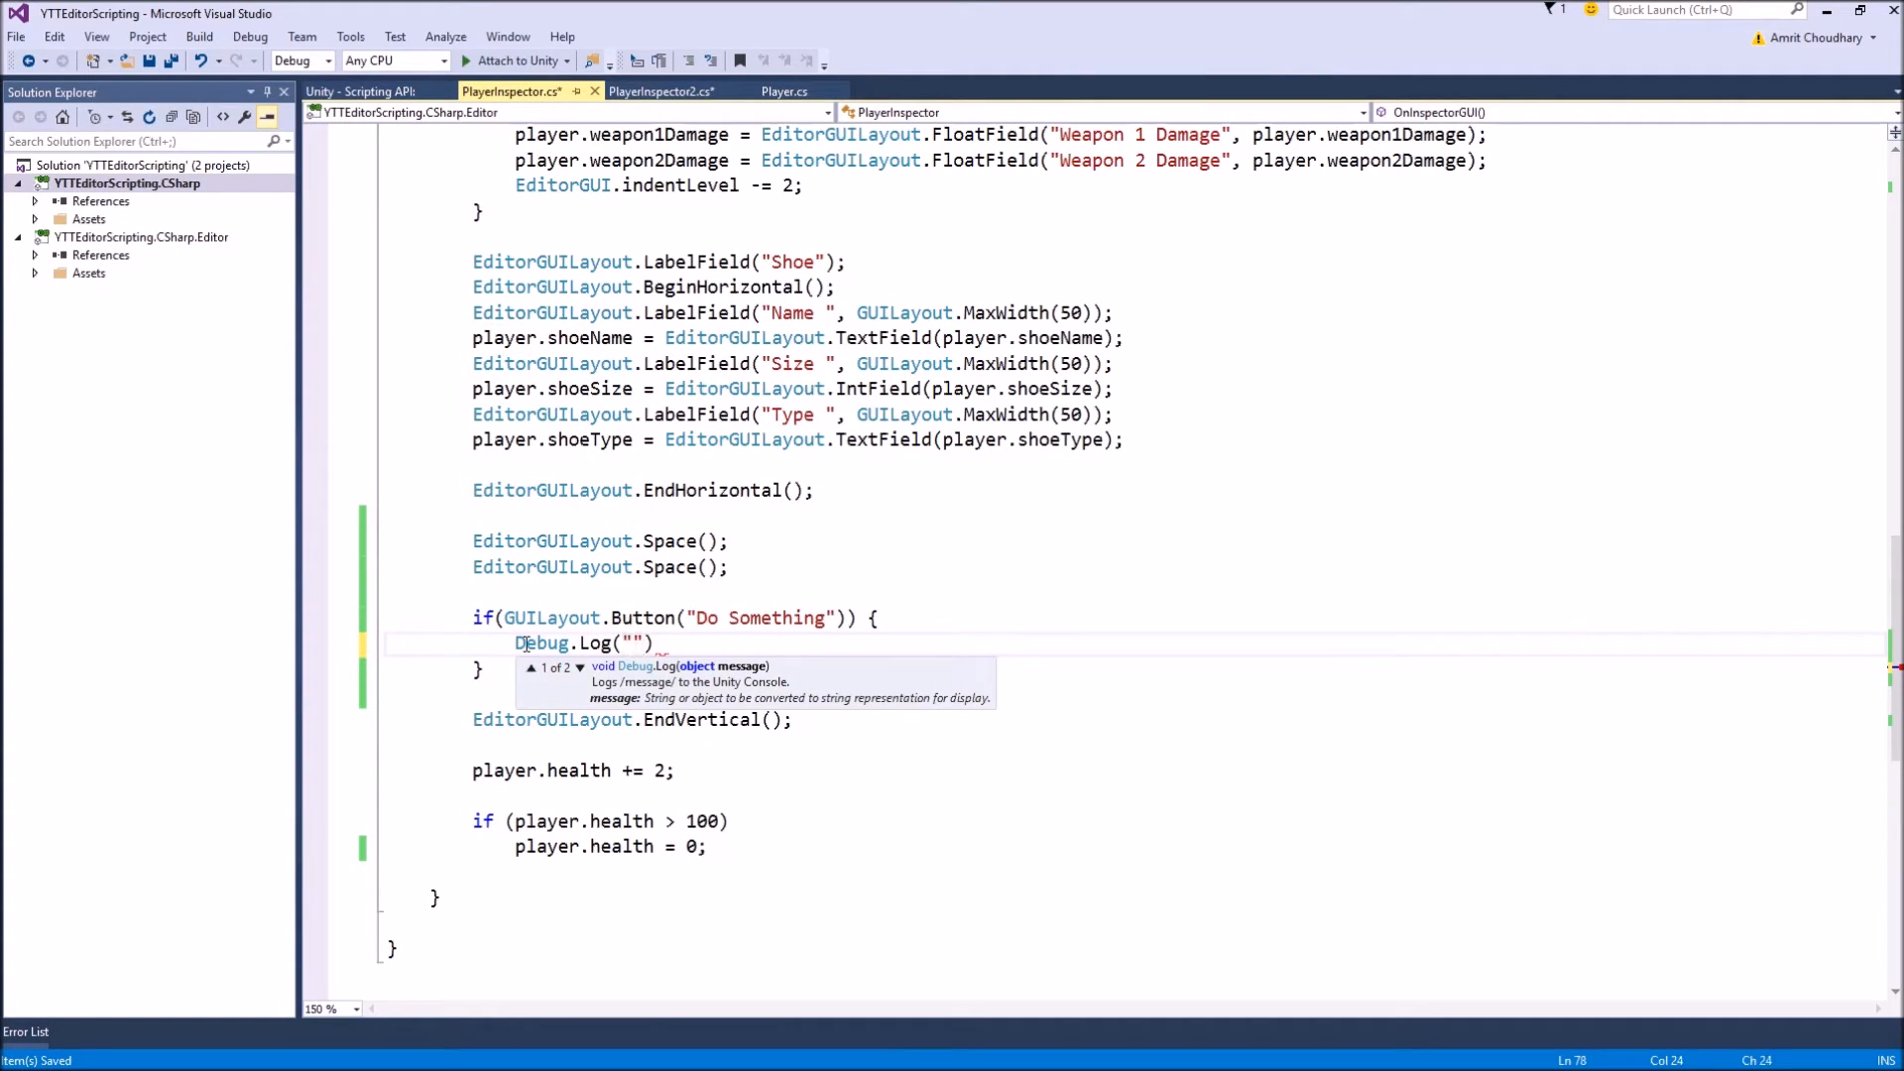
type("bla")
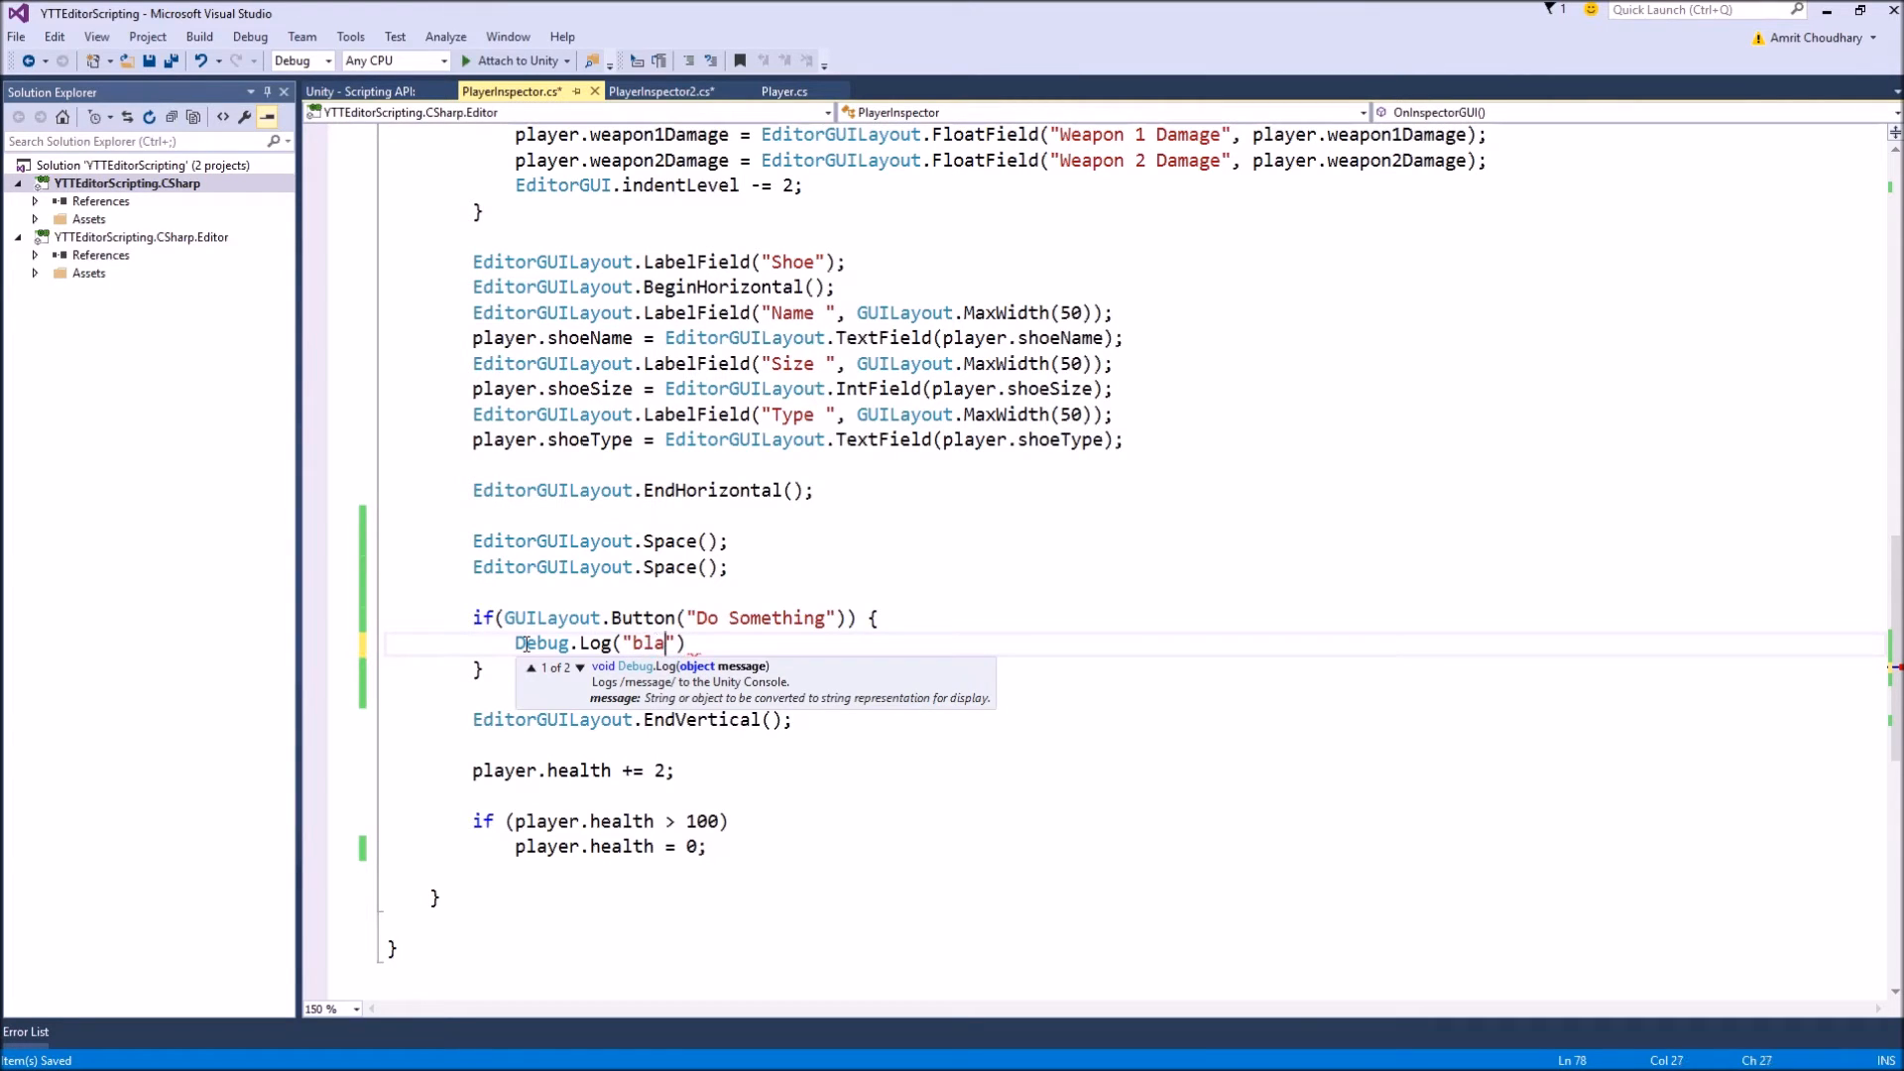
type("\");")
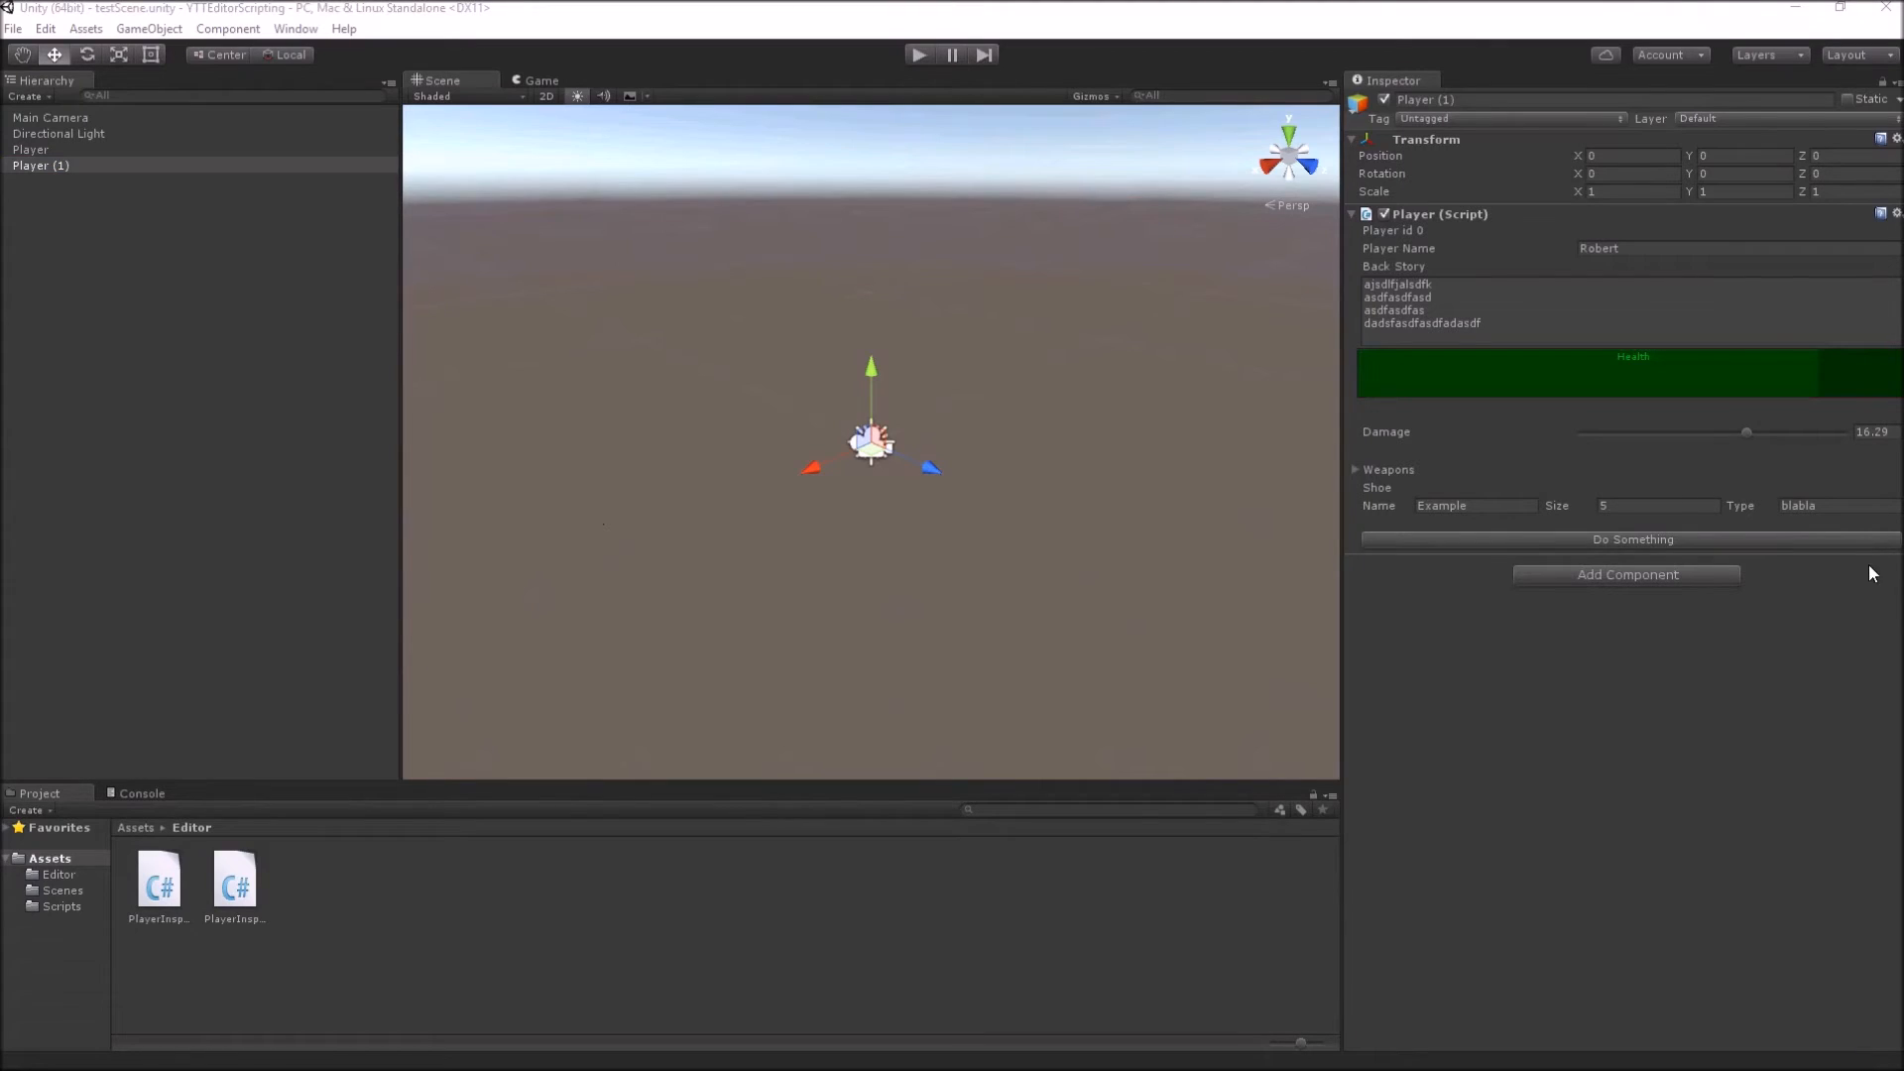
mouse_move(1599, 326)
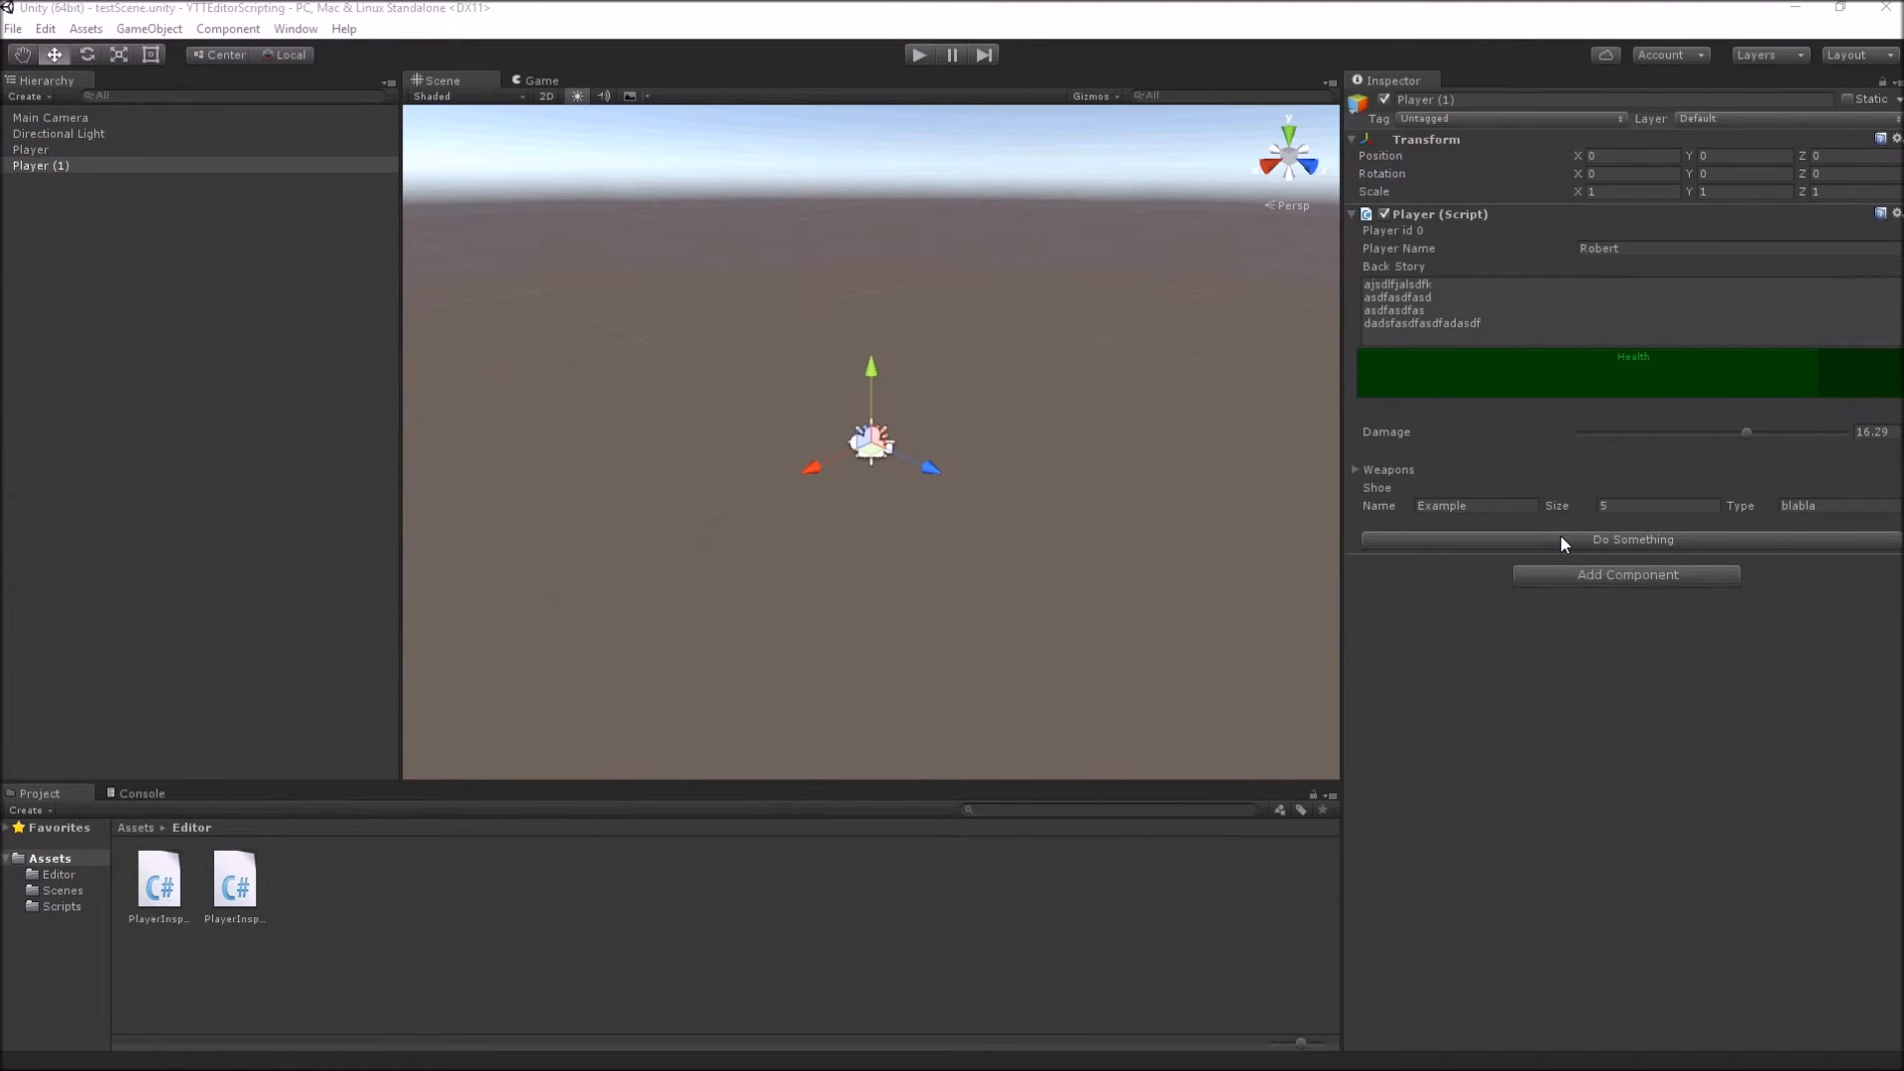
Step: Run the Do Something button in Player (1)'s inspector to test the log
left_click(1632, 539)
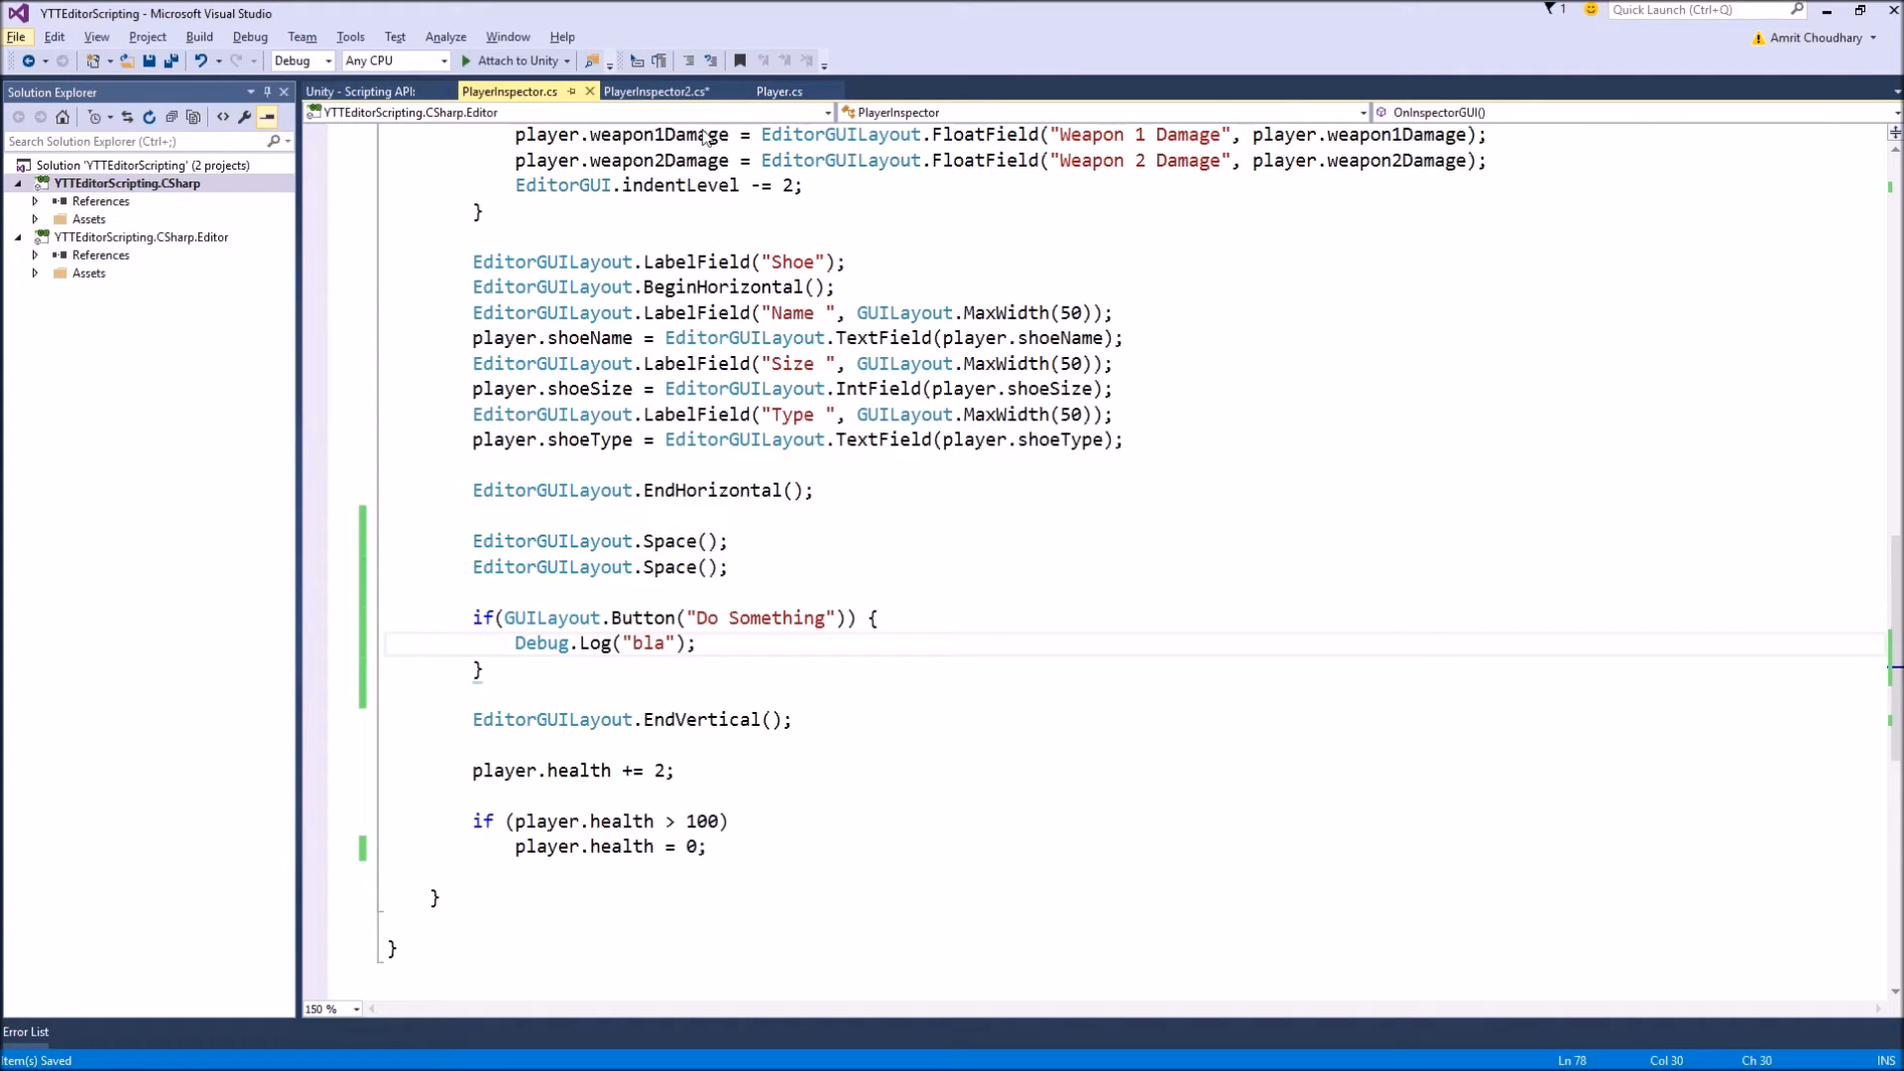
Step: Switch to Player.cs and start a new line below the Update method
left_click(780, 91)
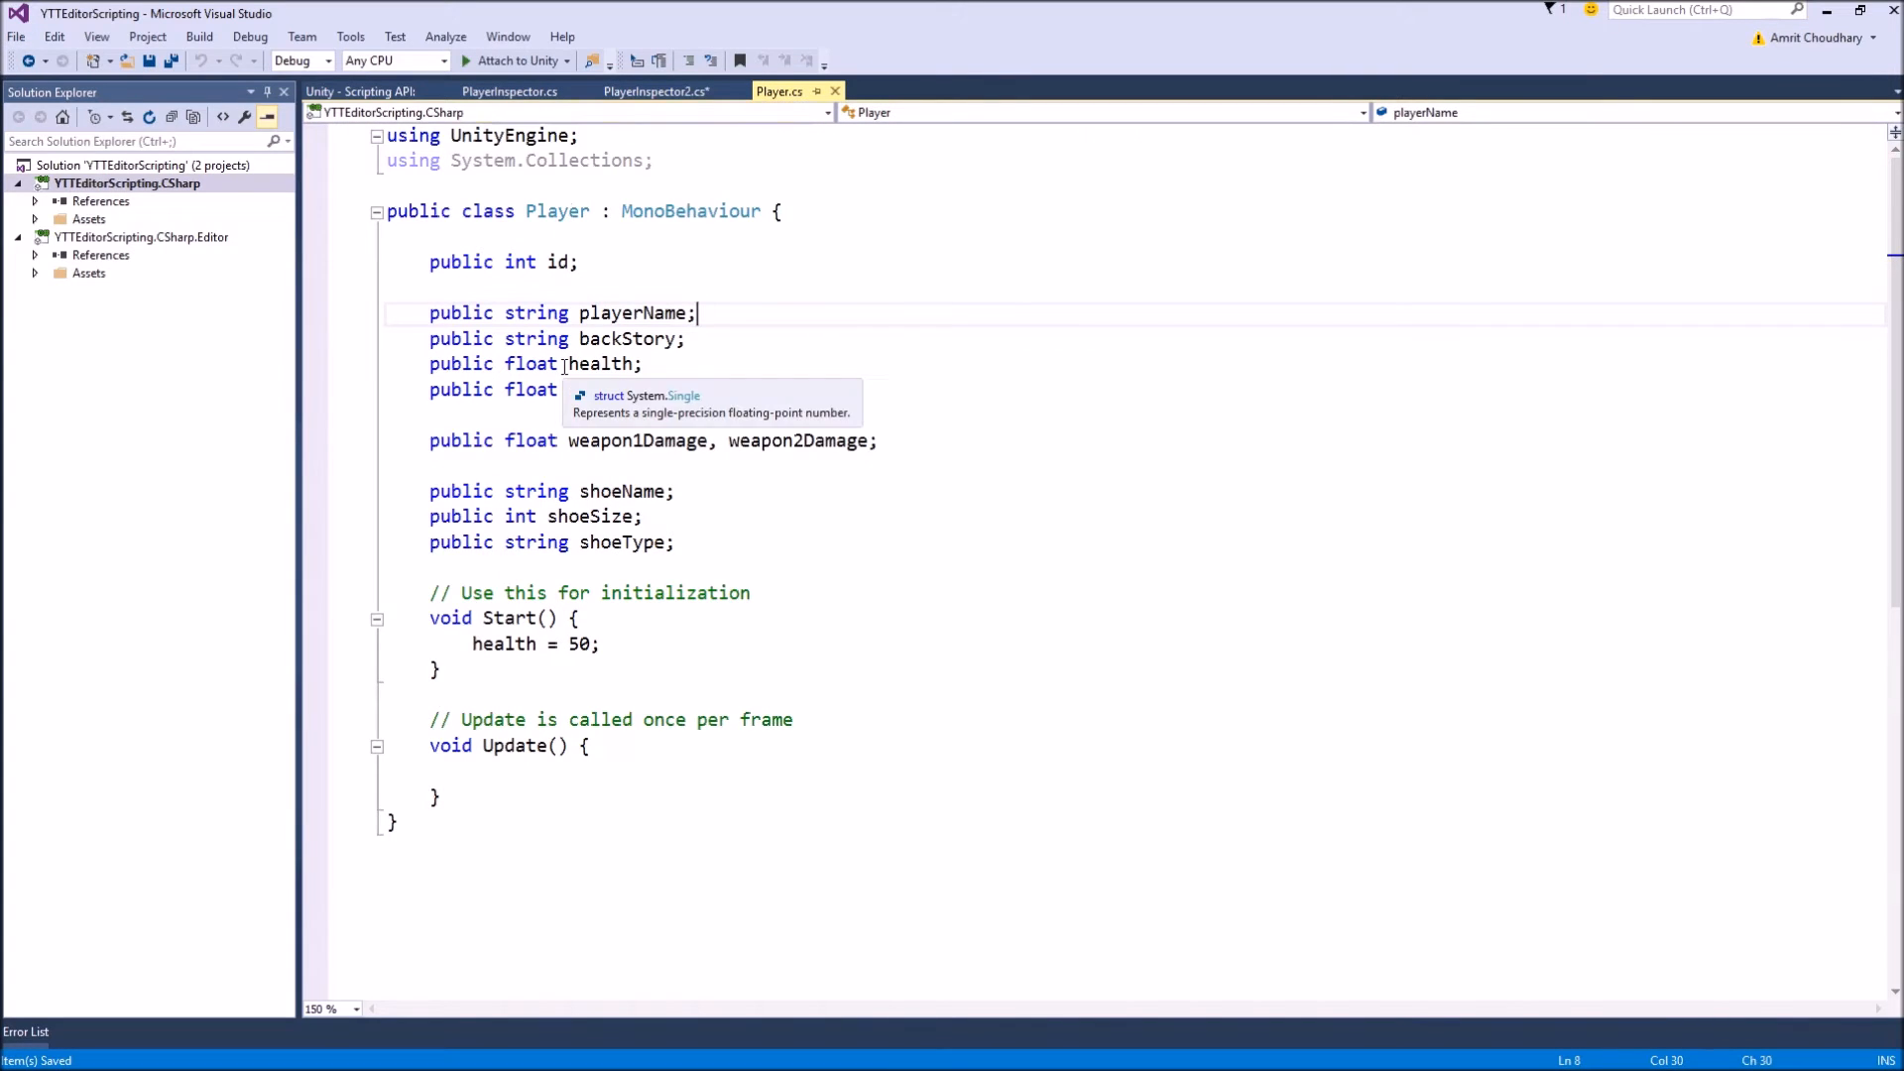
left_click(510, 91)
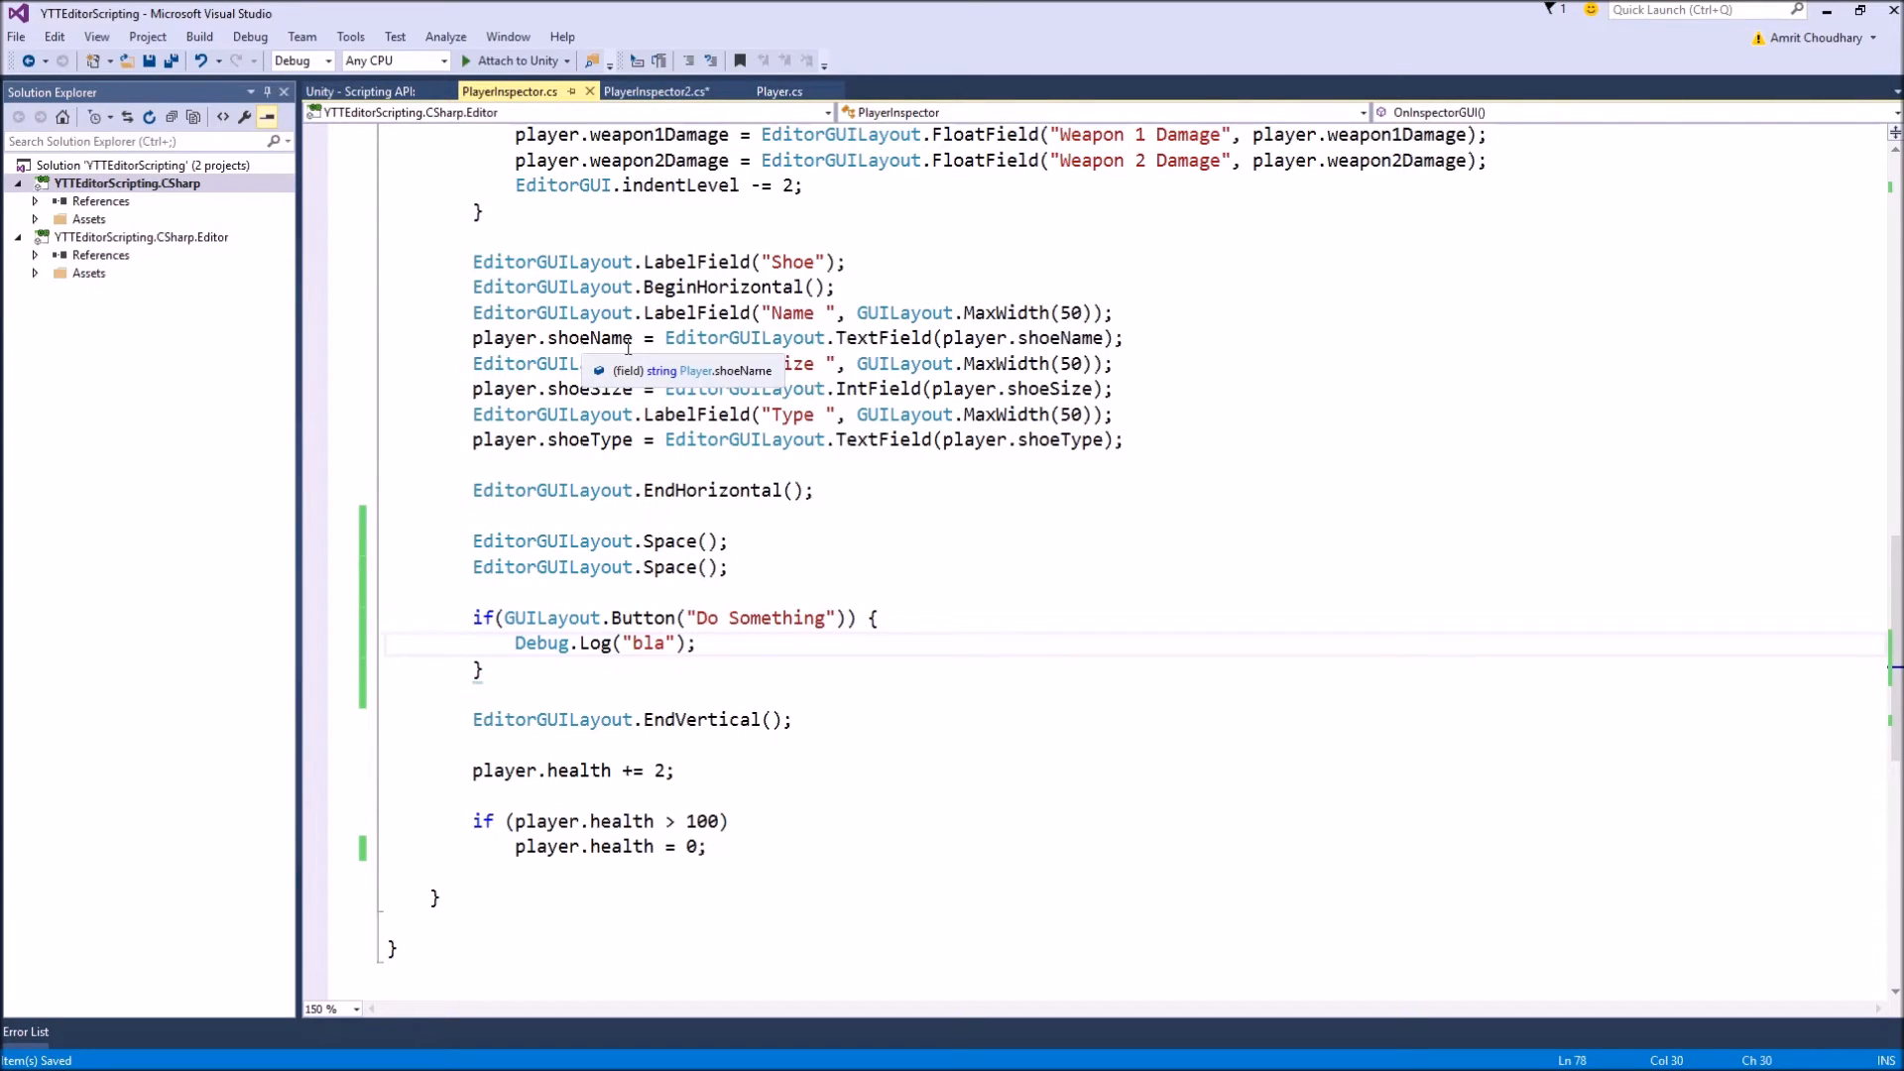
left_click(777, 92)
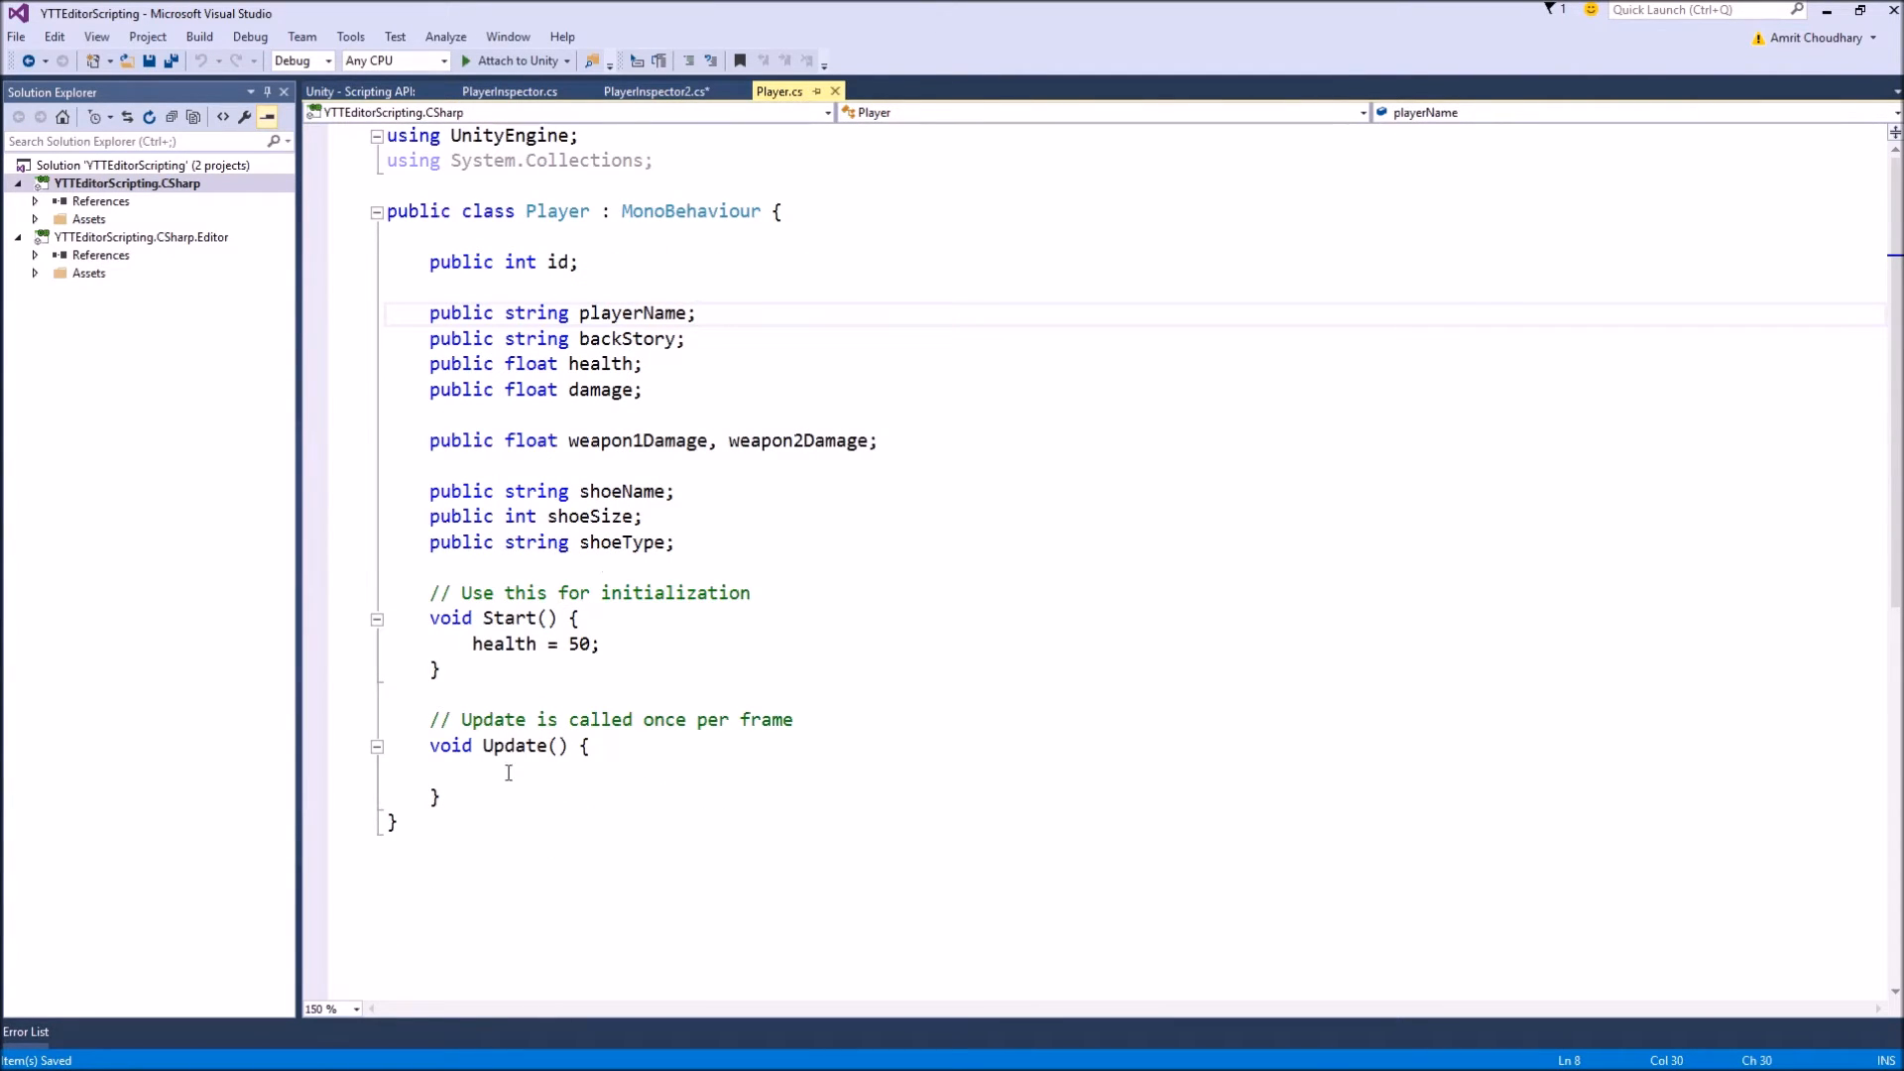
left_click(507, 771)
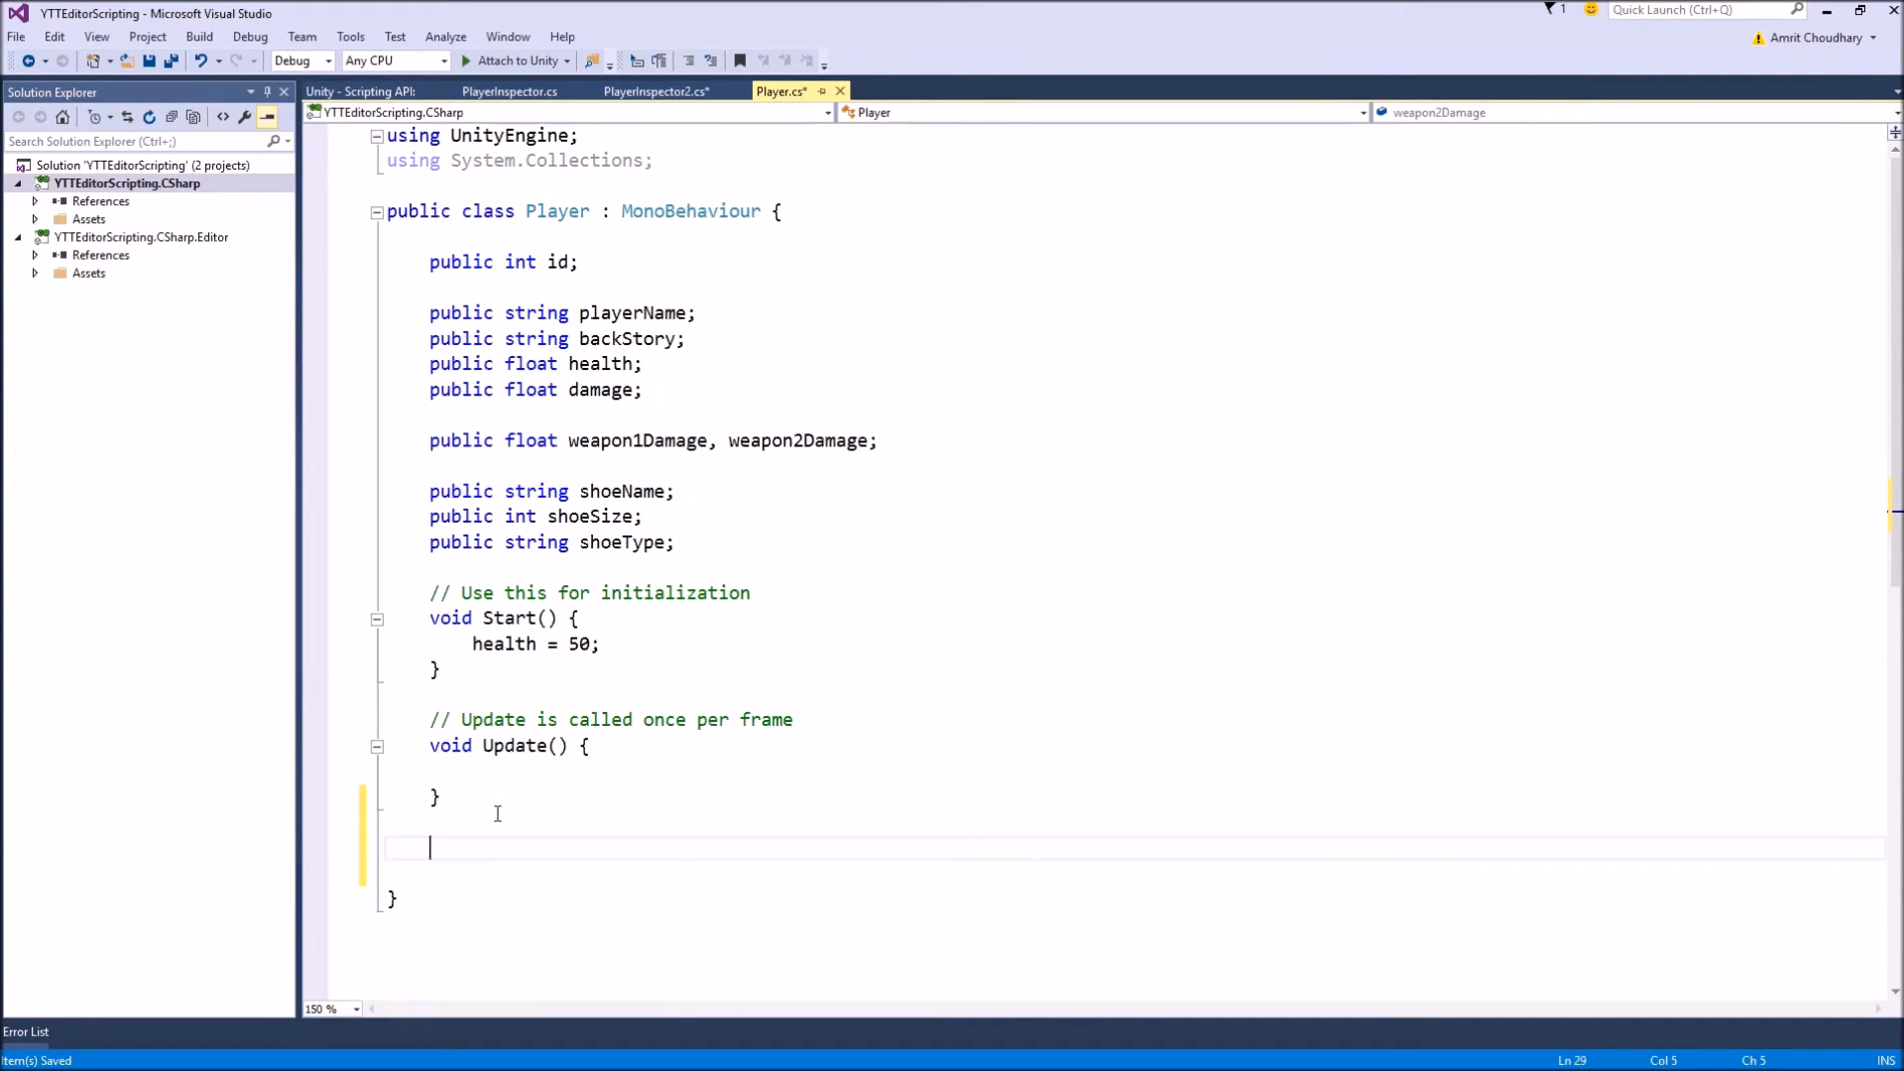
Step: Add public void ButtonCallFromInspector() logging "Bla from class" to the Player class
type("public void")
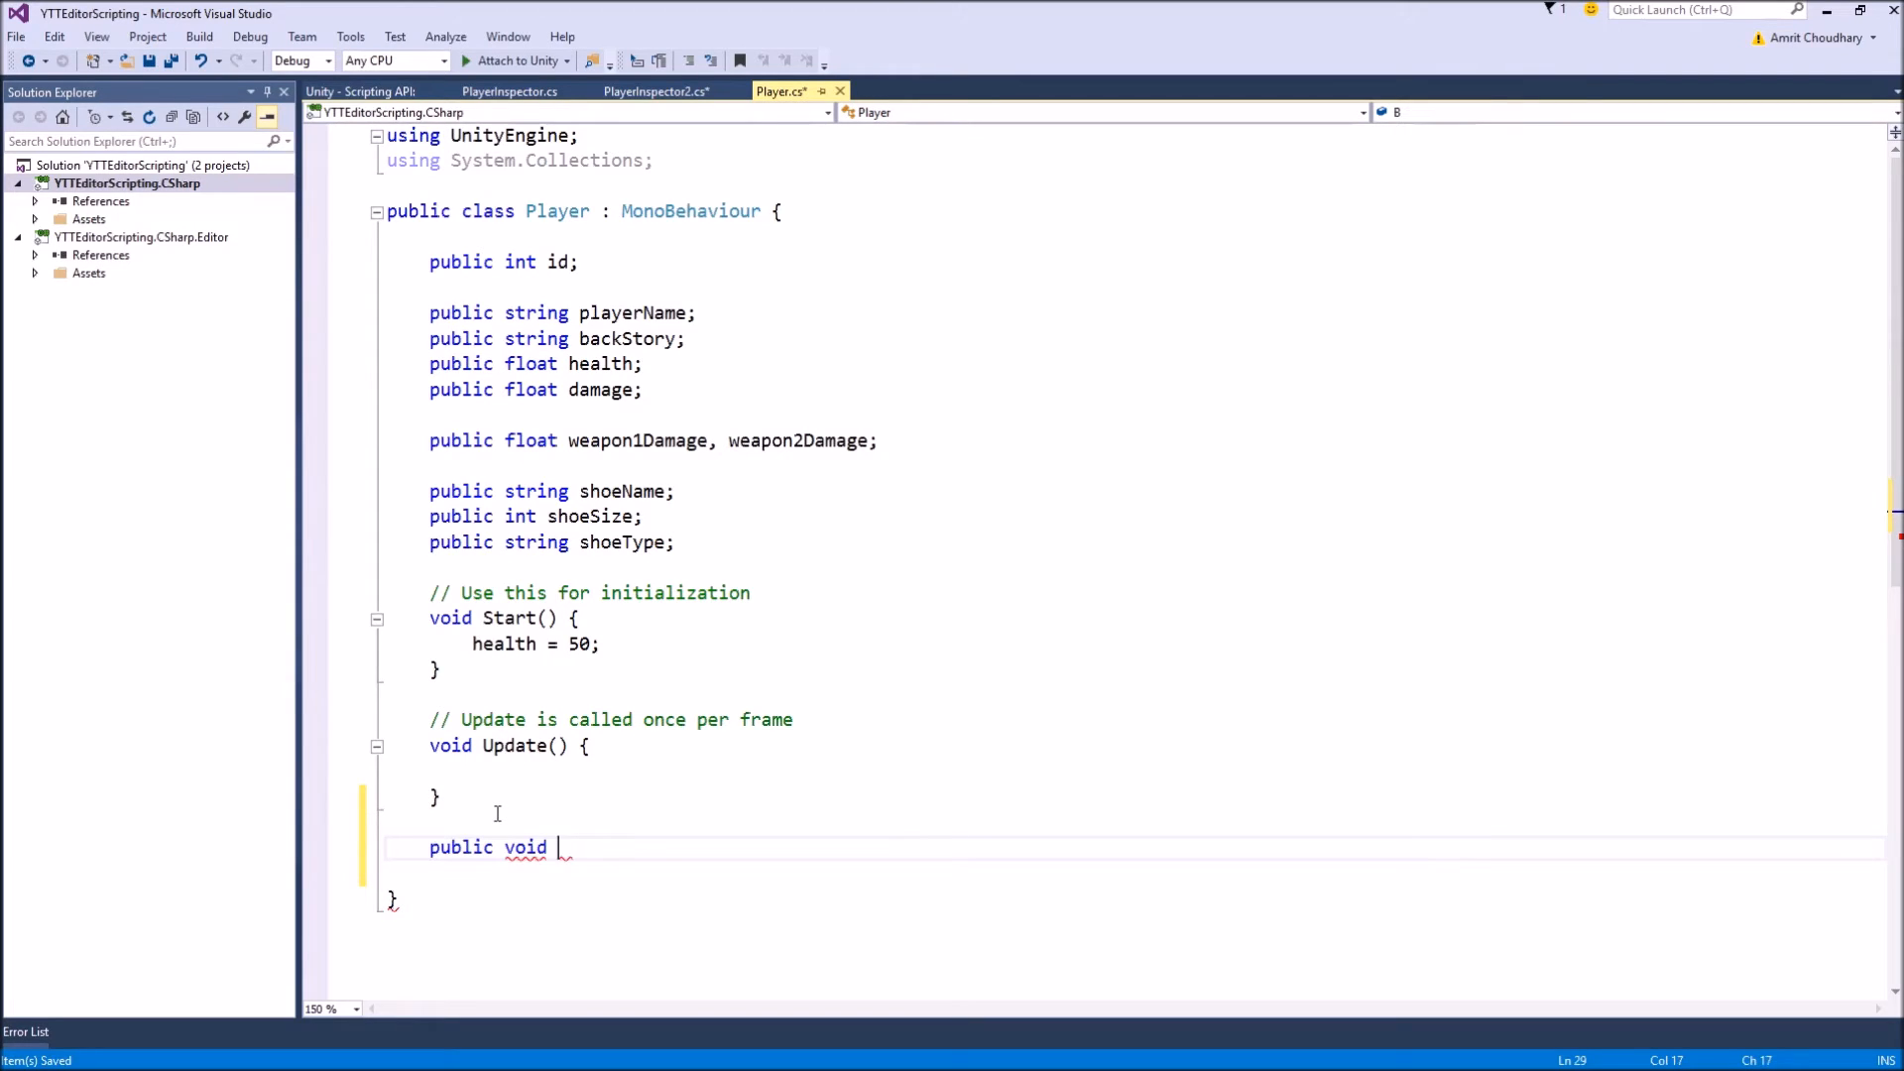
type("ButtonCall")
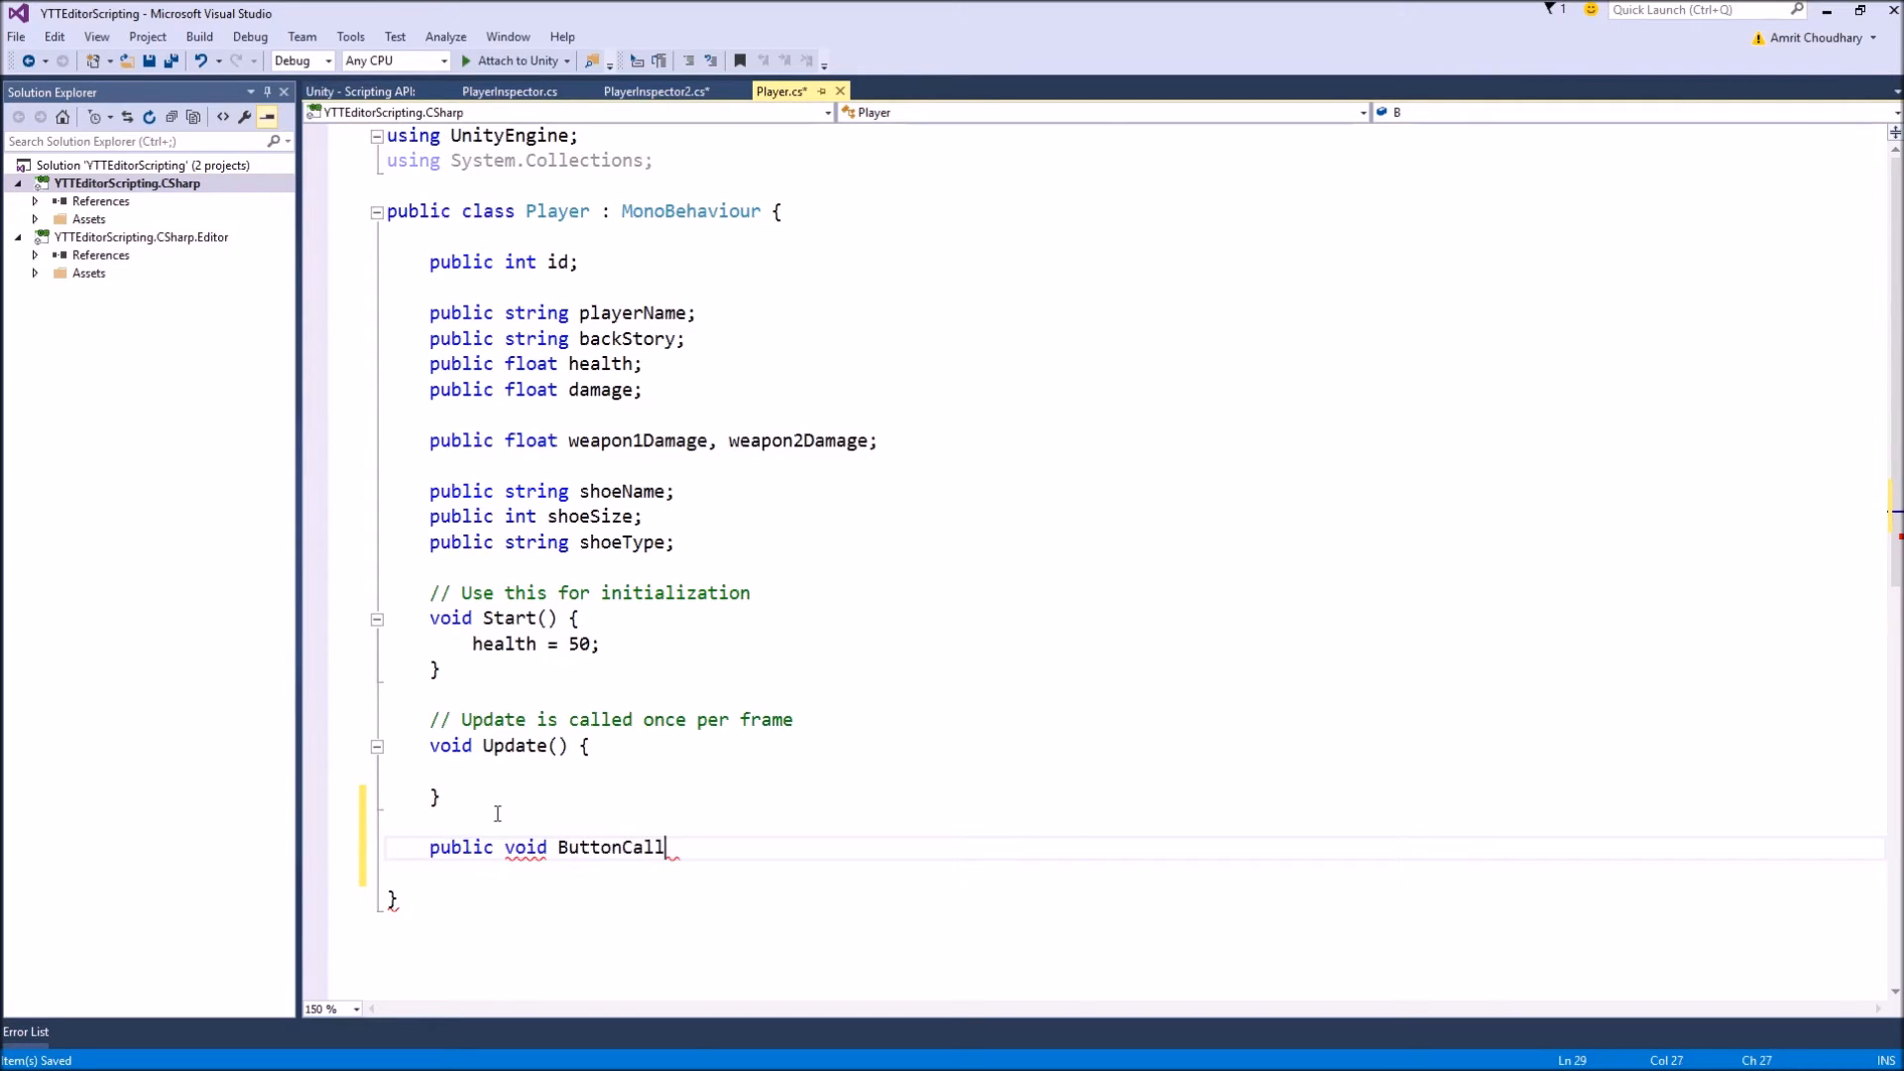
type("FromInspector() {")
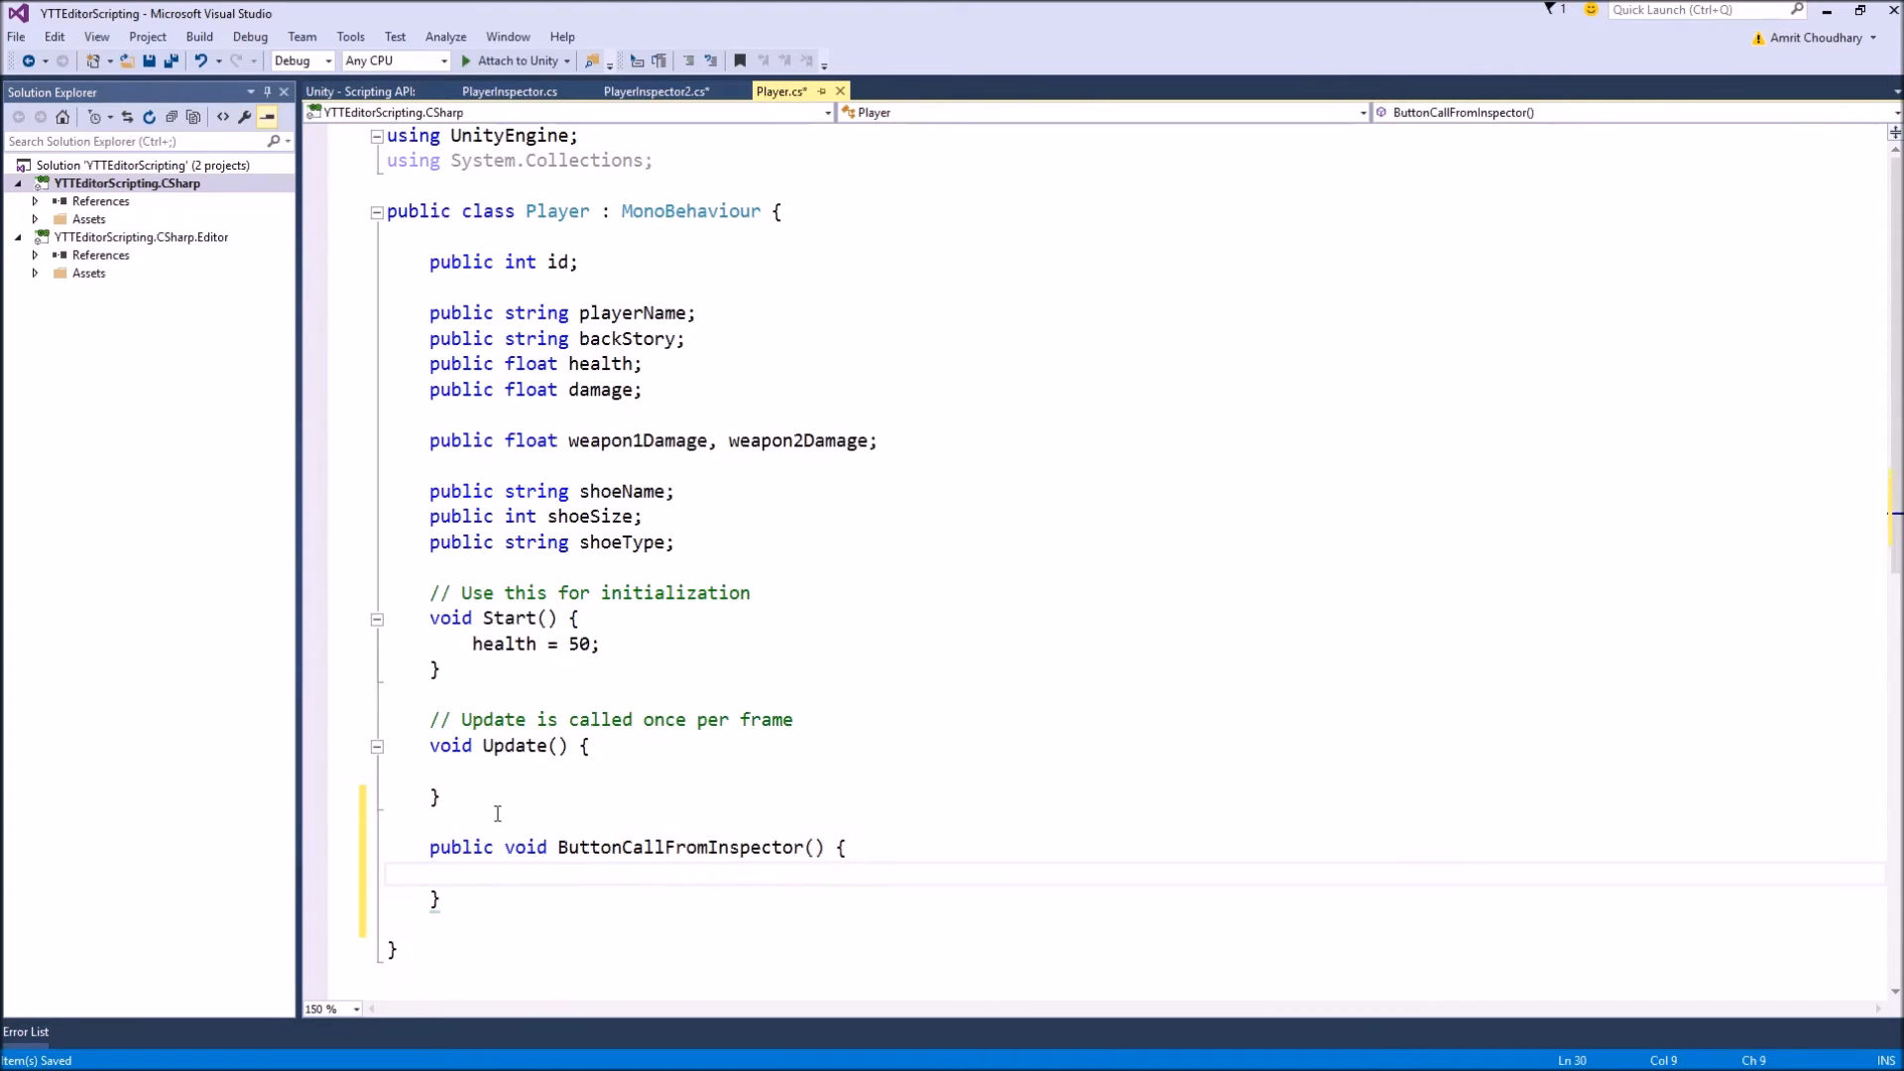
type("Debug")
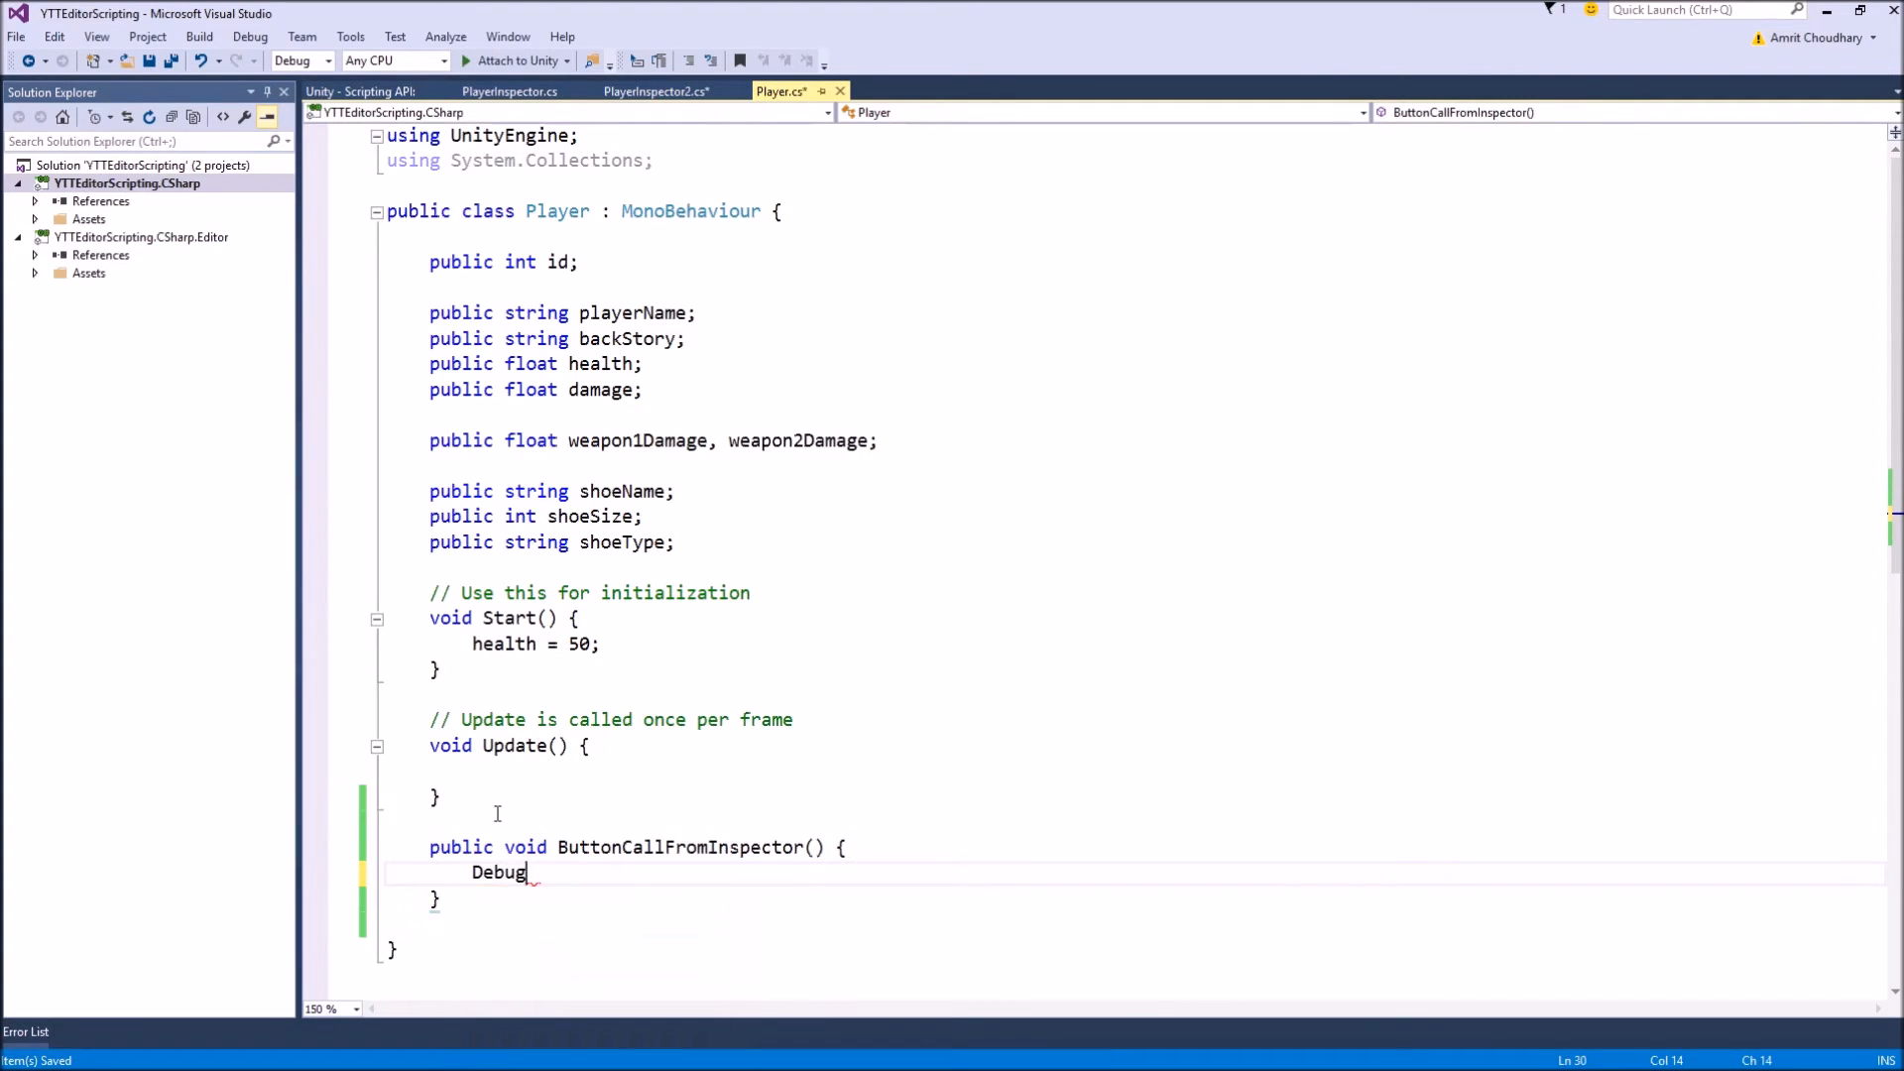
type(".Log()")
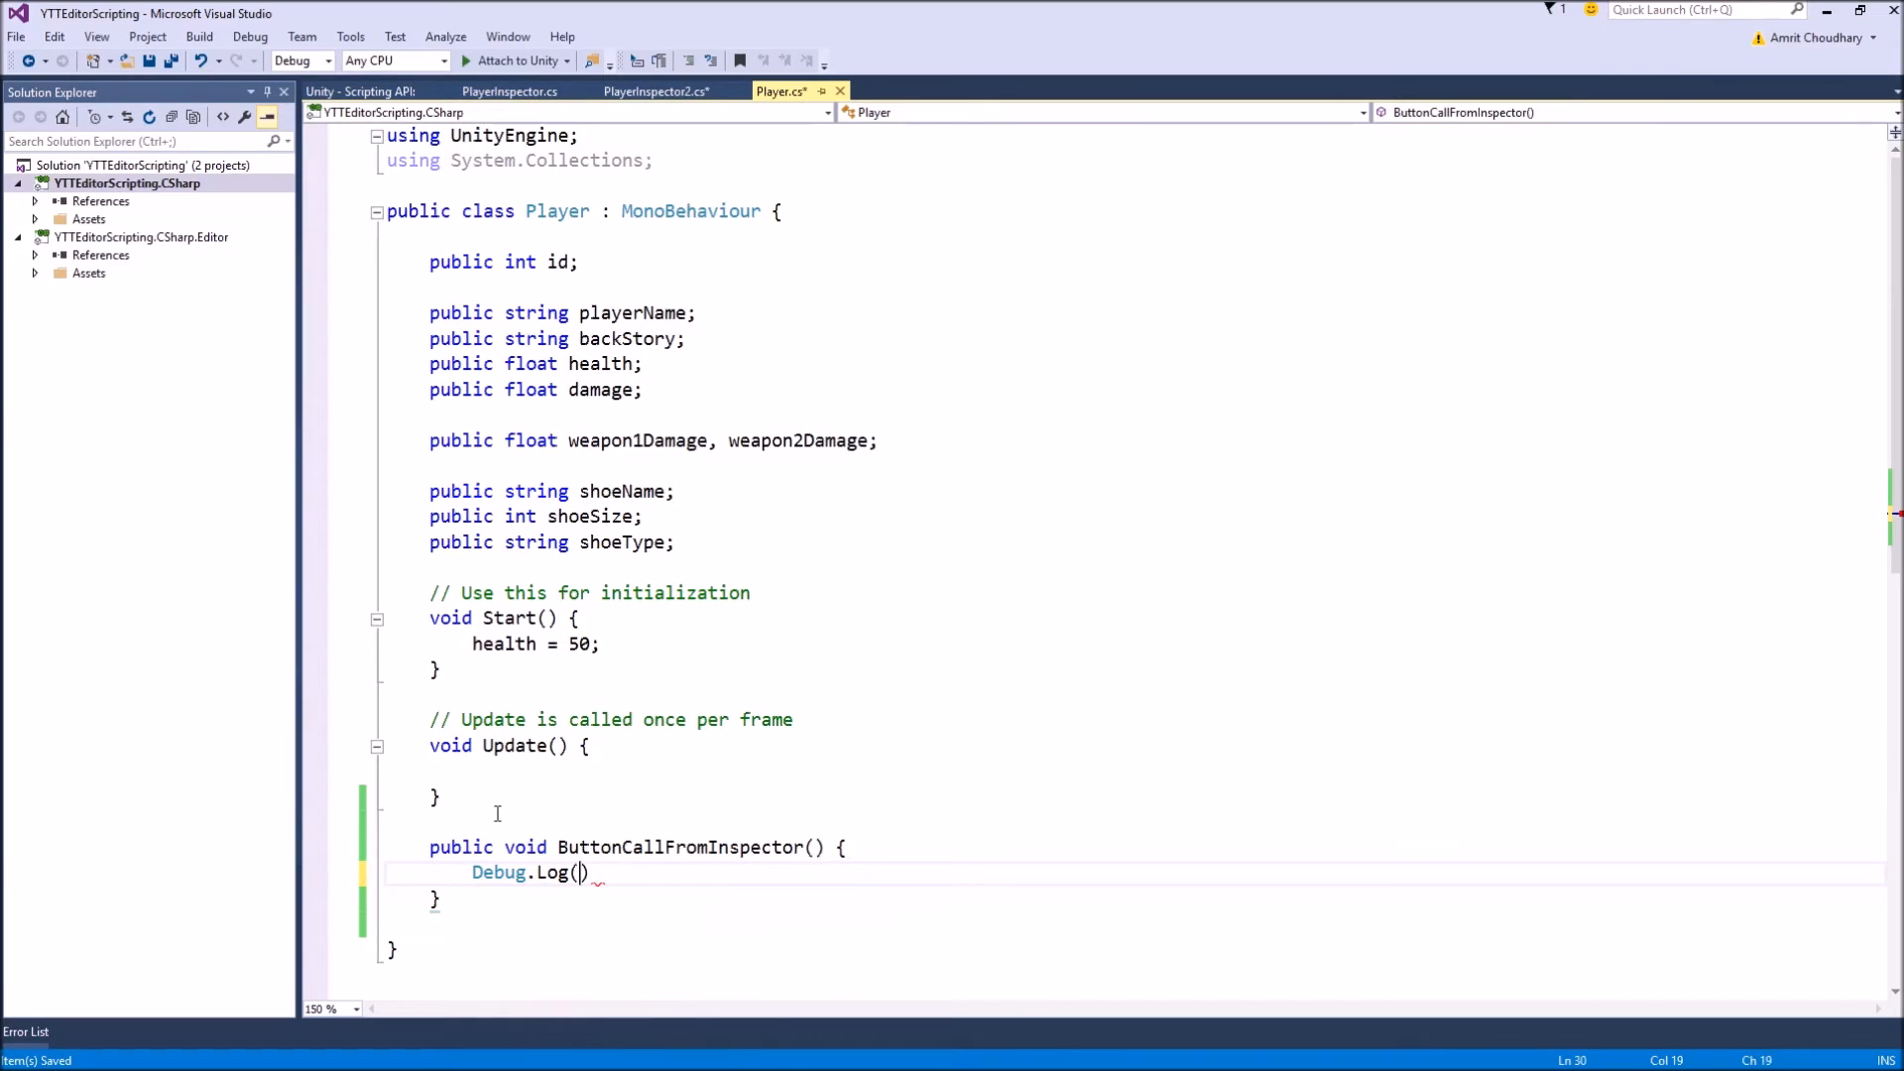
type("\"Bla f\"")
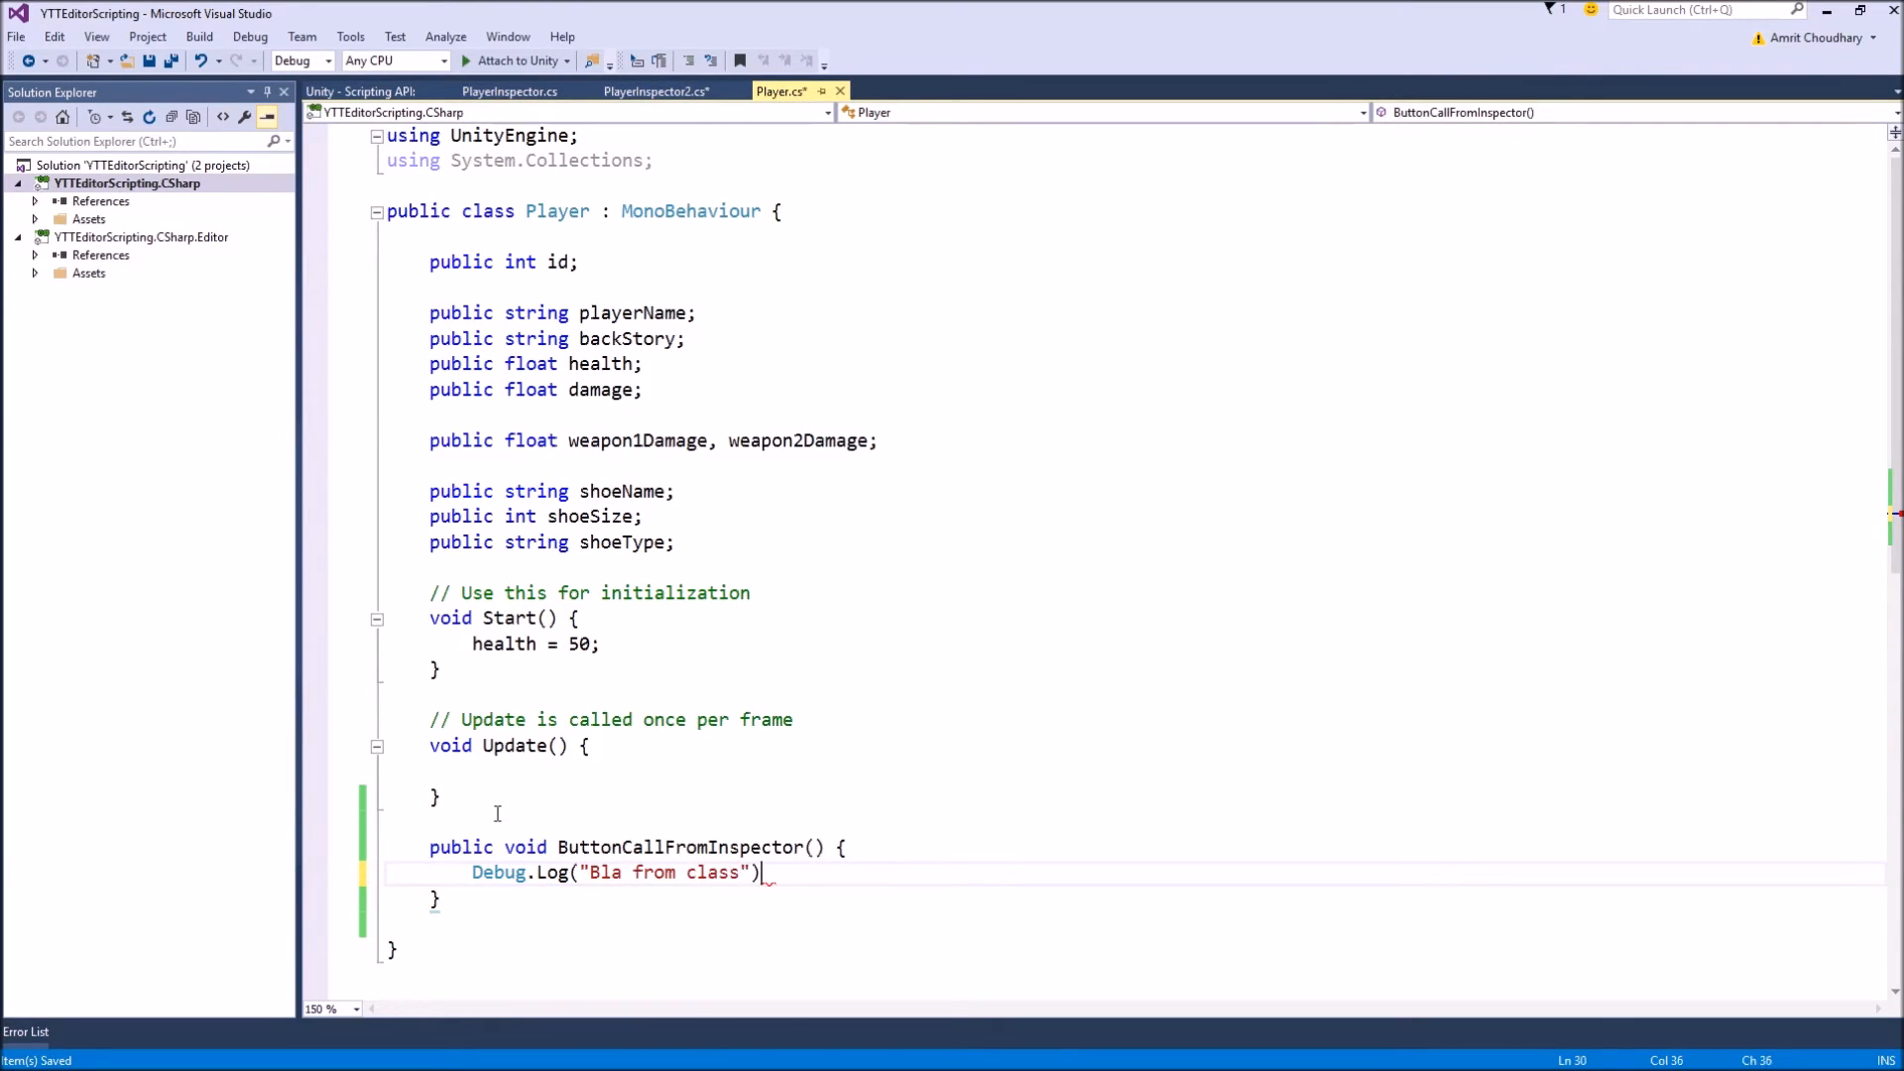
type(";")
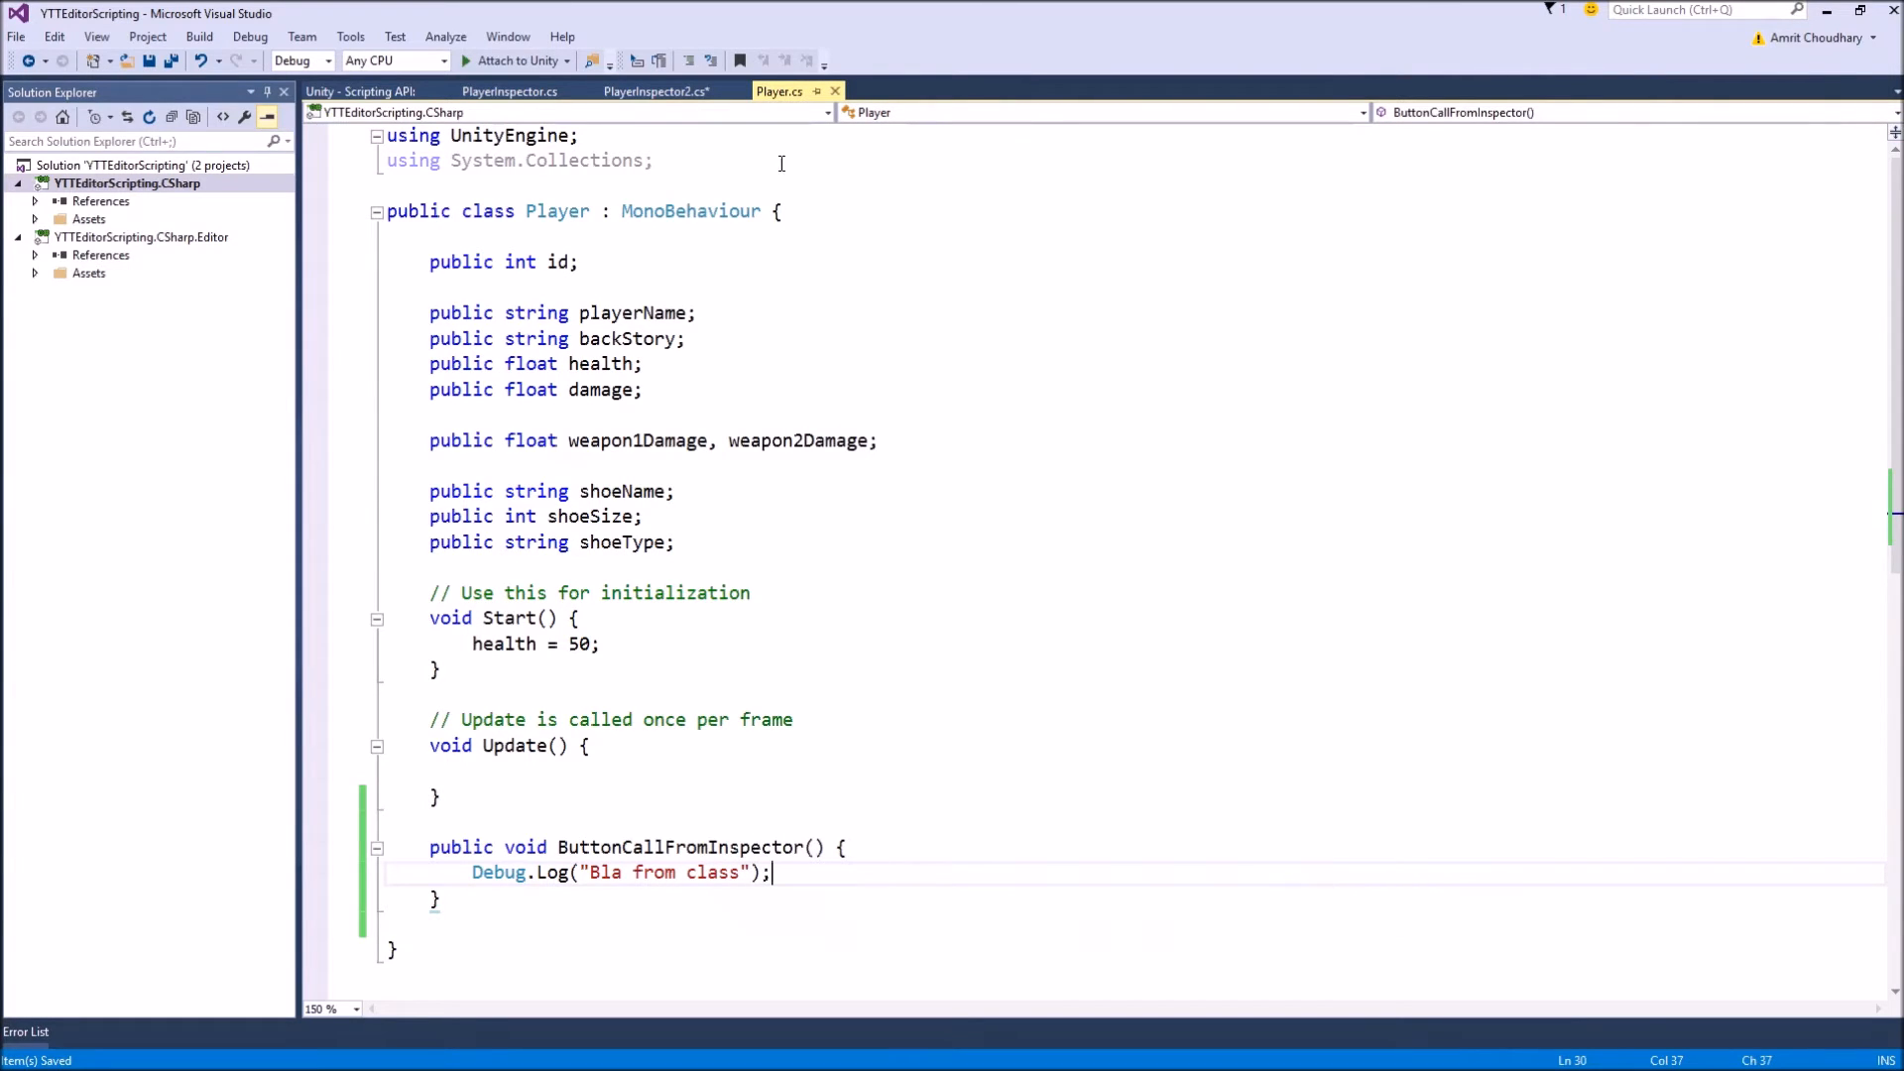
left_click(507, 91)
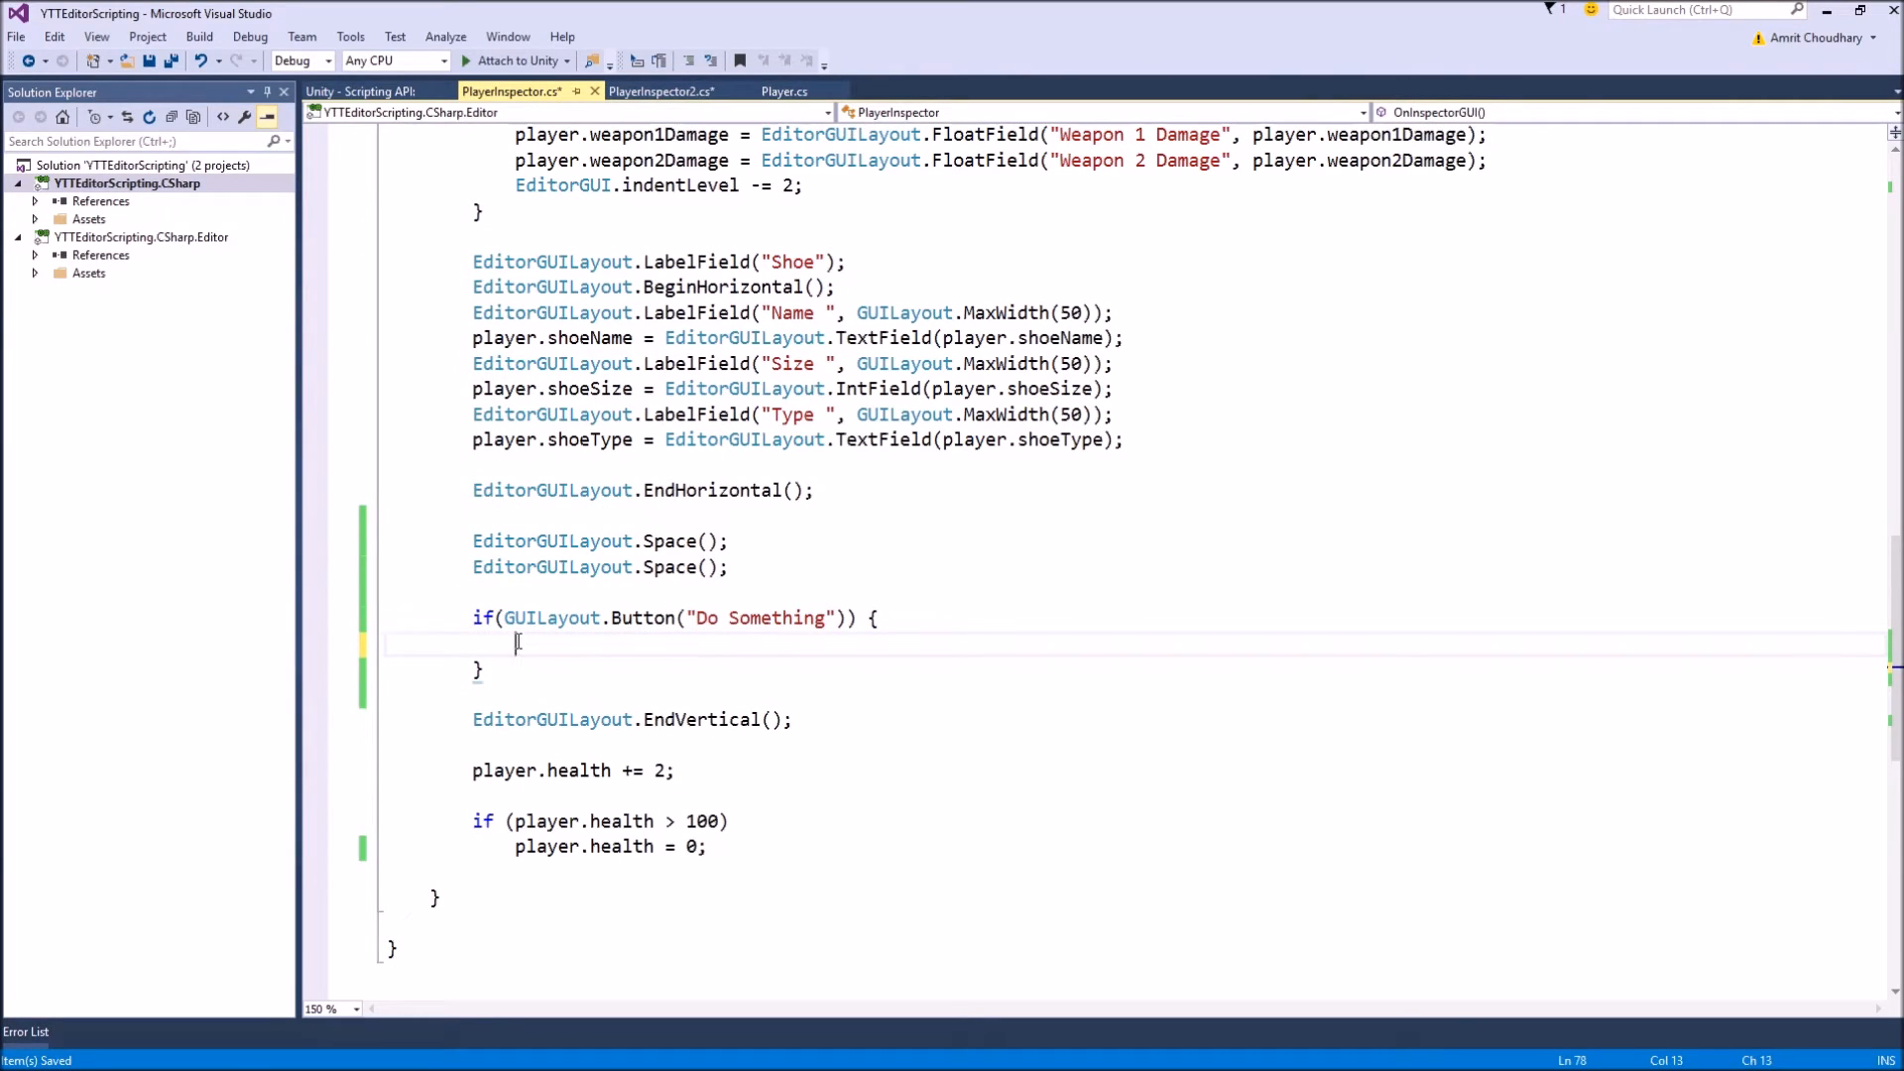
Step: Make the Do Something block call player.ButtonCallFromInspector();
type("player.")
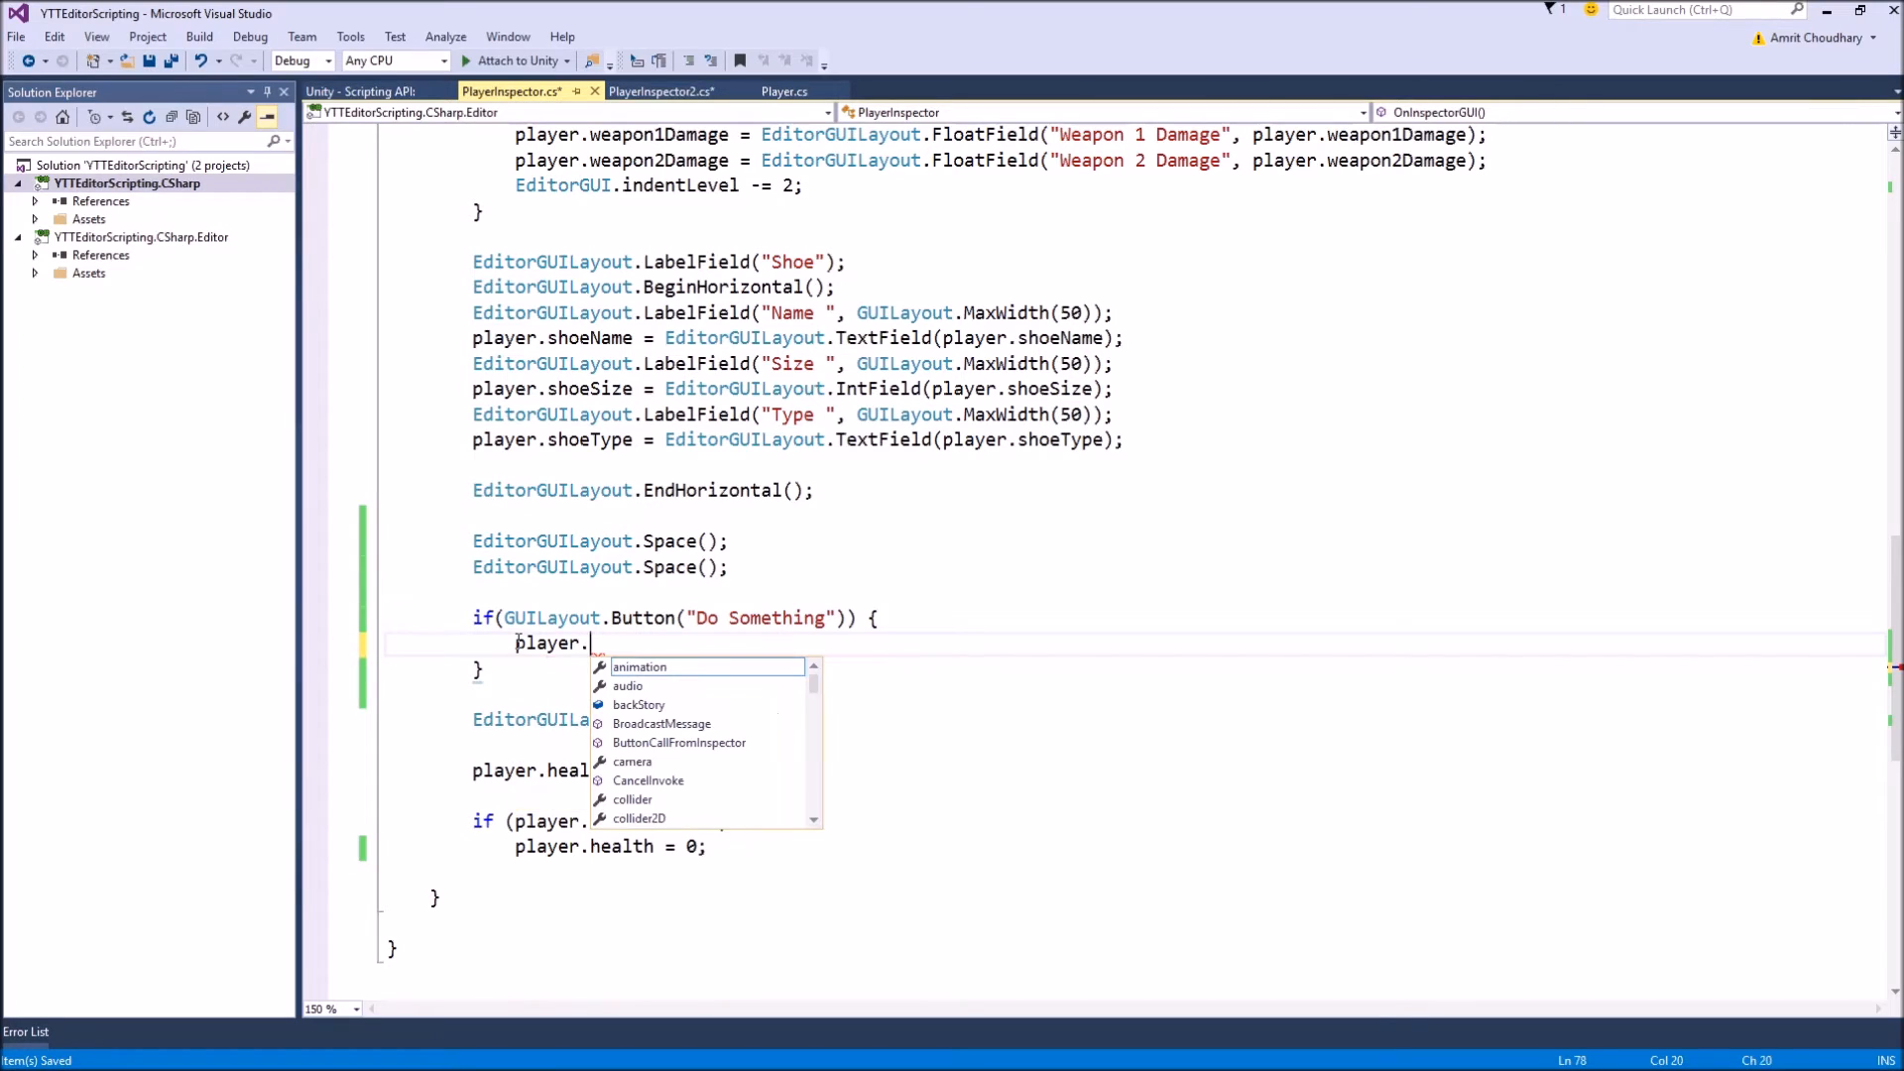
type("but")
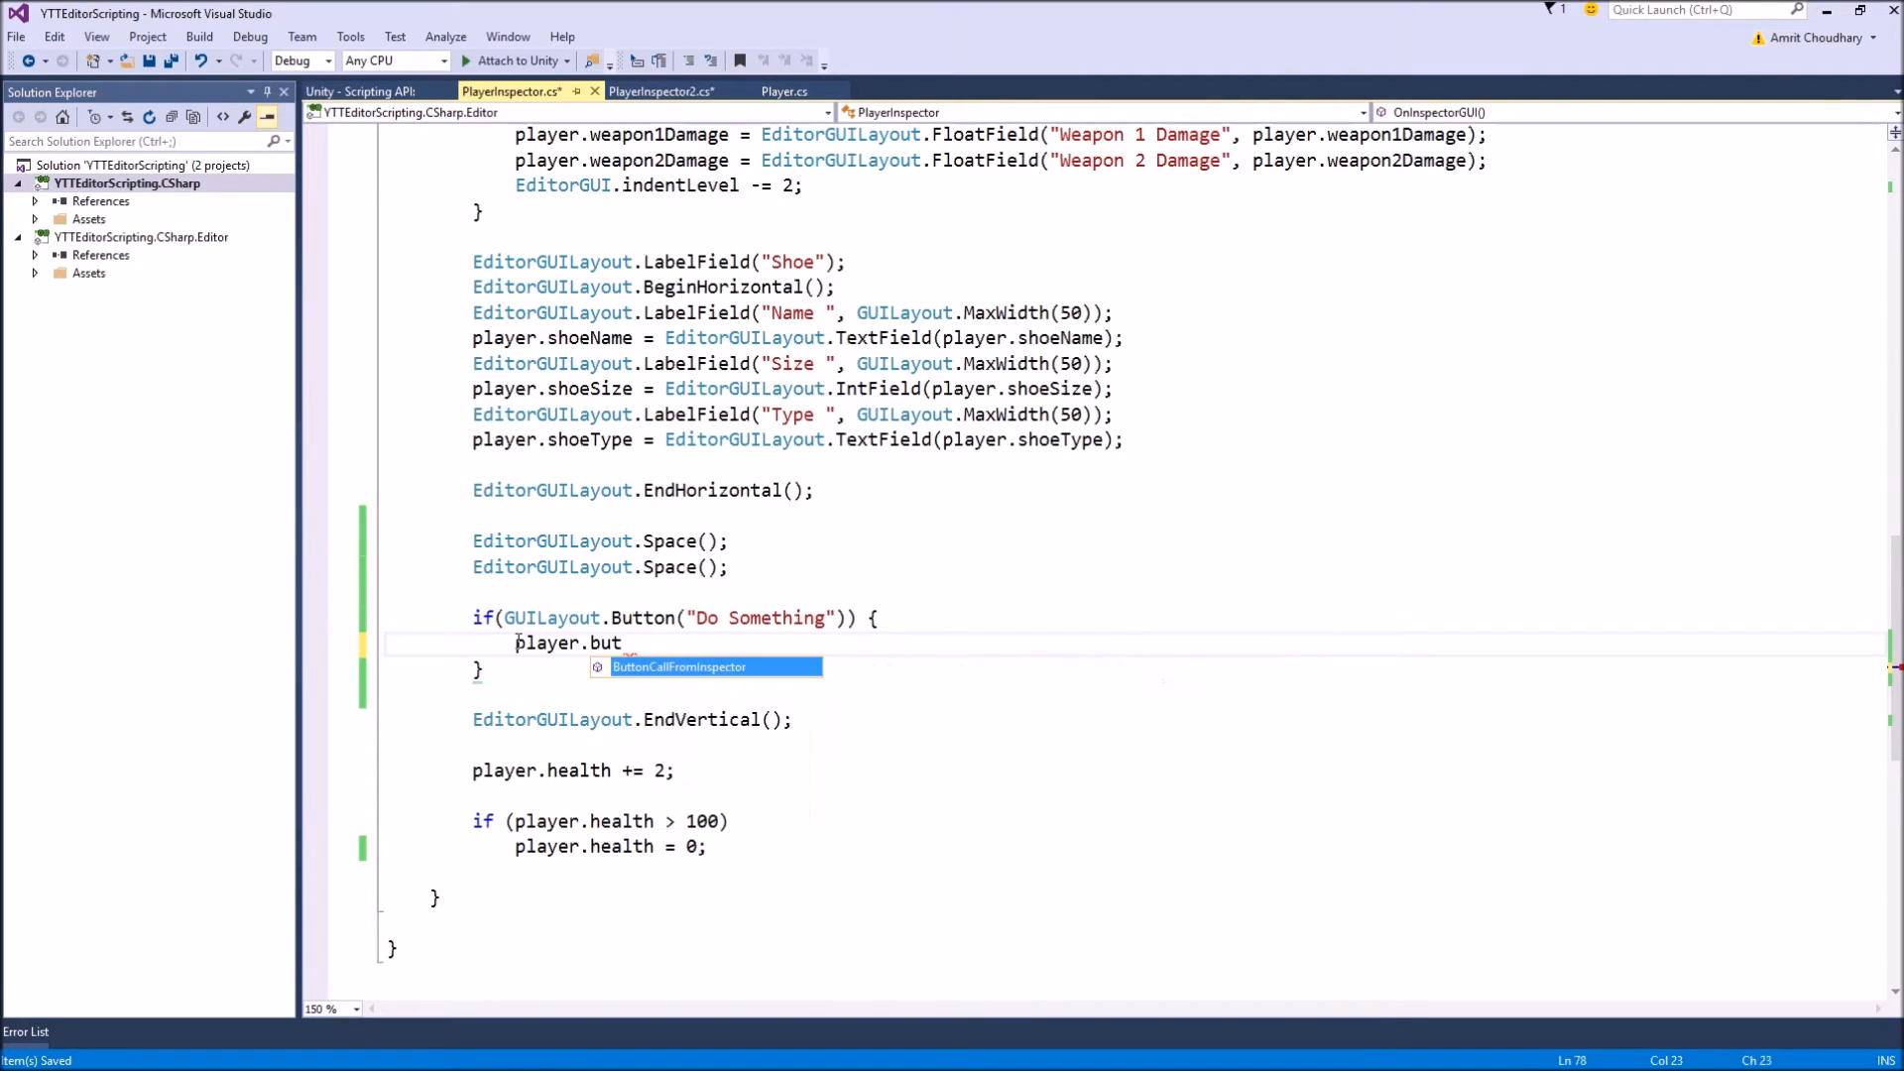
key("Tab")
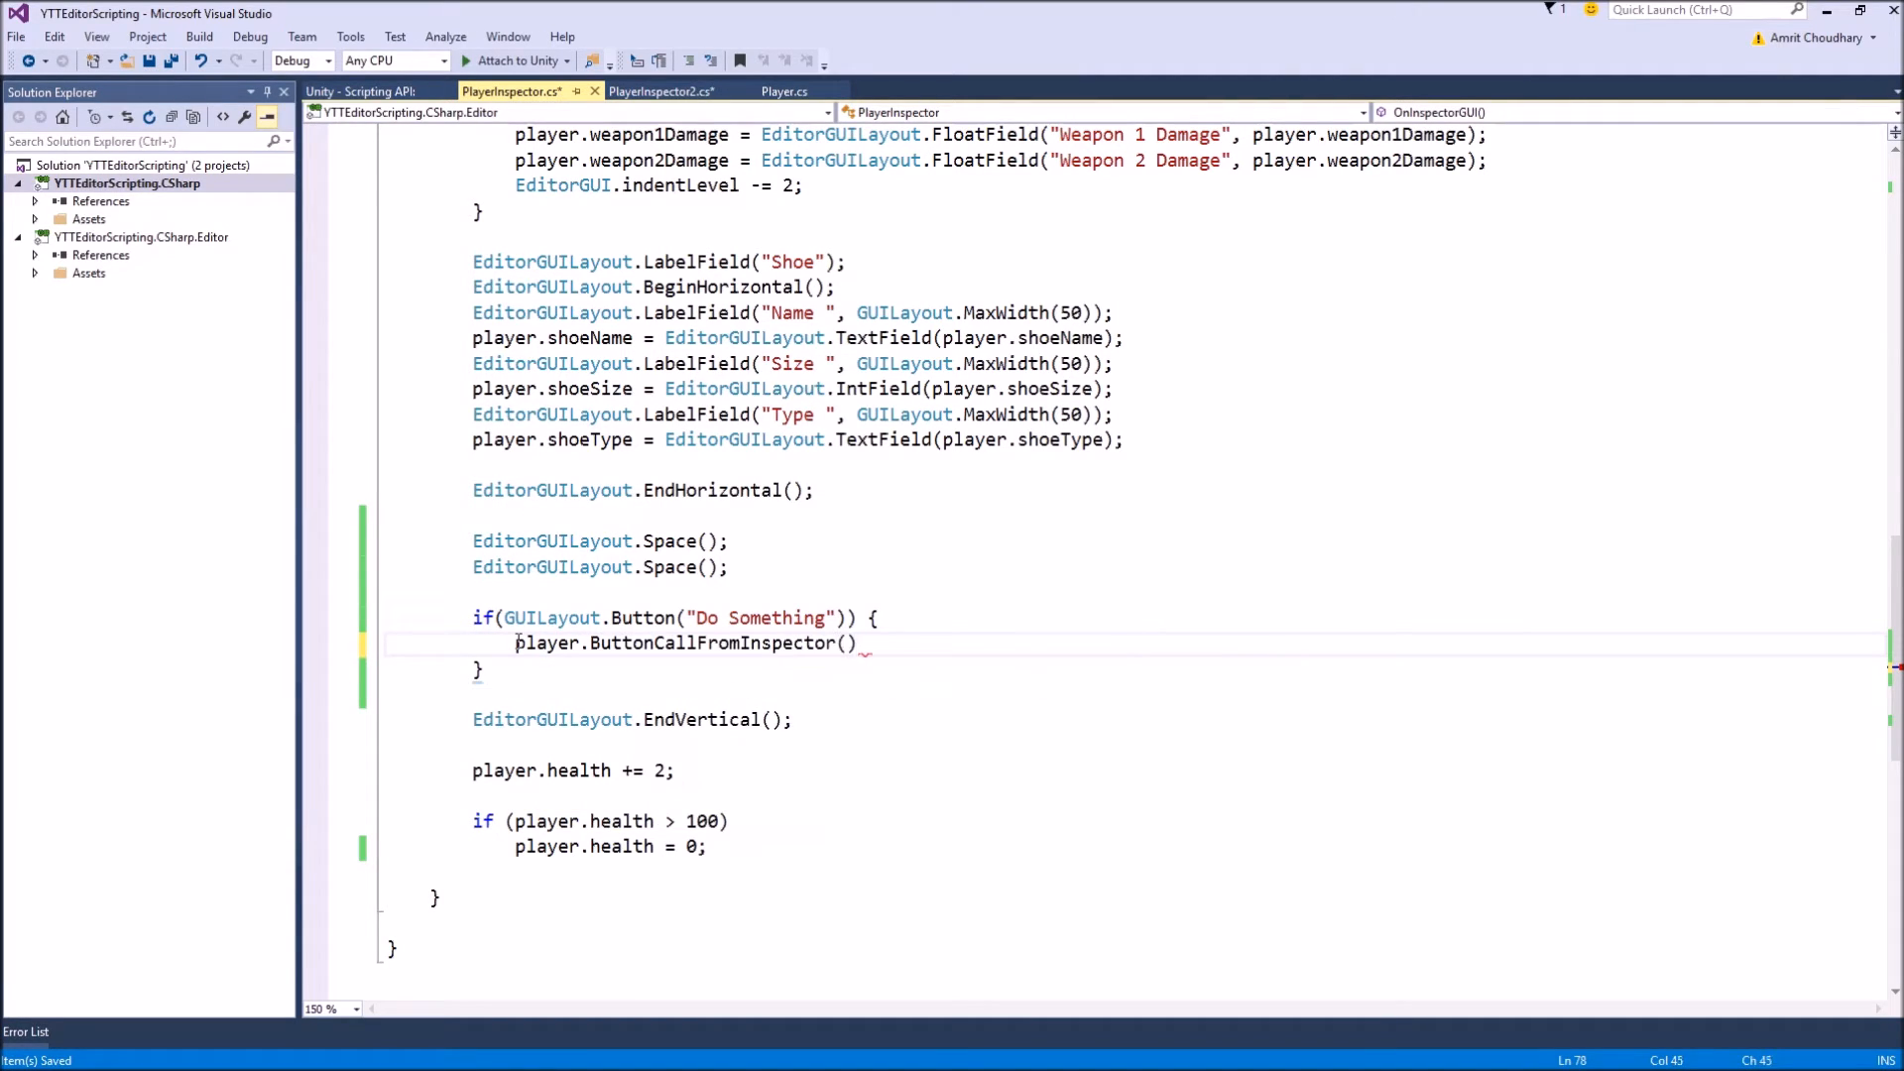
type(";")
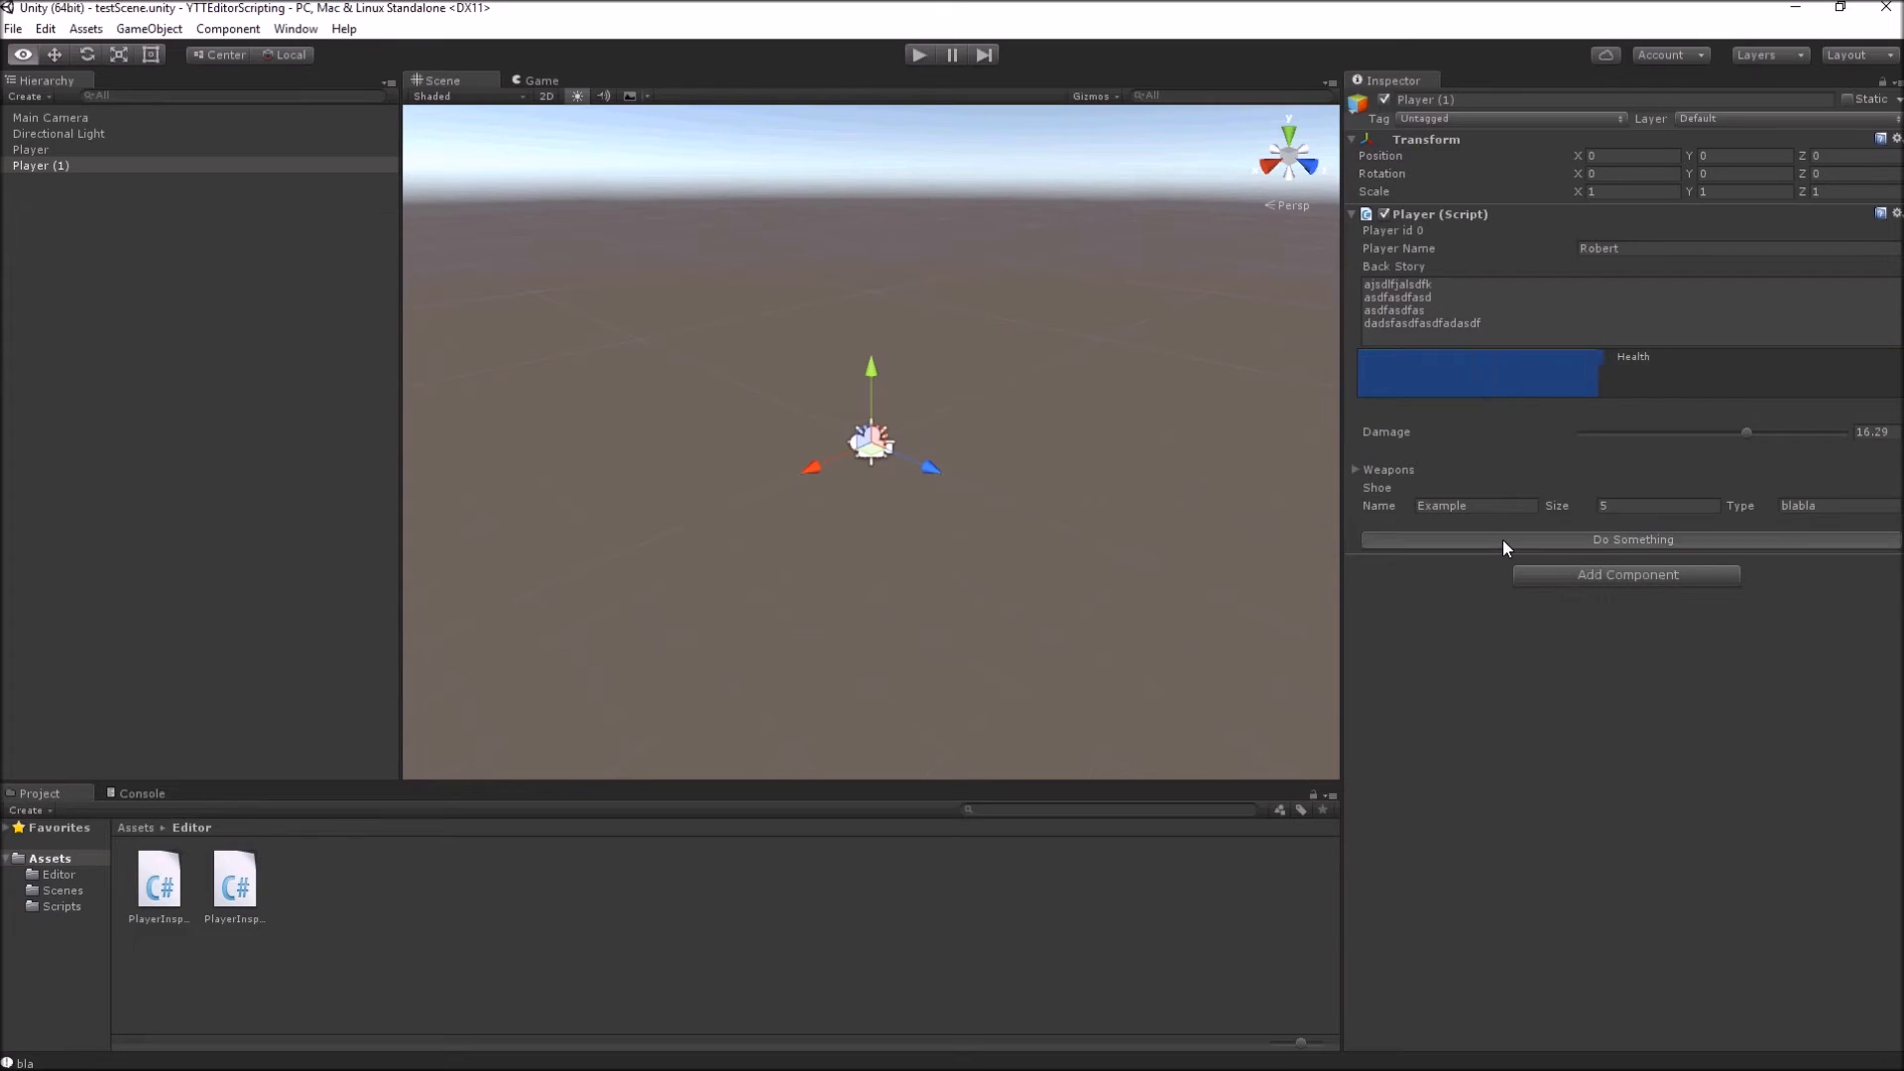
Step: Run Do Something in the inspector and check the Console for the Bla from class log
left_click(1633, 540)
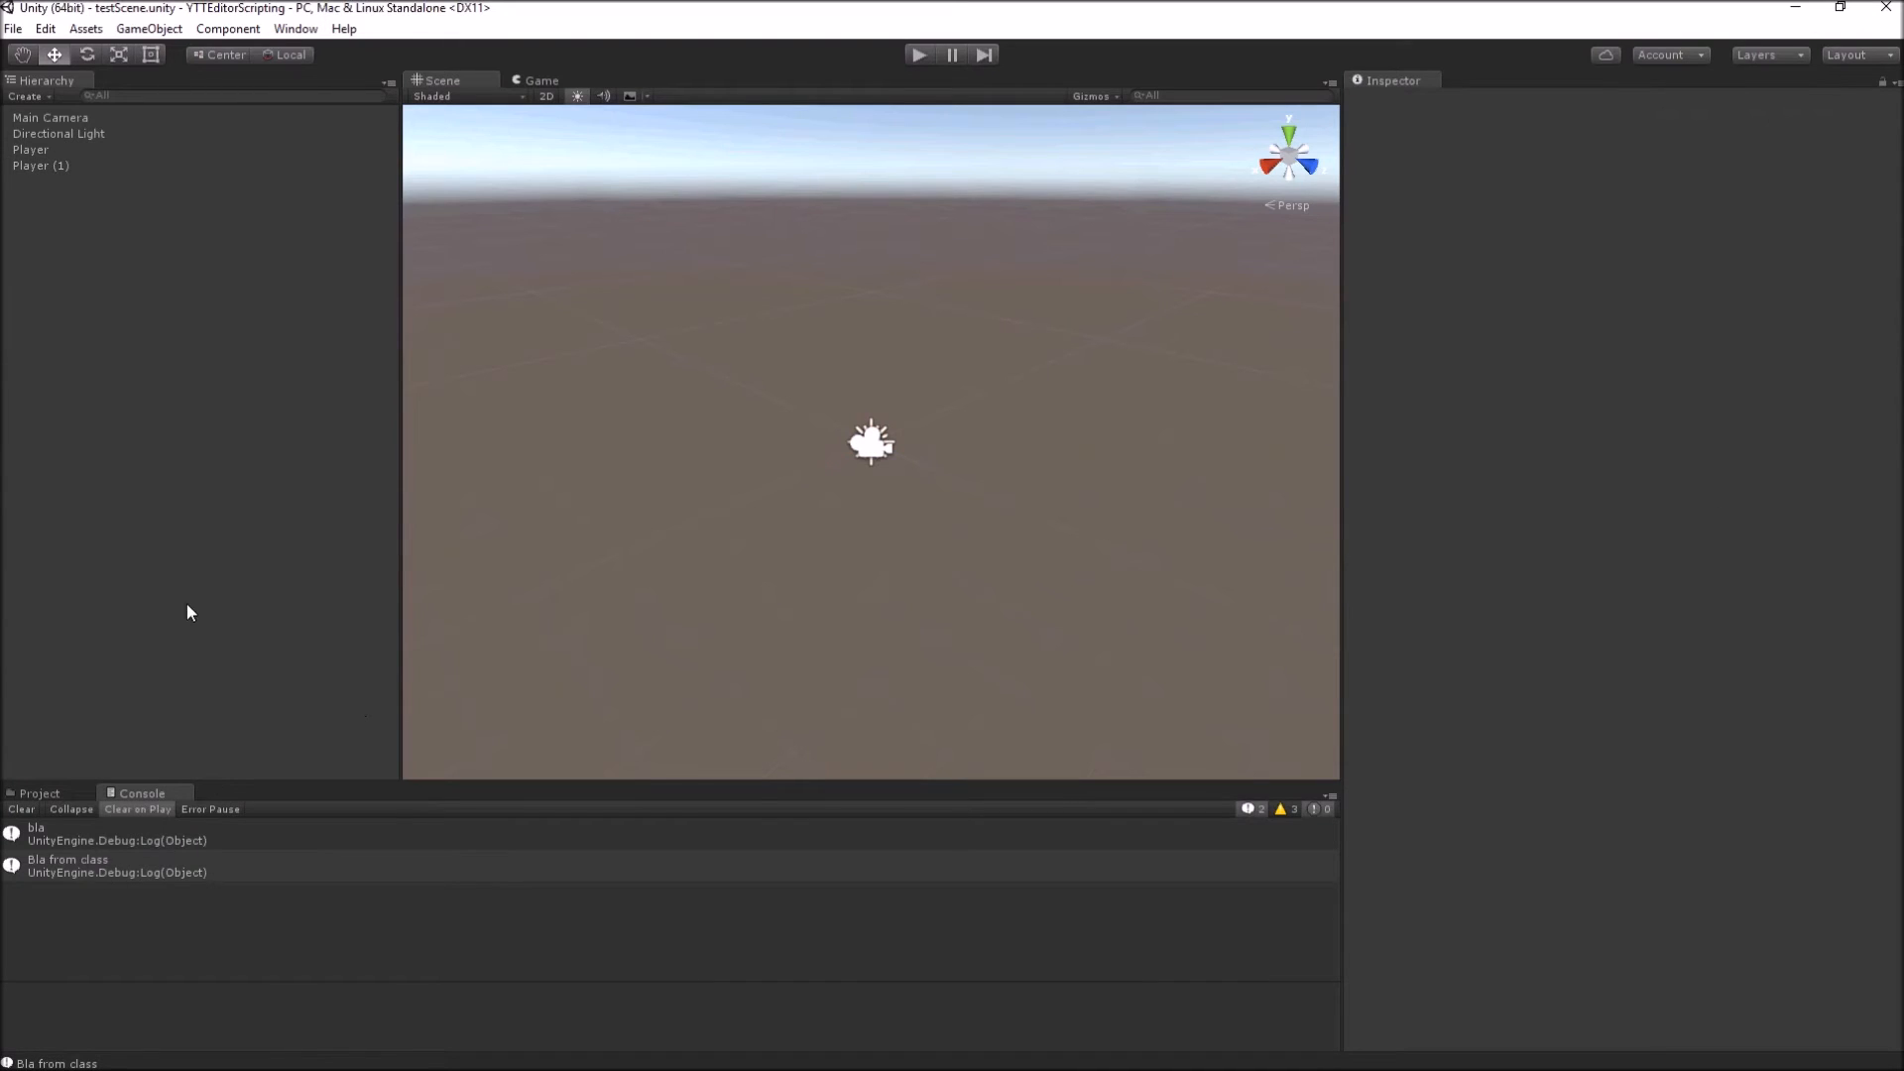
left_click(33, 166)
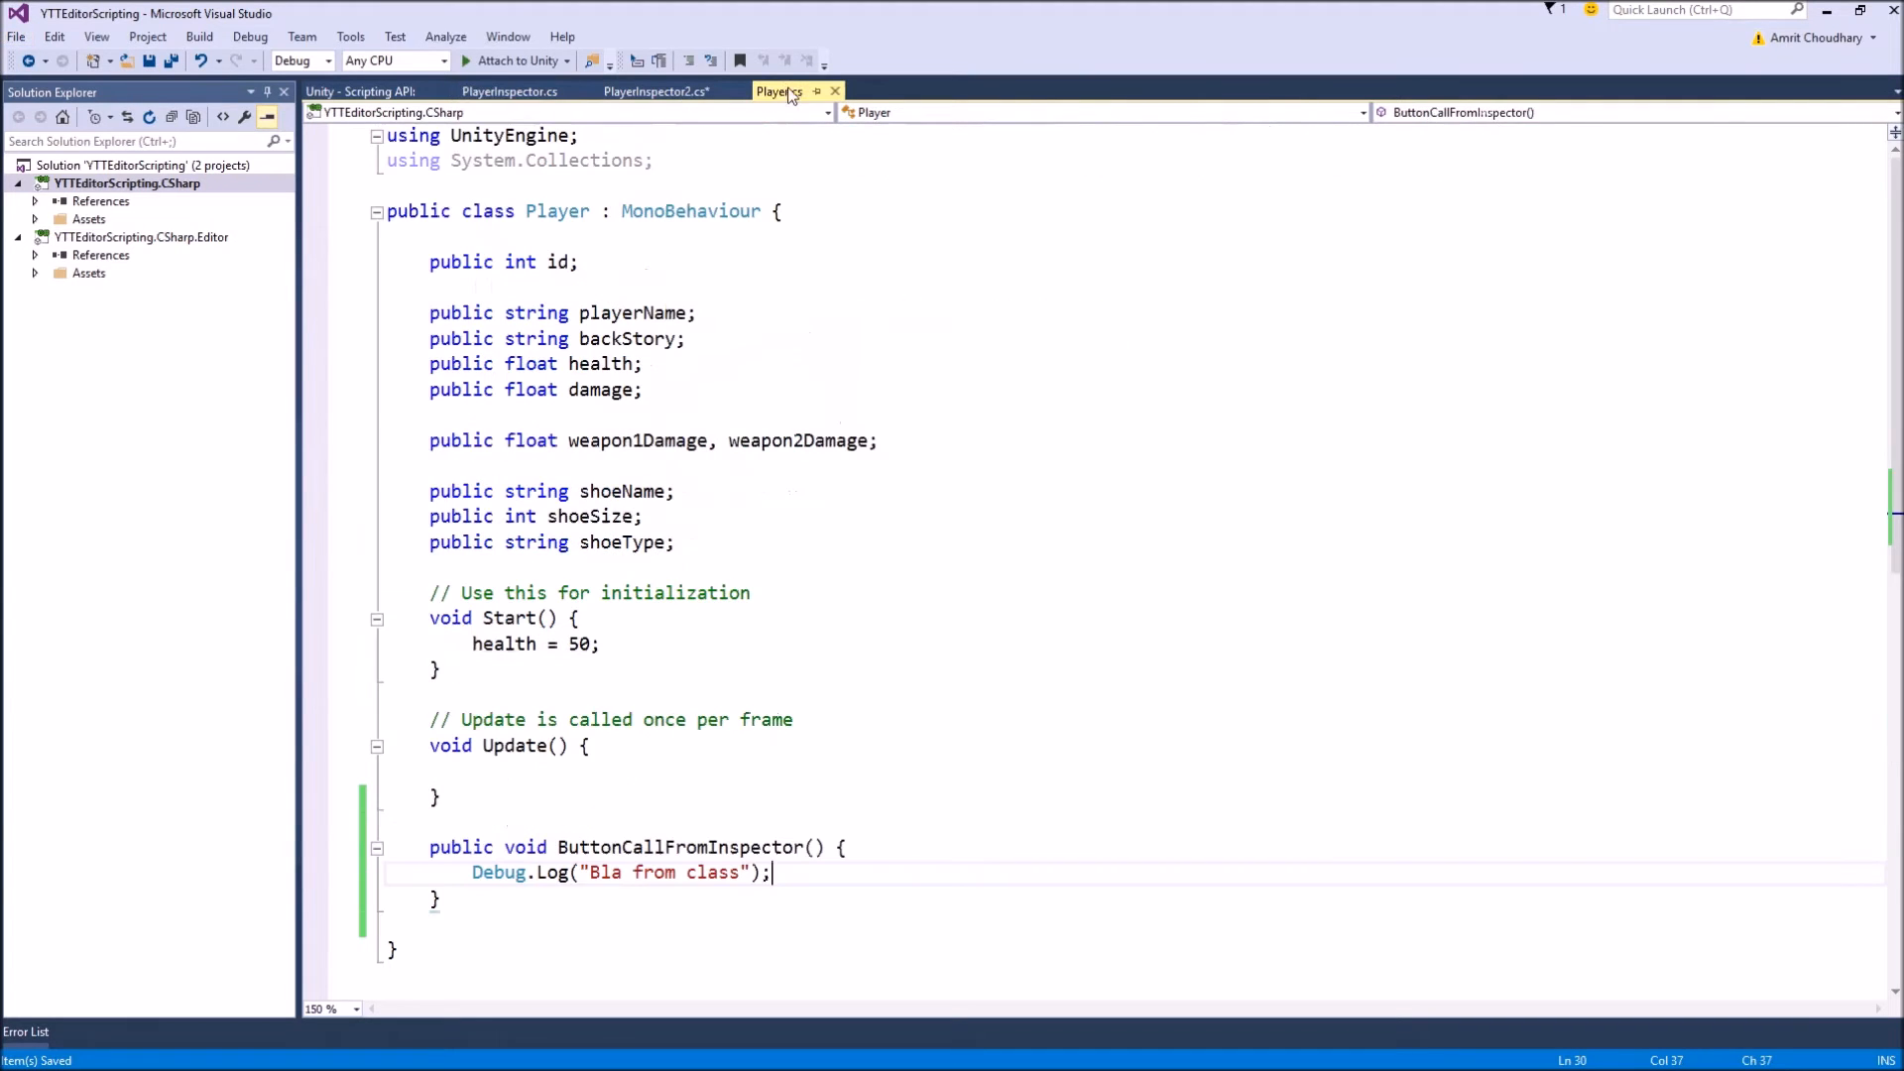
mouse_move(619, 341)
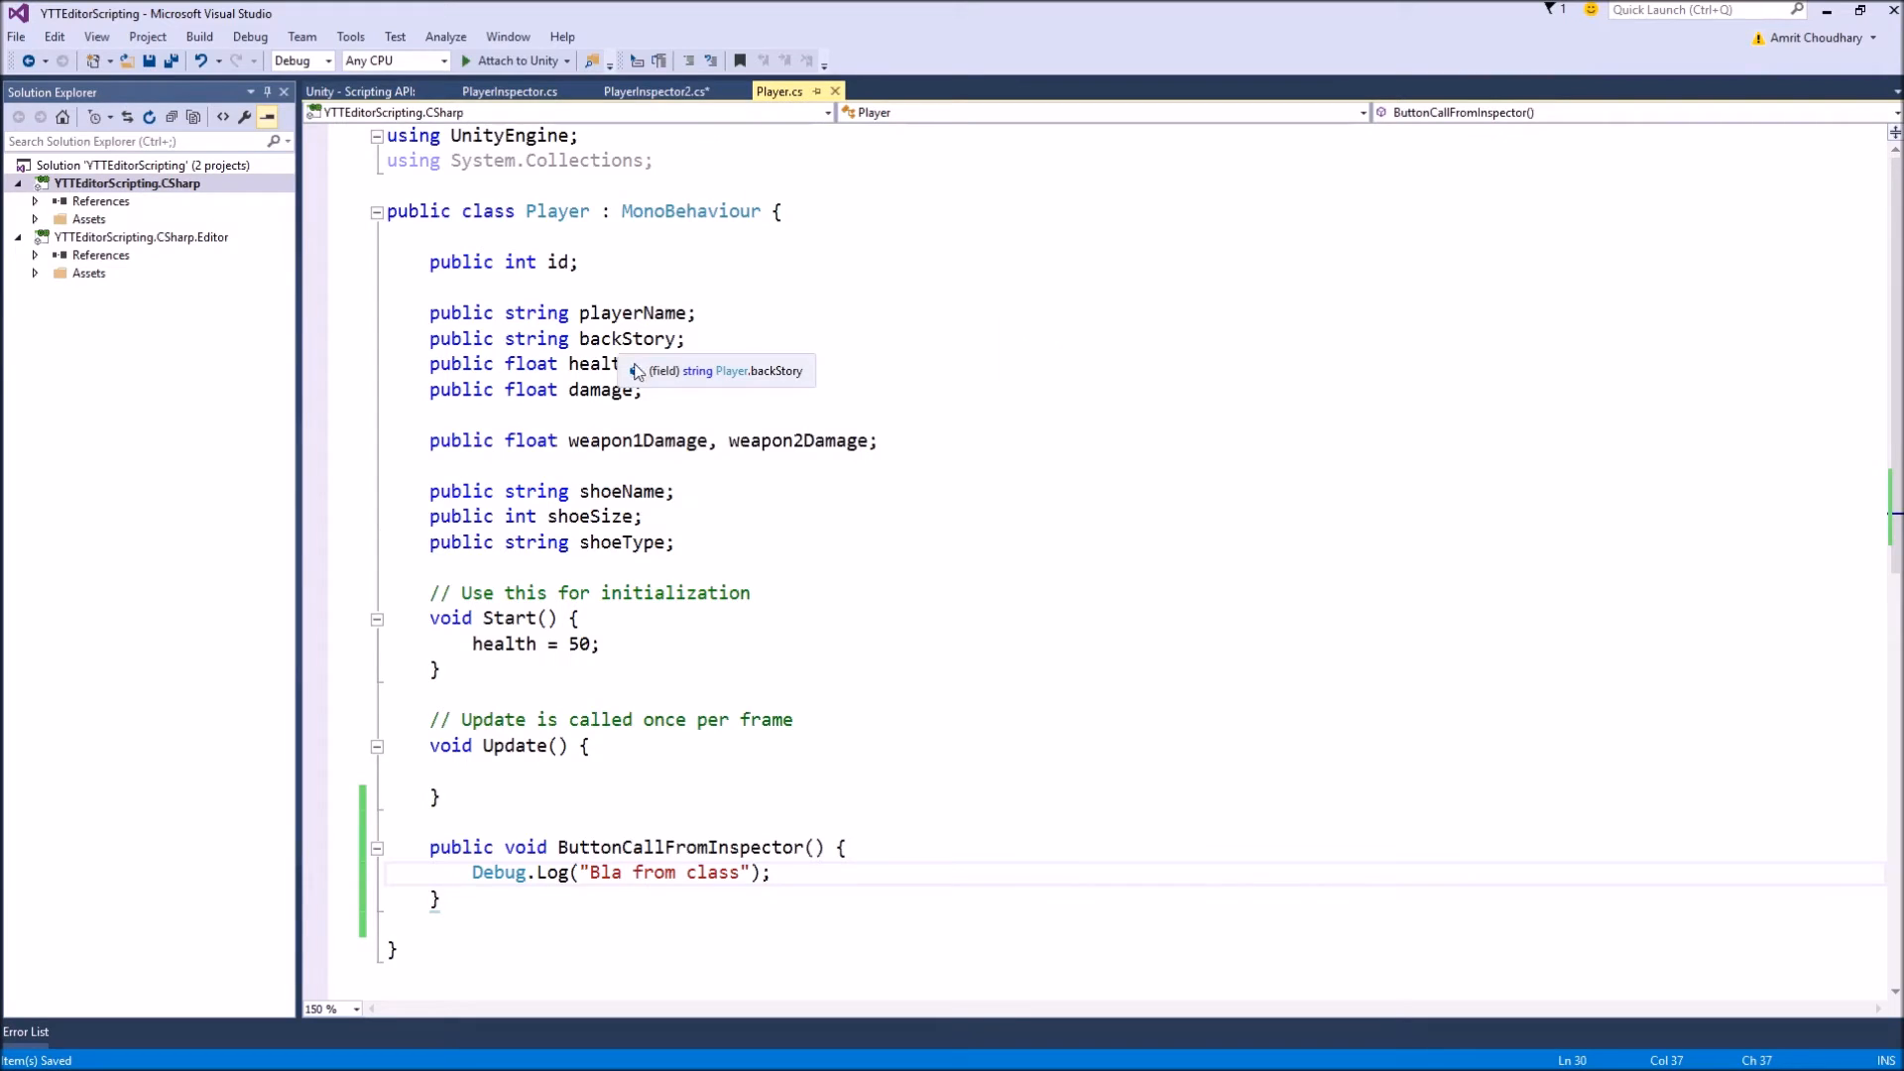
scroll("down", 3)
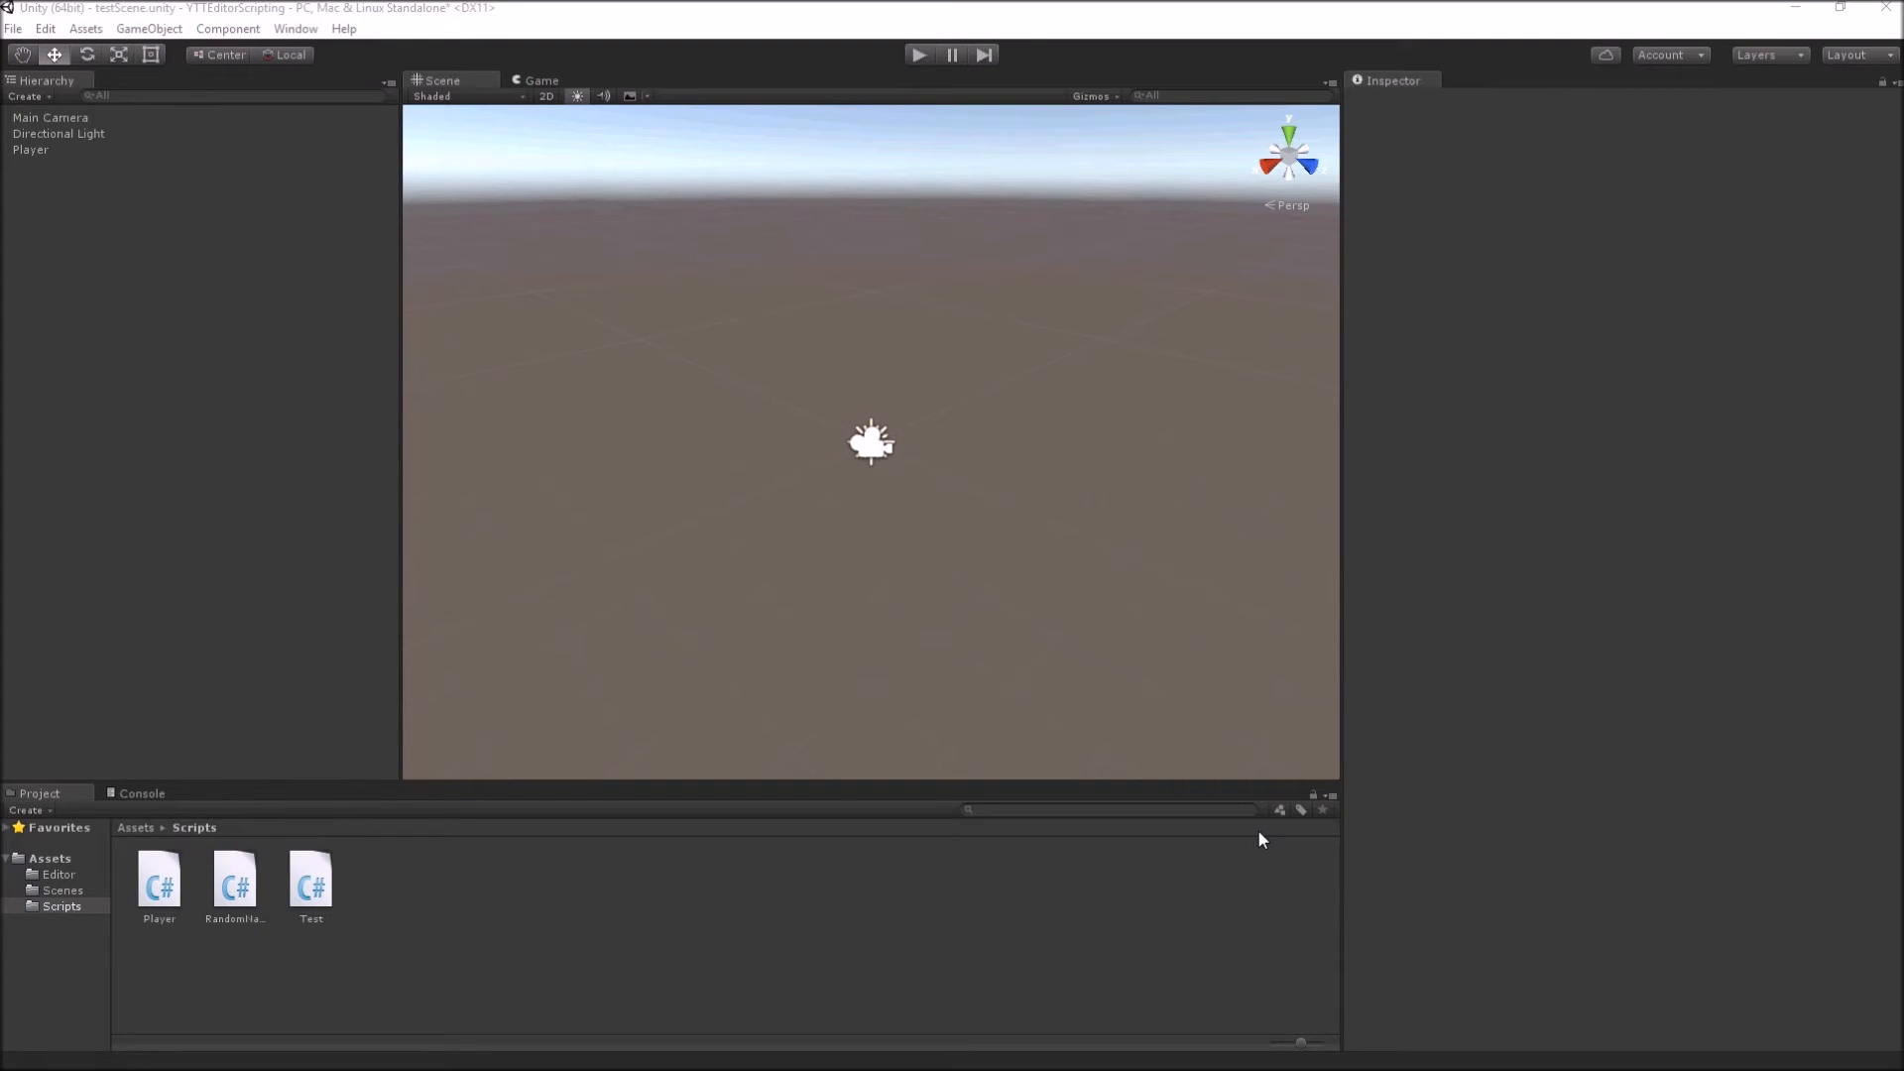
mouse_move(468, 915)
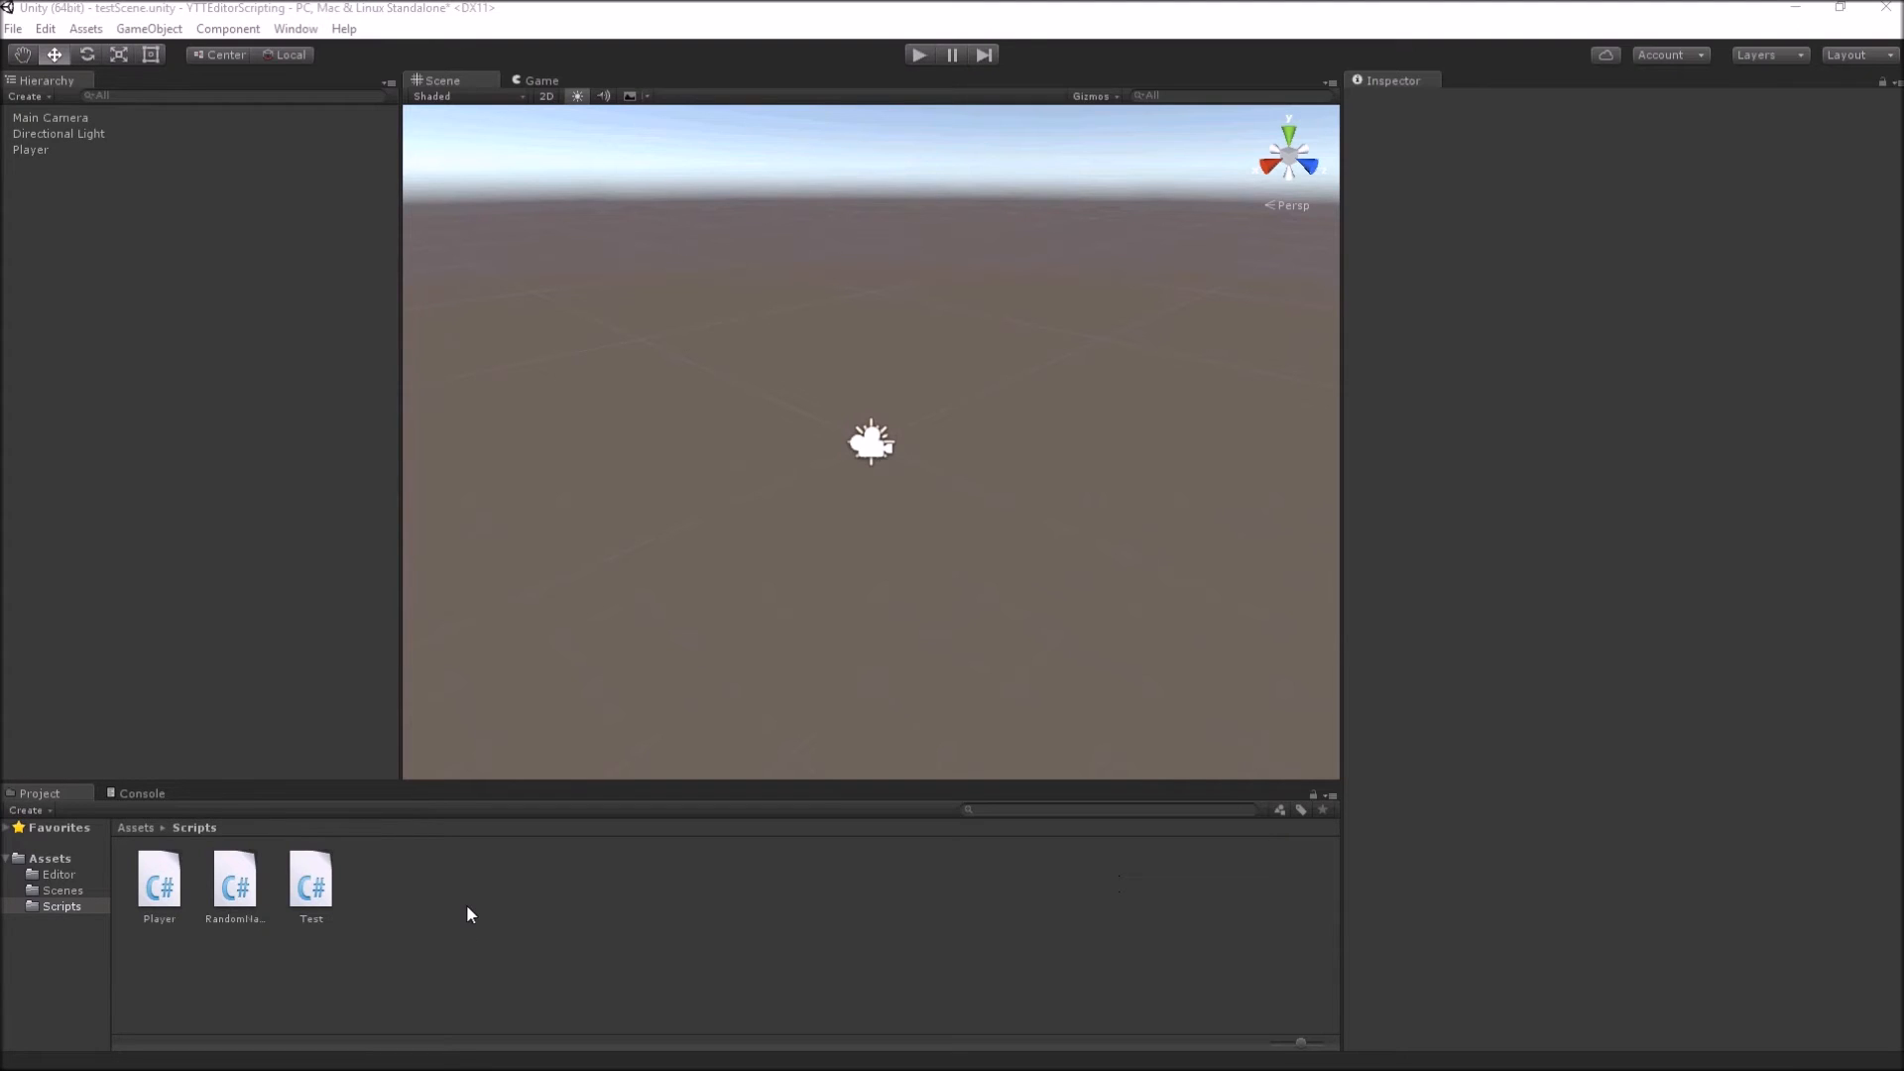
mouse_move(456, 918)
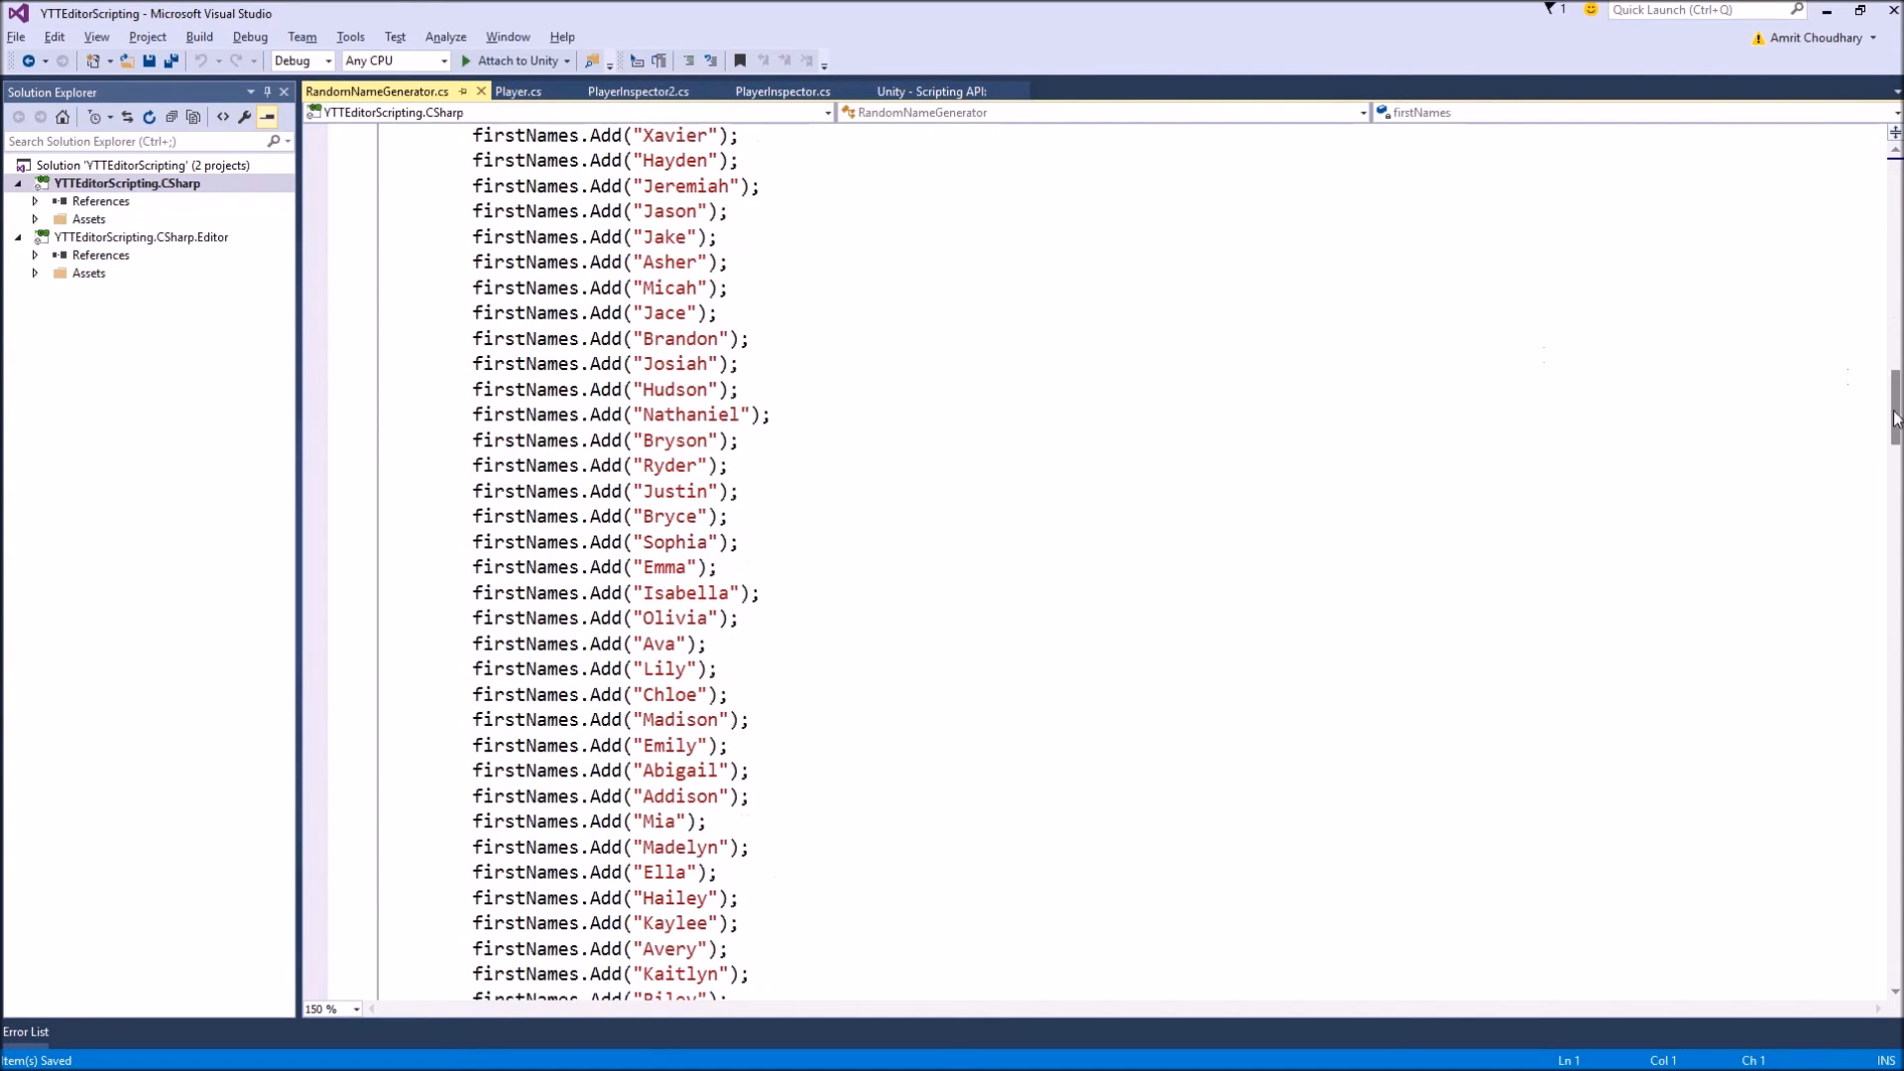
Step: Scroll through RandomNameGenerator.cs reviewing the name lists and GetRandomName method
scroll("down", 3)
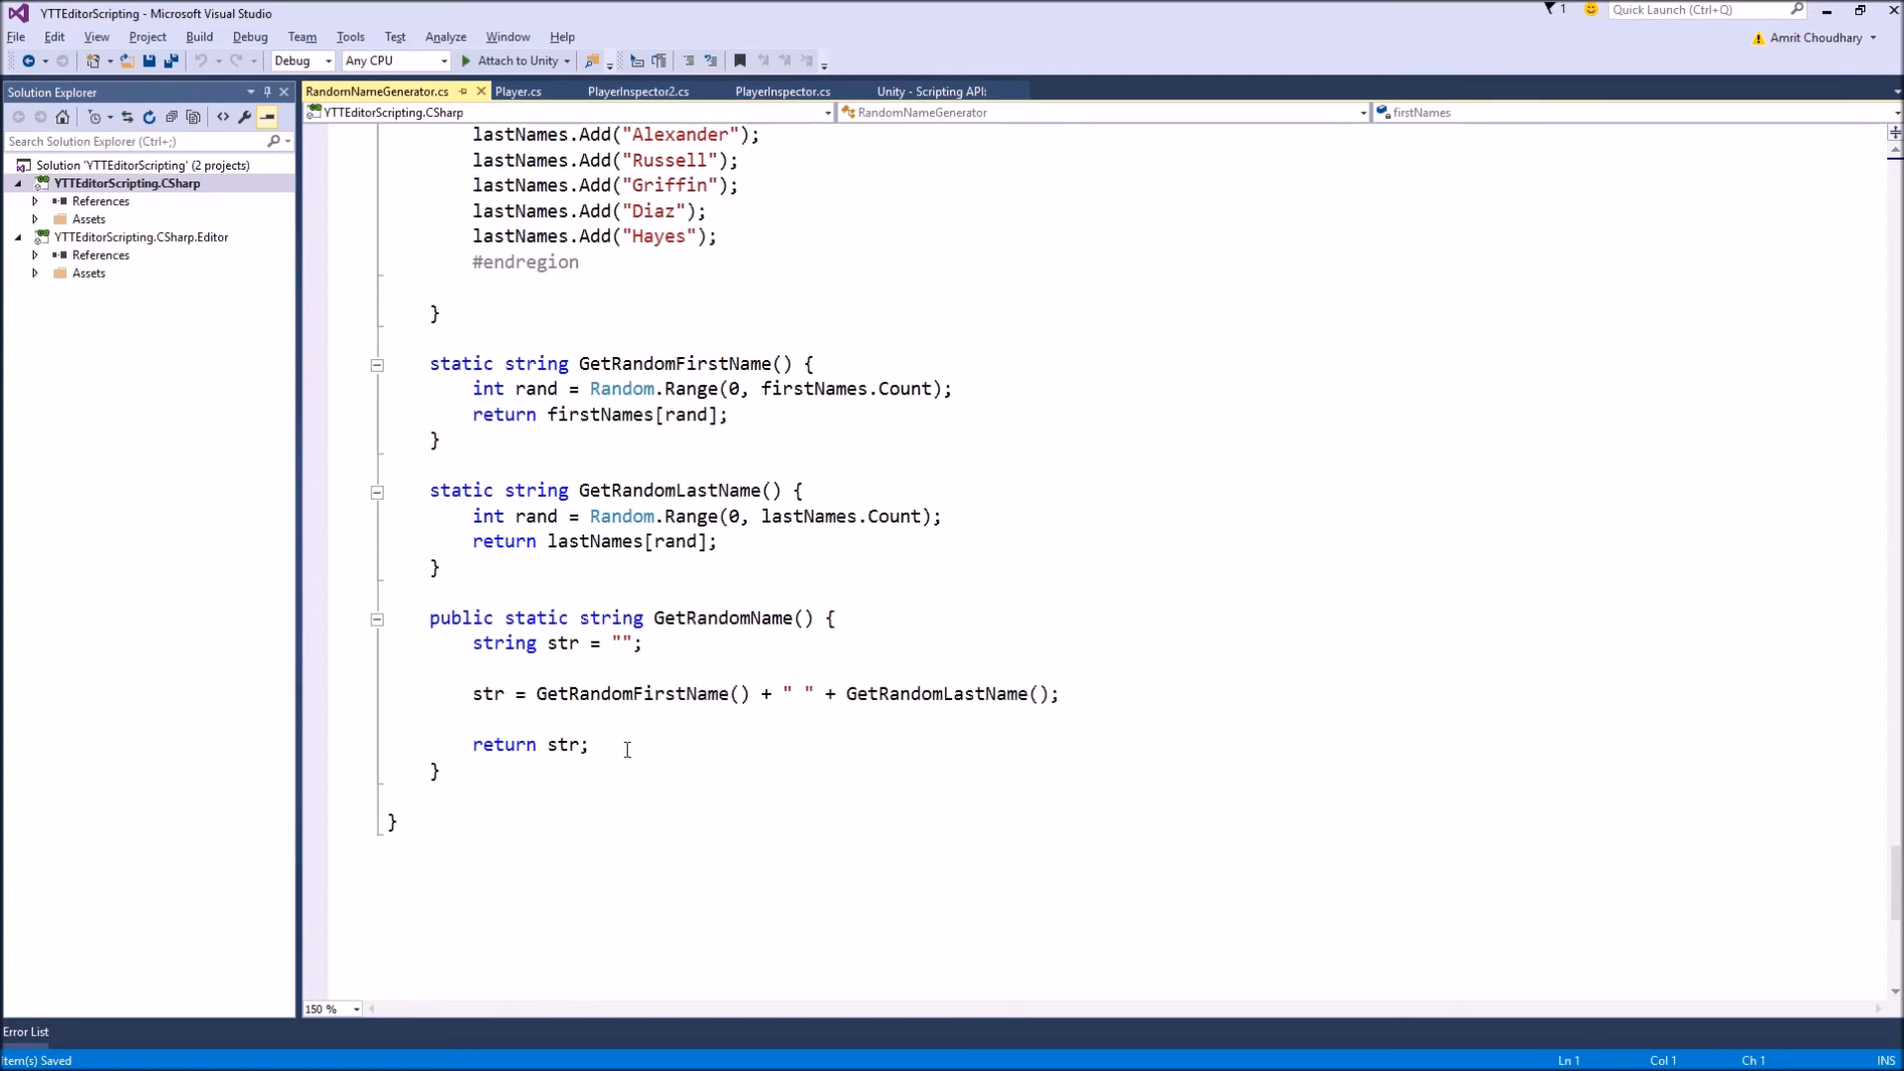
mouse_move(533, 593)
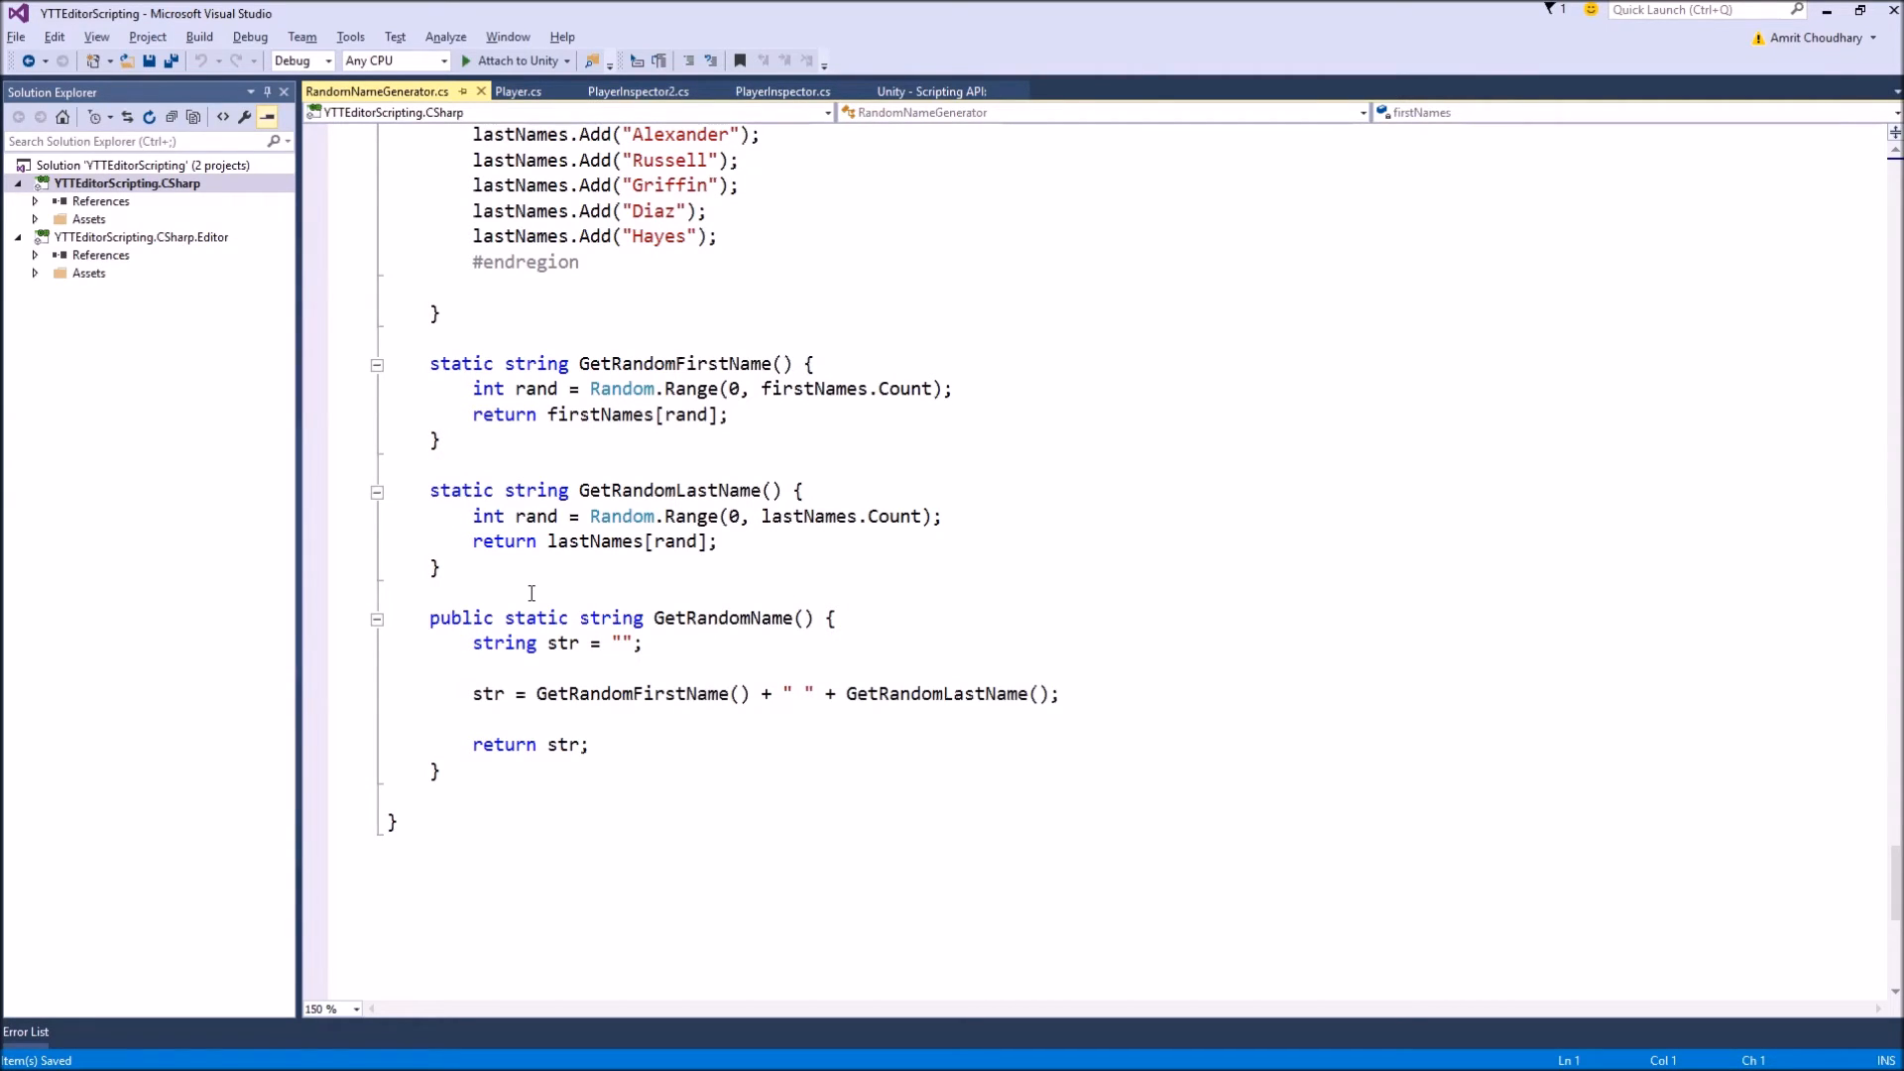
mouse_move(1884, 821)
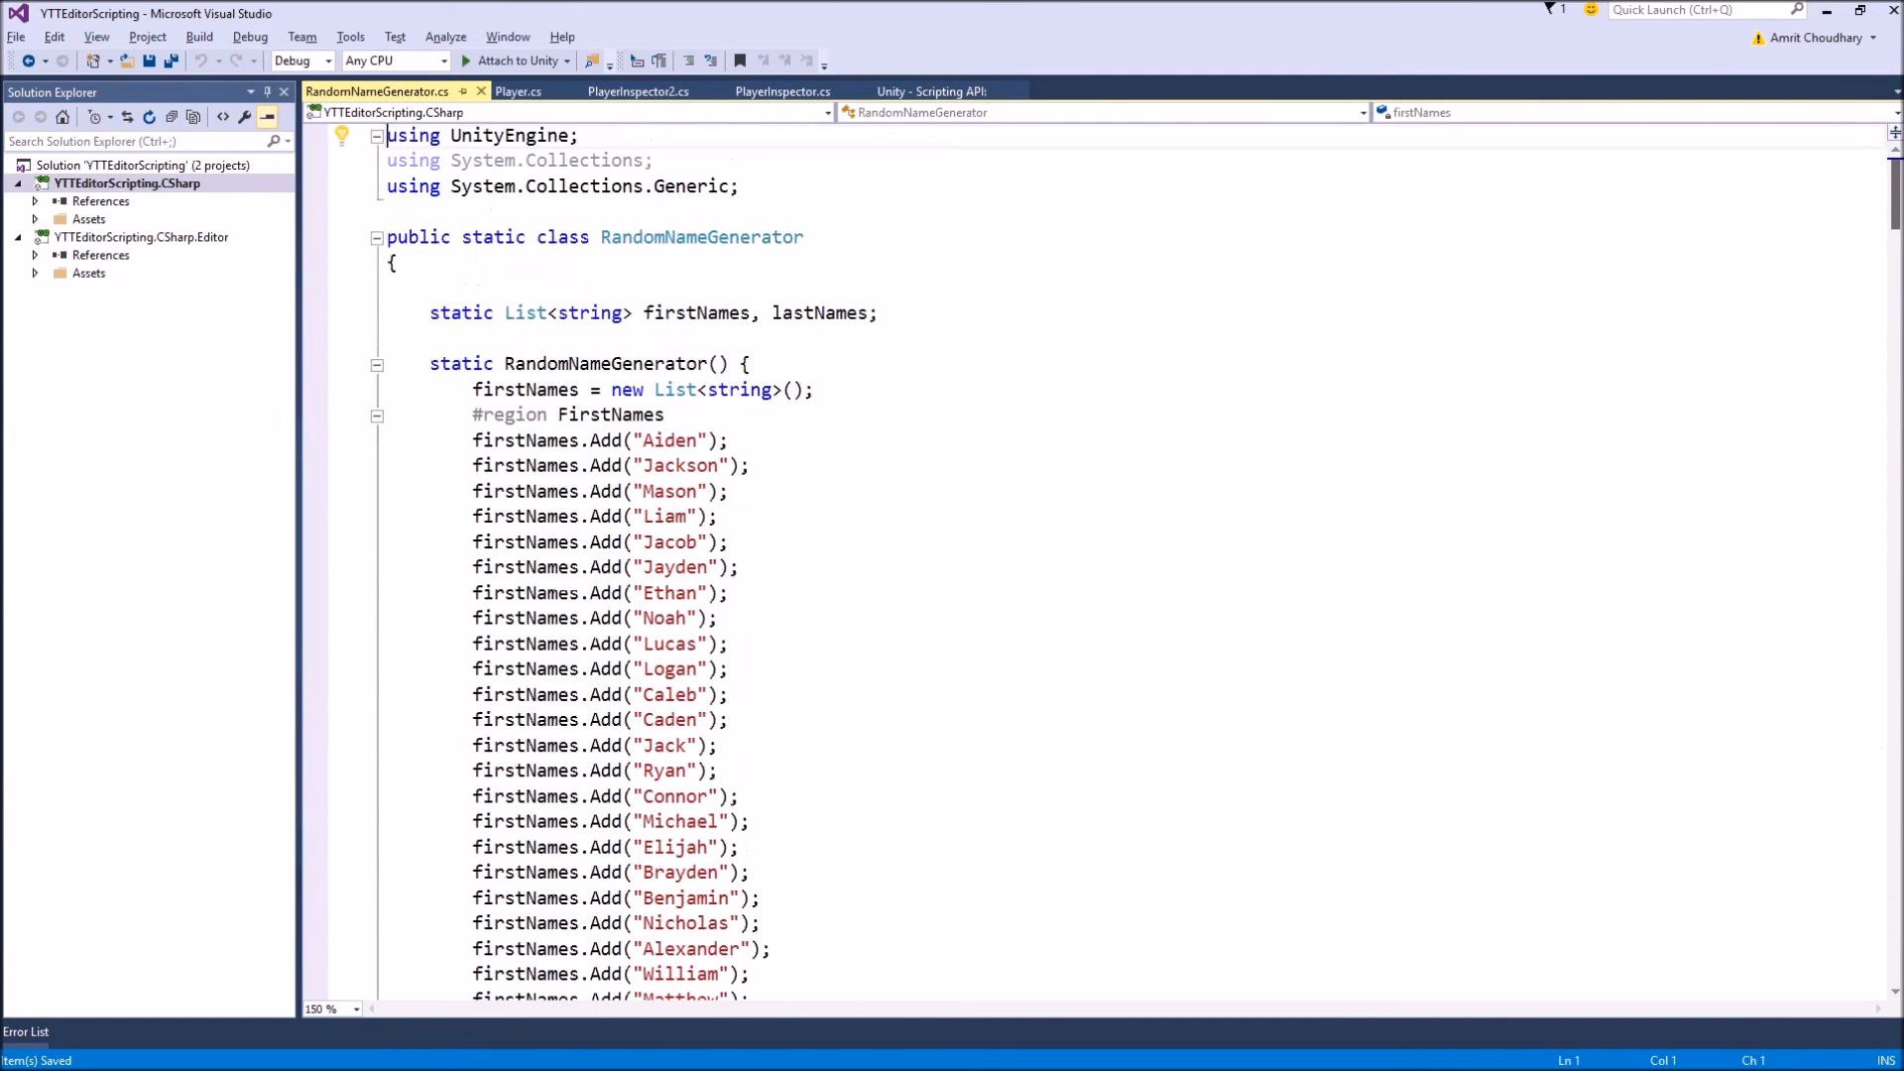
scroll("down", 3)
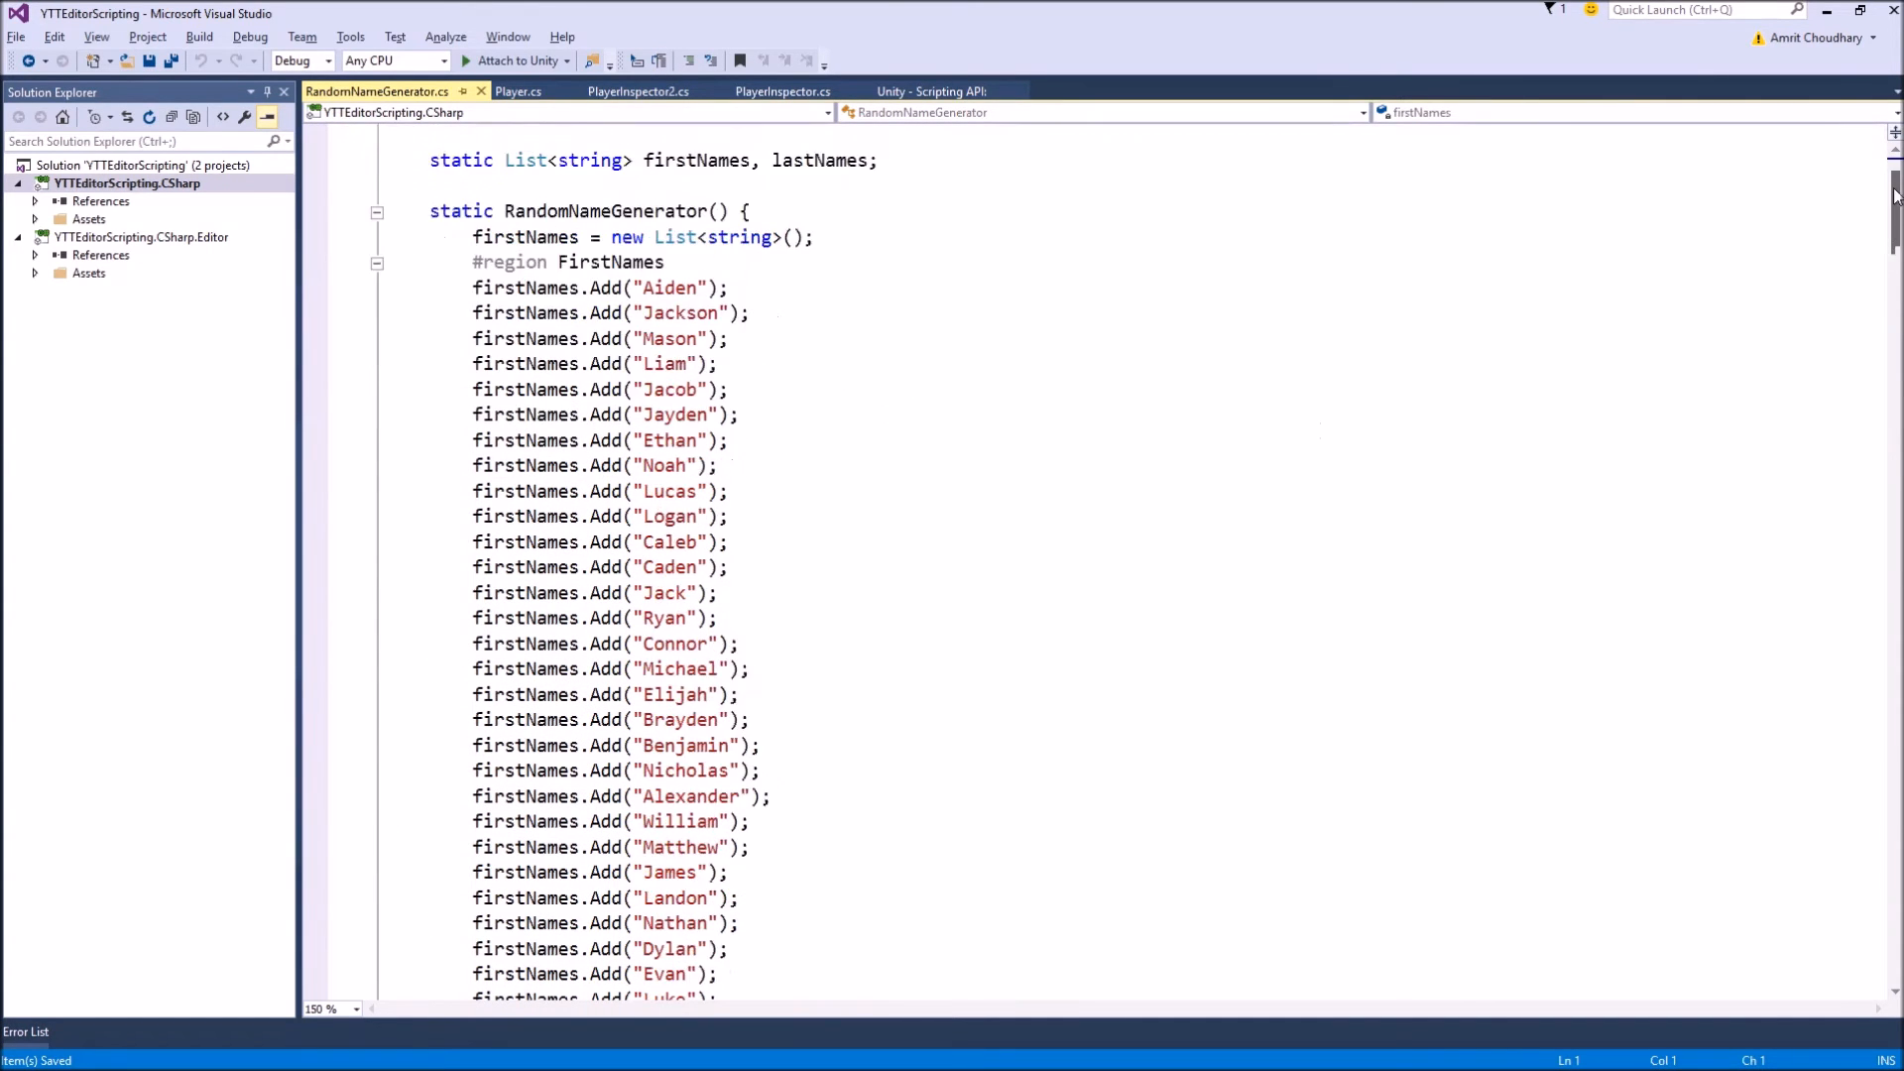
scroll("down", 3)
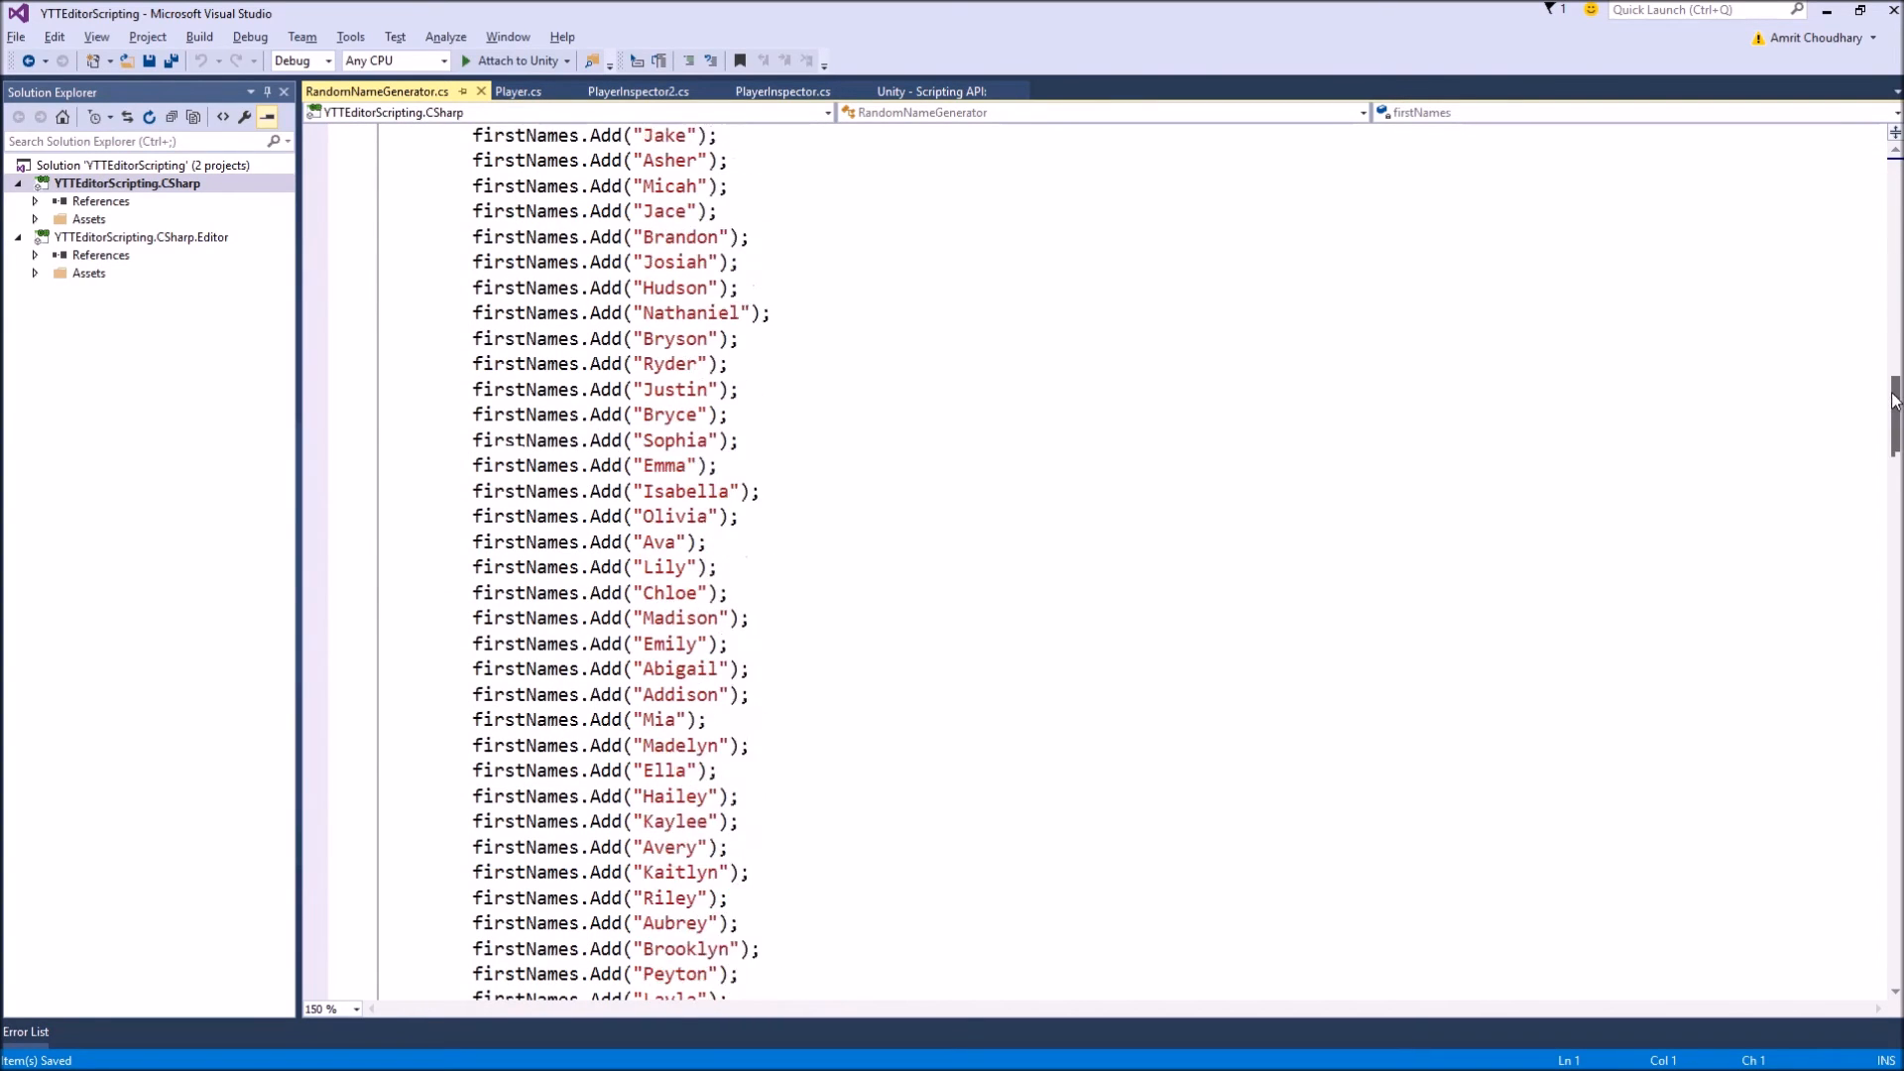
scroll("down", 3)
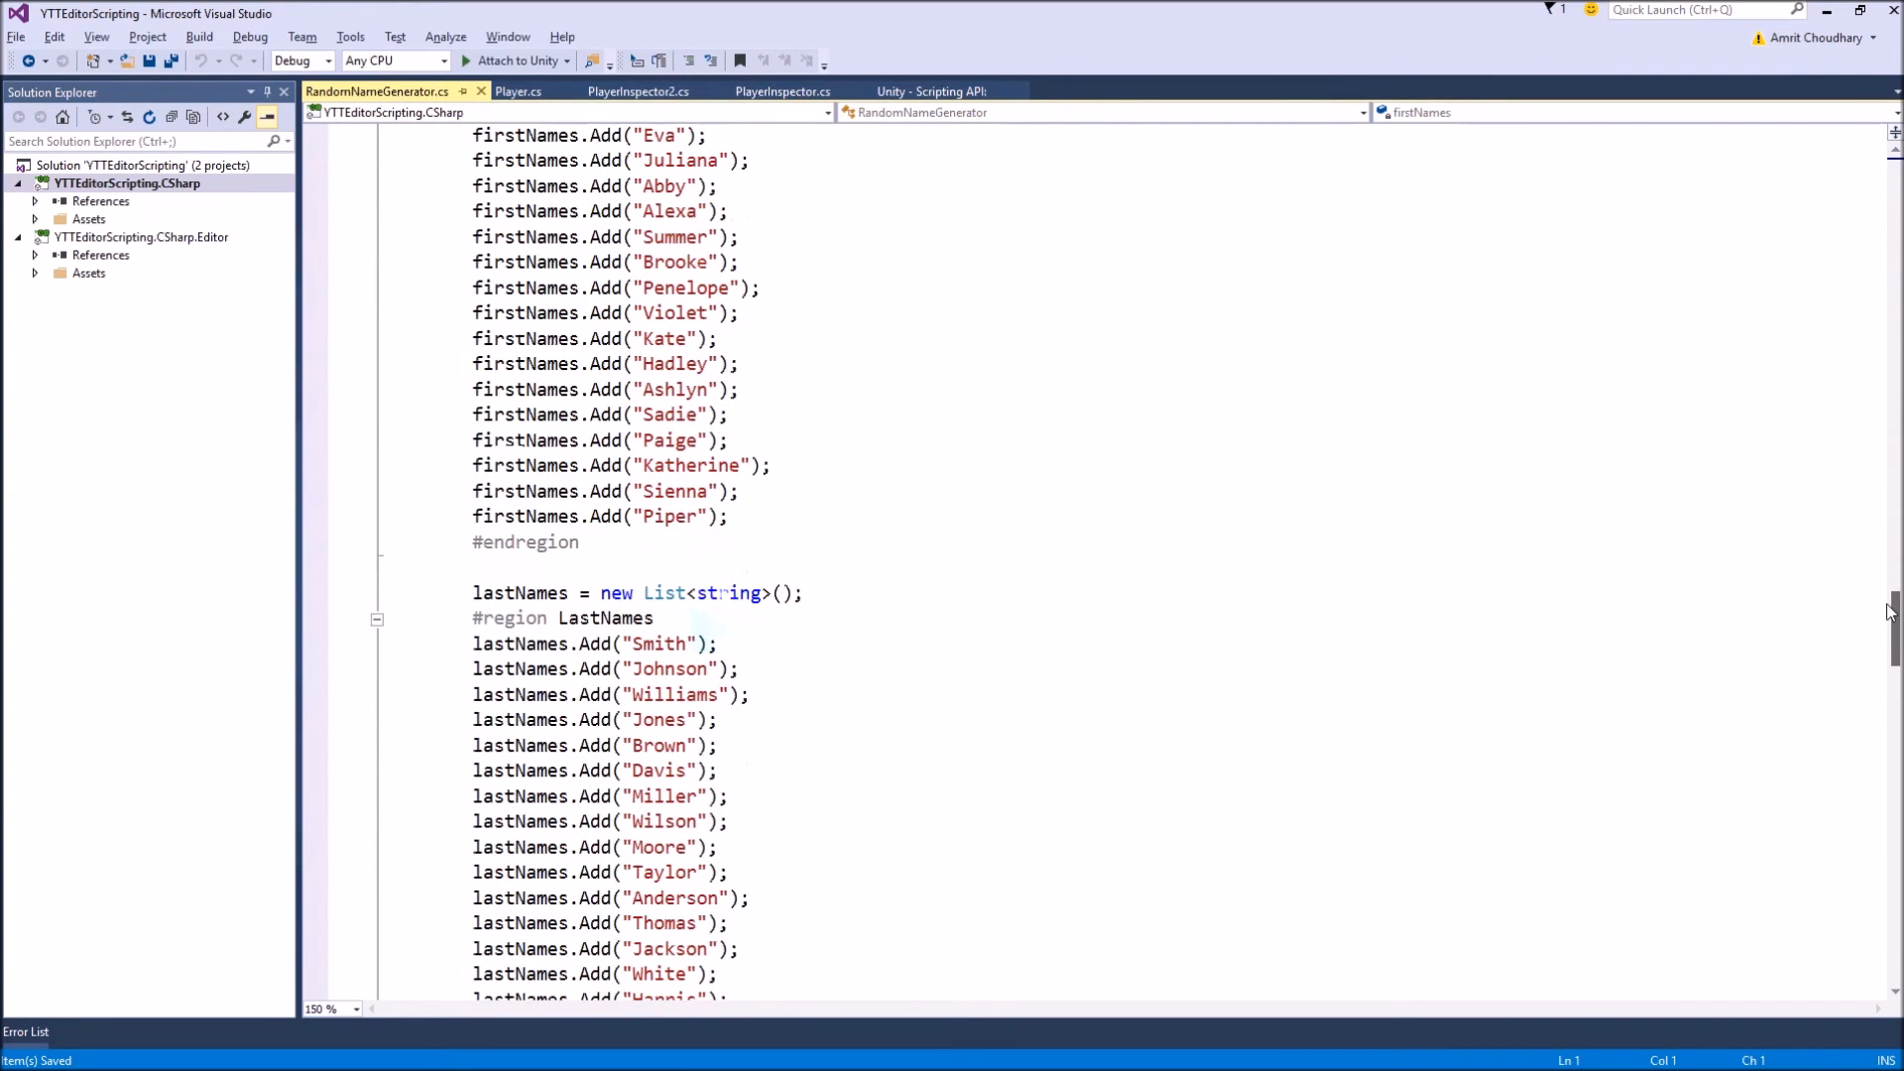
scroll("down", 3)
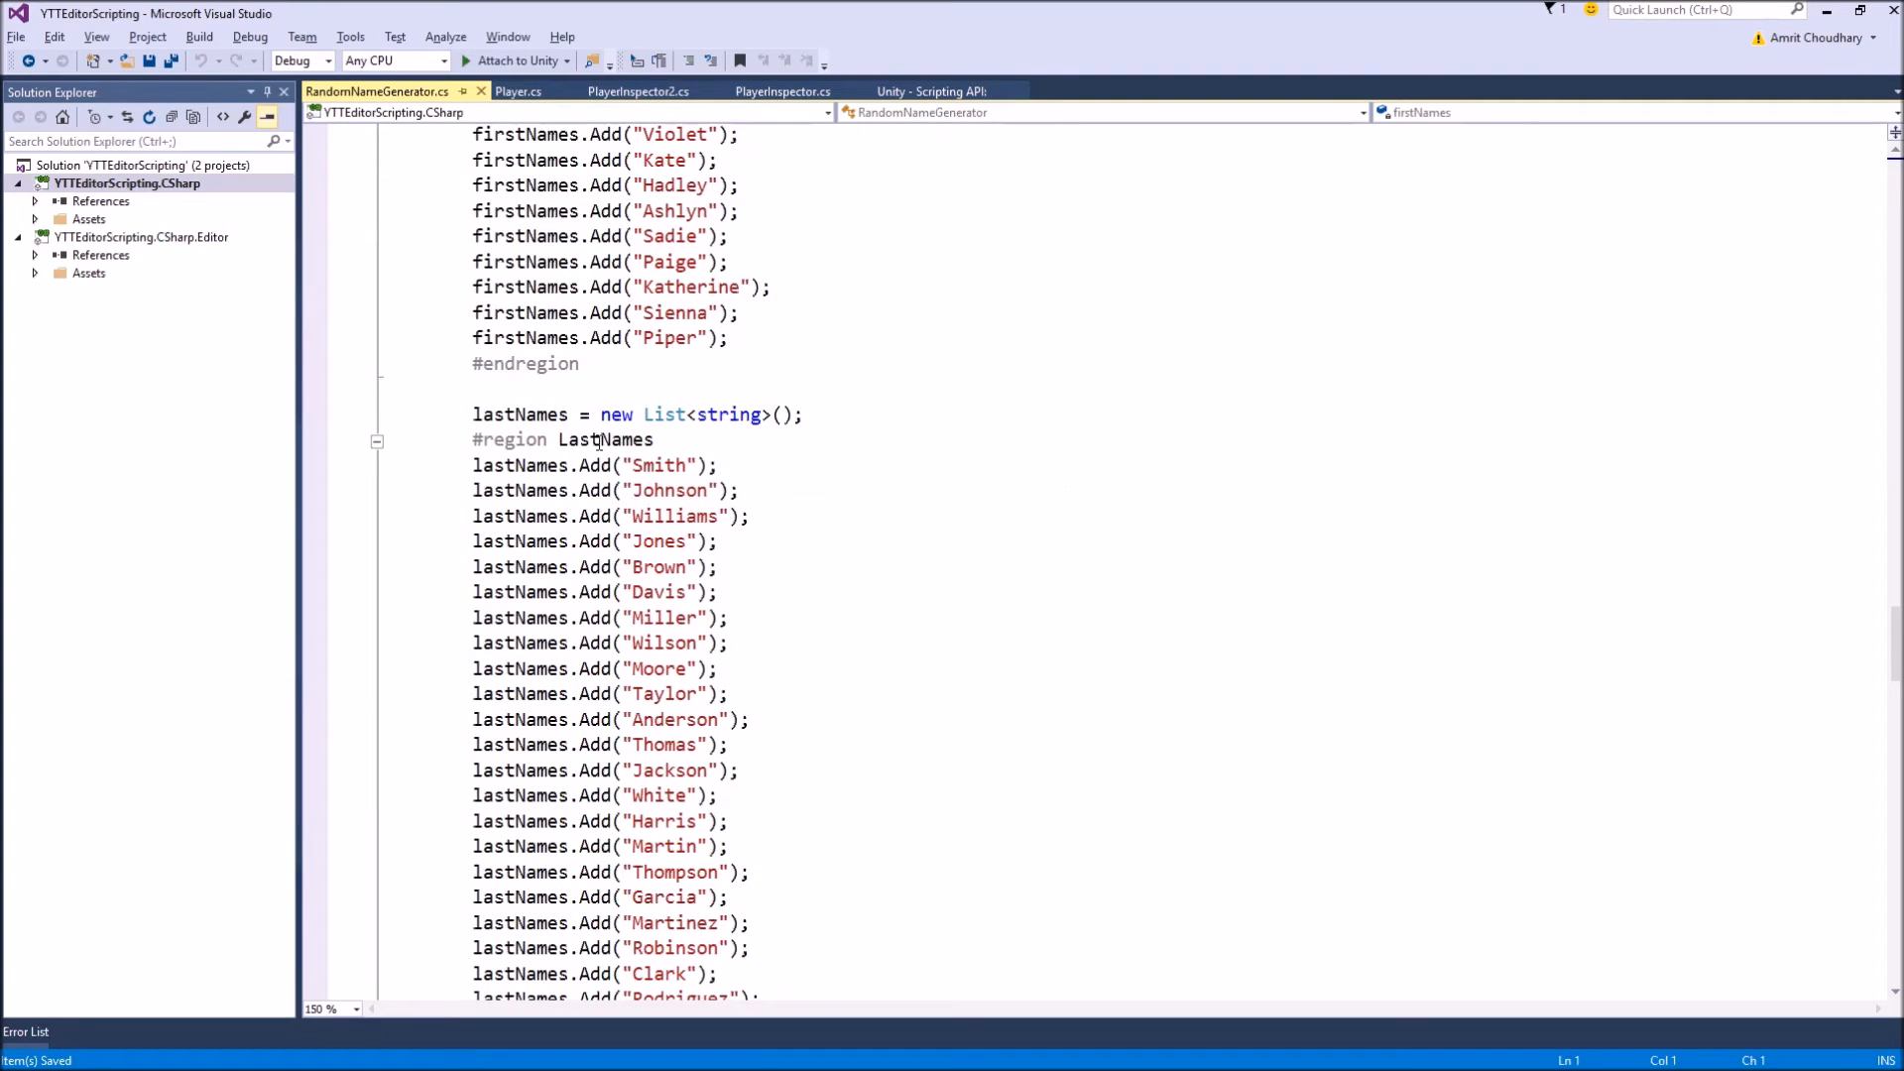
scroll("down", 3)
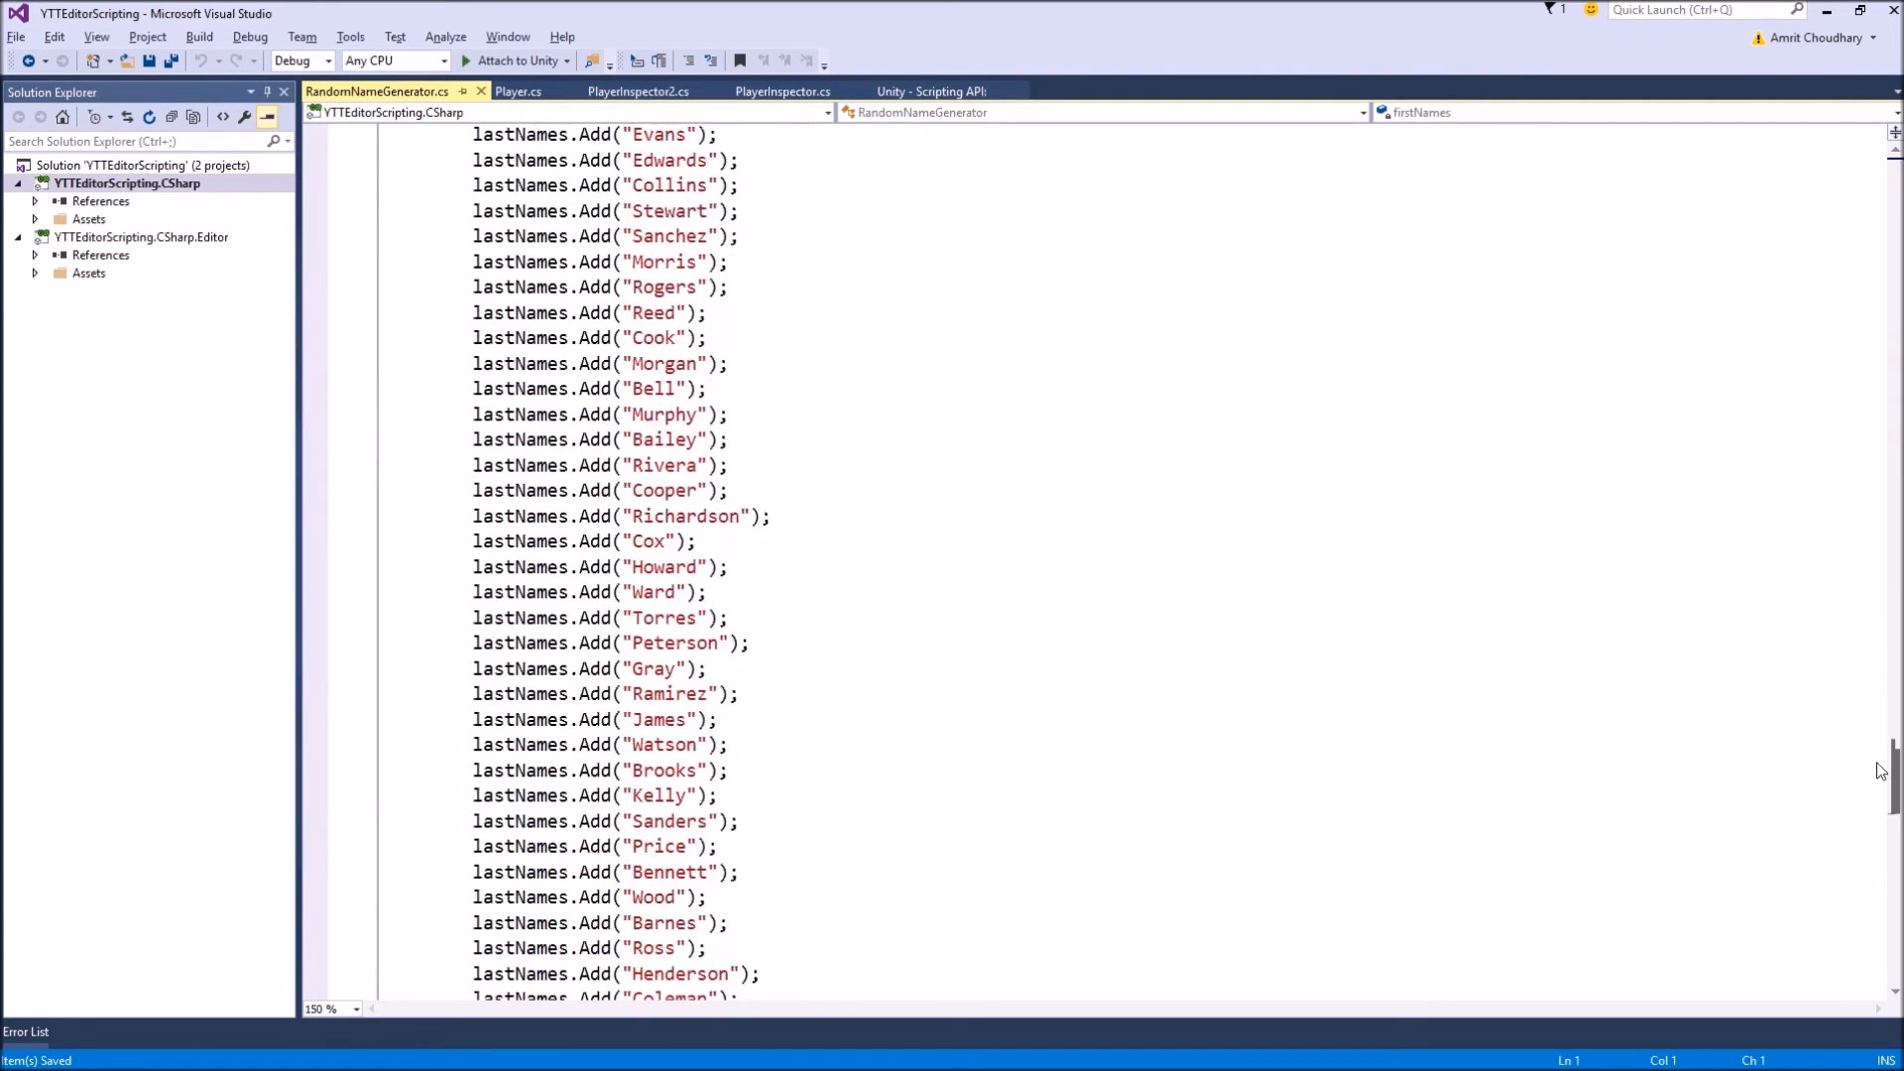
scroll("down", 3)
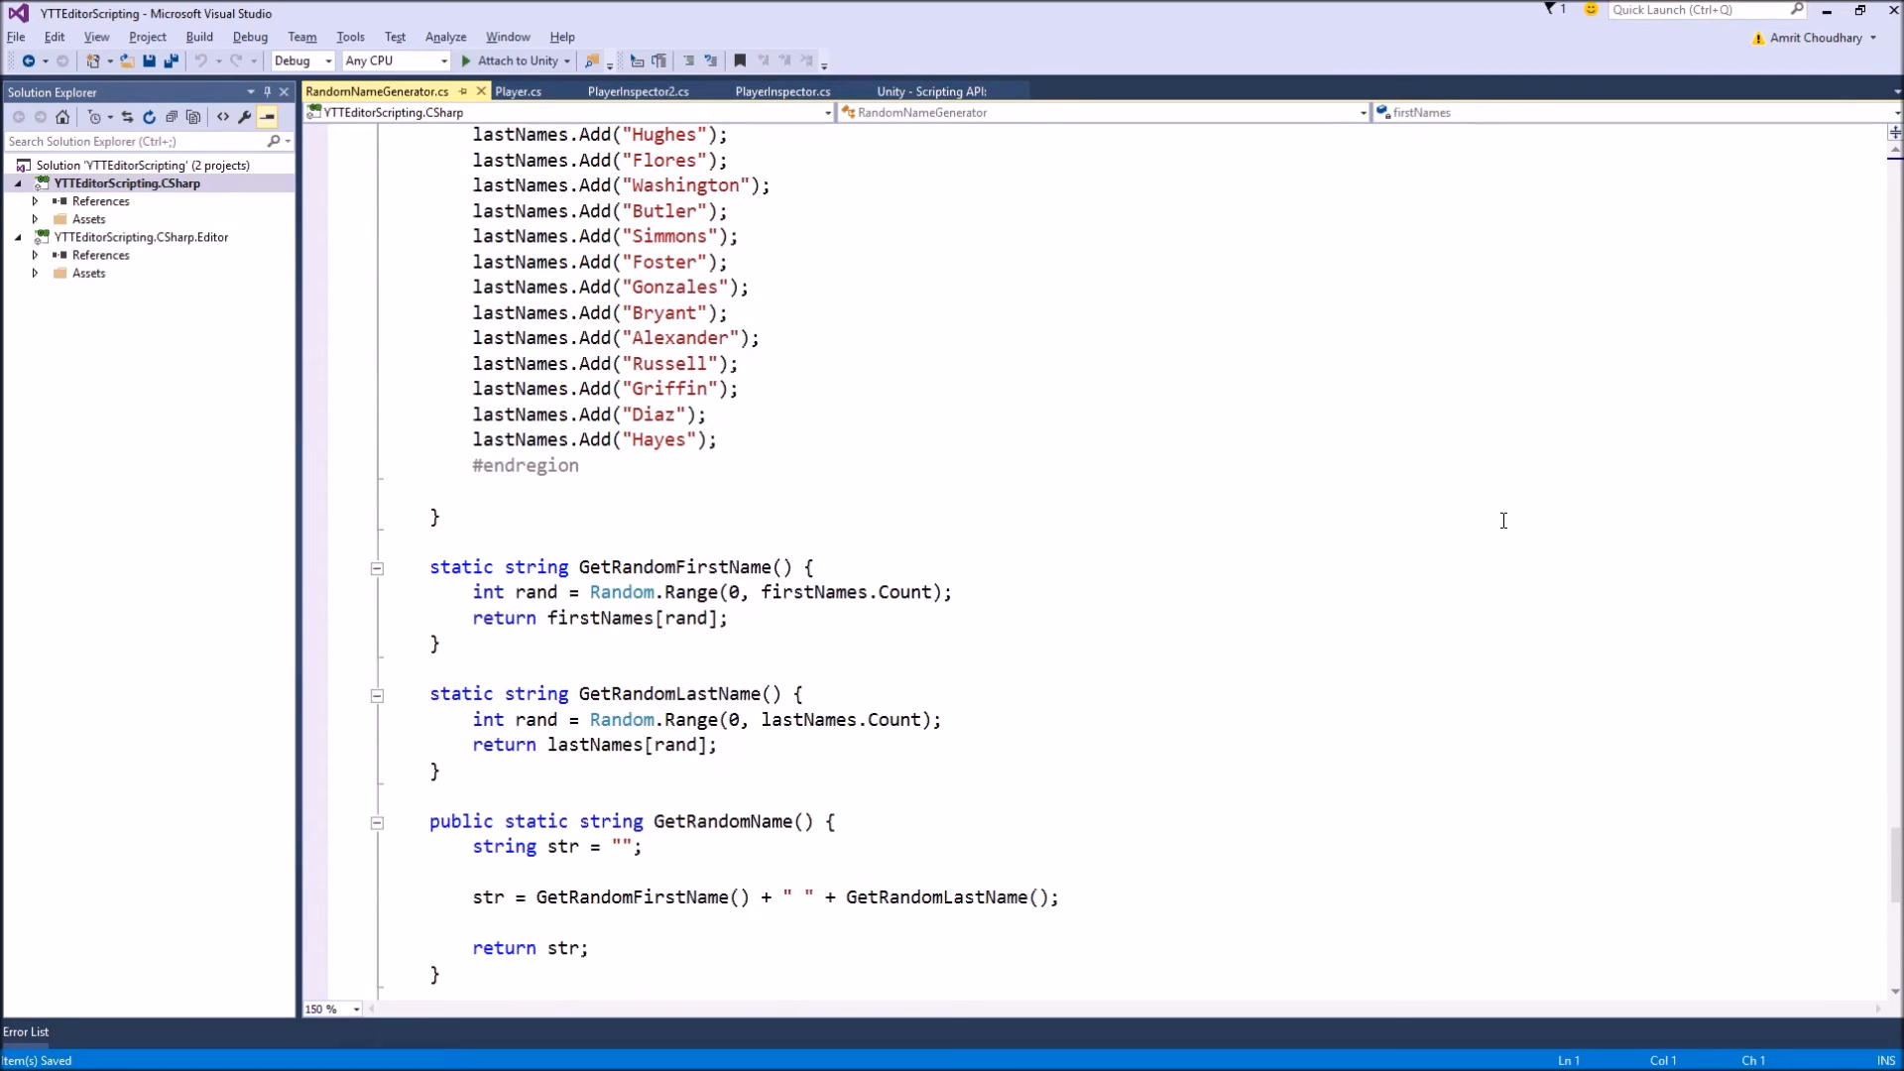
left_click(647, 91)
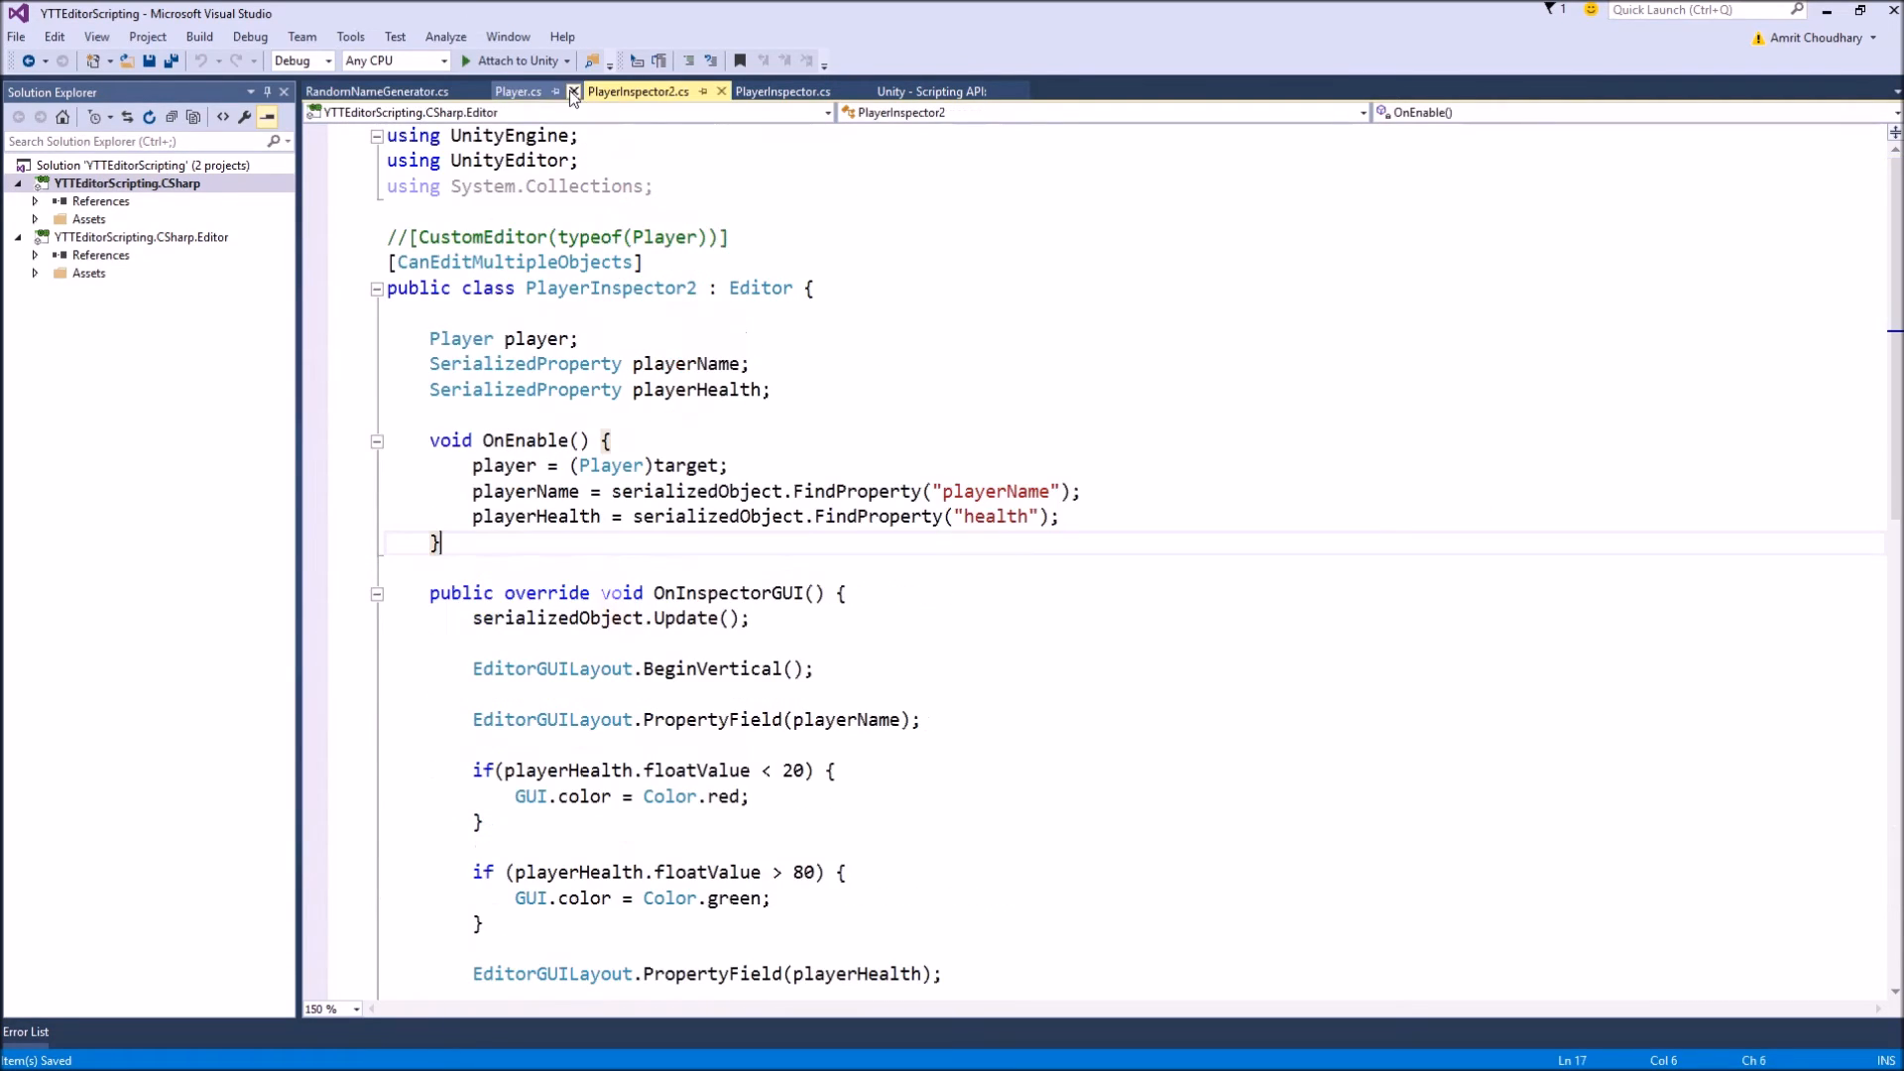
Step: Call RandomNameGenerator.GetRandomName() inside ButtonCallFromInspector in Player.cs
left_click(783, 91)
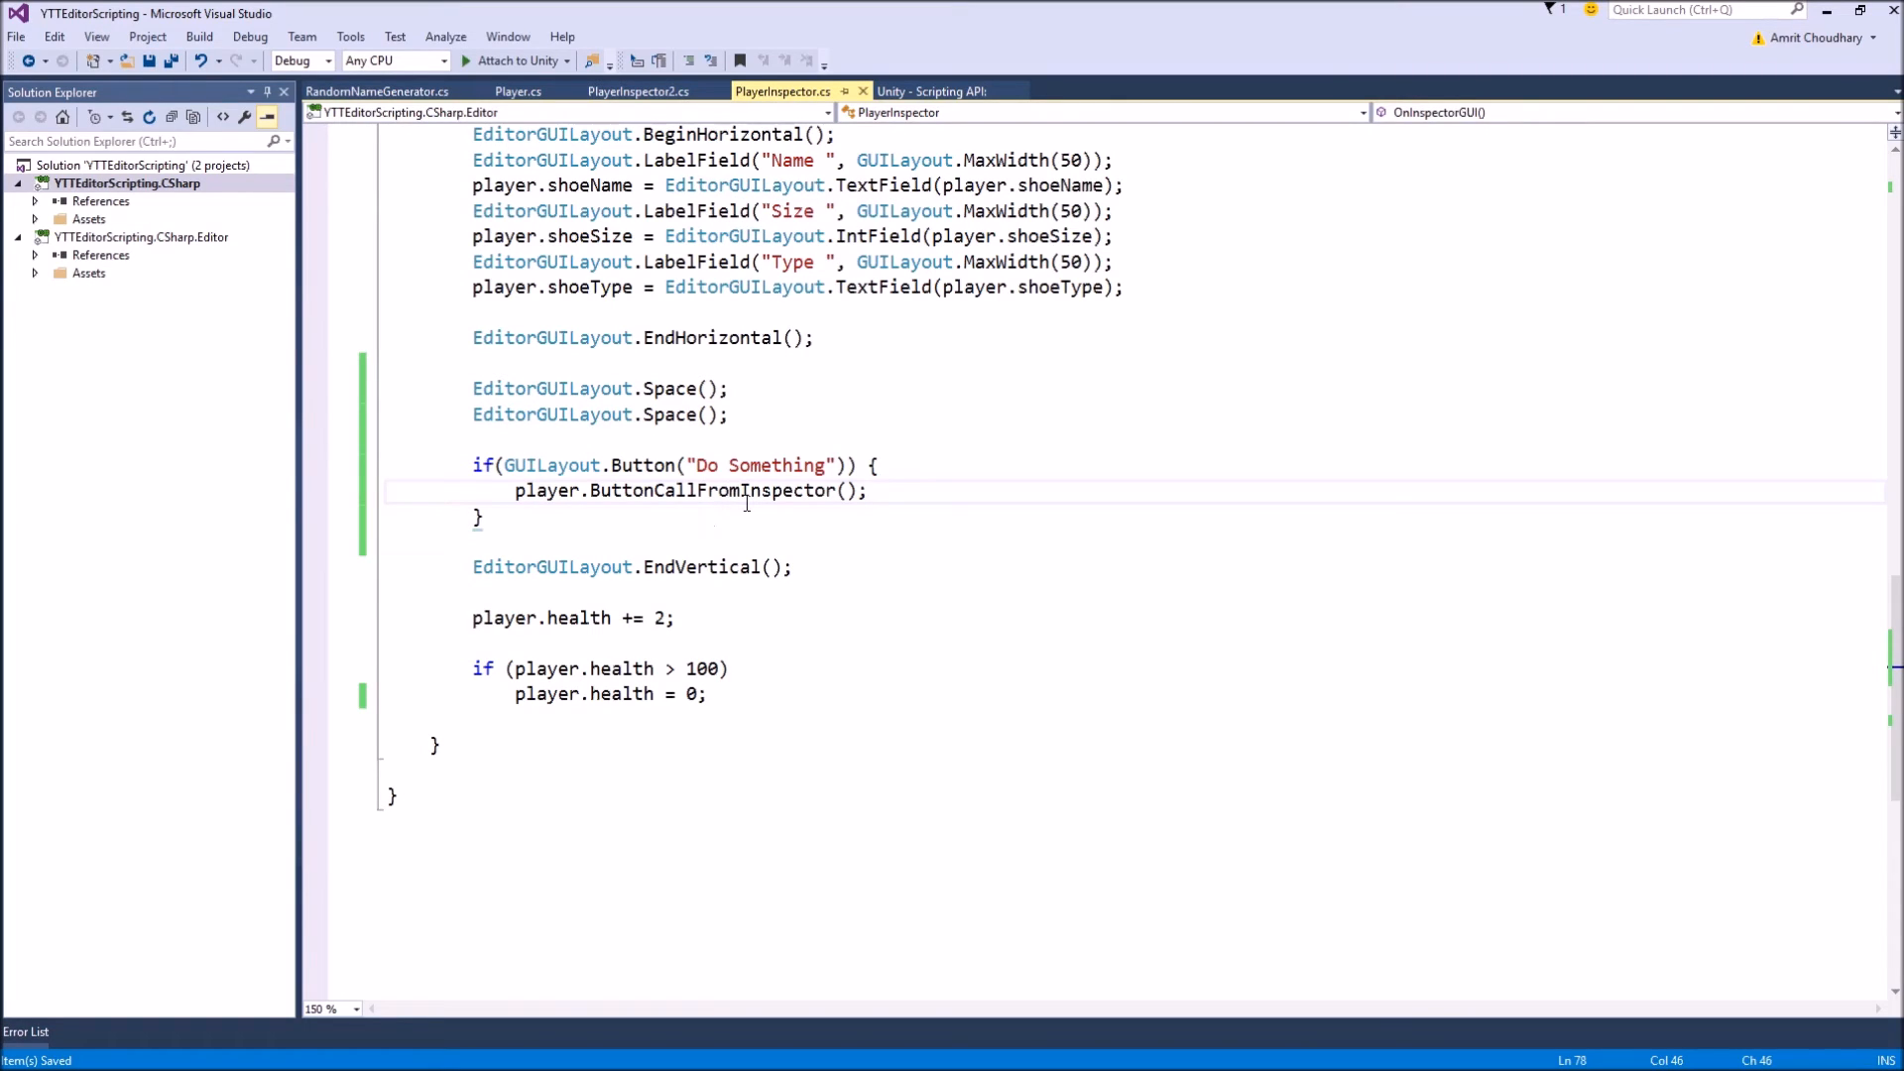
left_click(518, 91)
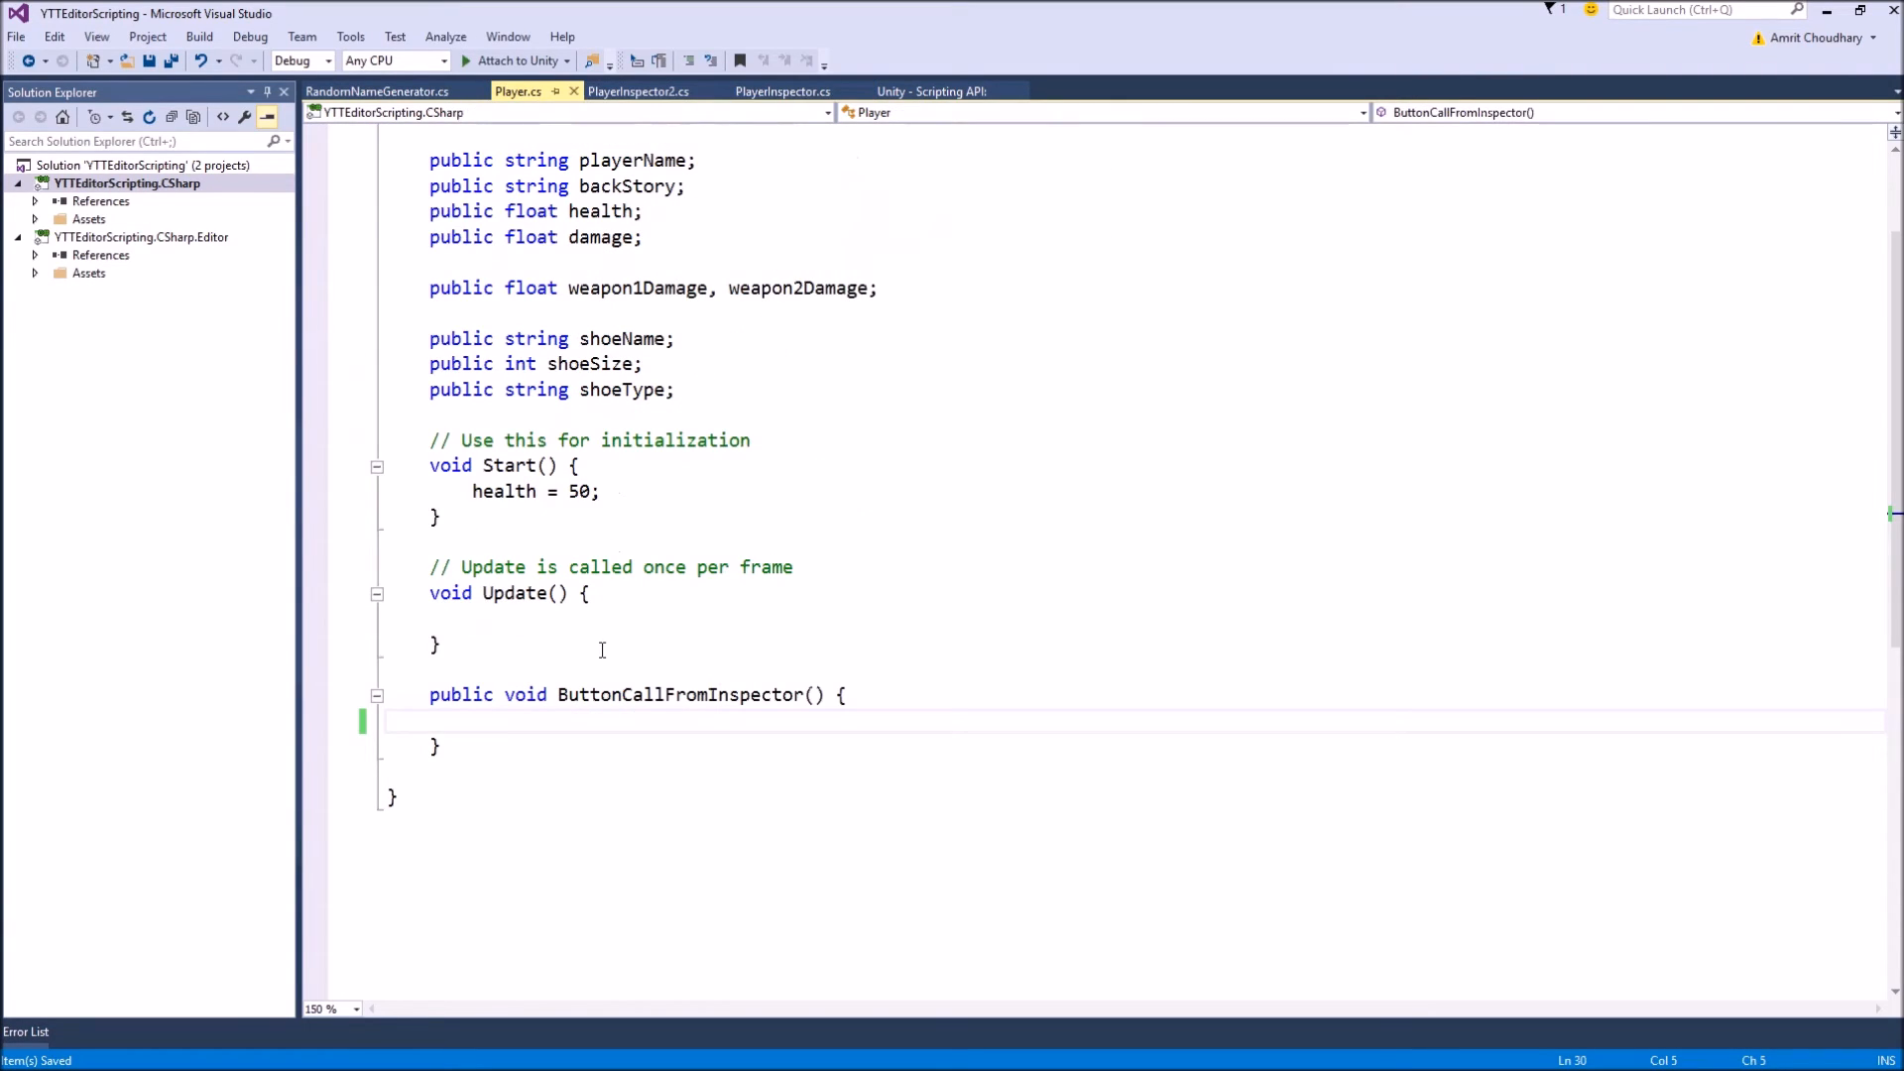
mouse_move(635, 637)
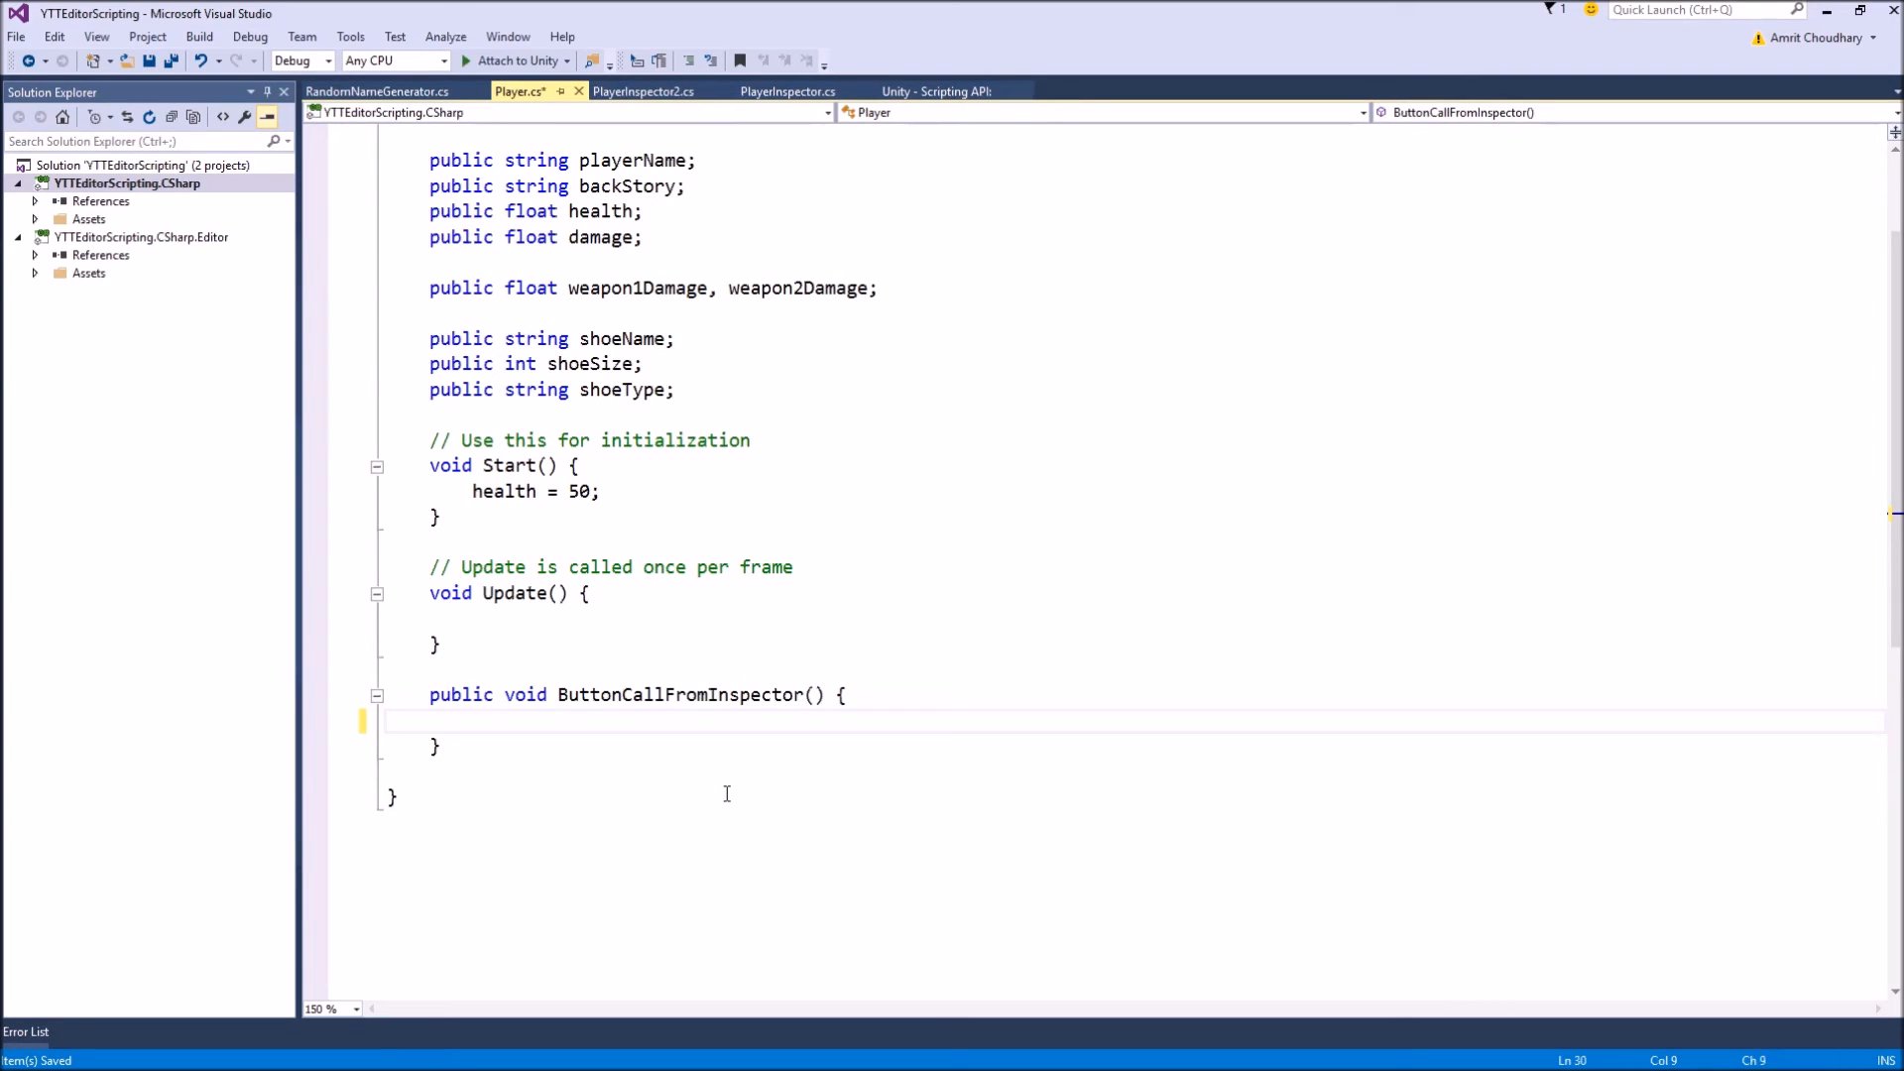
type("RandomNameGenerator")
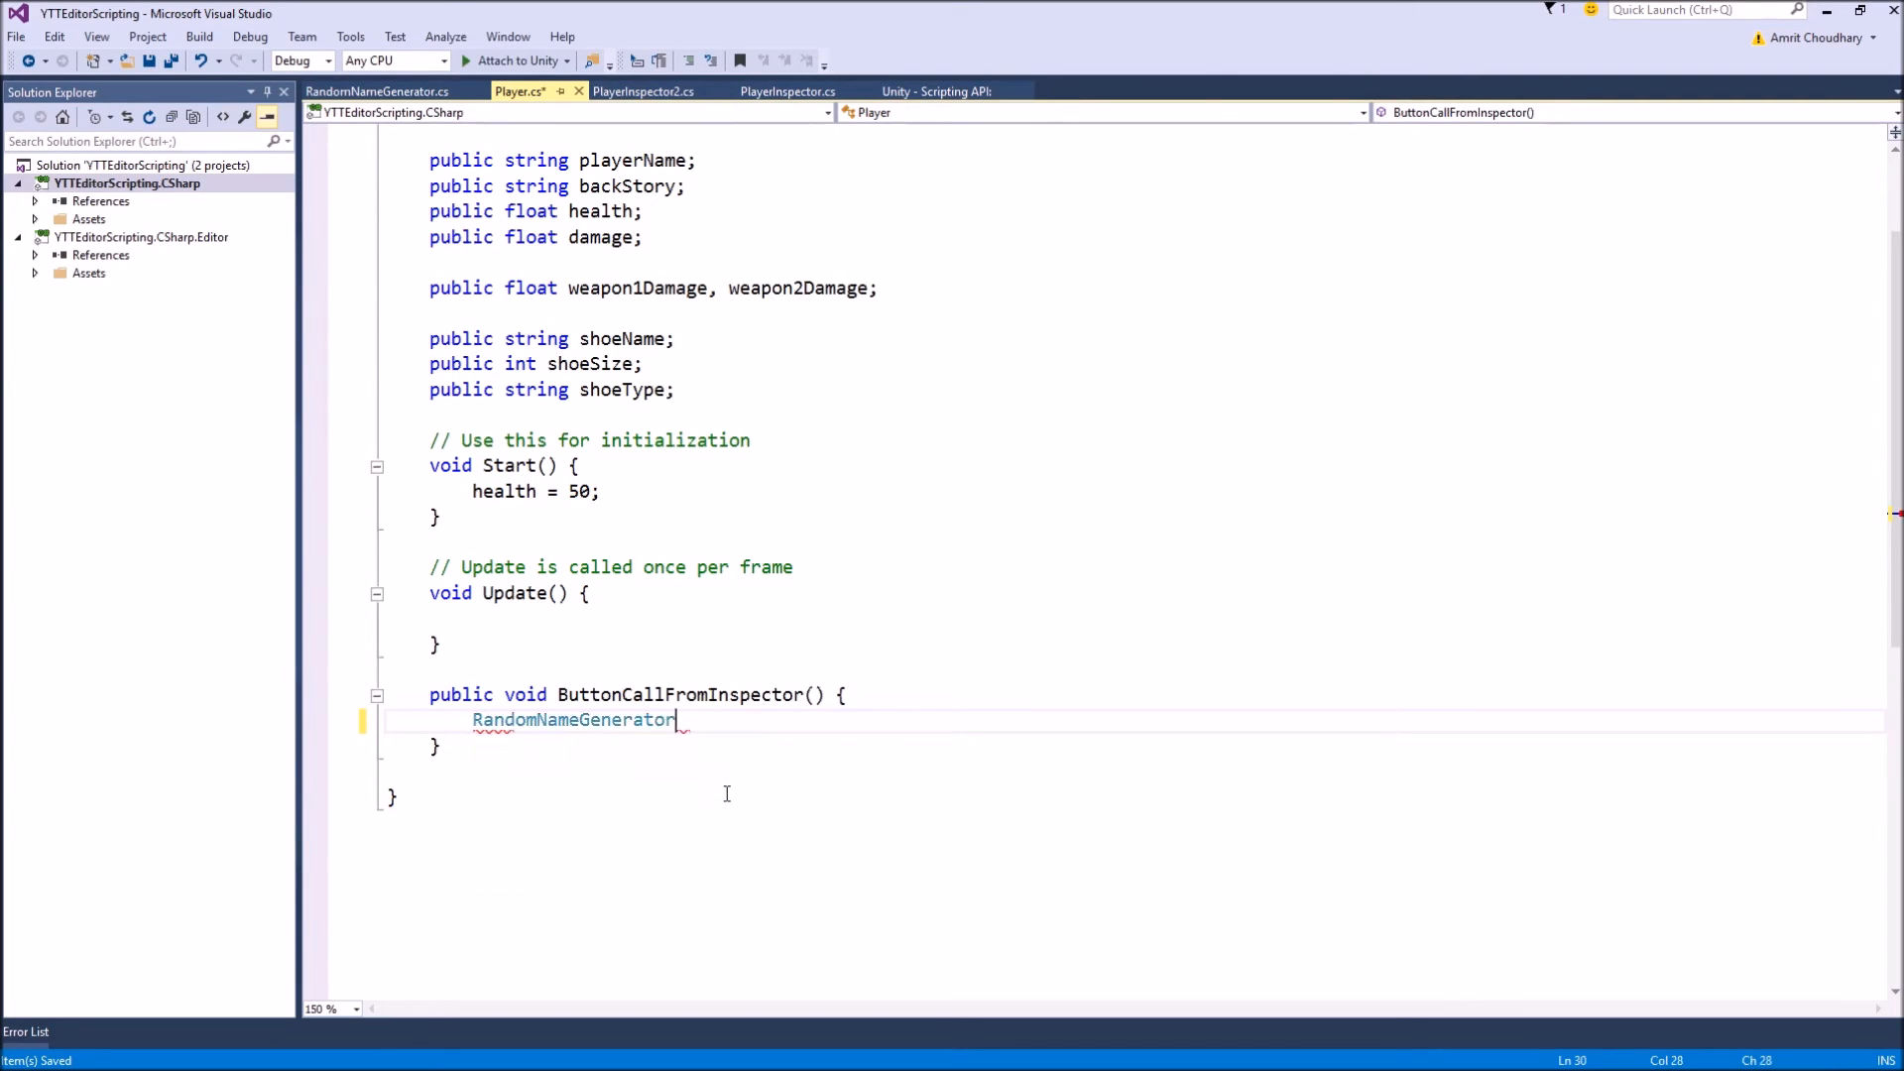
type(".GetRandomName")
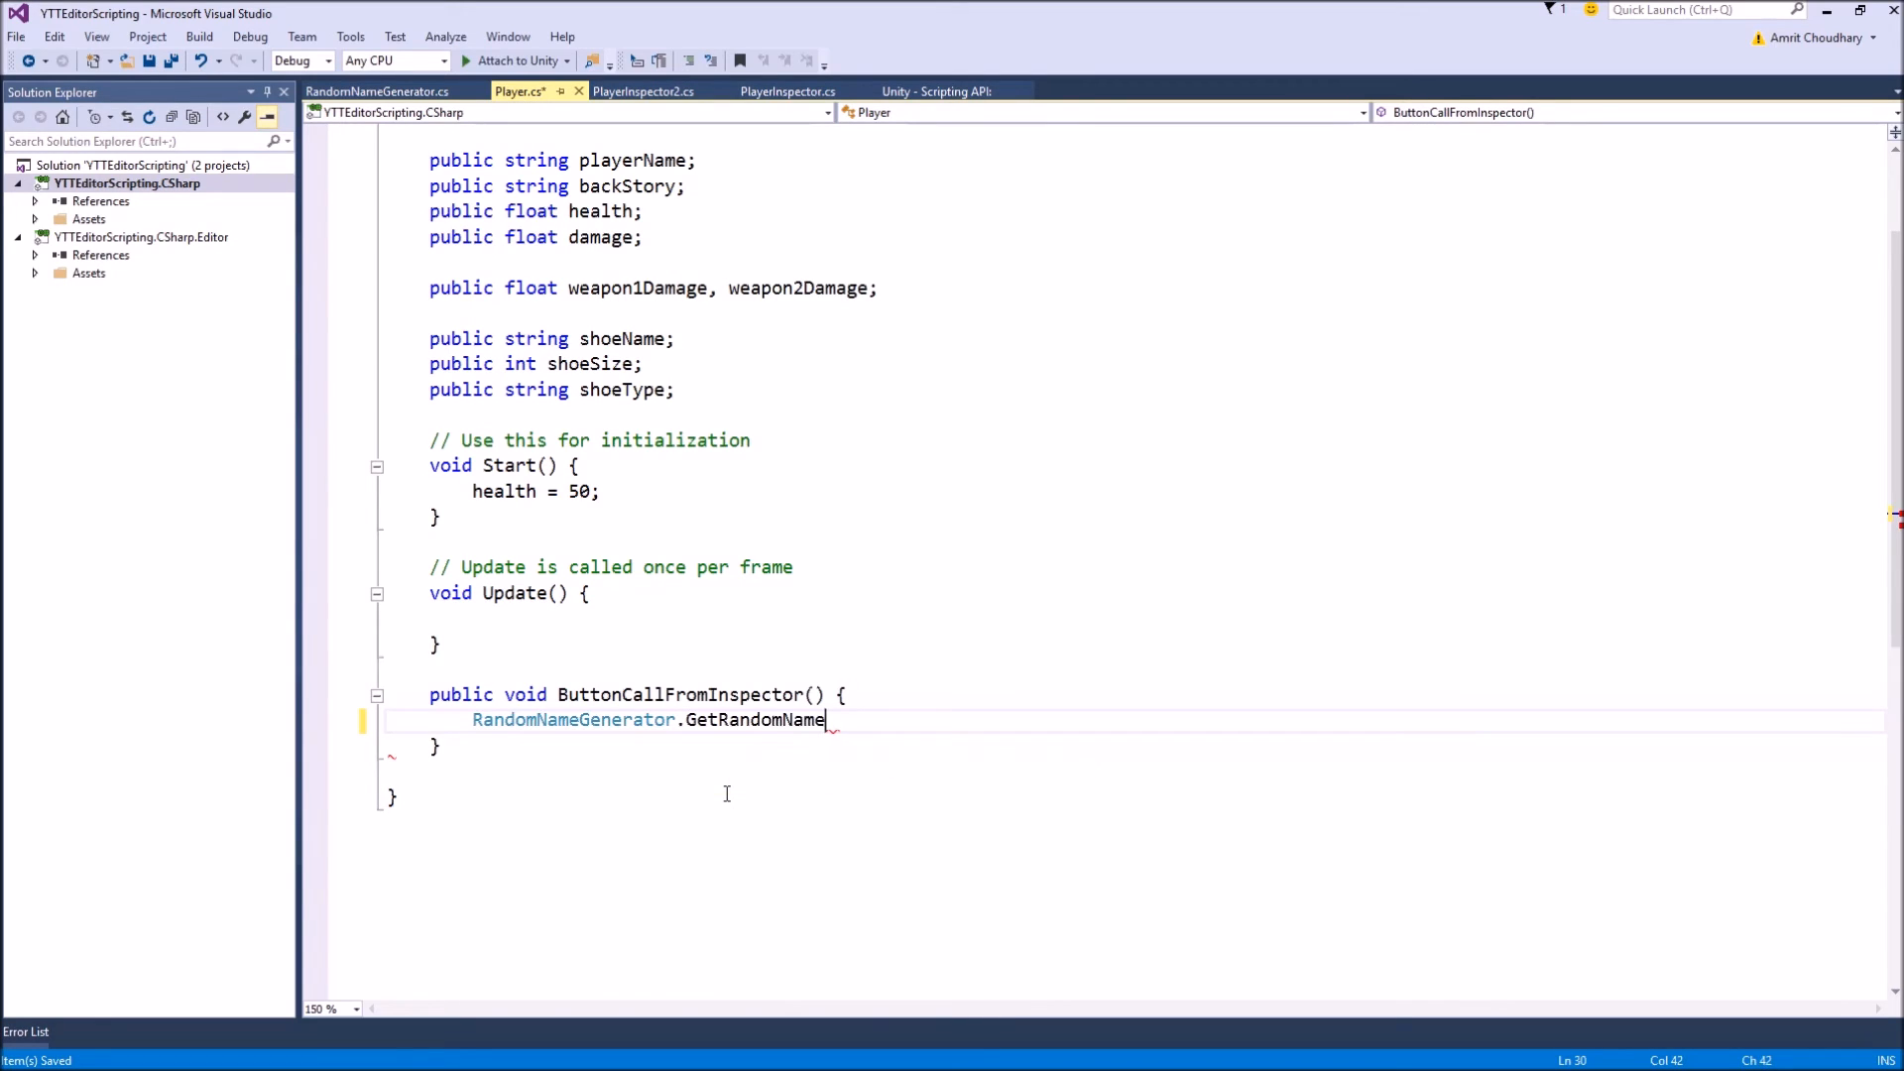
type("();")
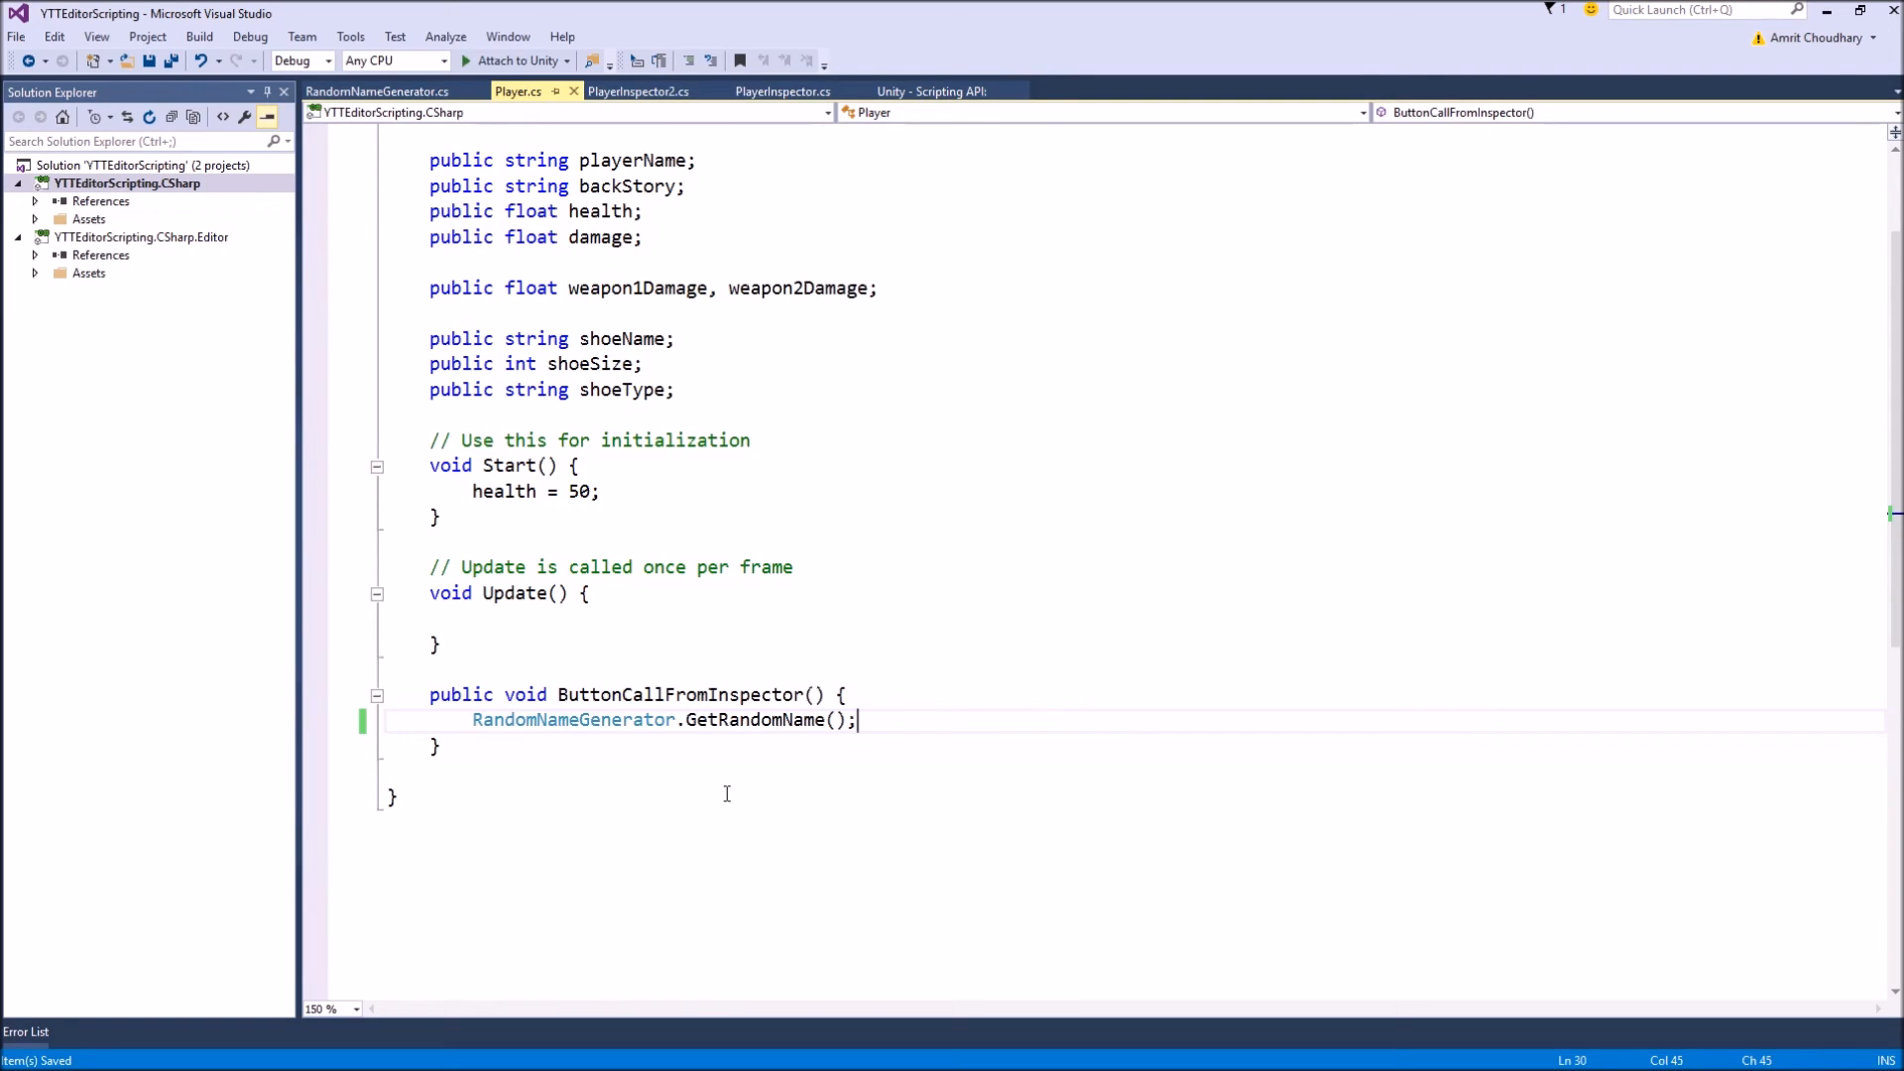
mouse_move(730, 726)
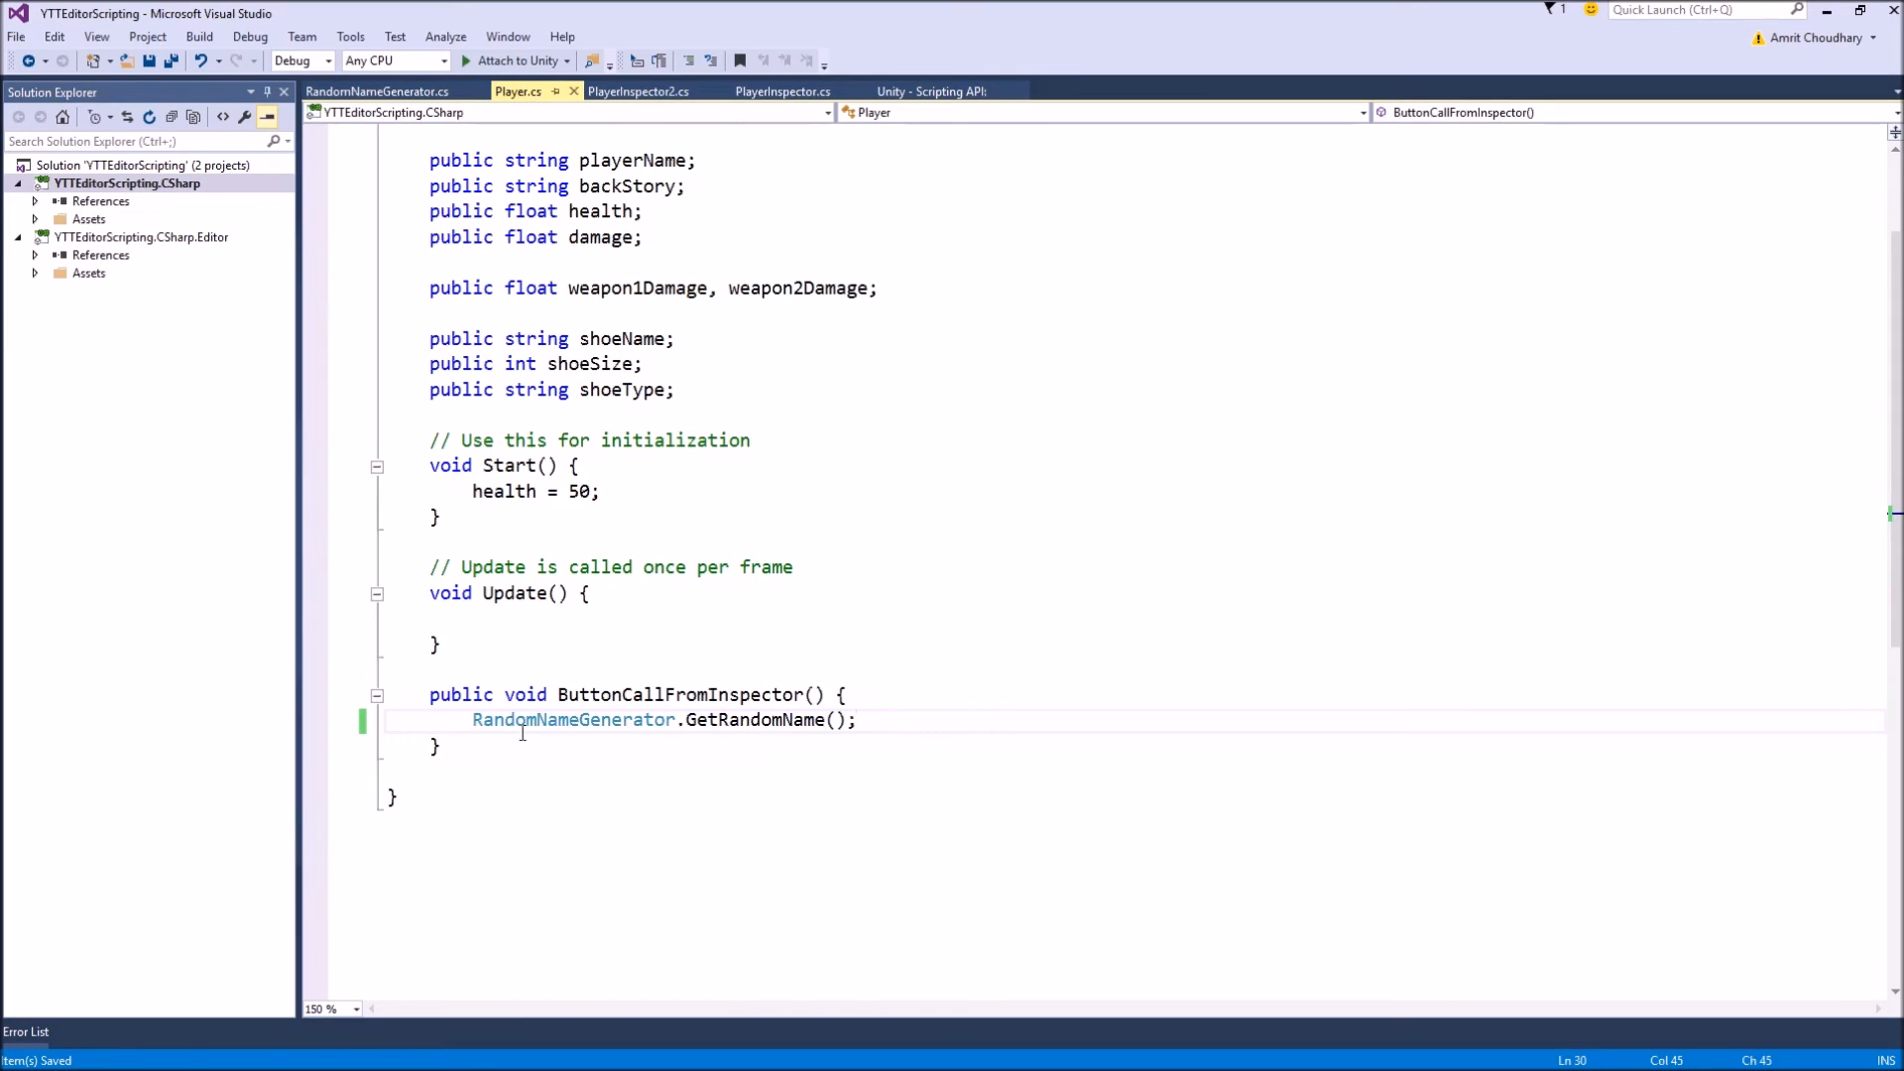
mouse_move(480, 720)
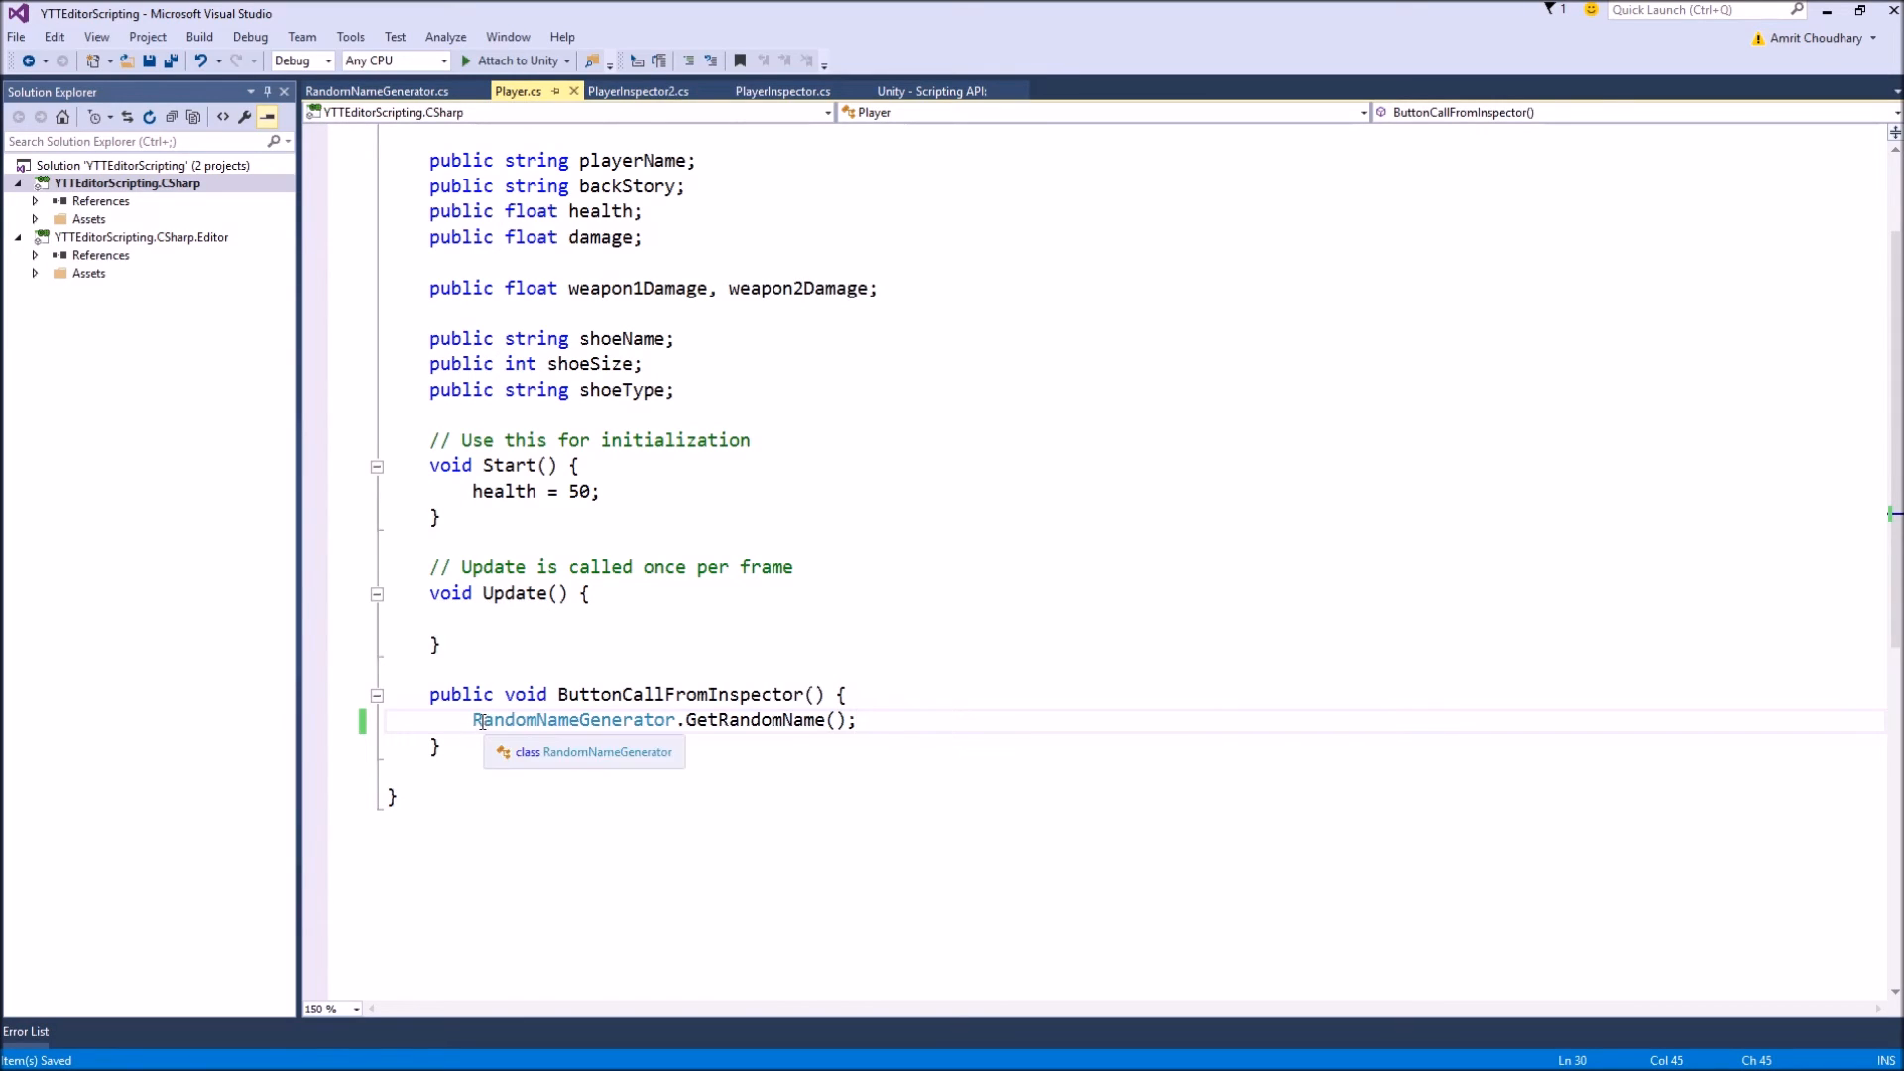
type("pl")
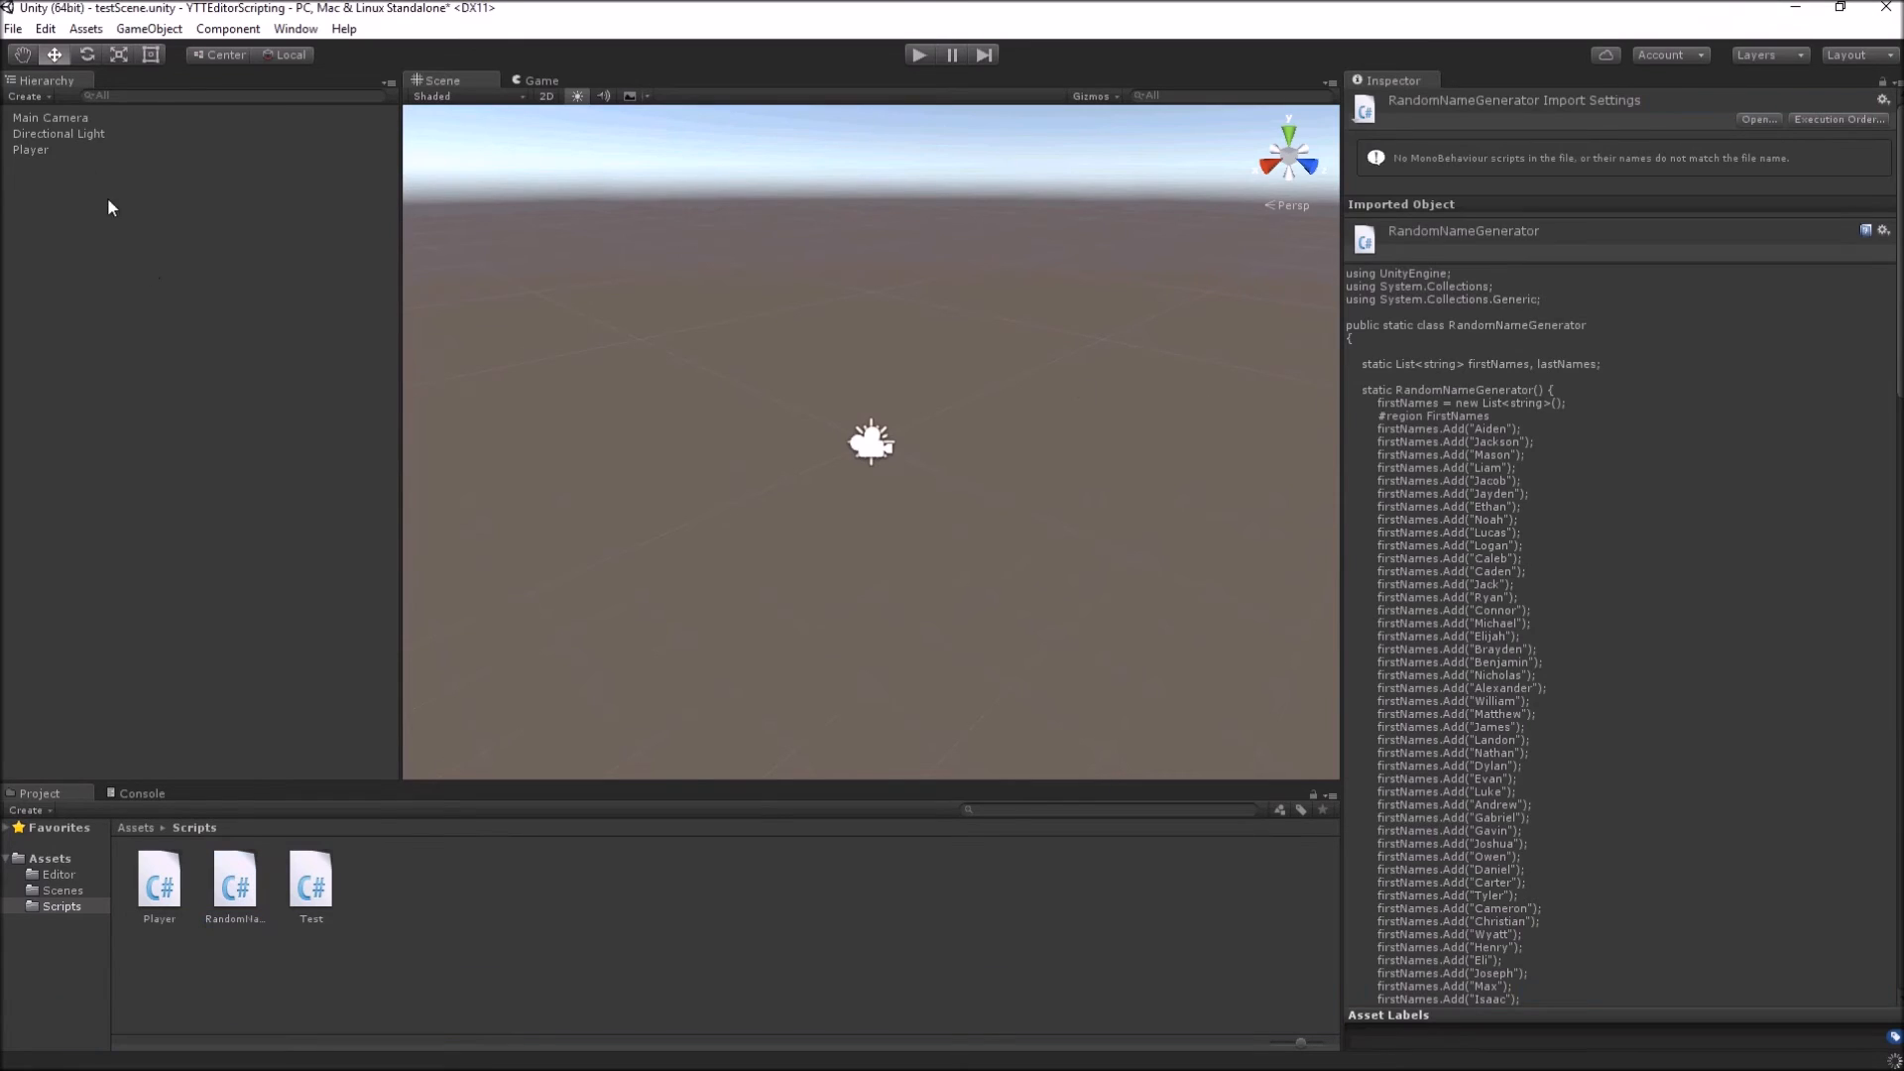
Step: View the Player object's inspector and run its Do Something button
left_click(30, 151)
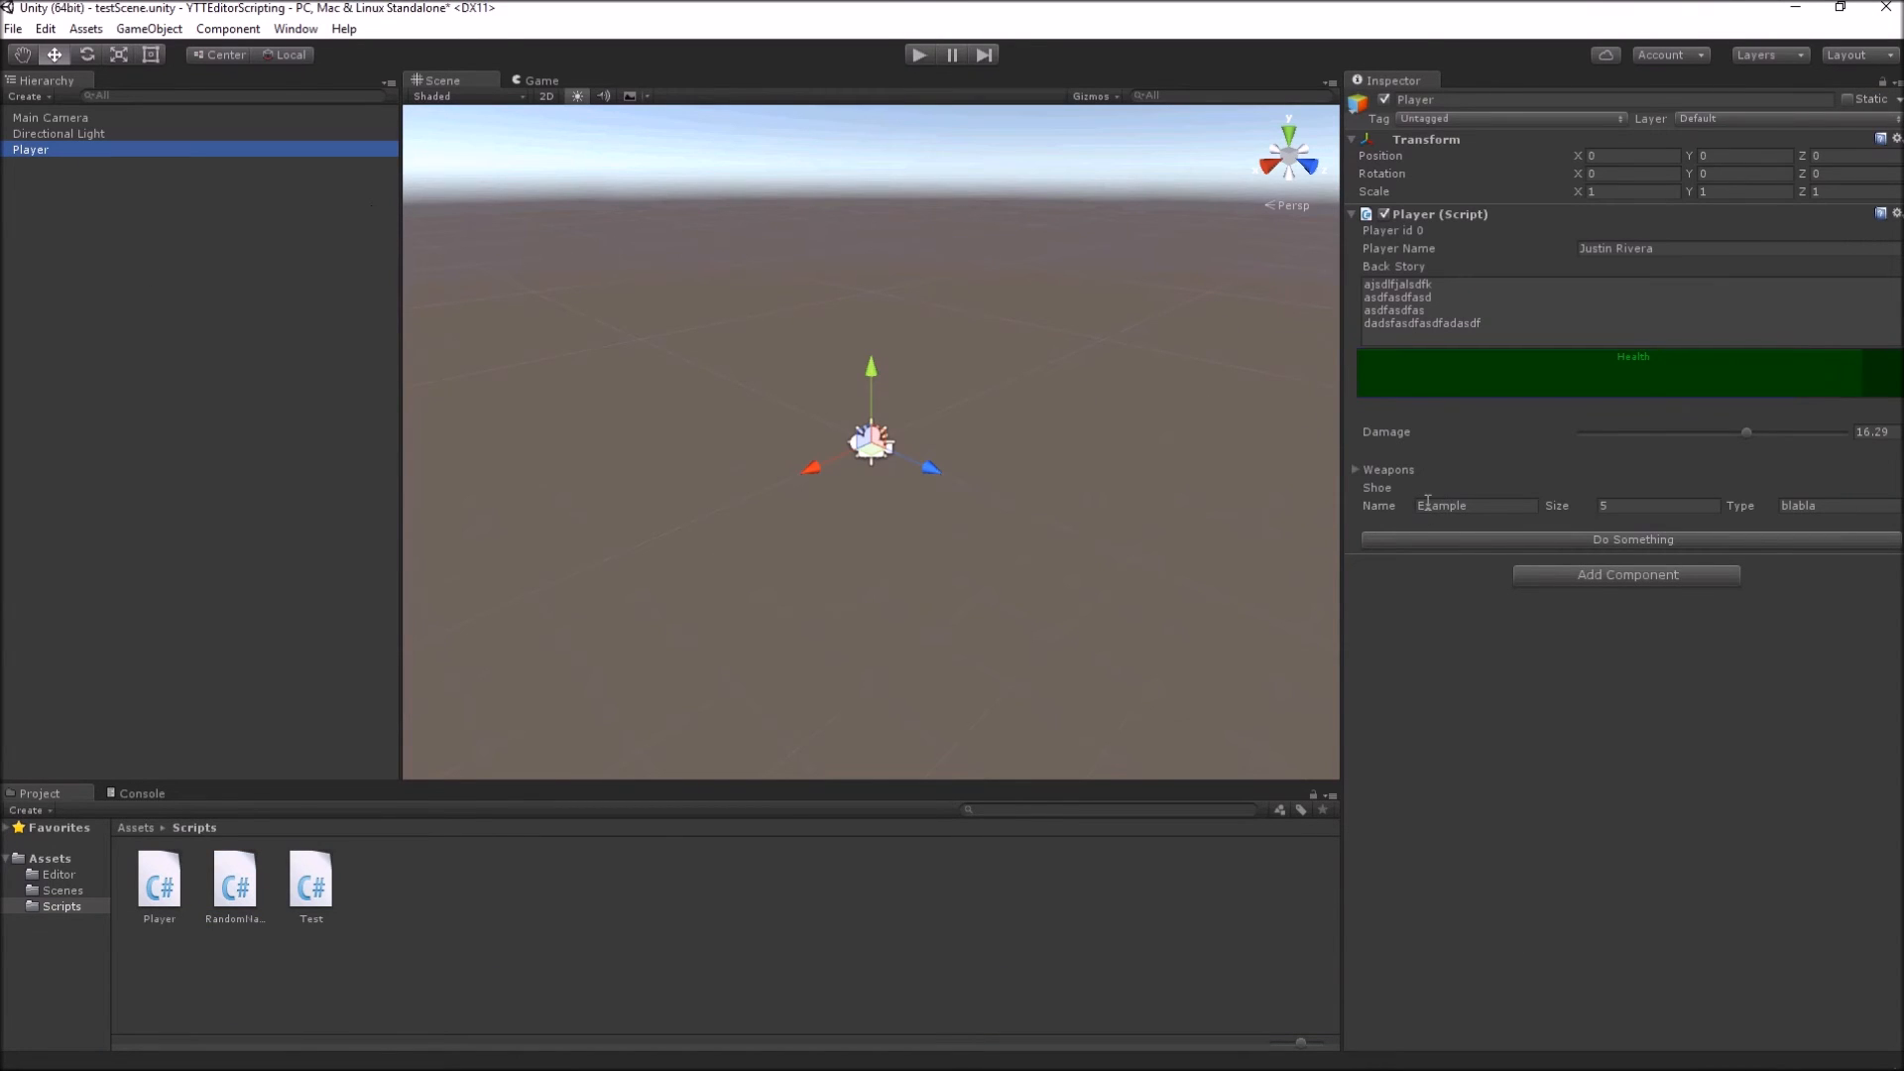
left_click(1632, 540)
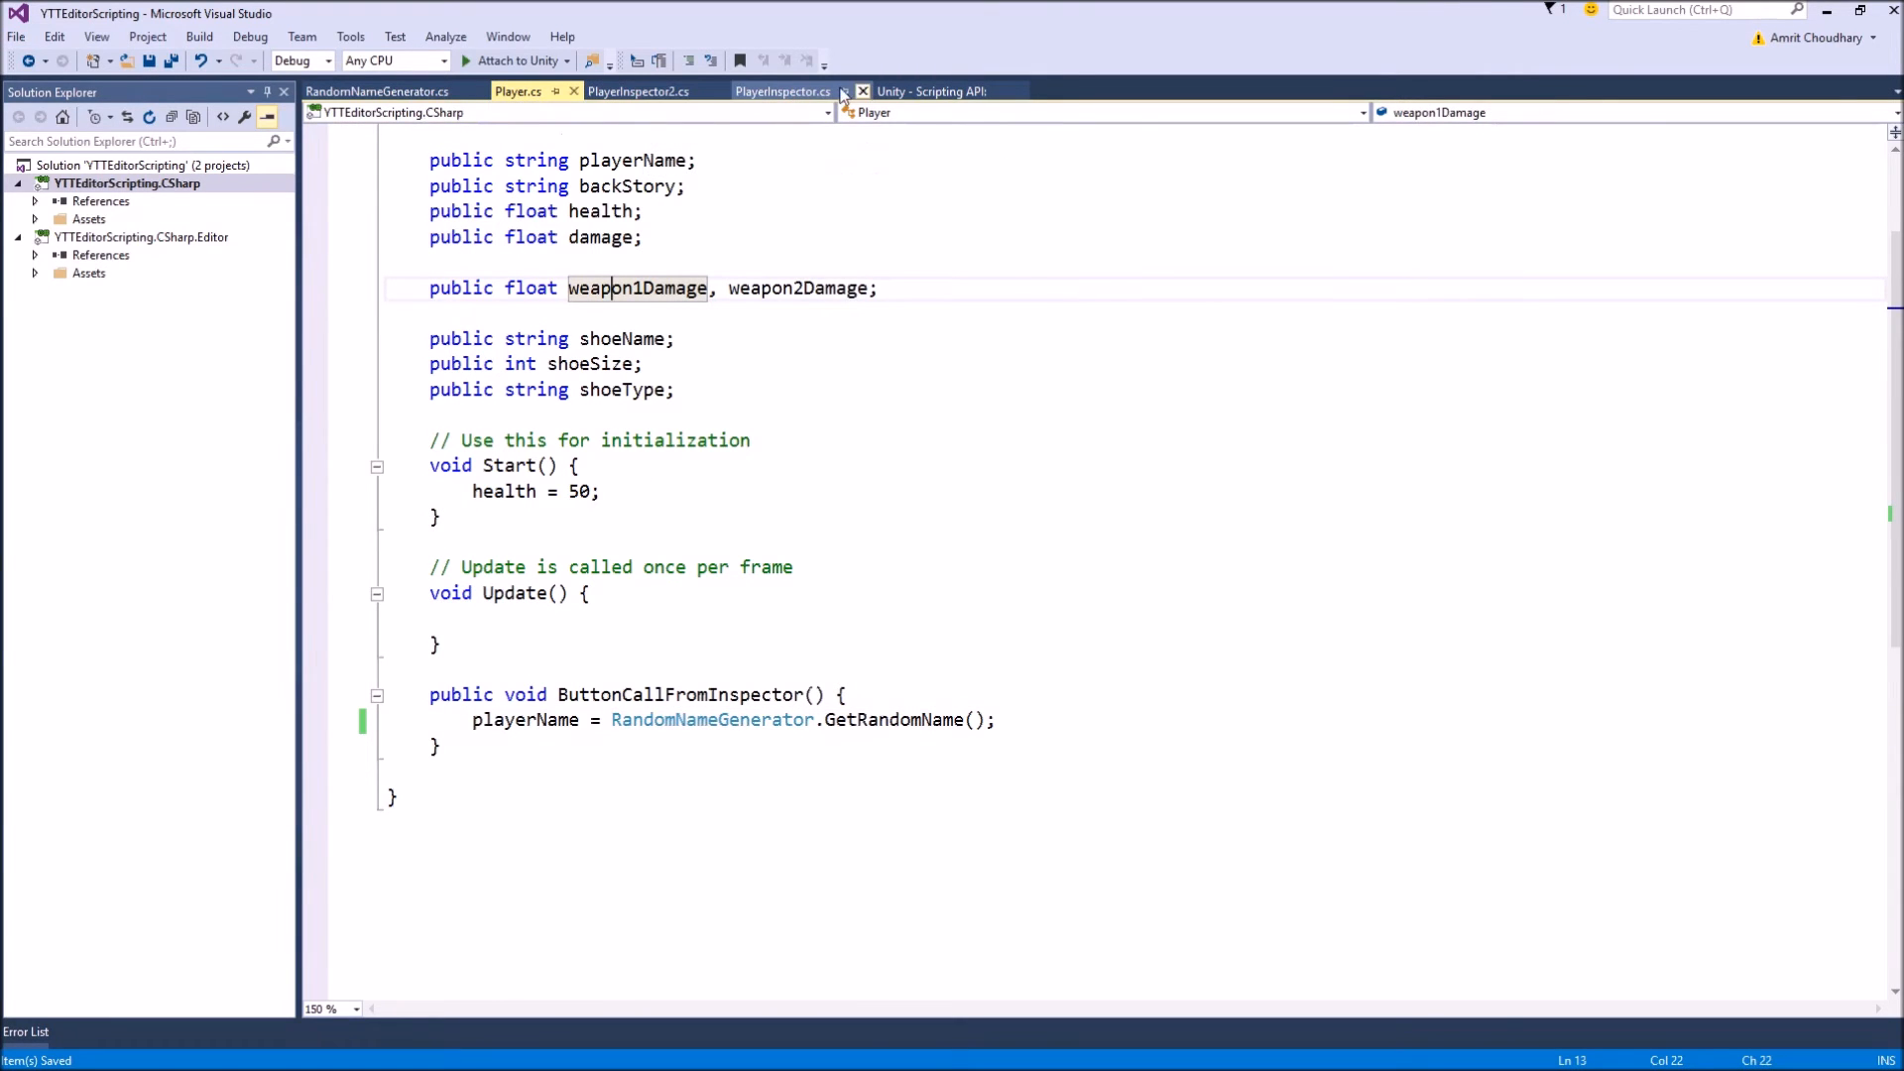
Step: Rewrite the GUILayout.Button label in PlayerInspector.cs to start with Random
left_click(784, 91)
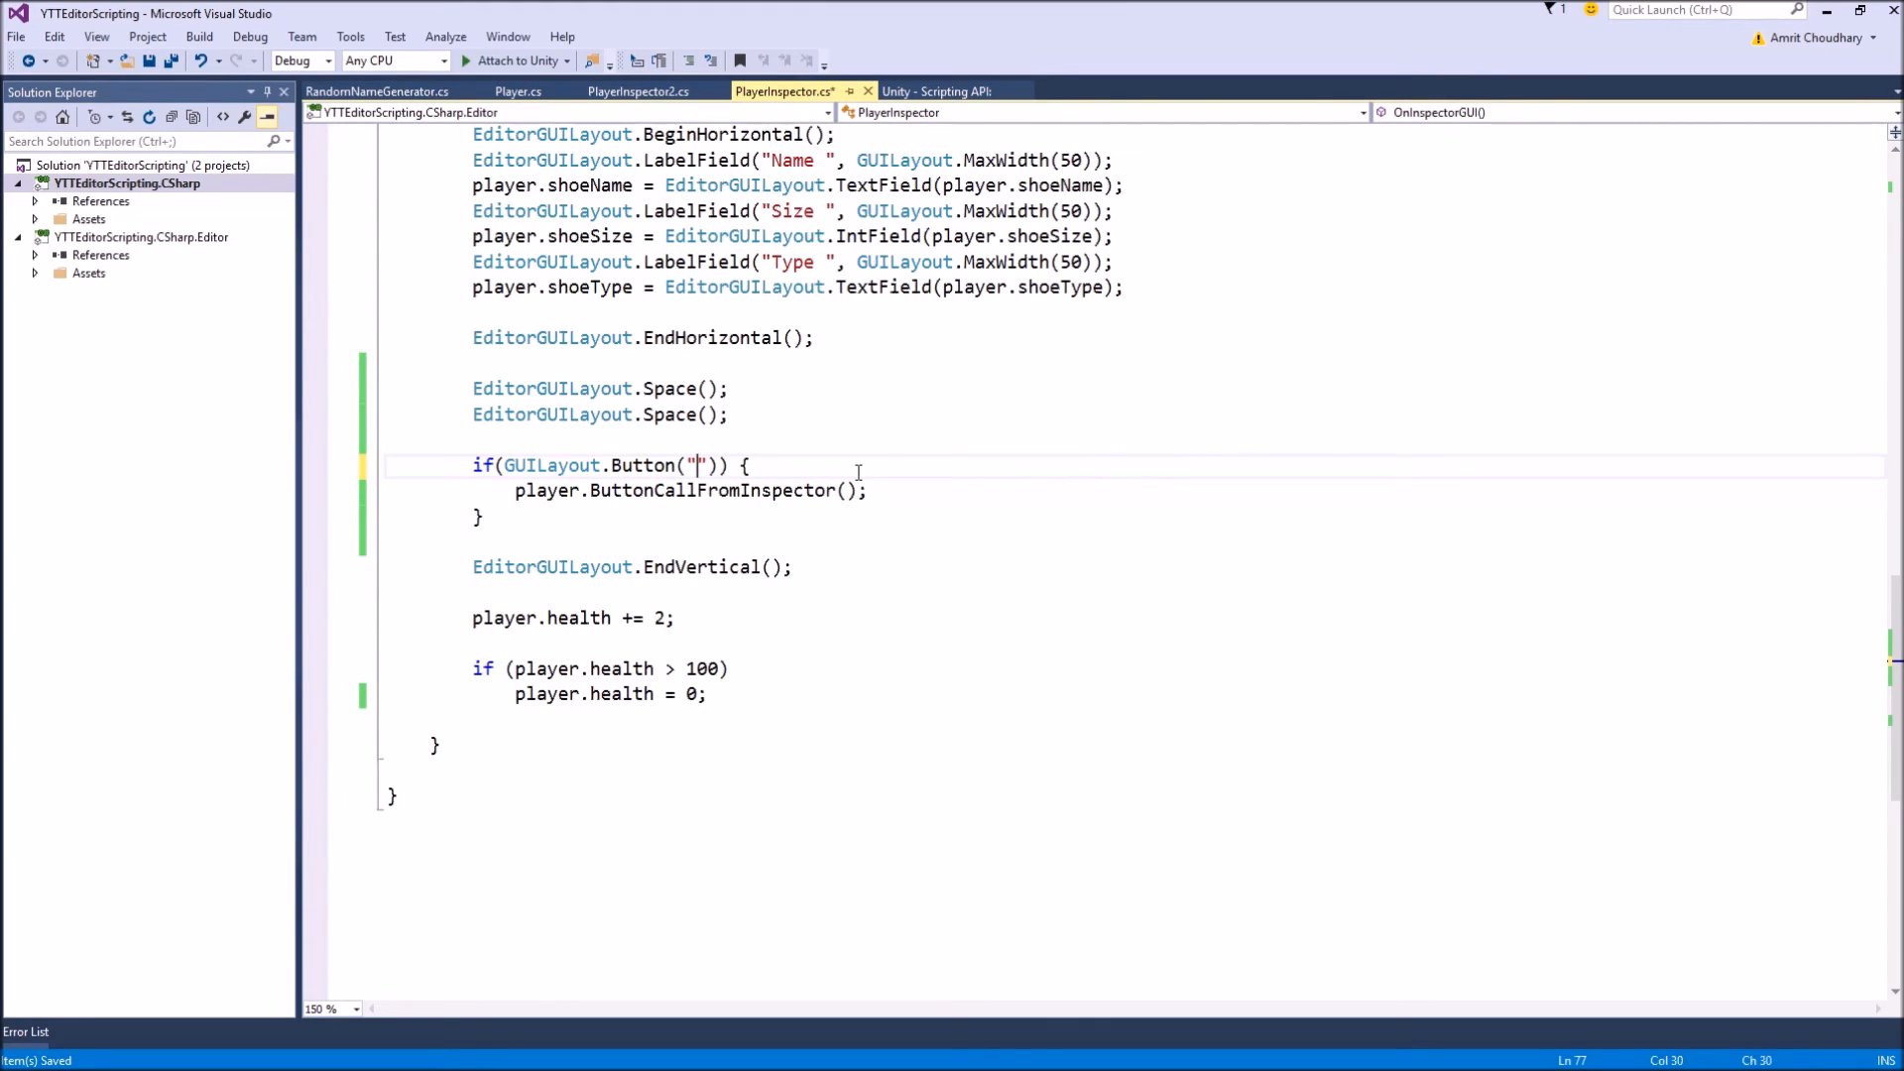
type("Random")
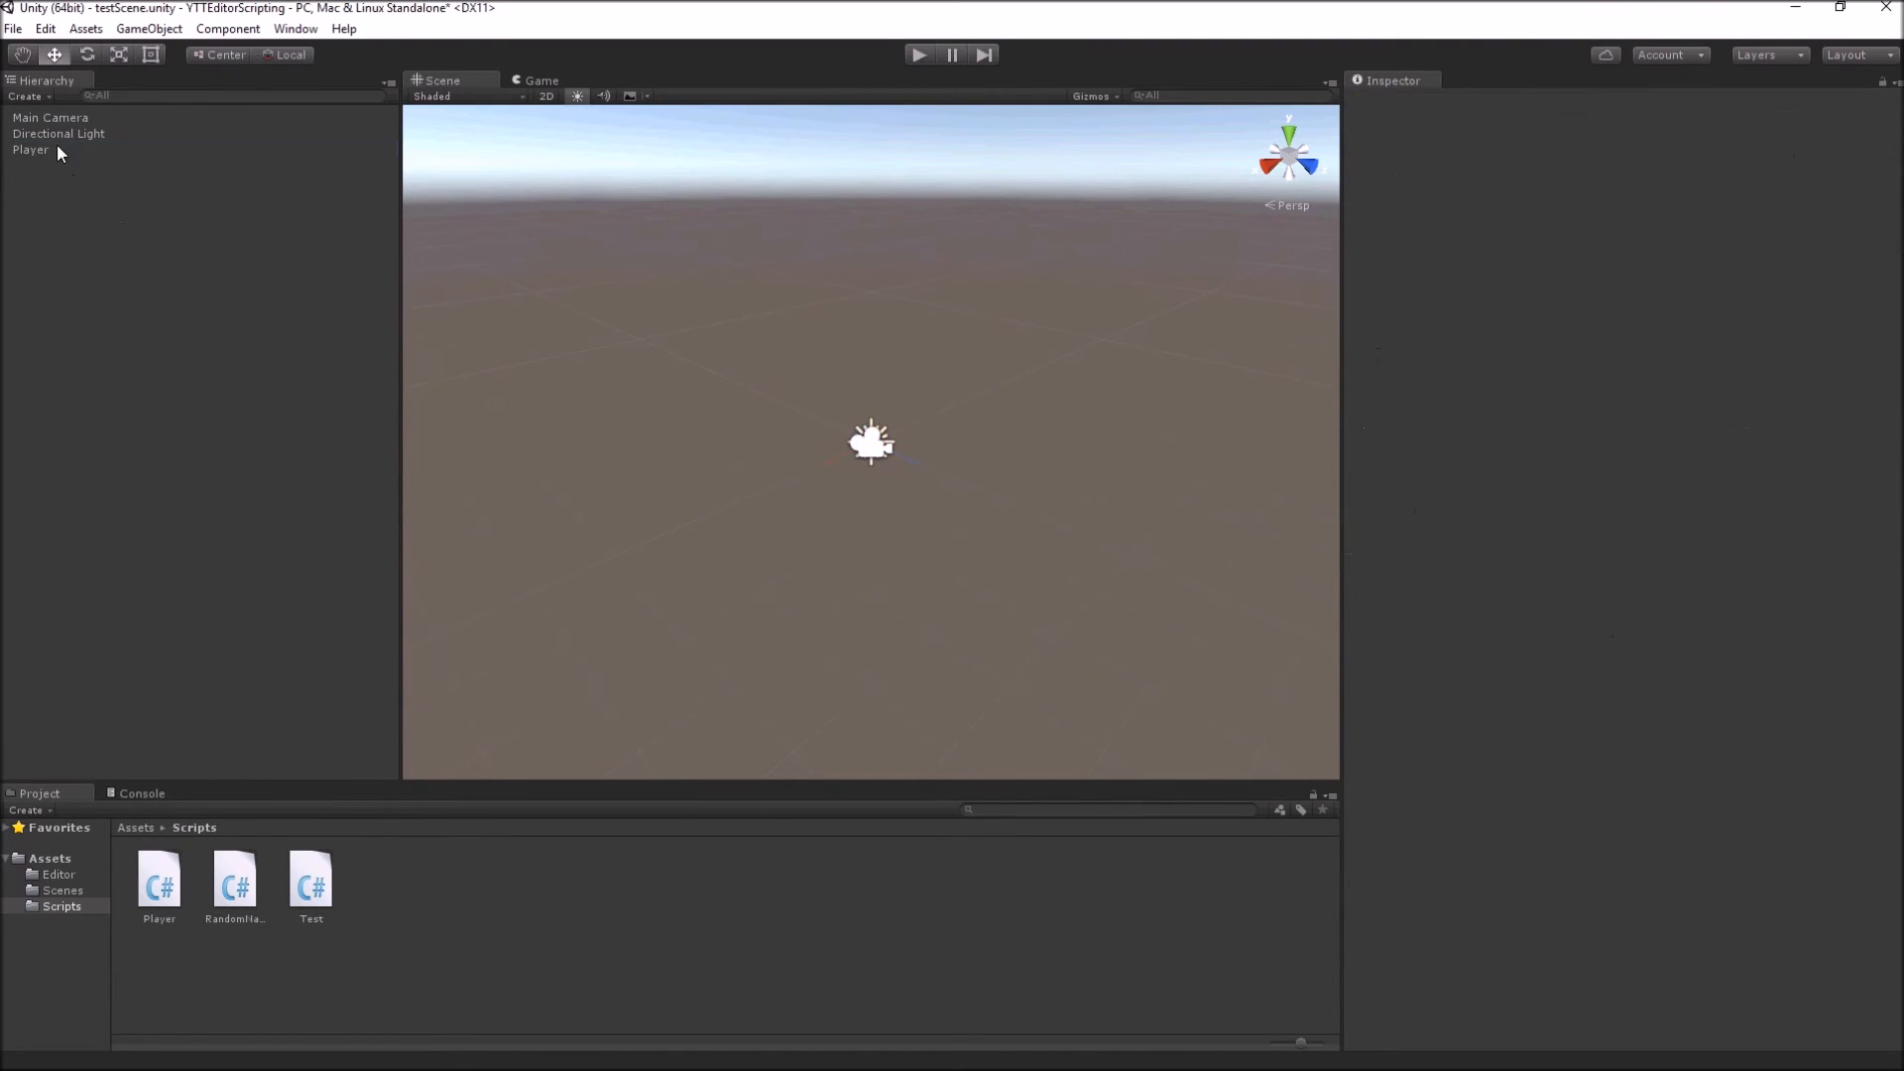
Step: Select Player and use Random Name repeatedly to fill Player Name with generated names
left_click(28, 151)
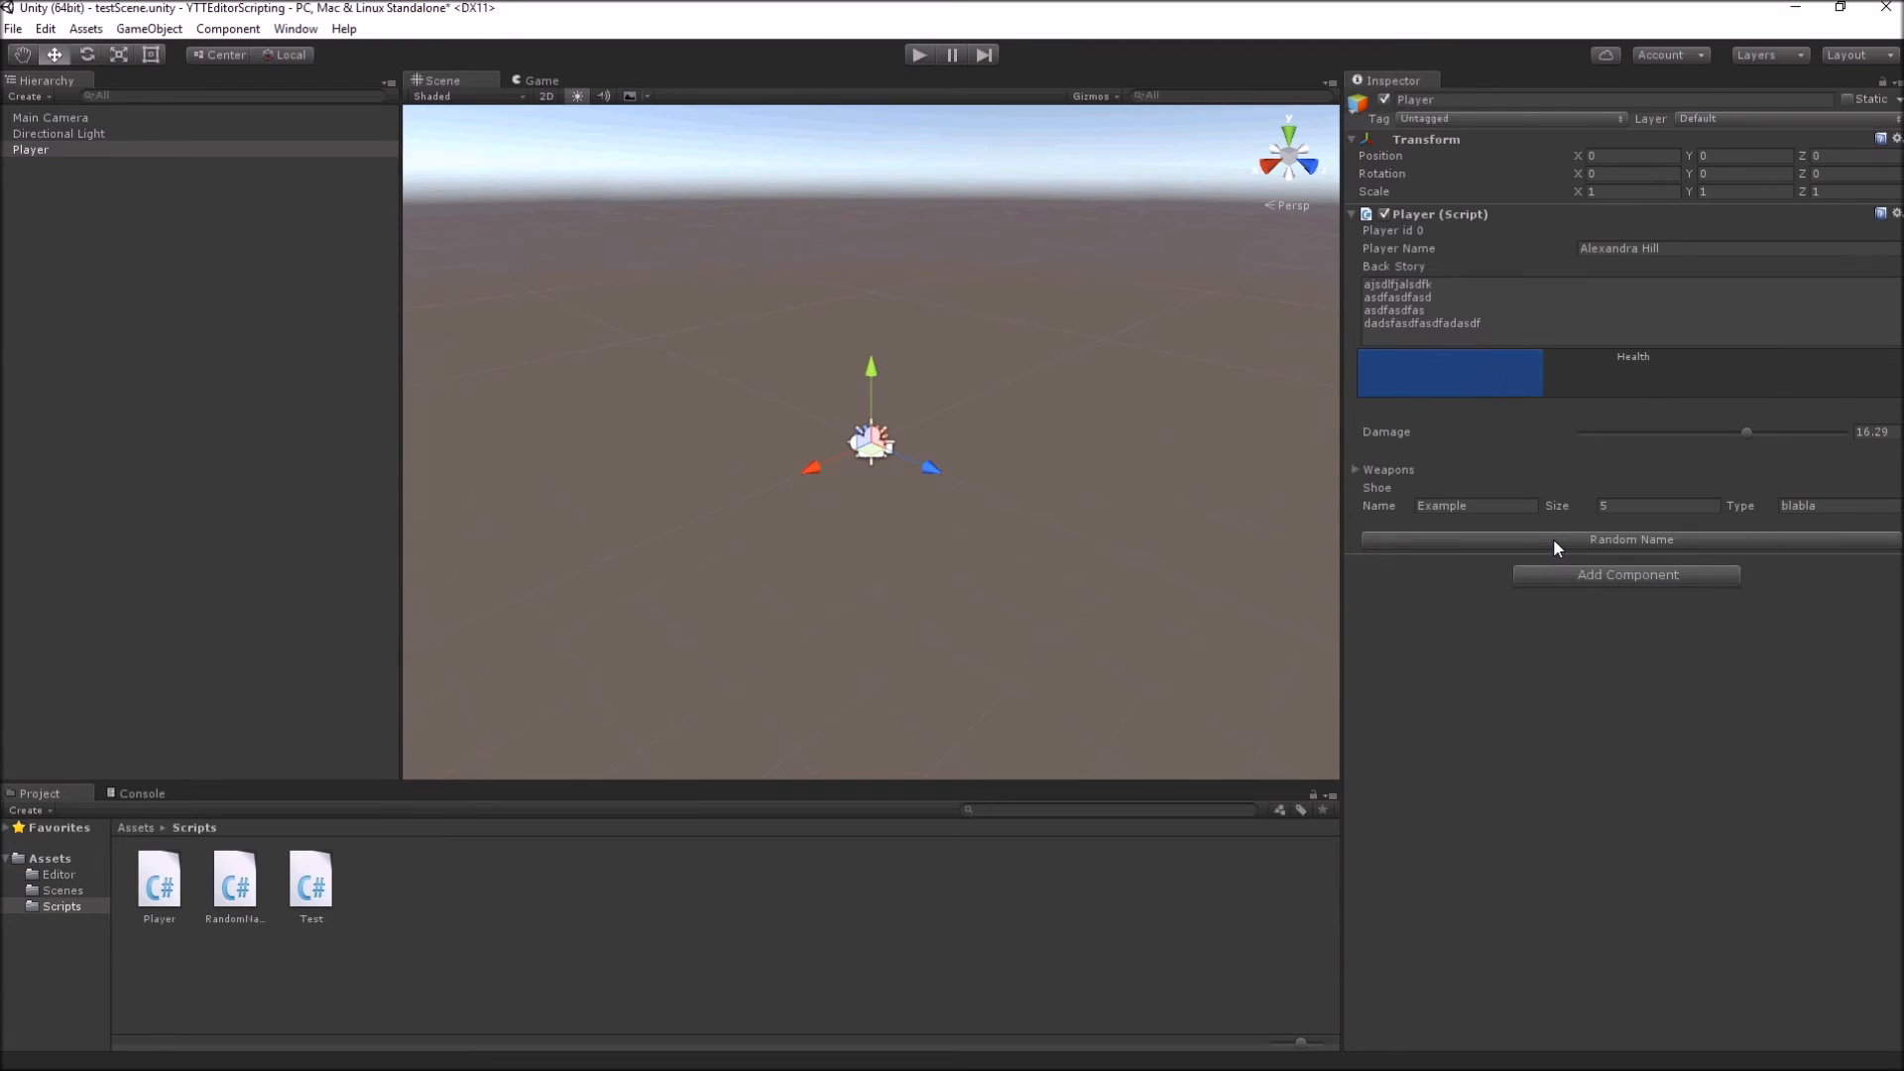
left_click(1630, 540)
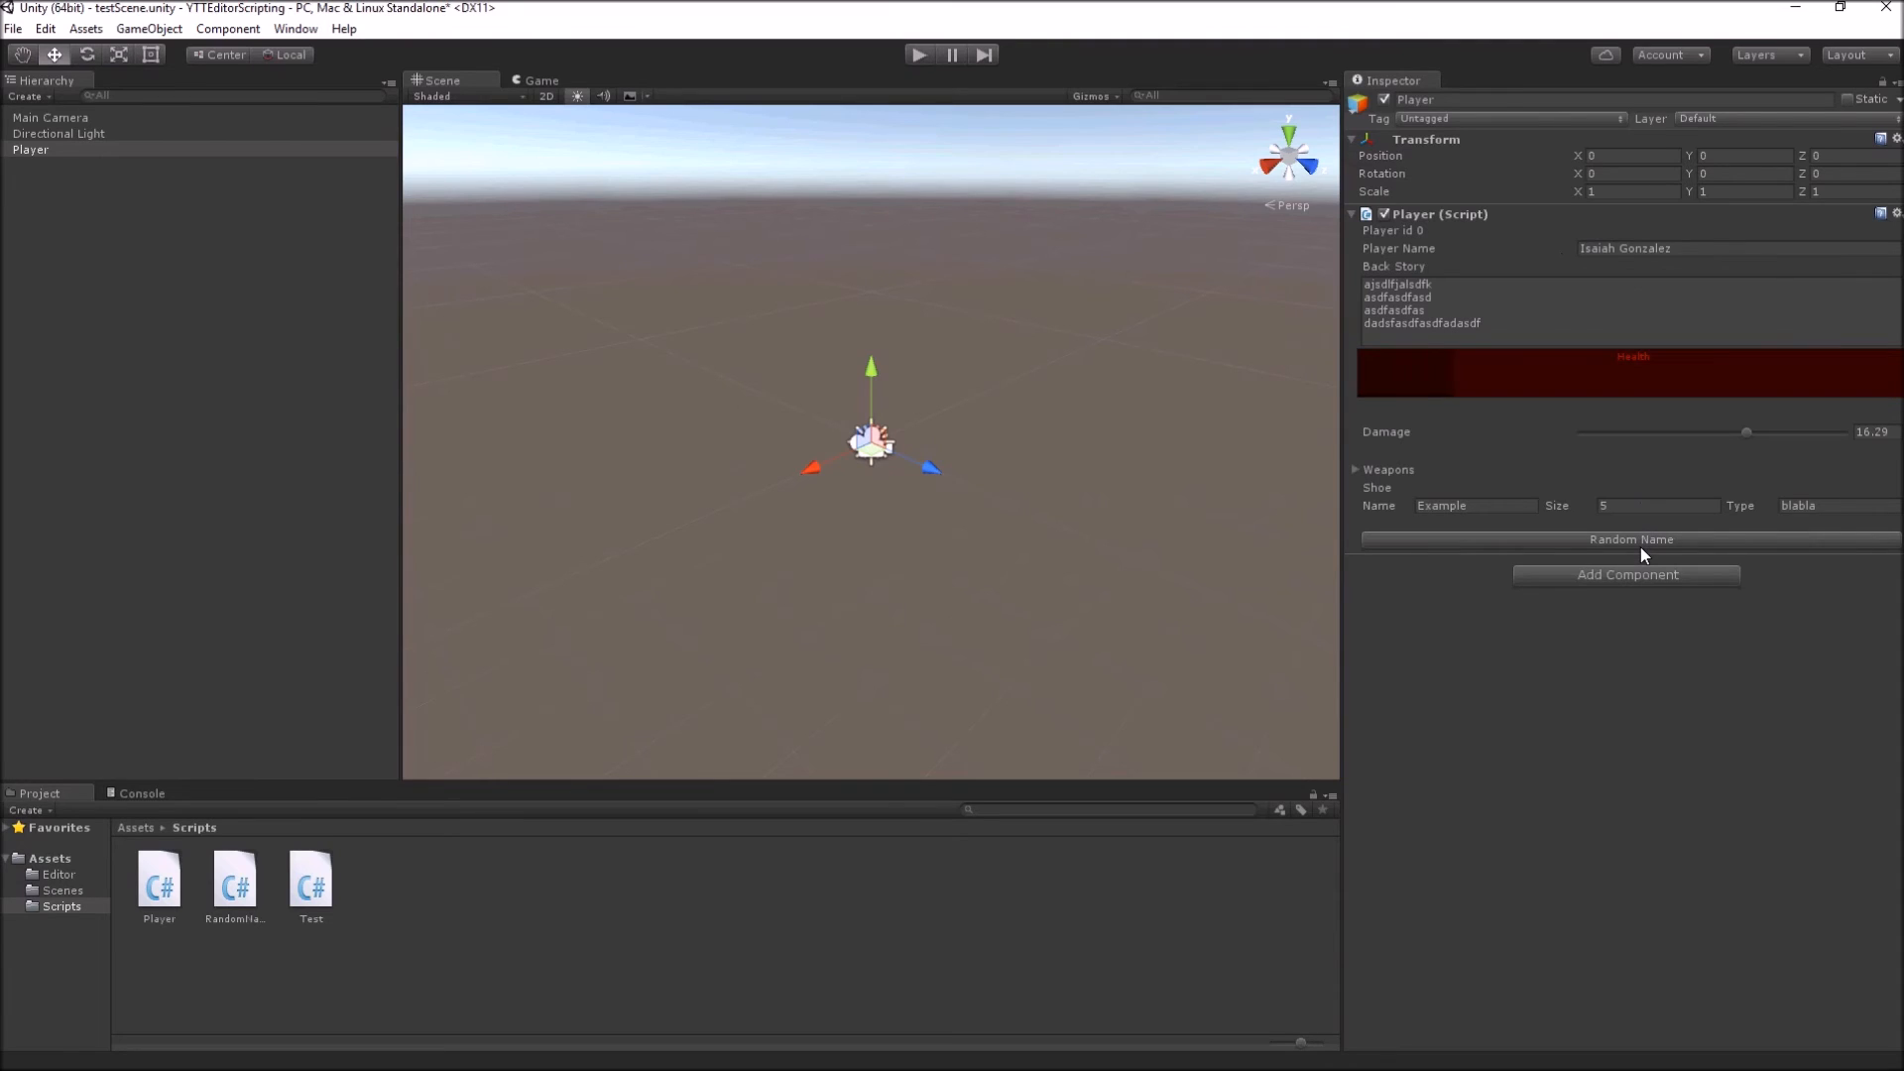
left_click(1630, 539)
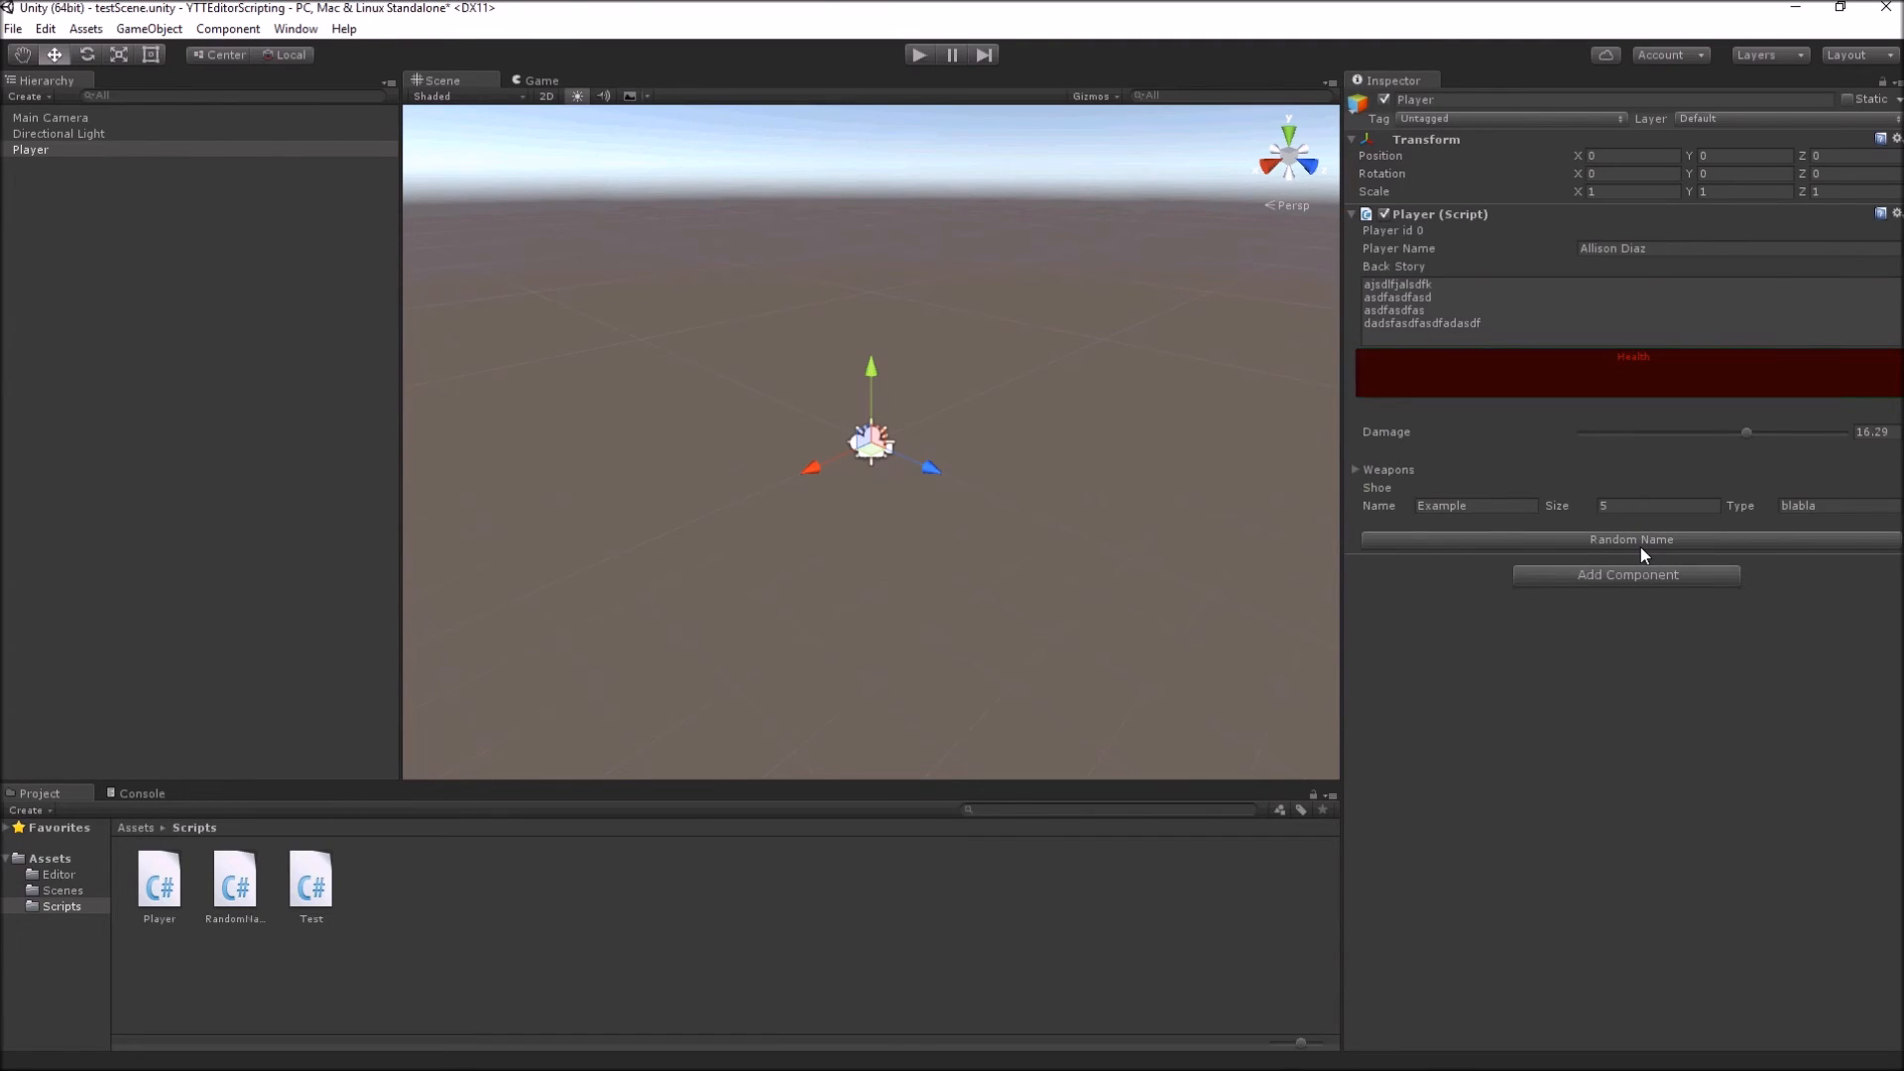
left_click(1630, 539)
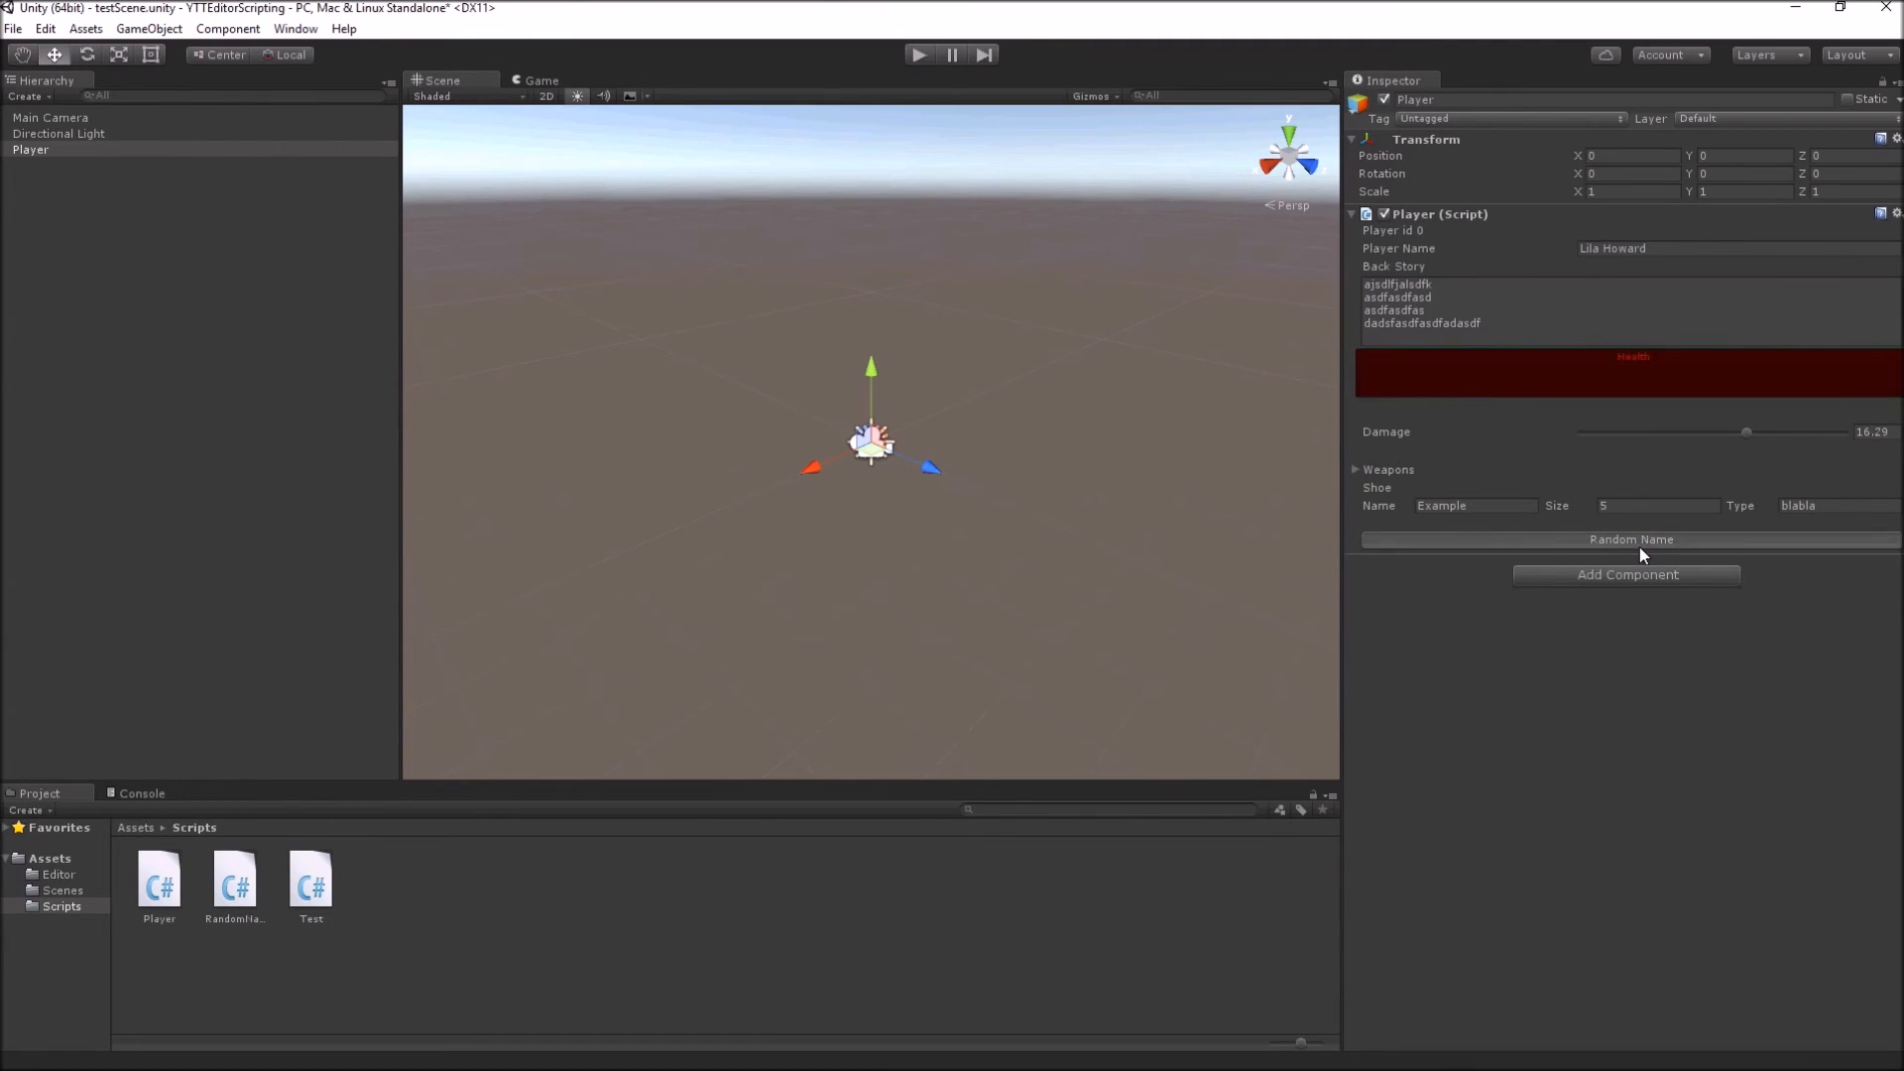
left_click(1630, 539)
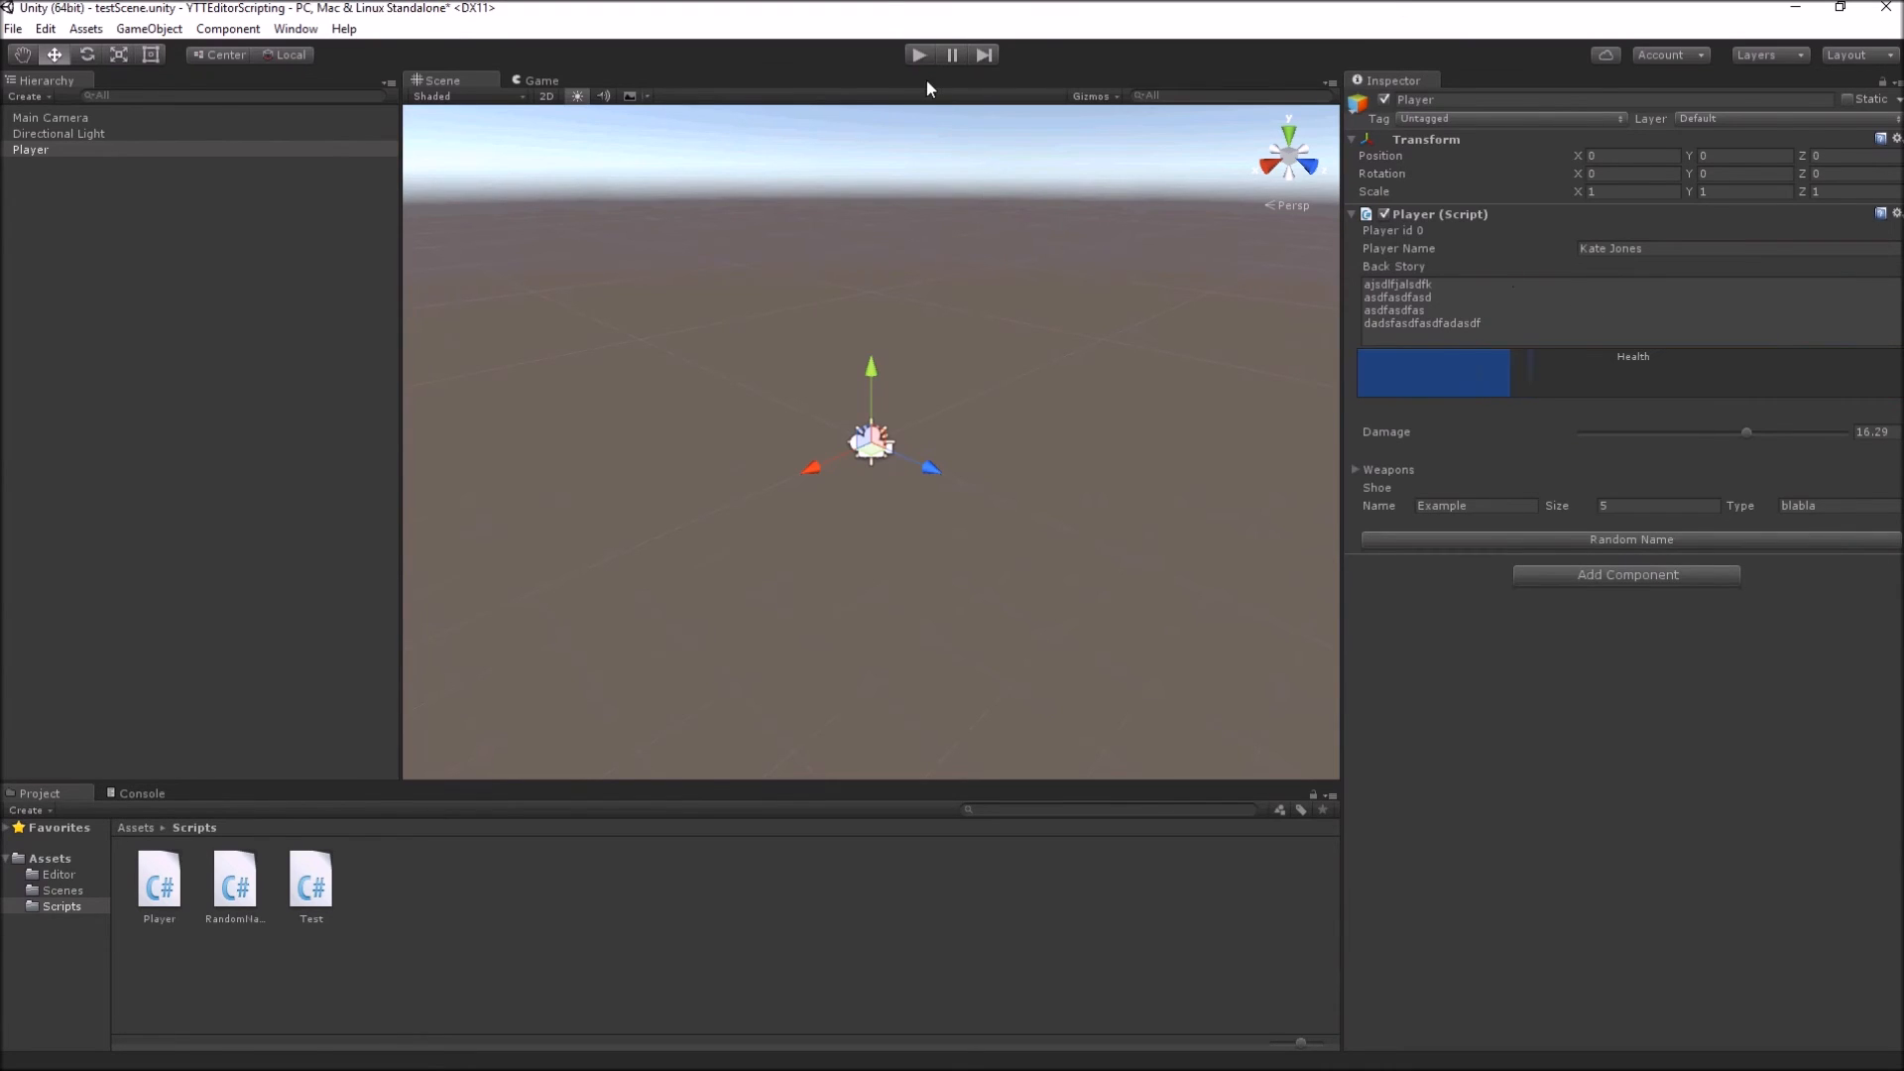
left_click(920, 54)
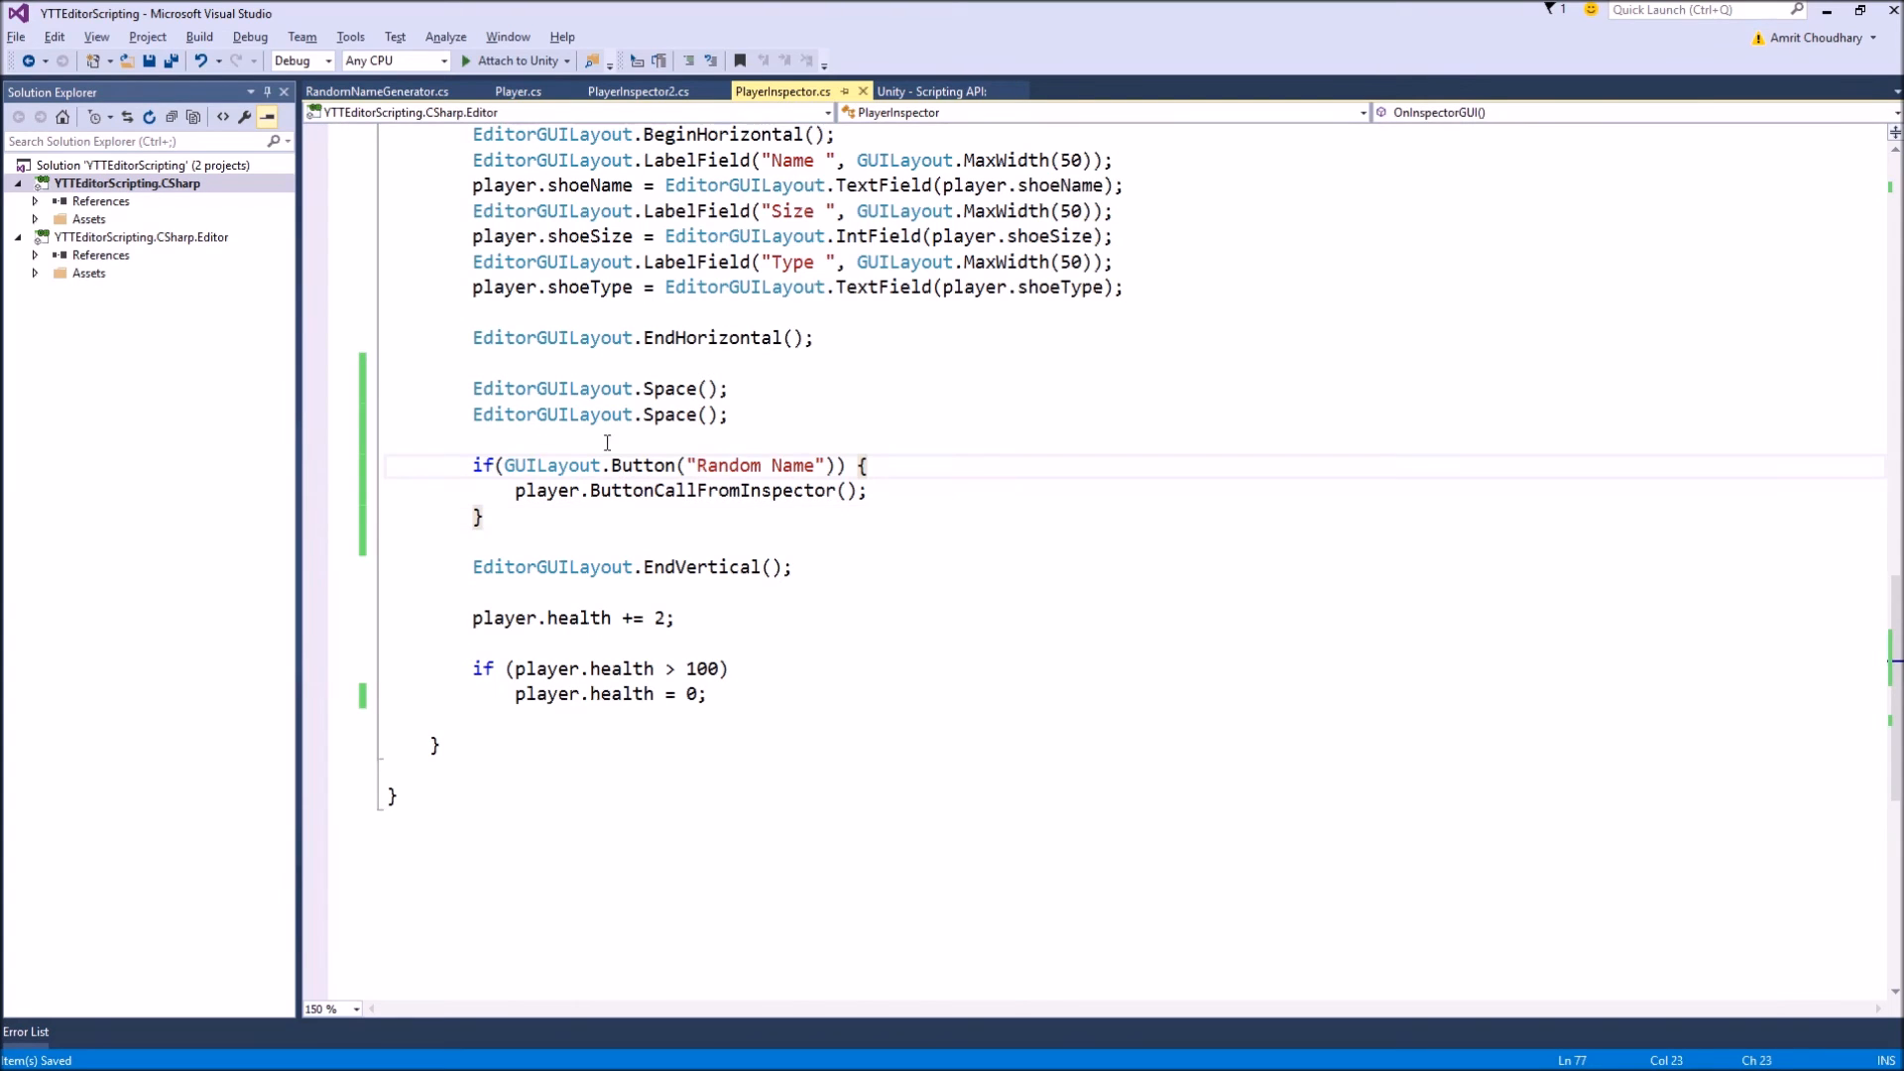
Step: Add EditorGUILayout.BeginHorizontal(); above the Random Name button code in PlayerInspector.cs
type("Edi")
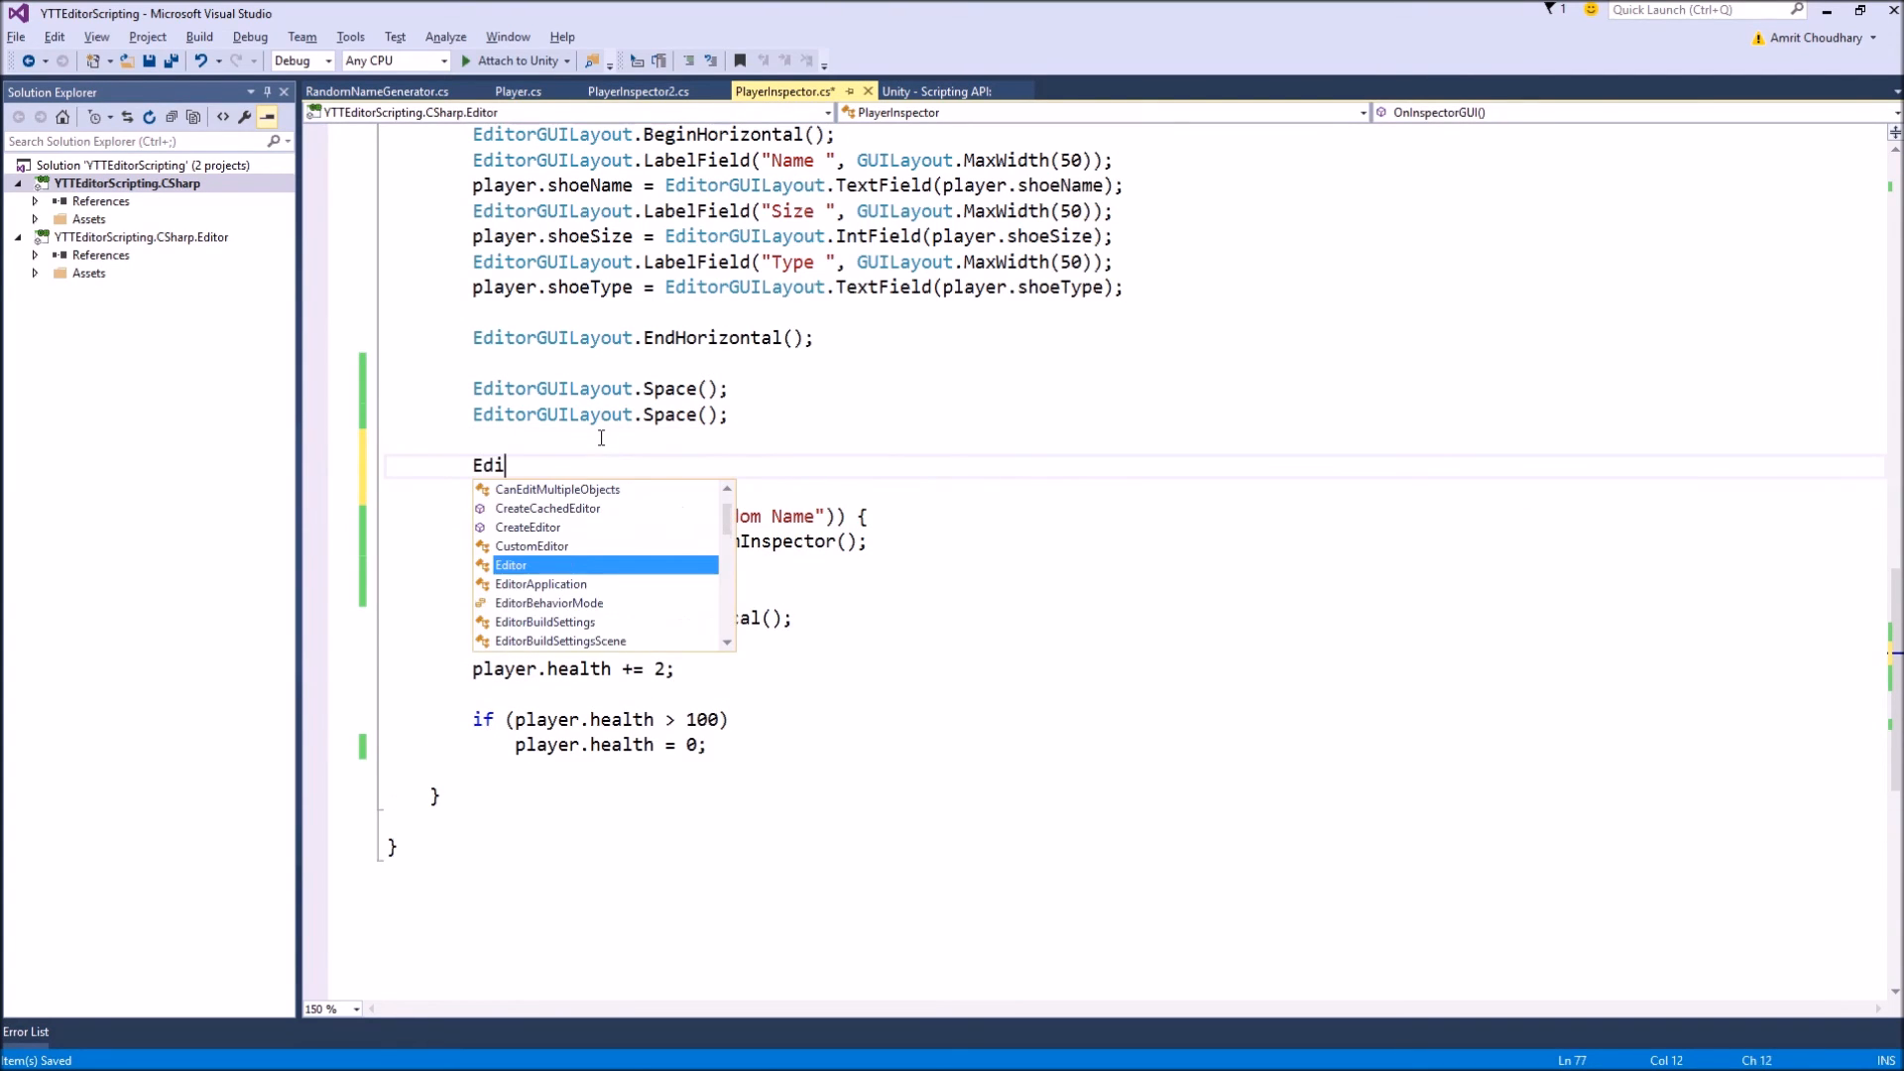
type("torGUILayout")
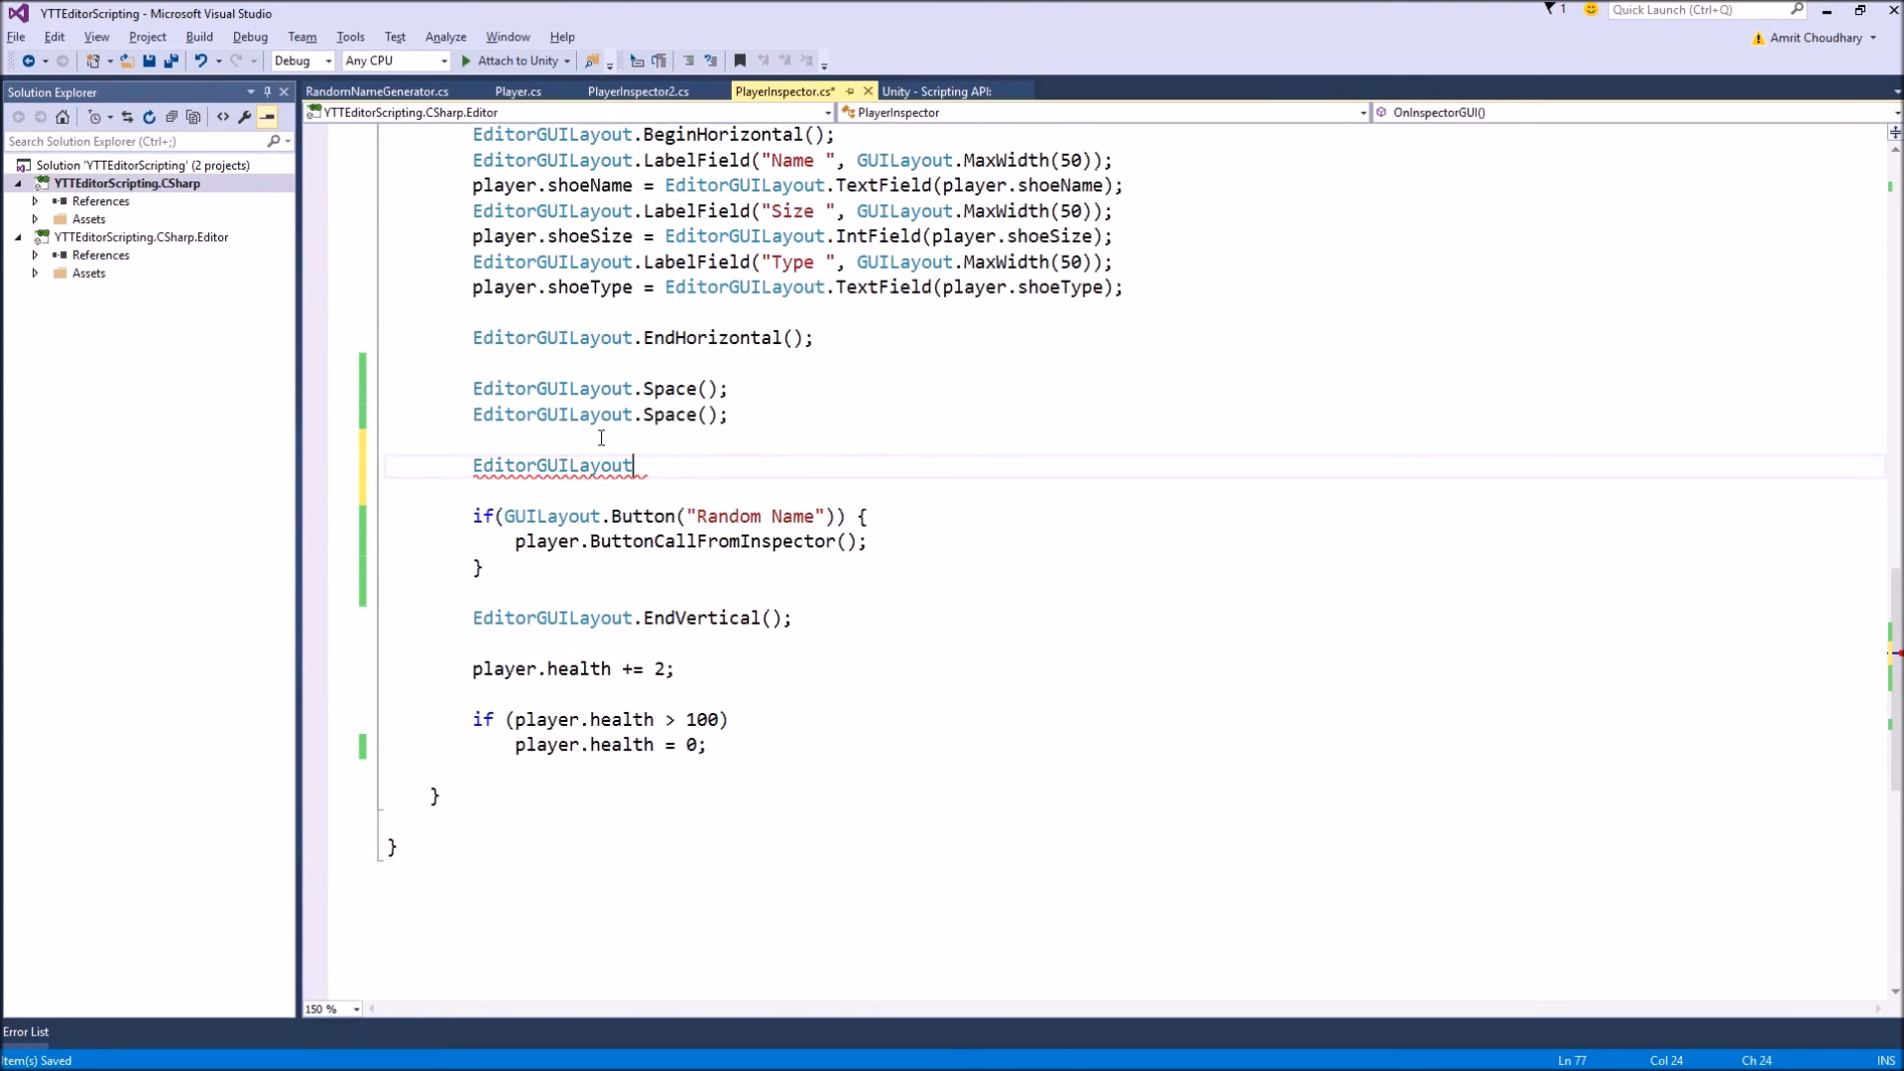
type(".BeginHorizontal")
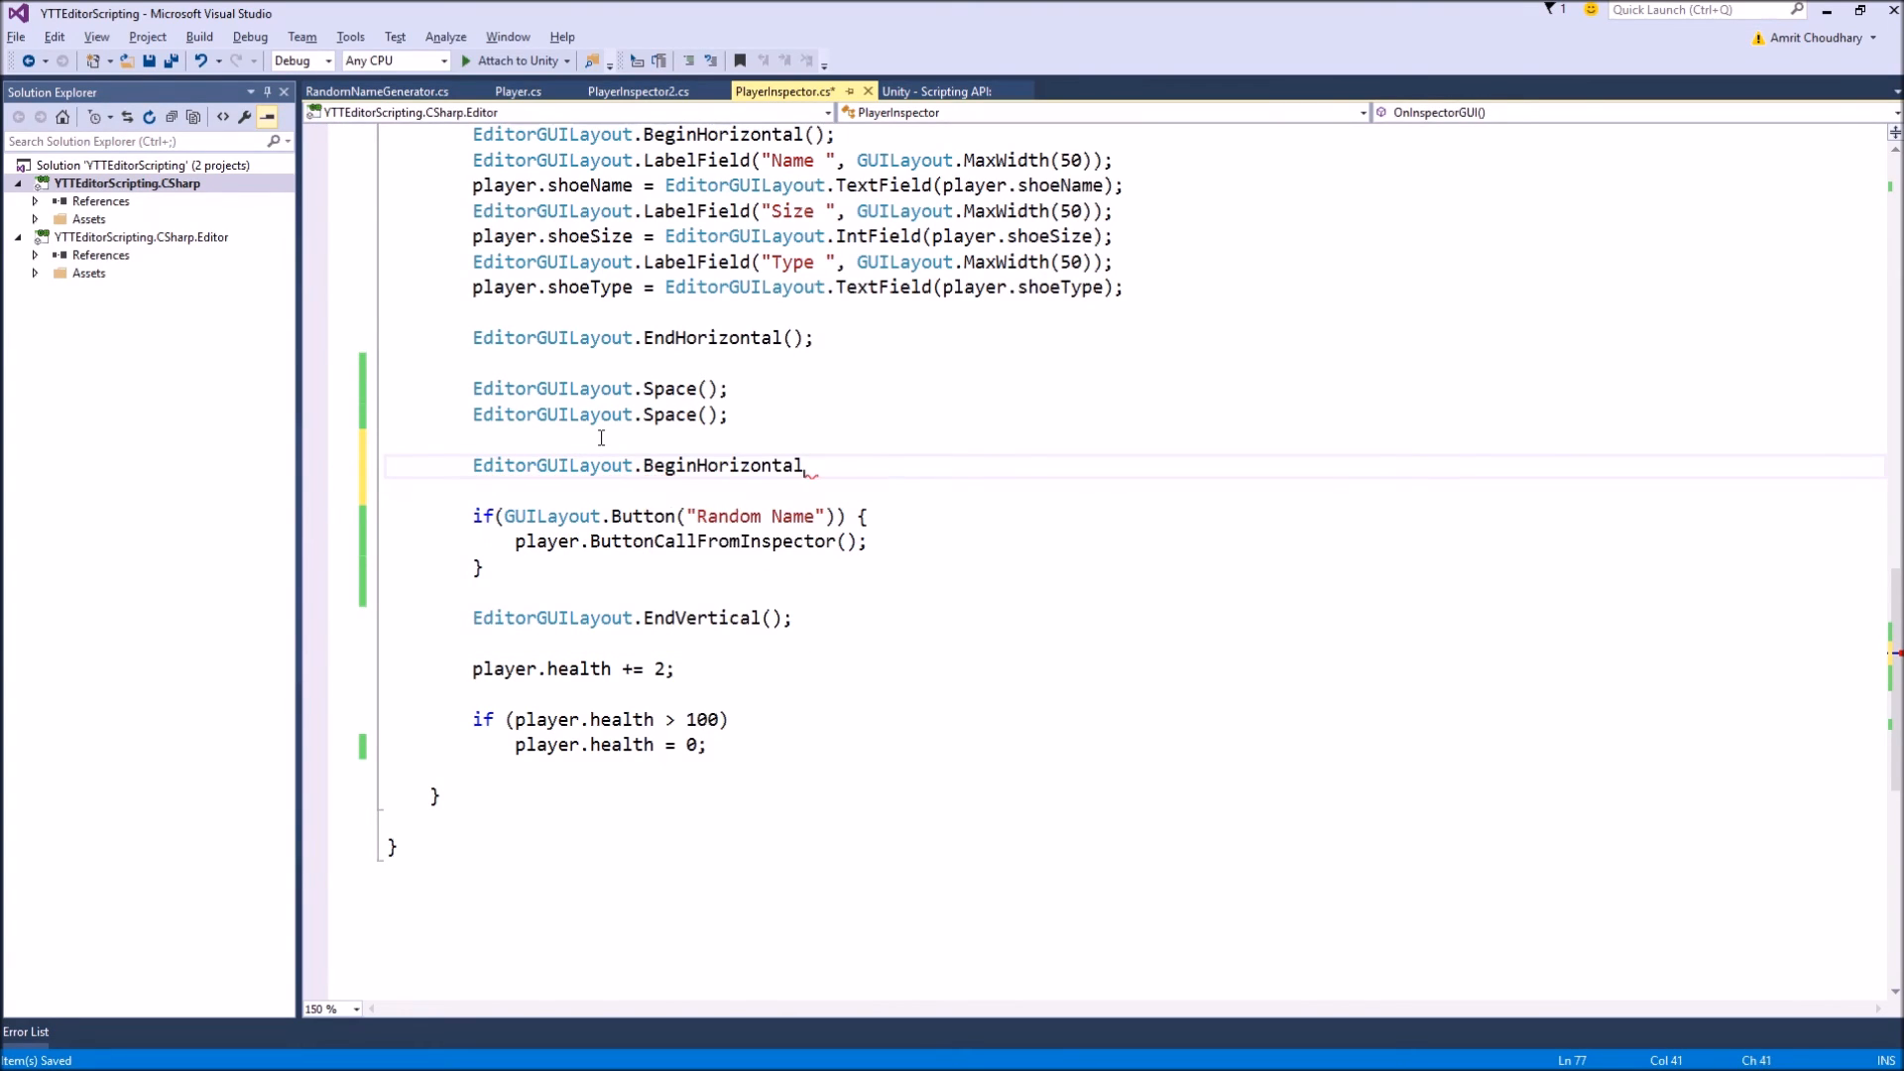
type("();")
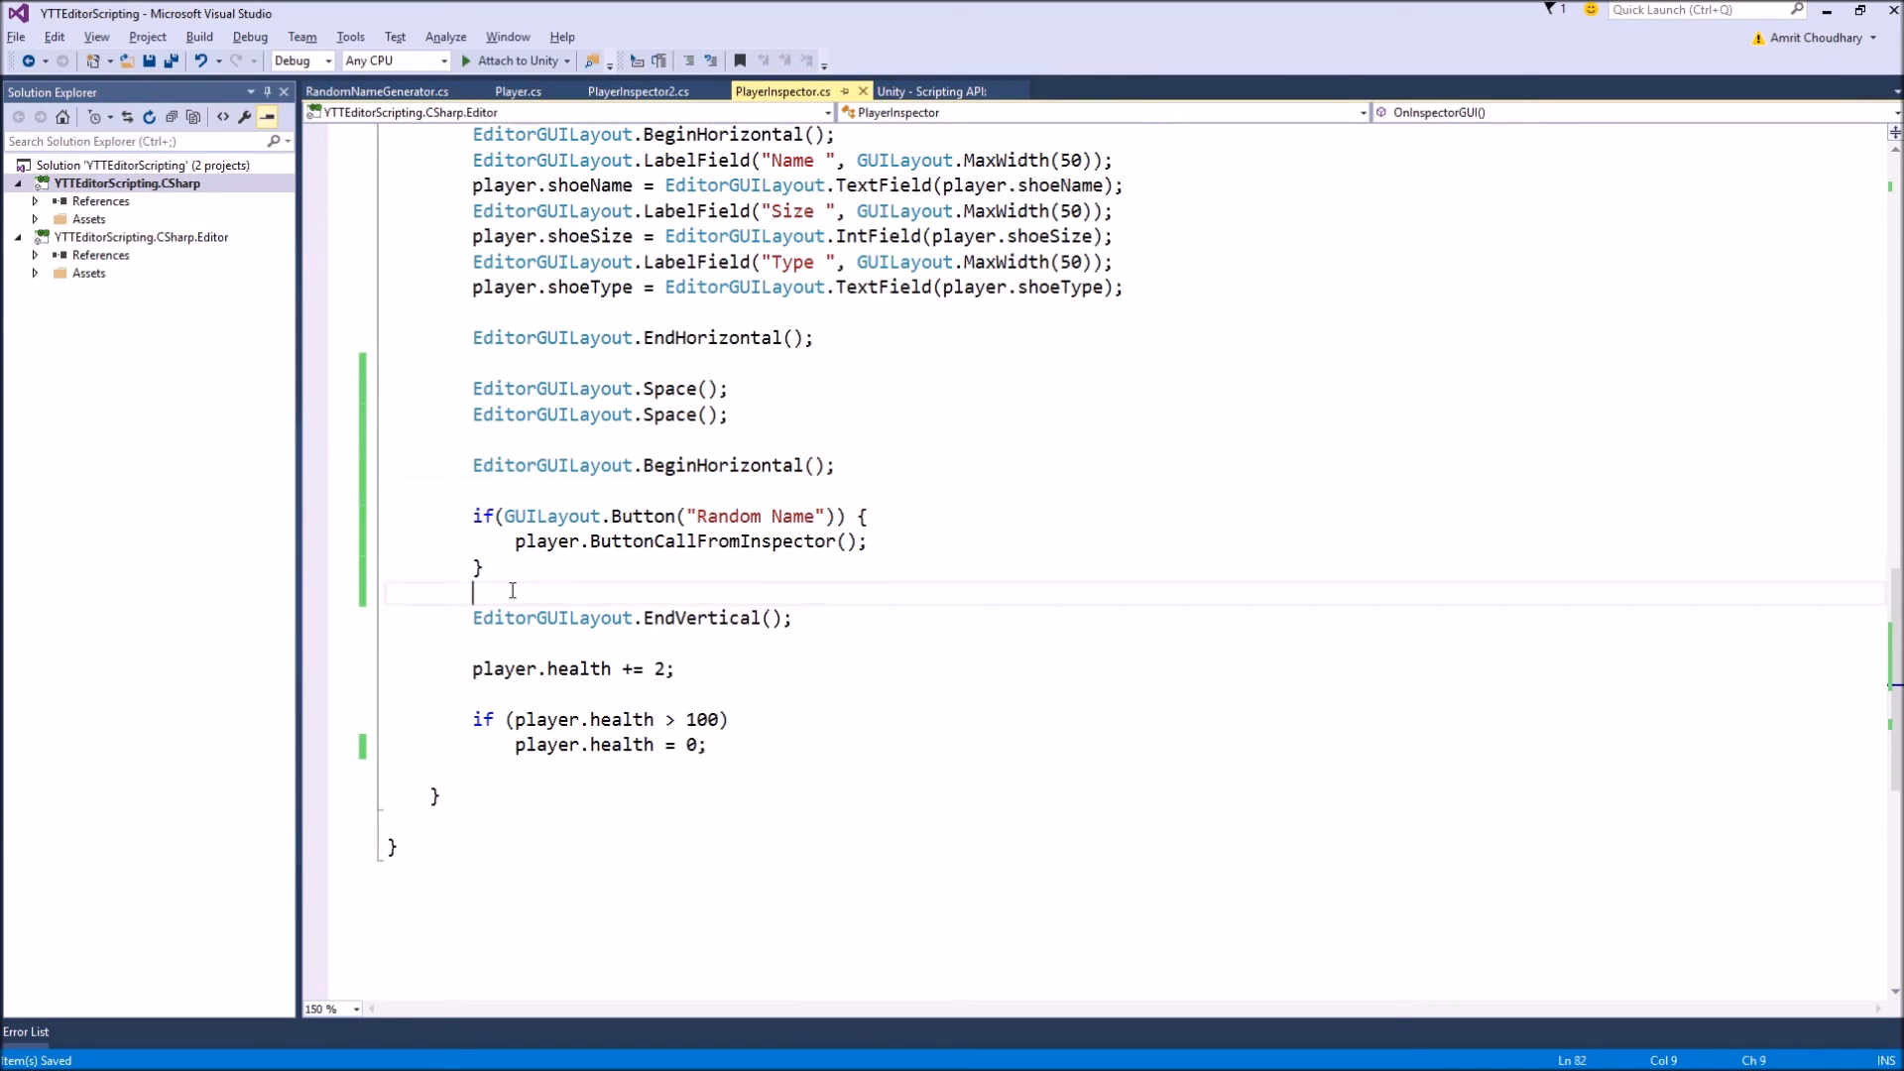
type("EditorGUILayout.BeginHorizontal()")
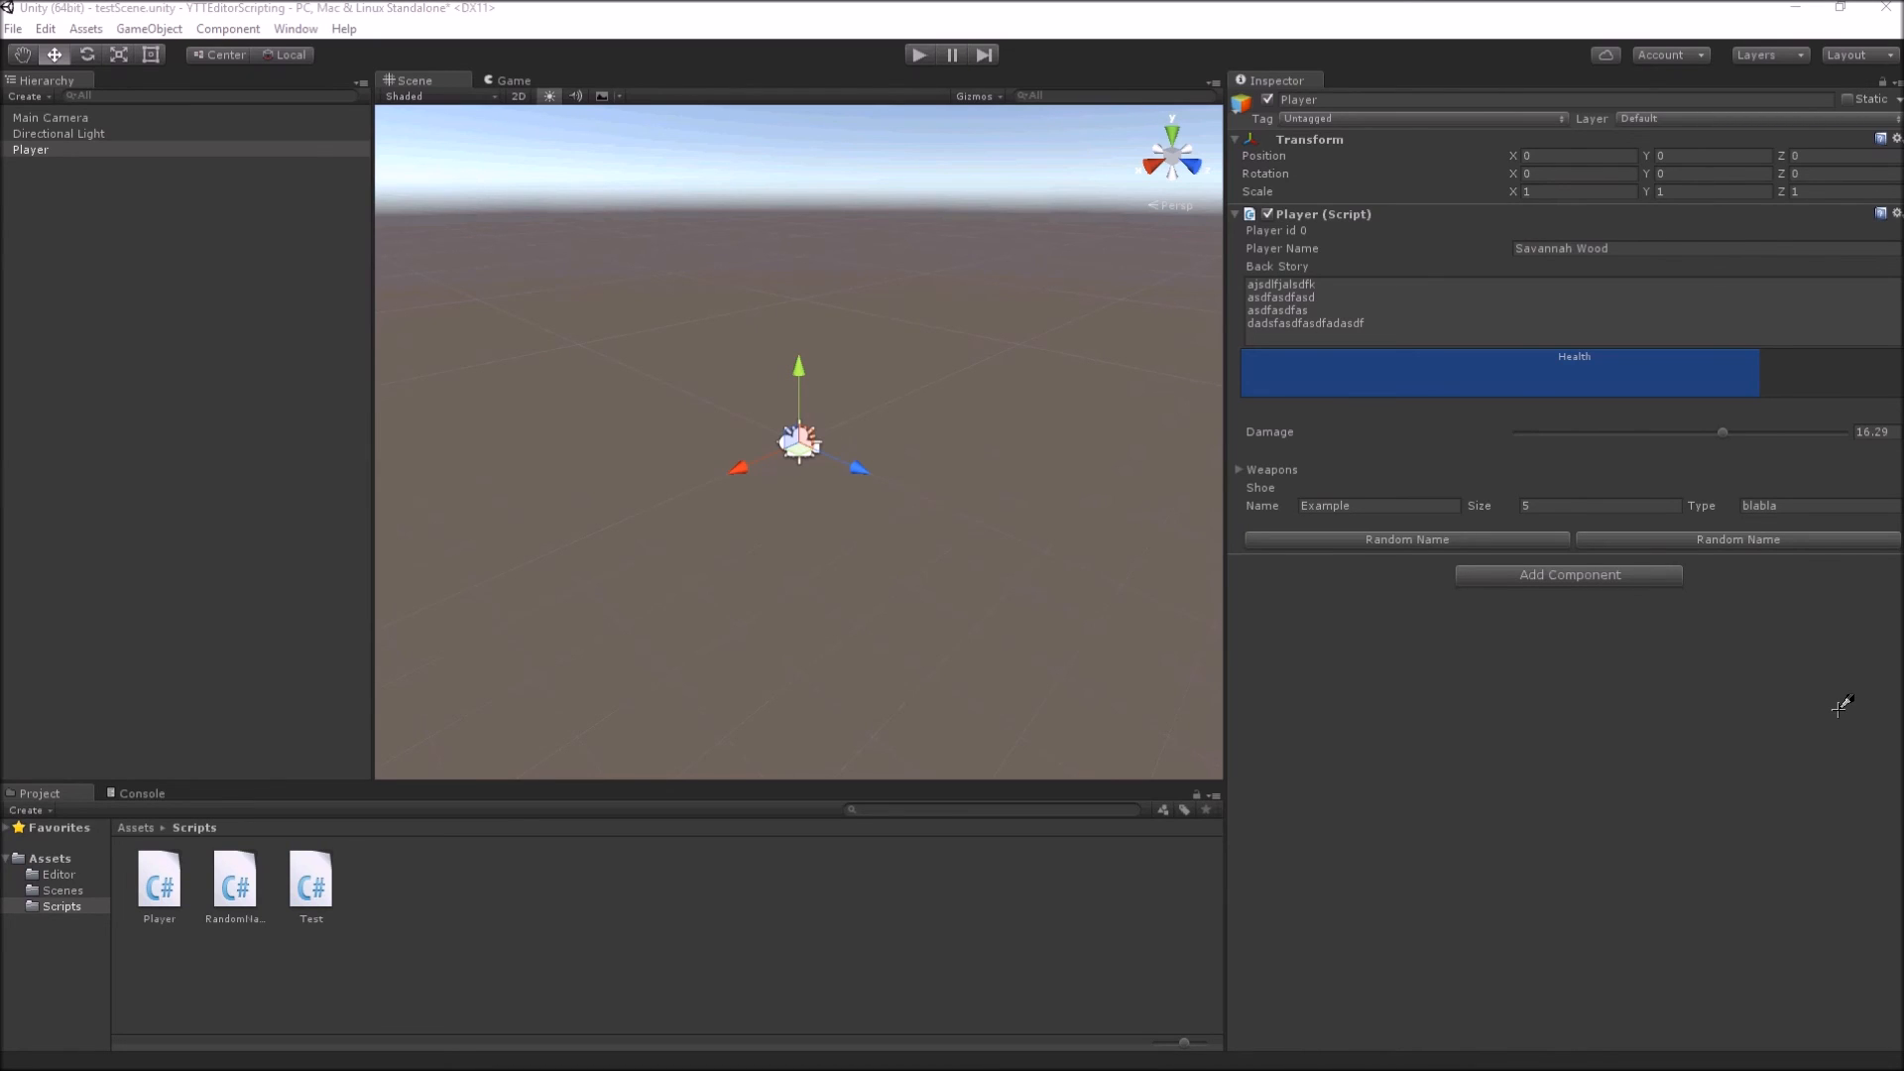
mouse_move(1884, 655)
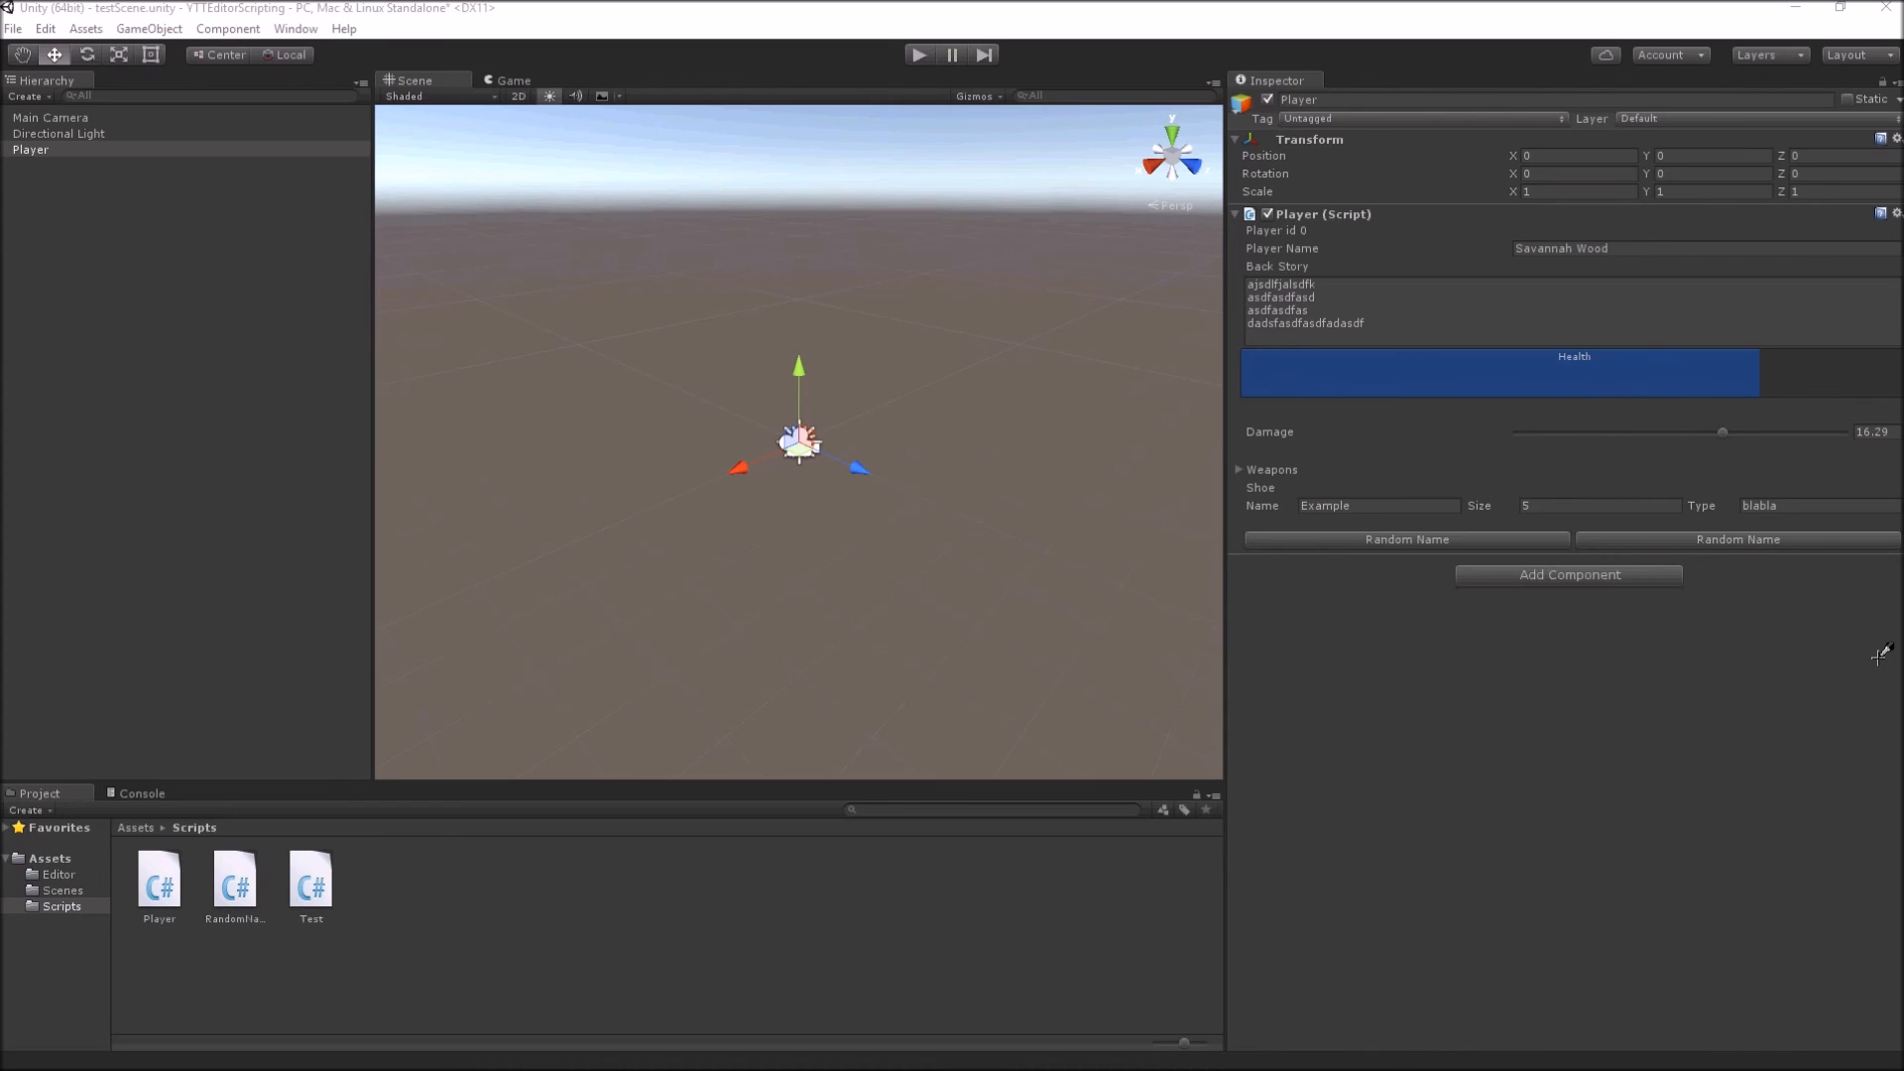
mouse_move(1480, 684)
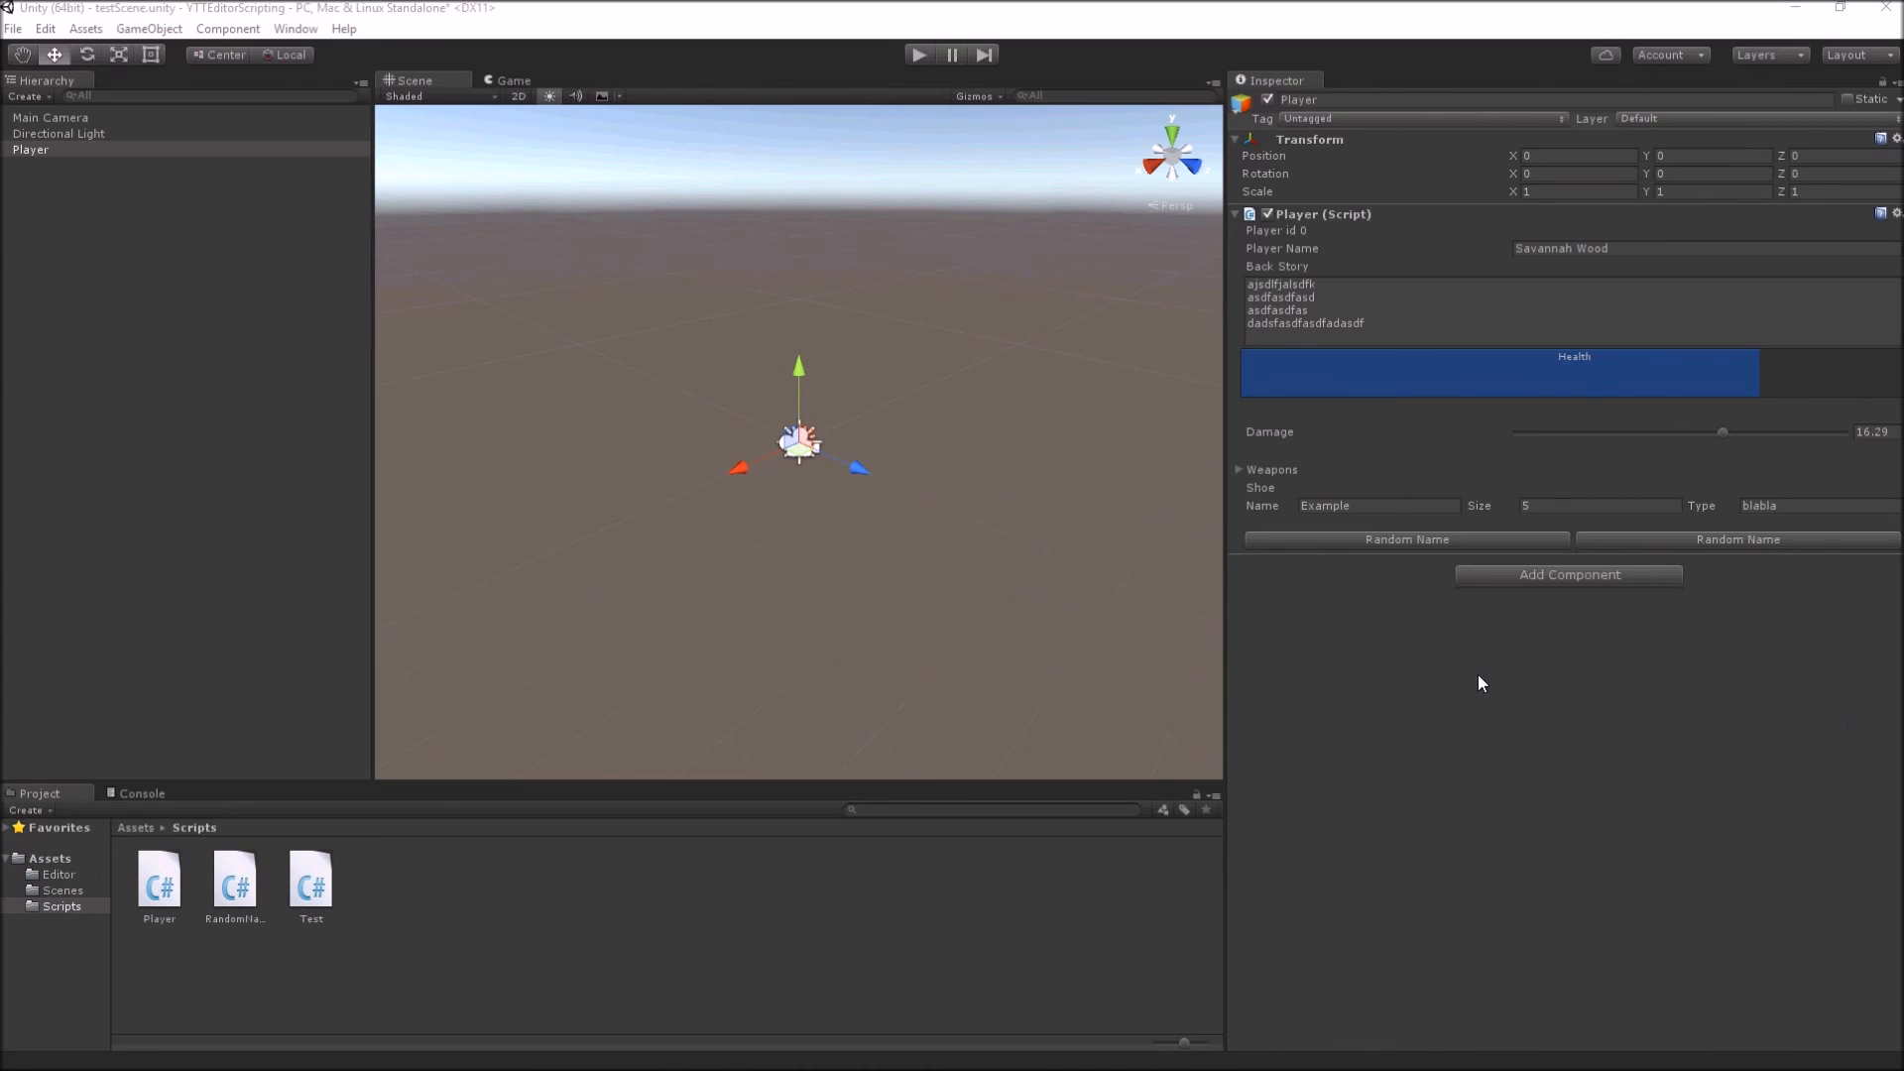
mouse_move(1622, 657)
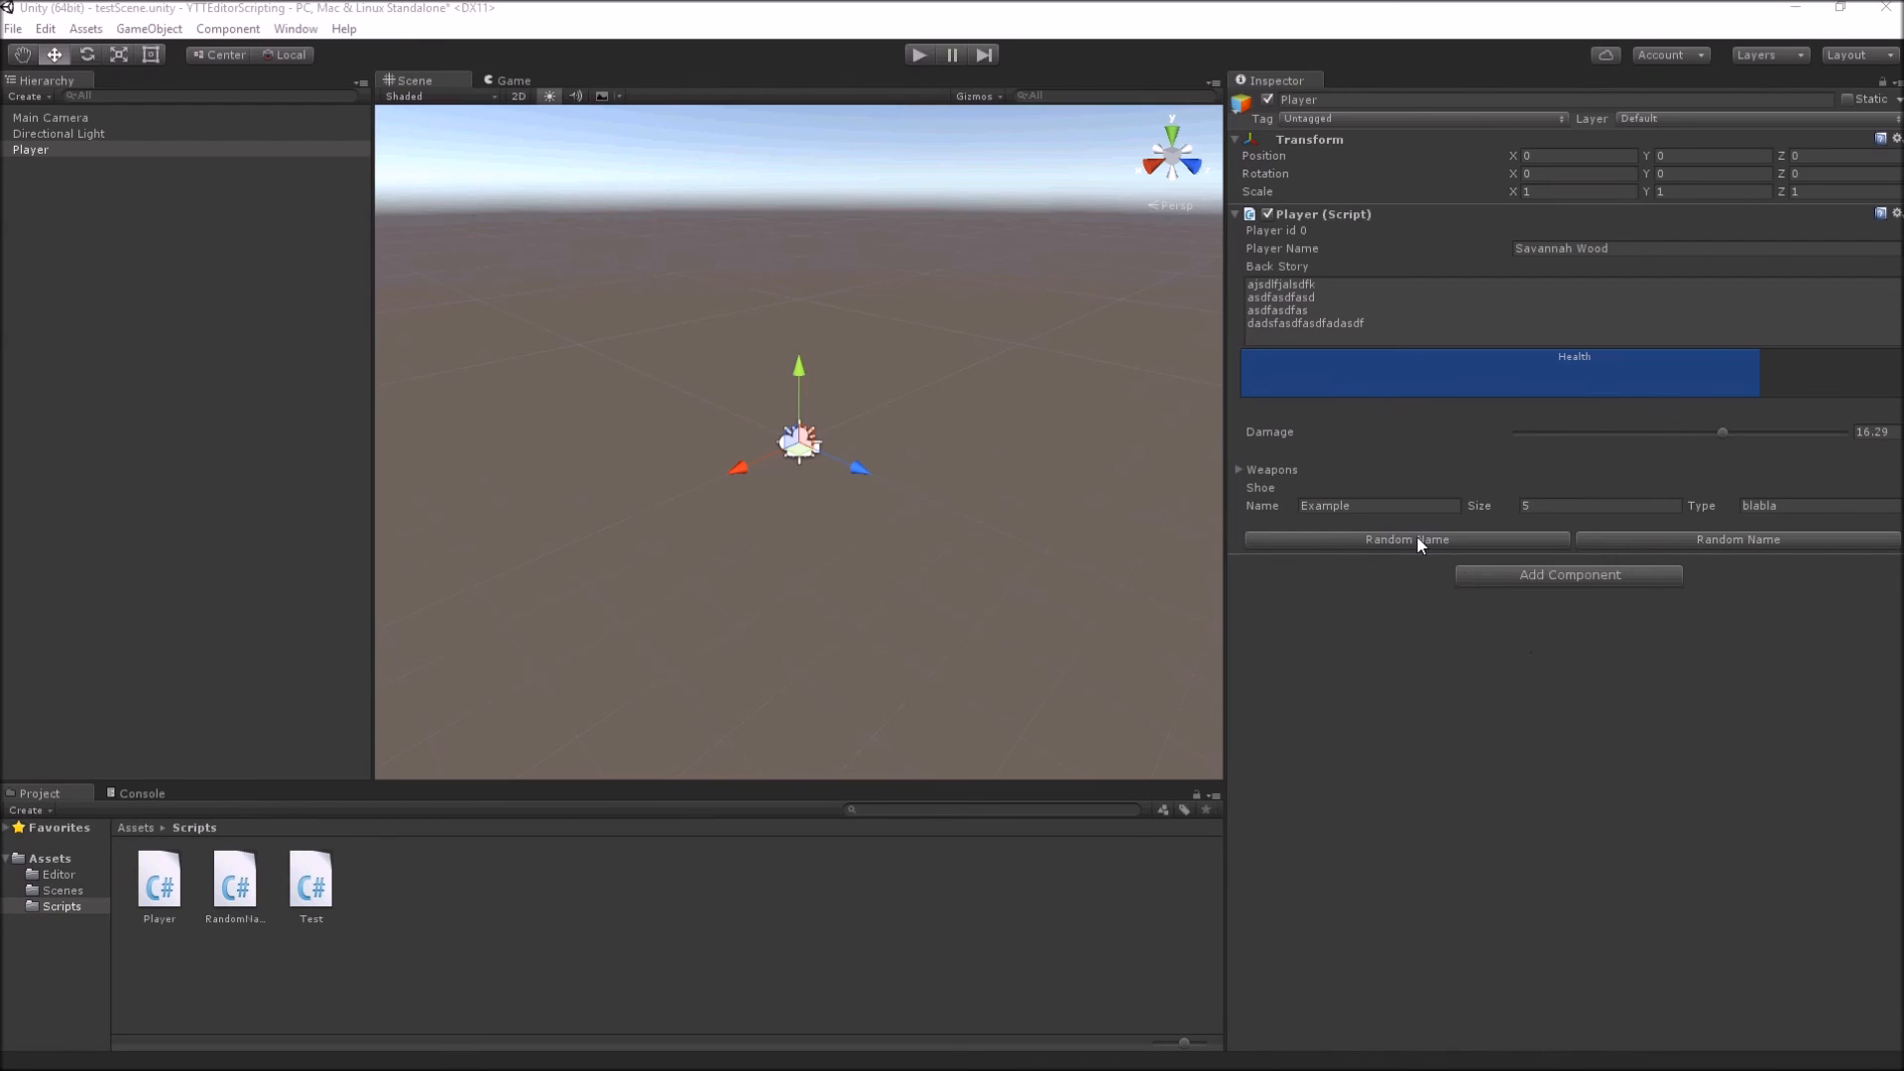
mouse_move(1470, 561)
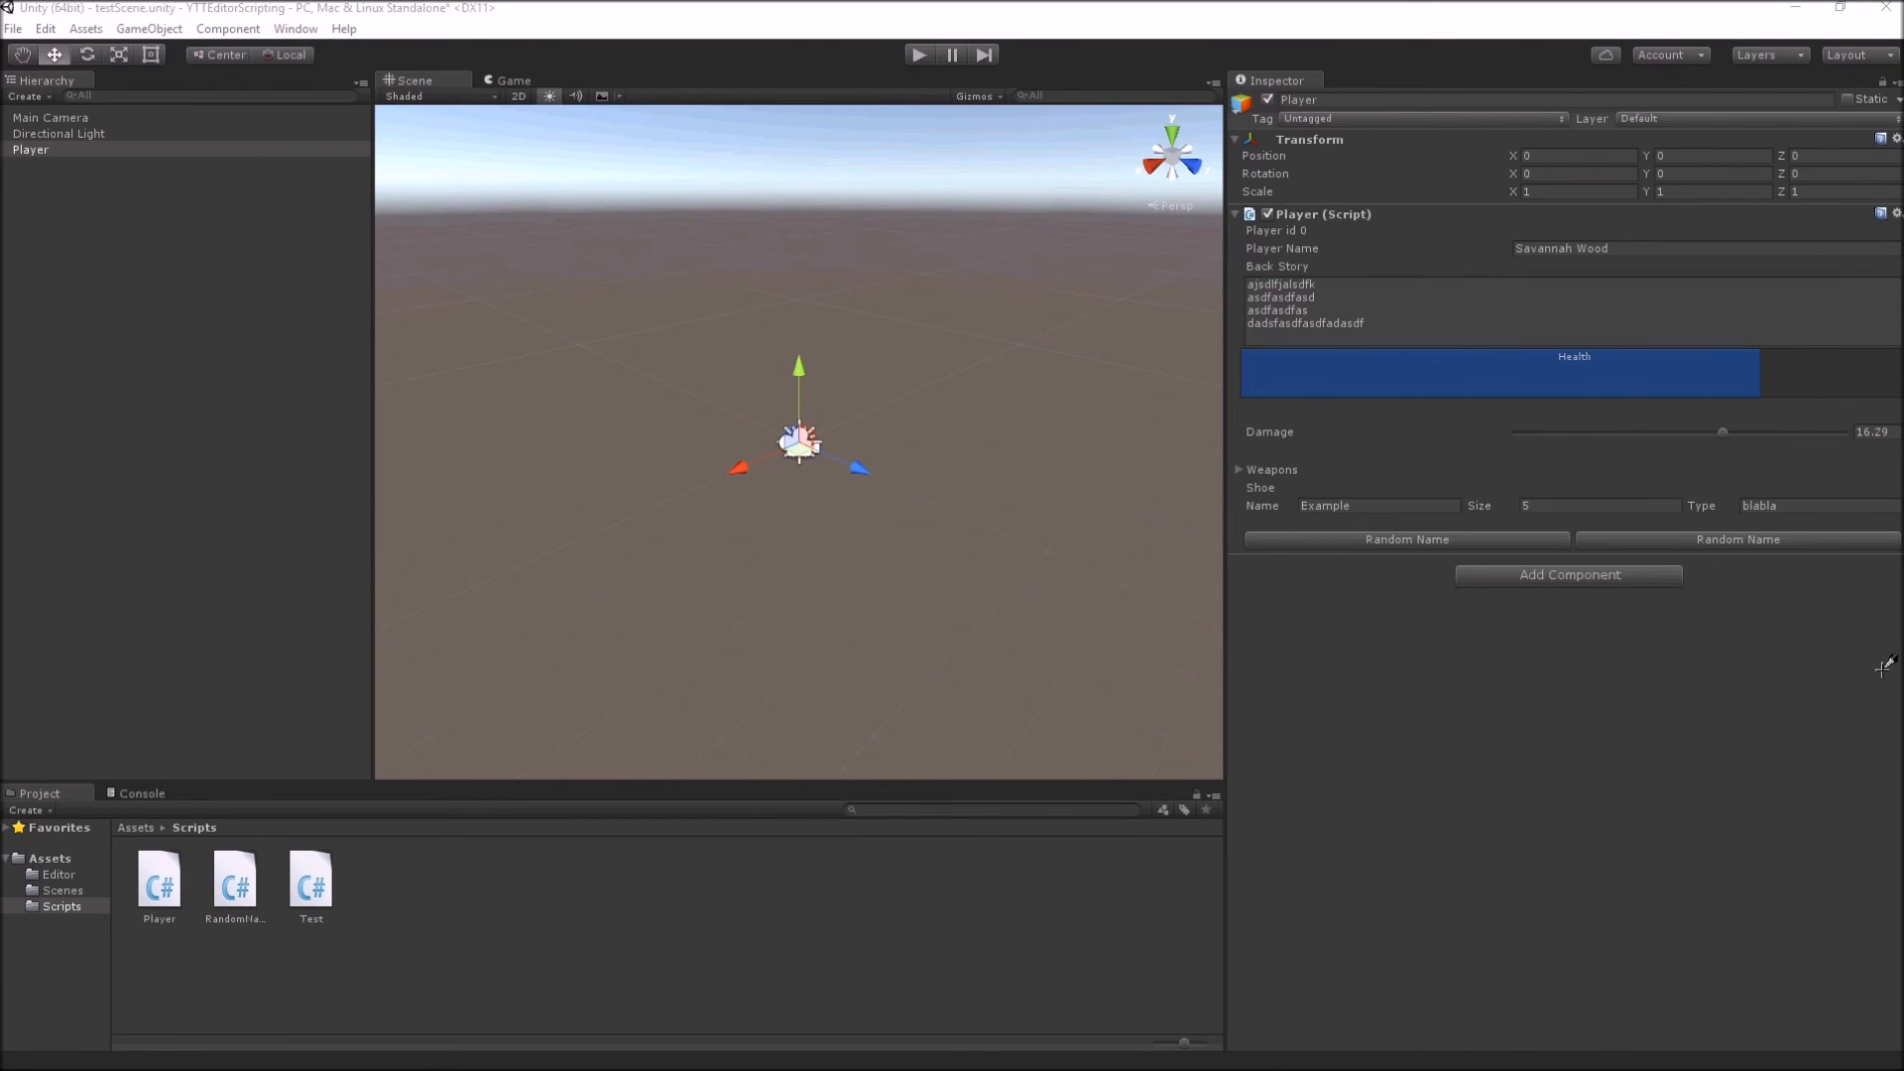
mouse_move(1477, 460)
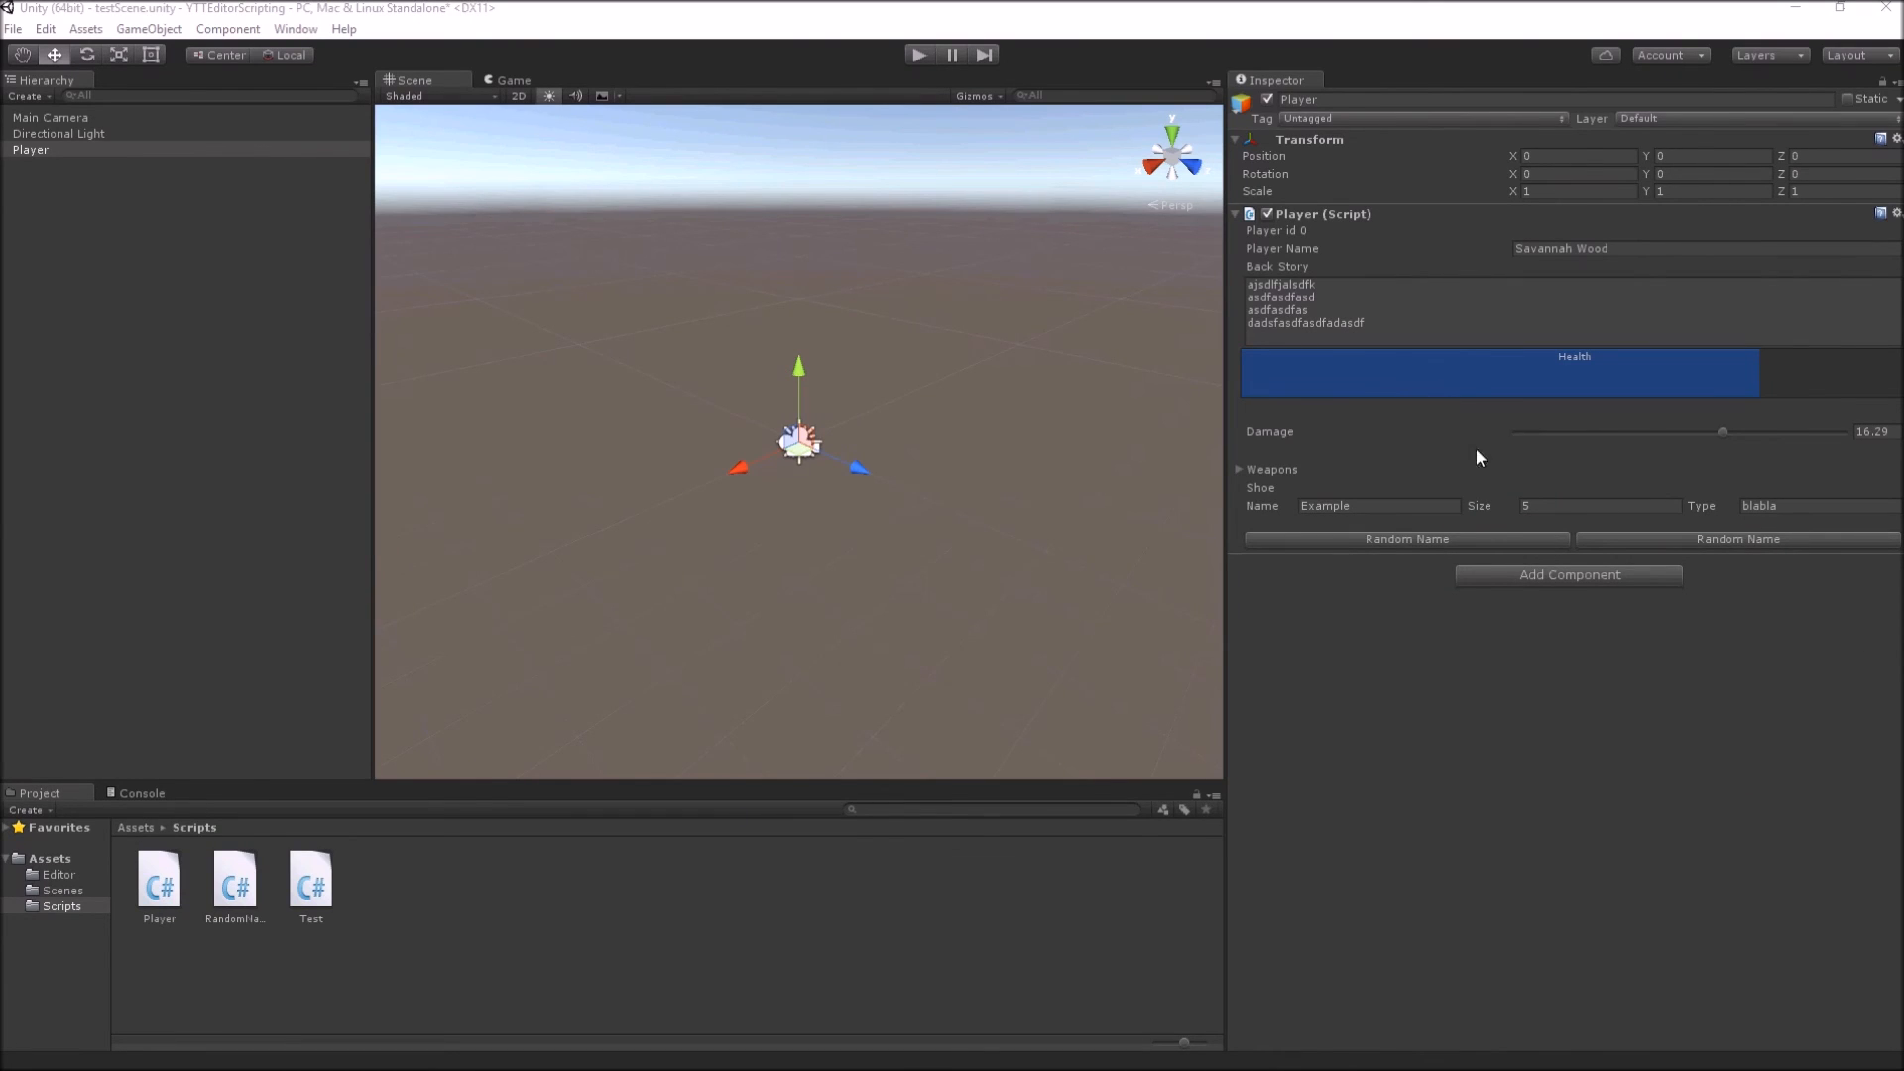
mouse_move(1556, 383)
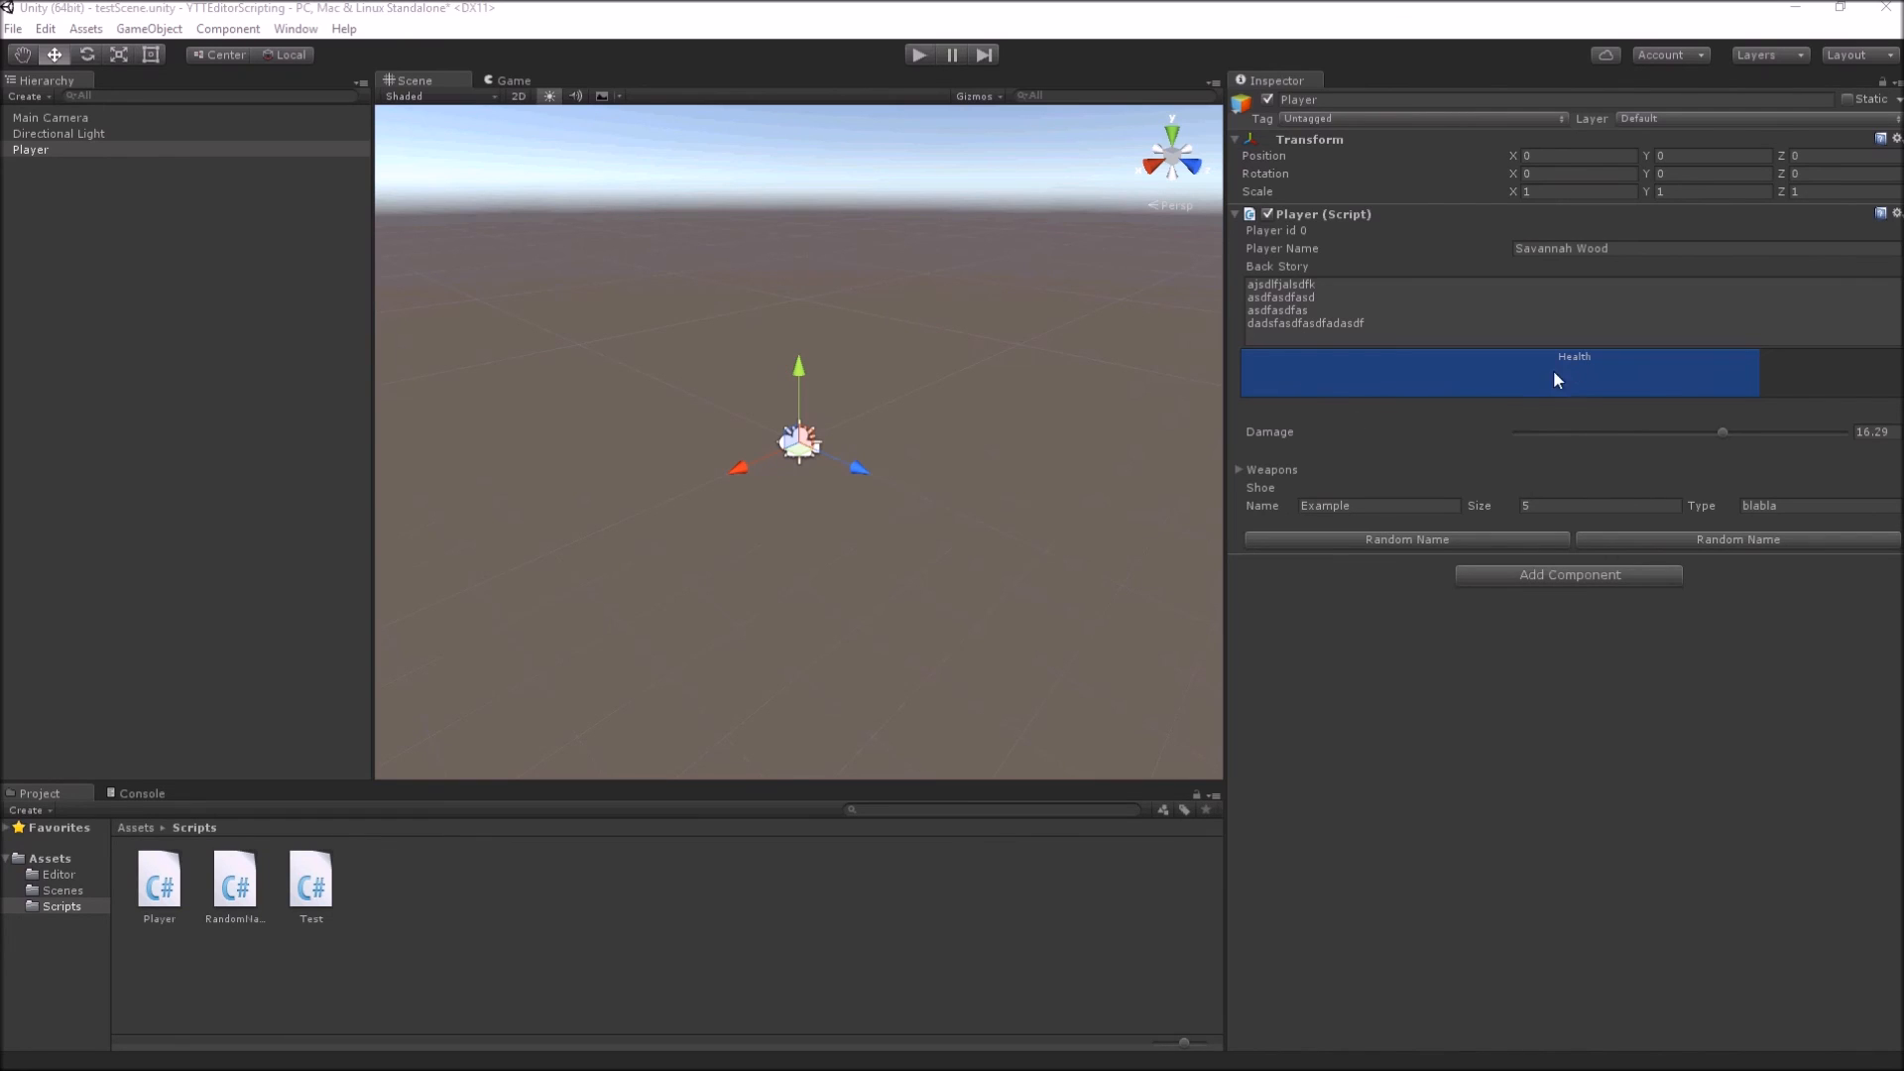
mouse_move(1377, 376)
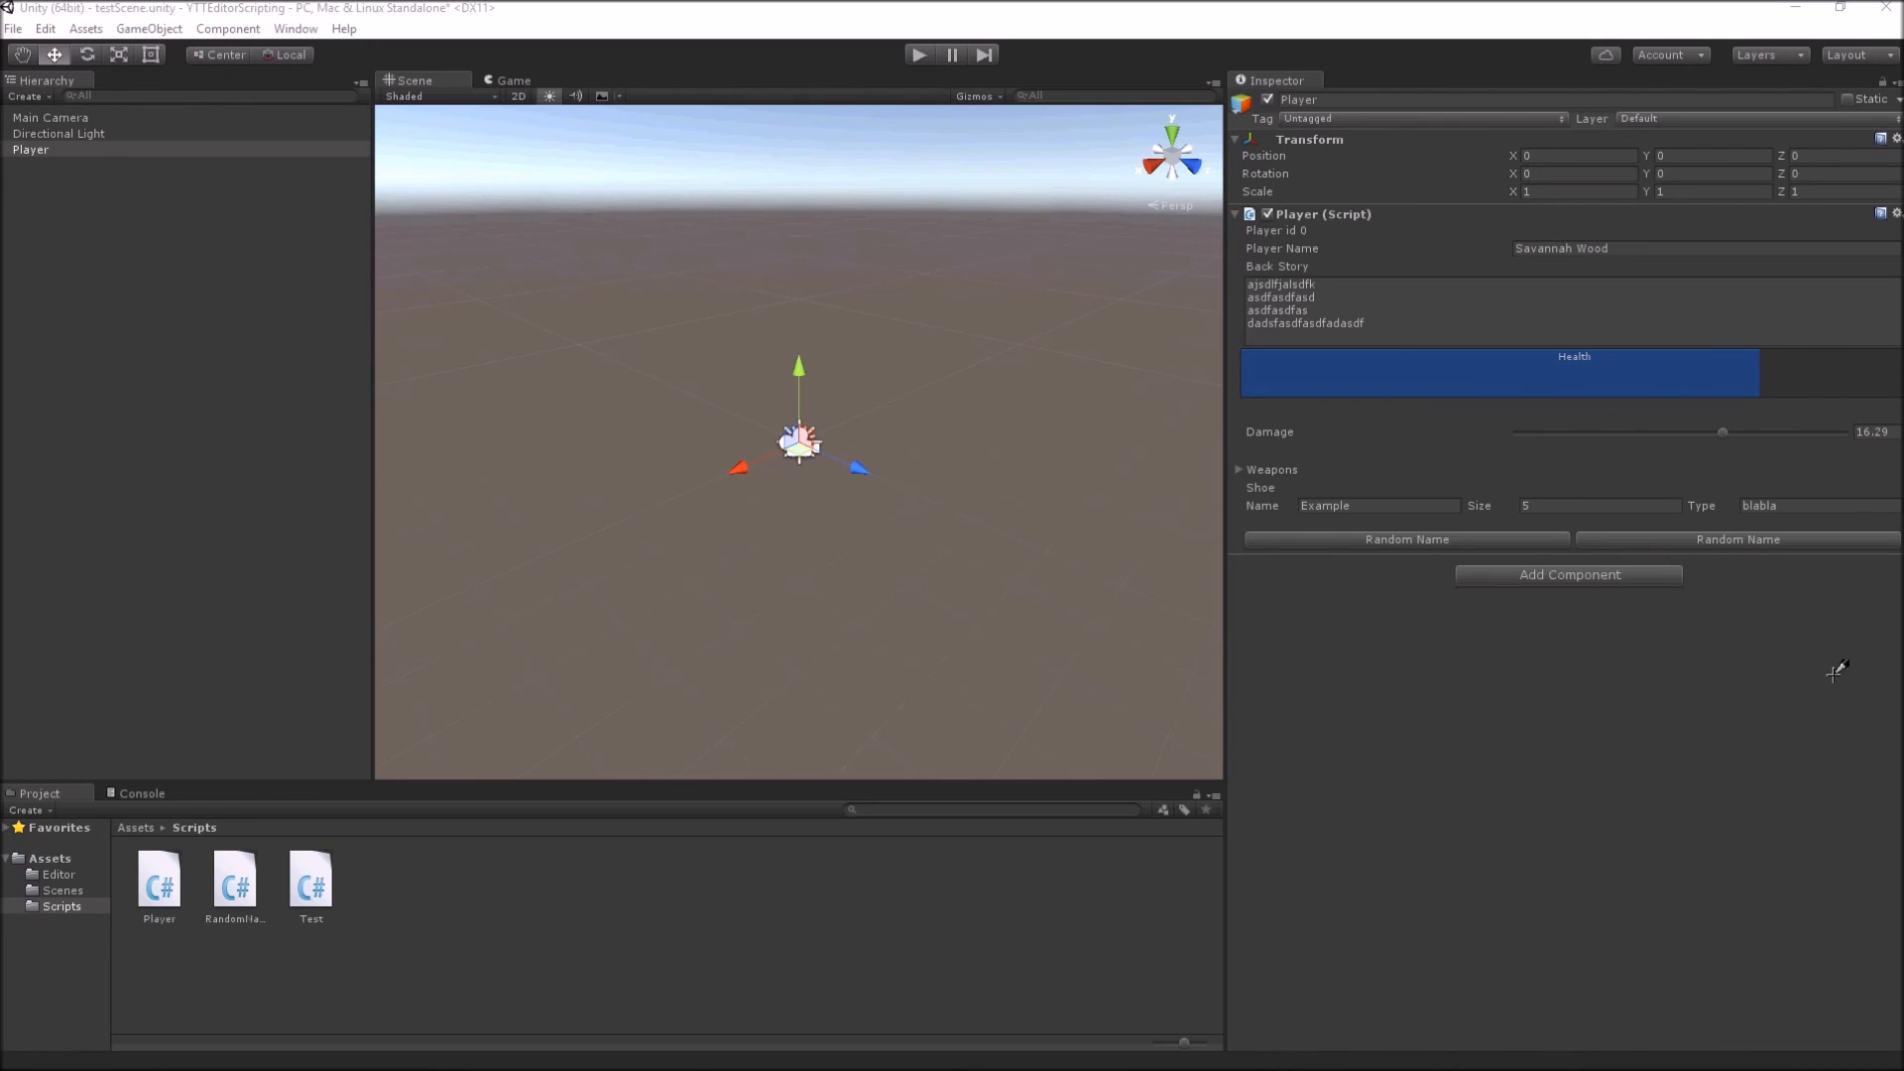
mouse_move(1483, 284)
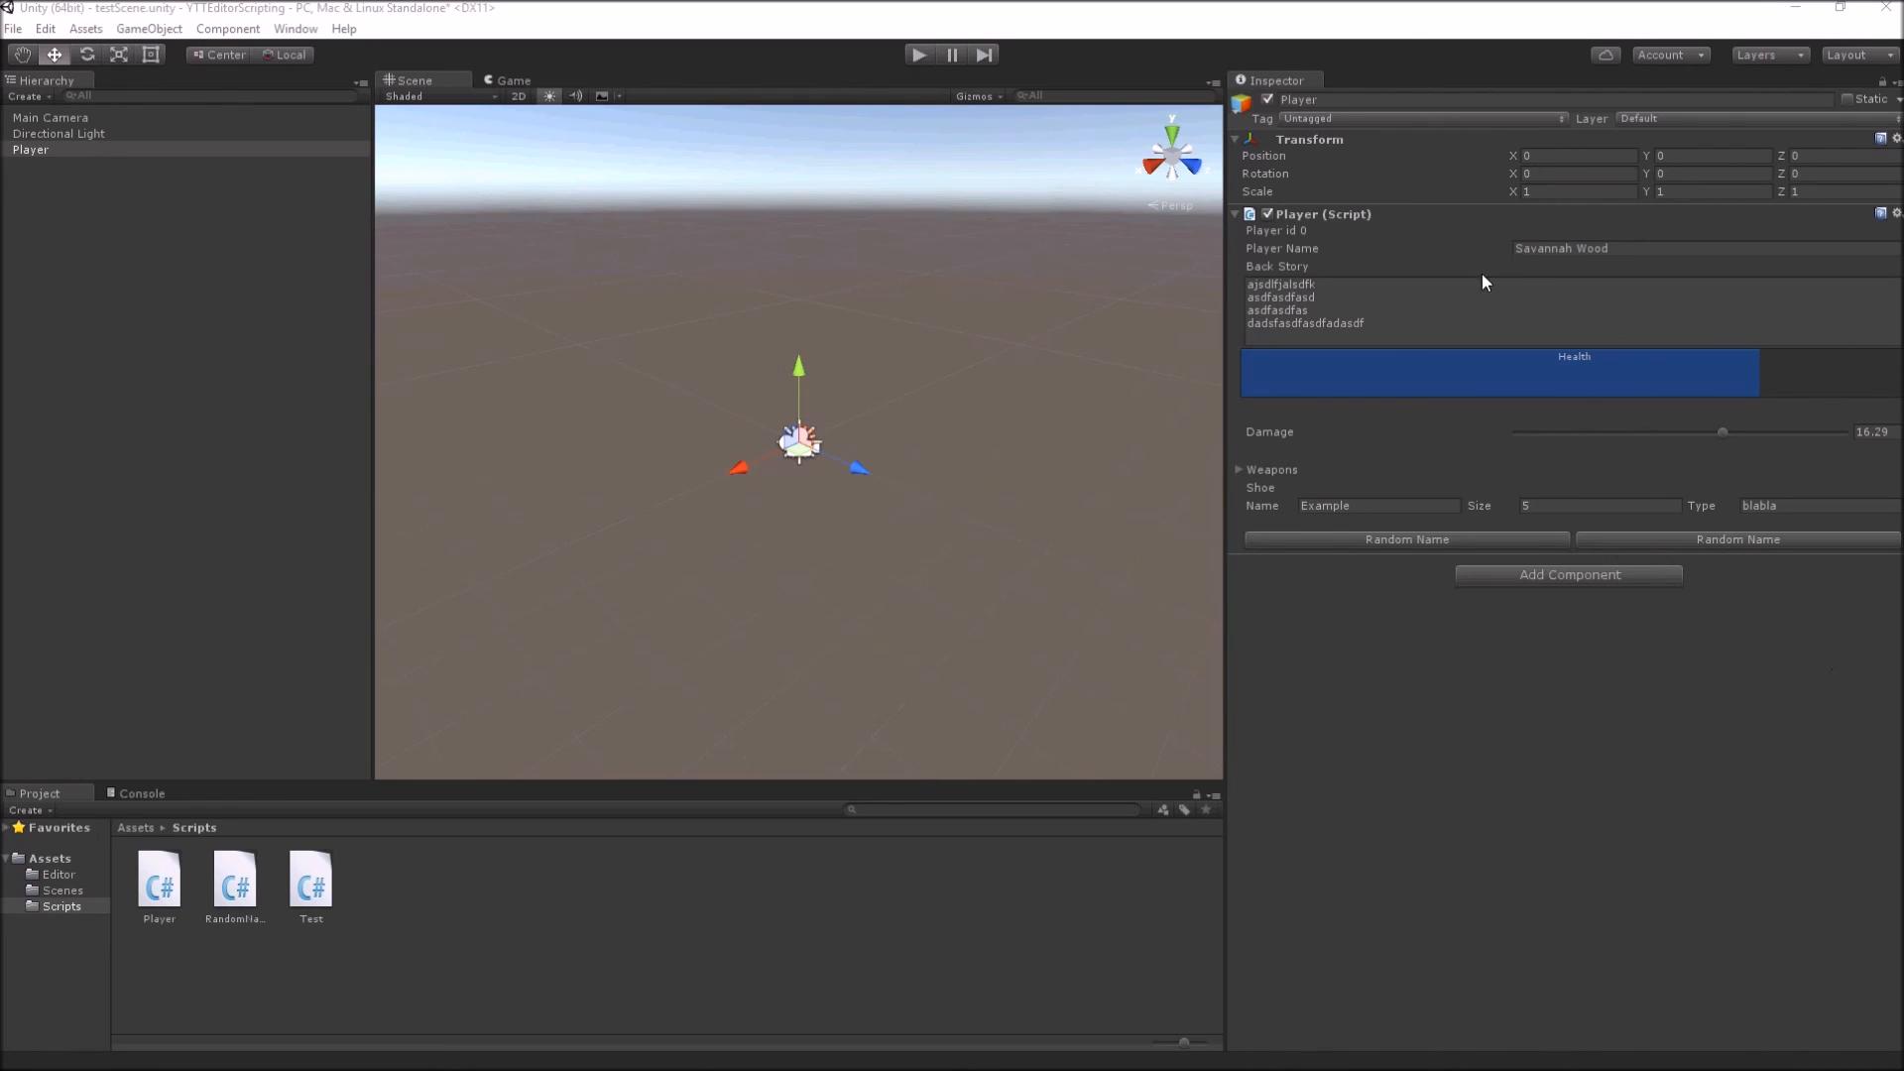
mouse_move(1319, 250)
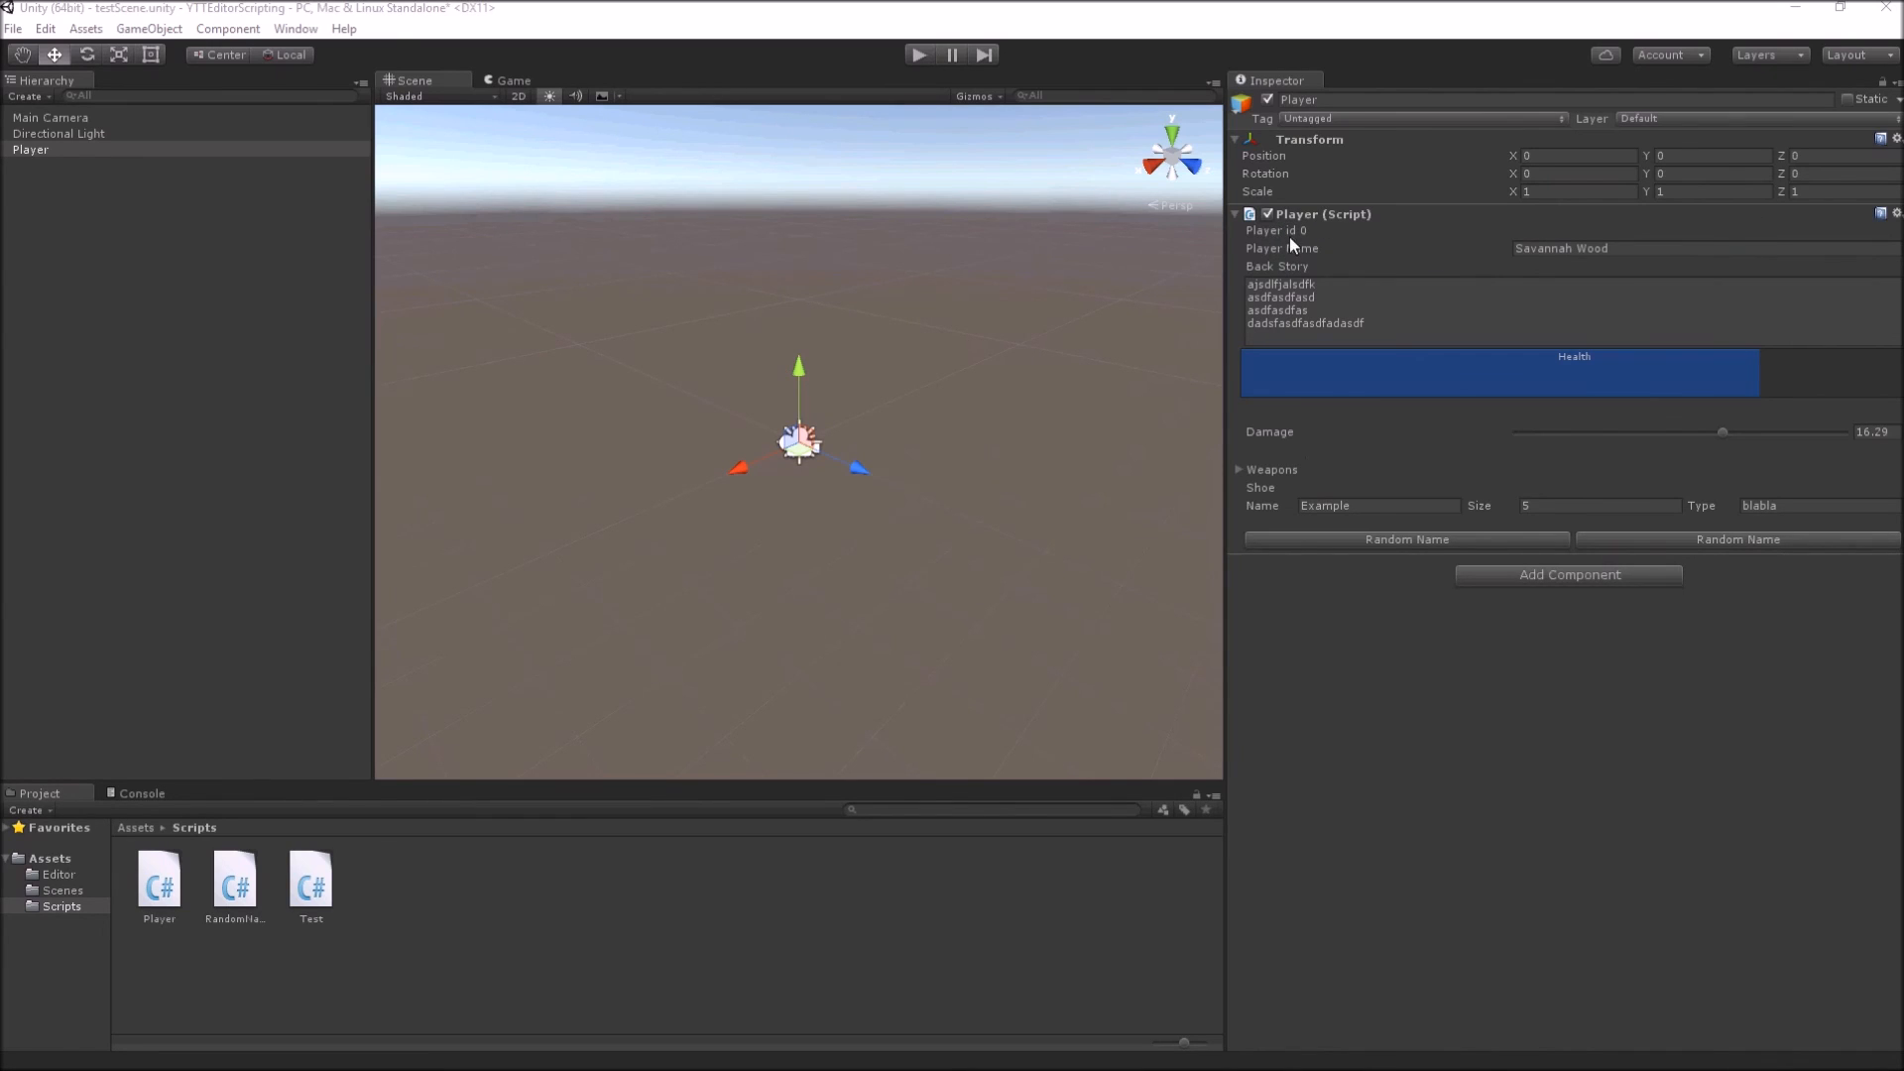
mouse_move(698, 388)
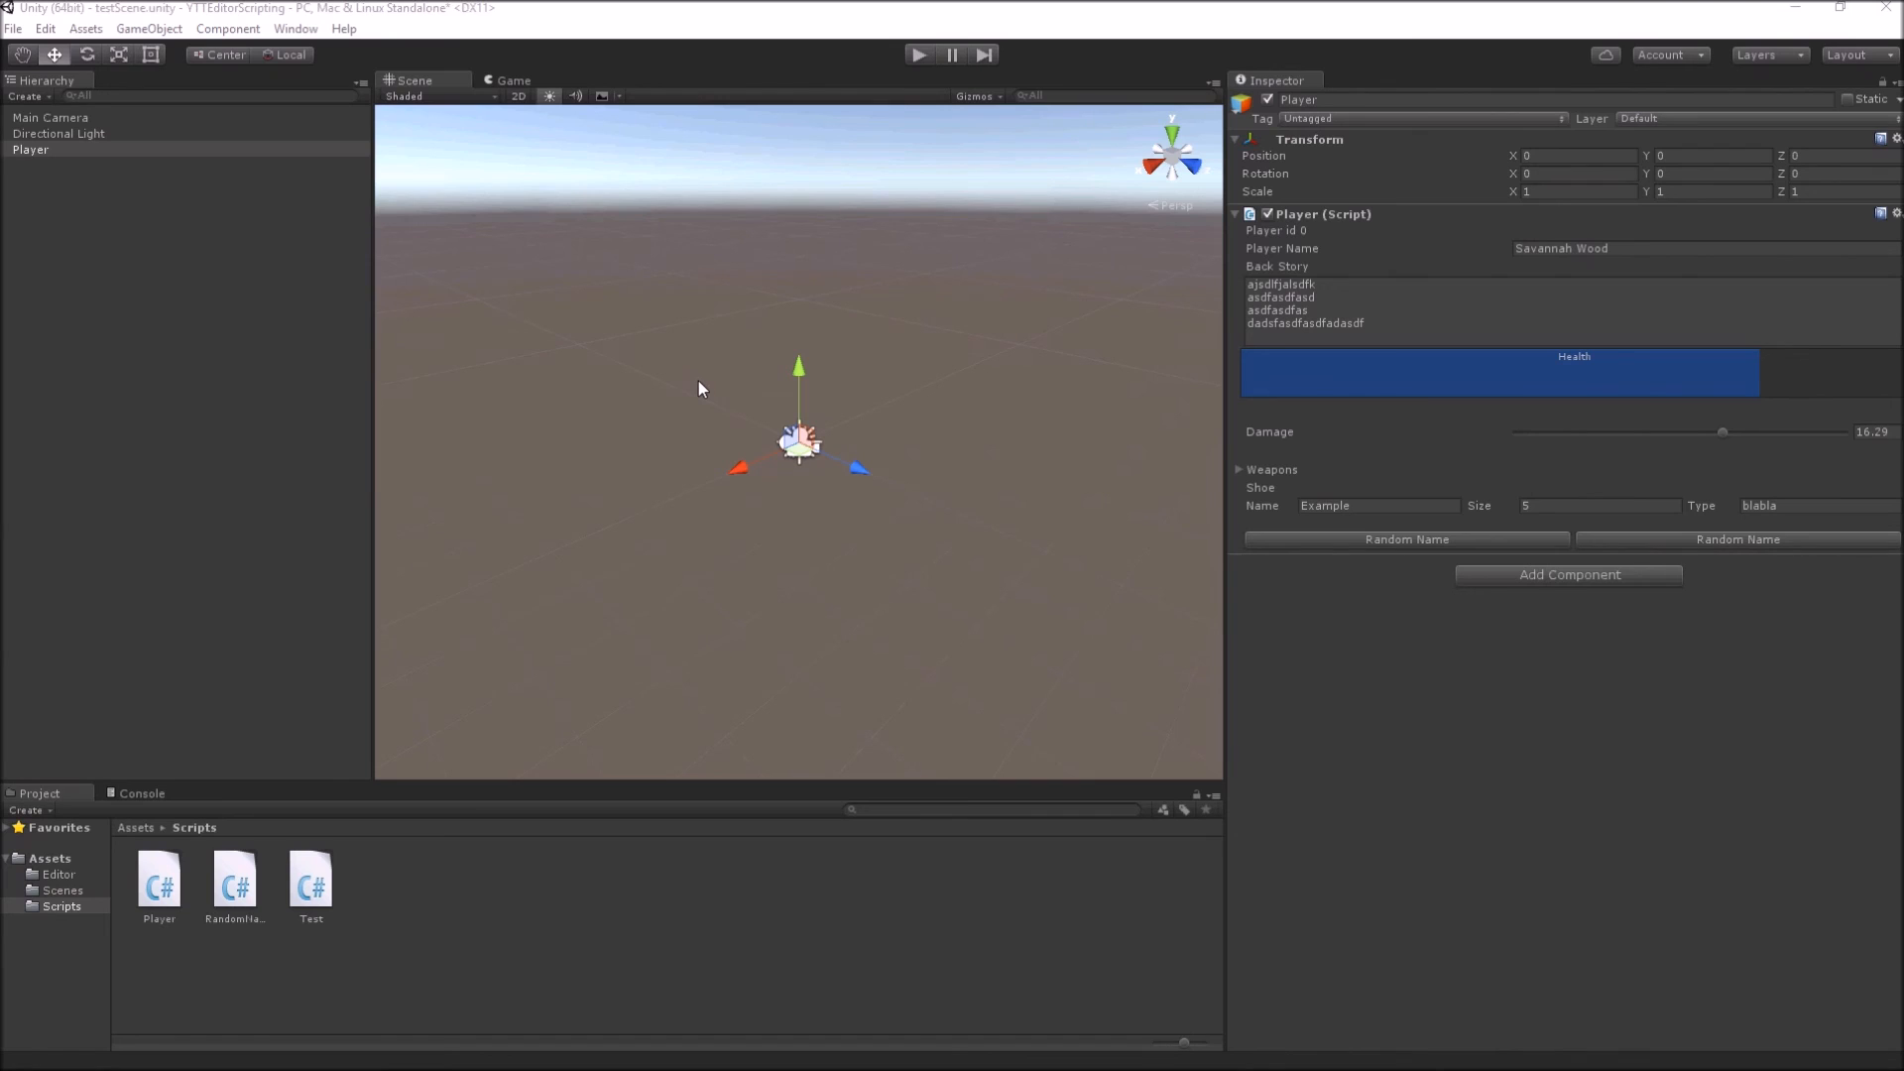
Step: Show the Game view after confirming the two side-by-side Random Name buttons
left_click(510, 80)
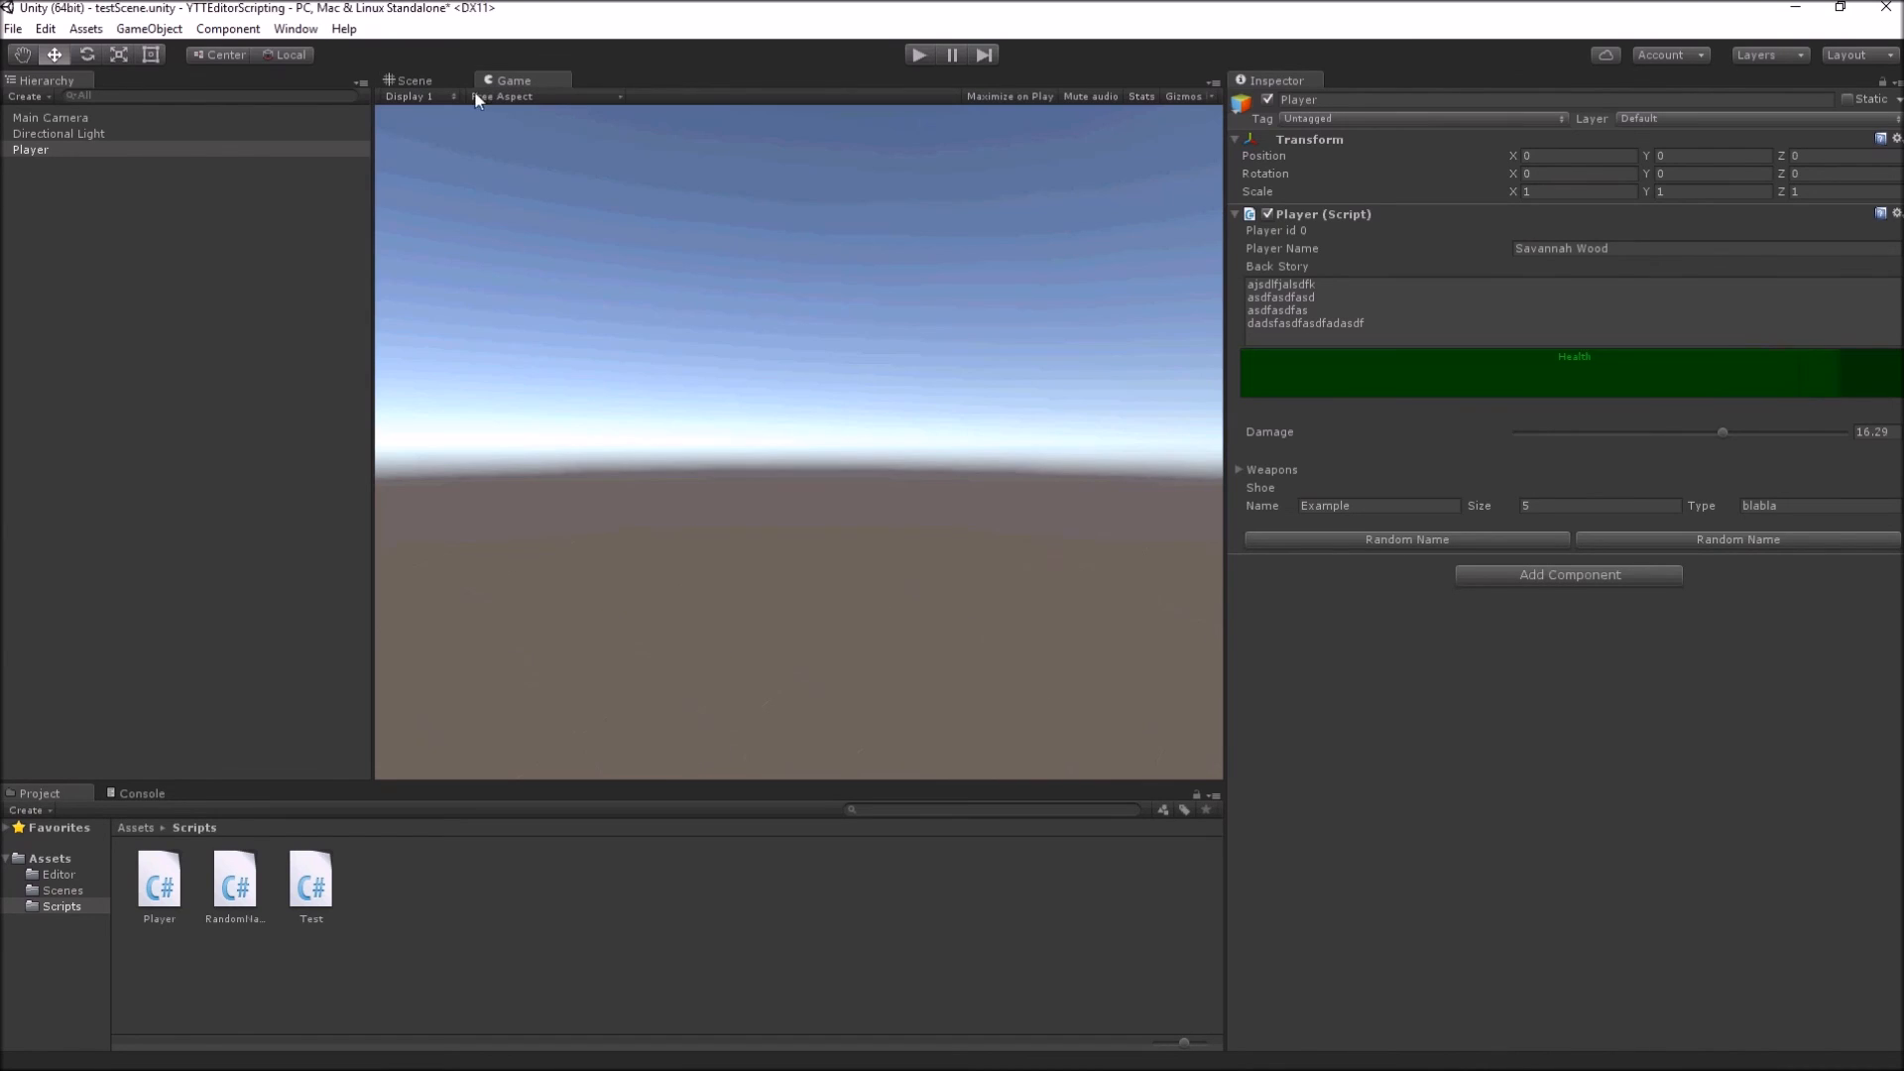